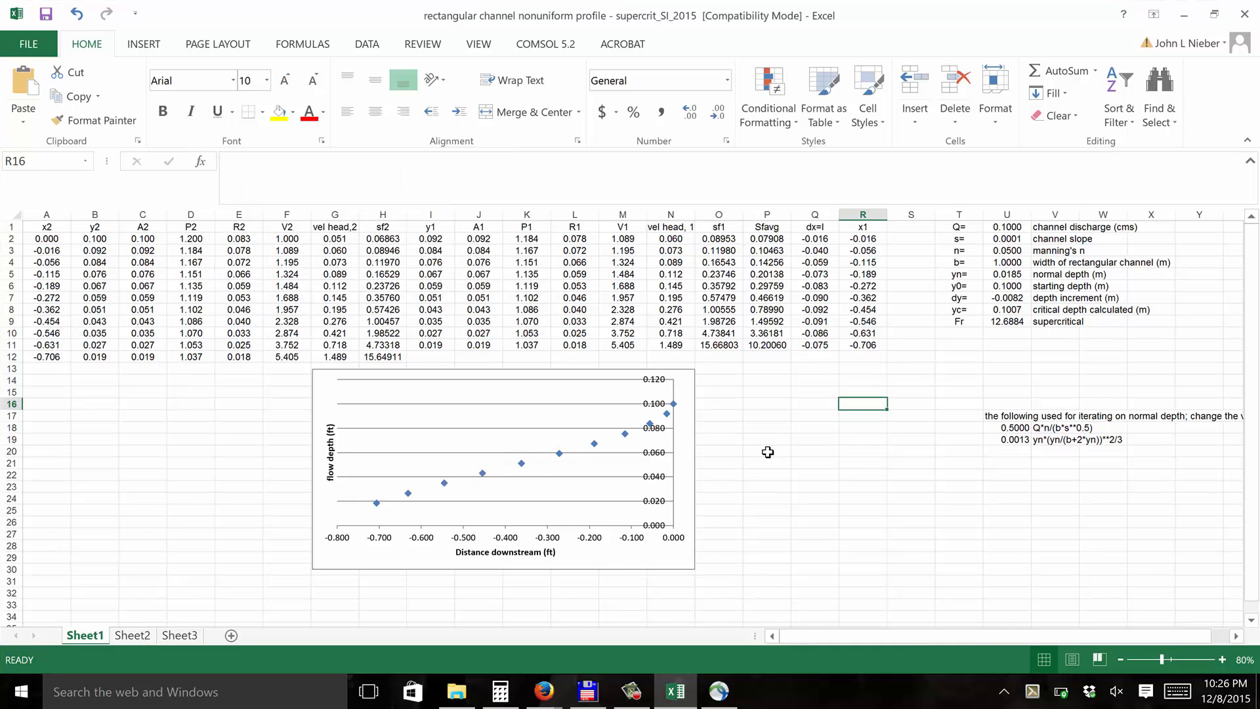
mouse_move(777, 436)
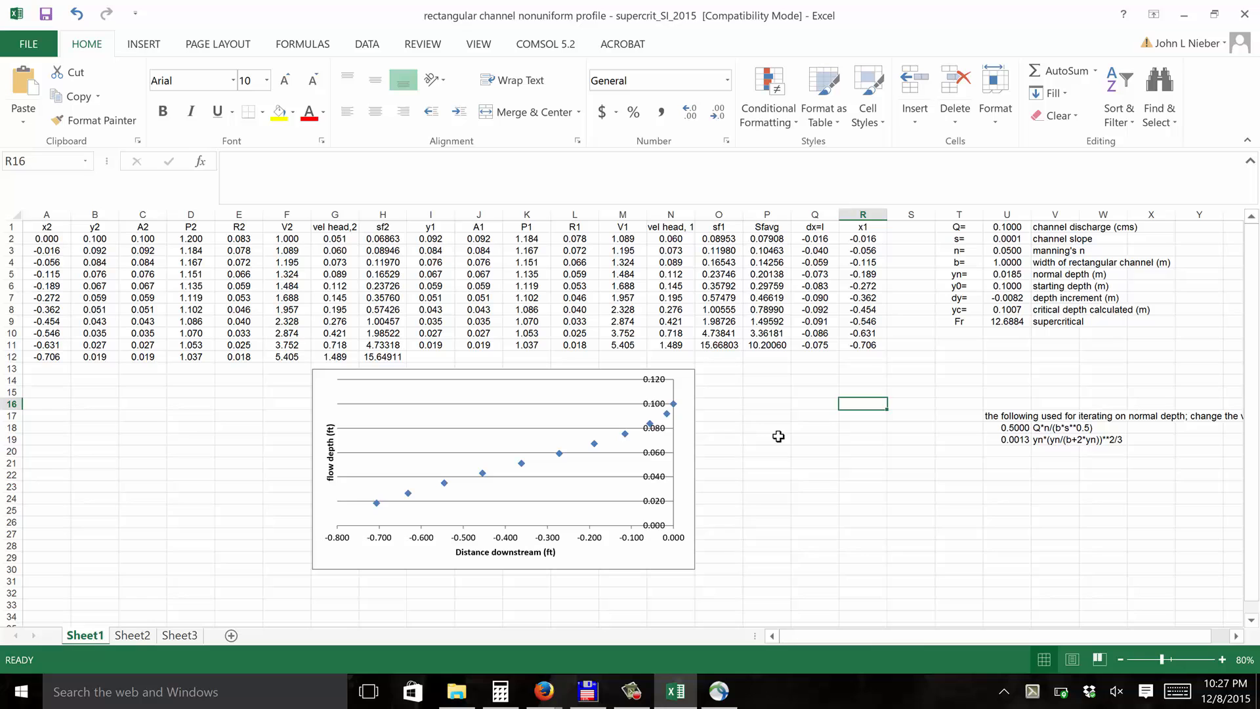
mouse_move(768, 436)
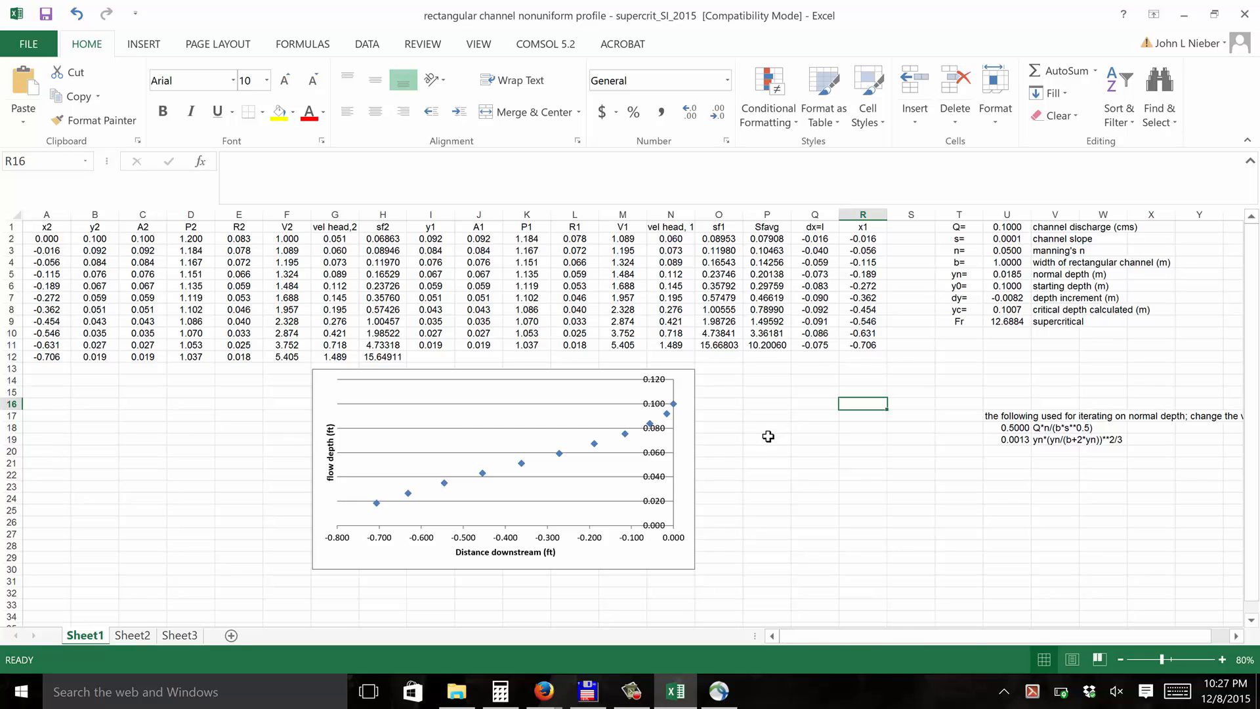
mouse_move(401, 302)
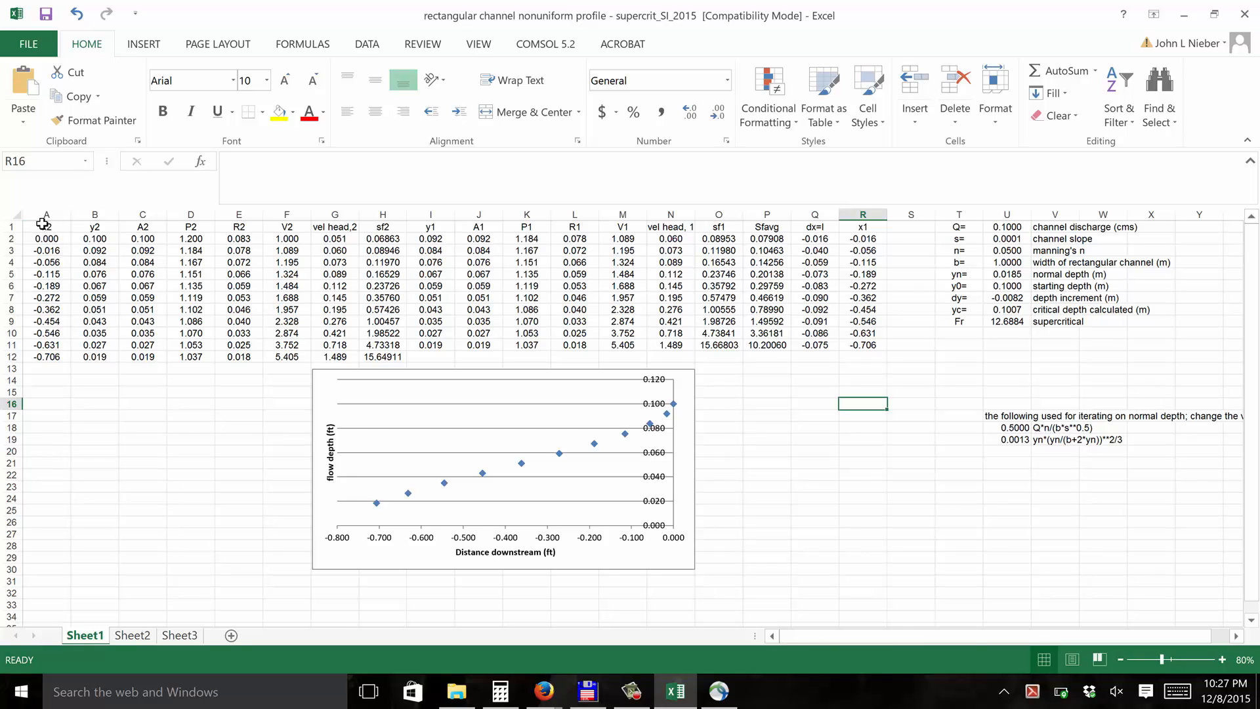
Review the profile table's column headings (y2 through sf1) and the dx and x1 formulas
click(94, 226)
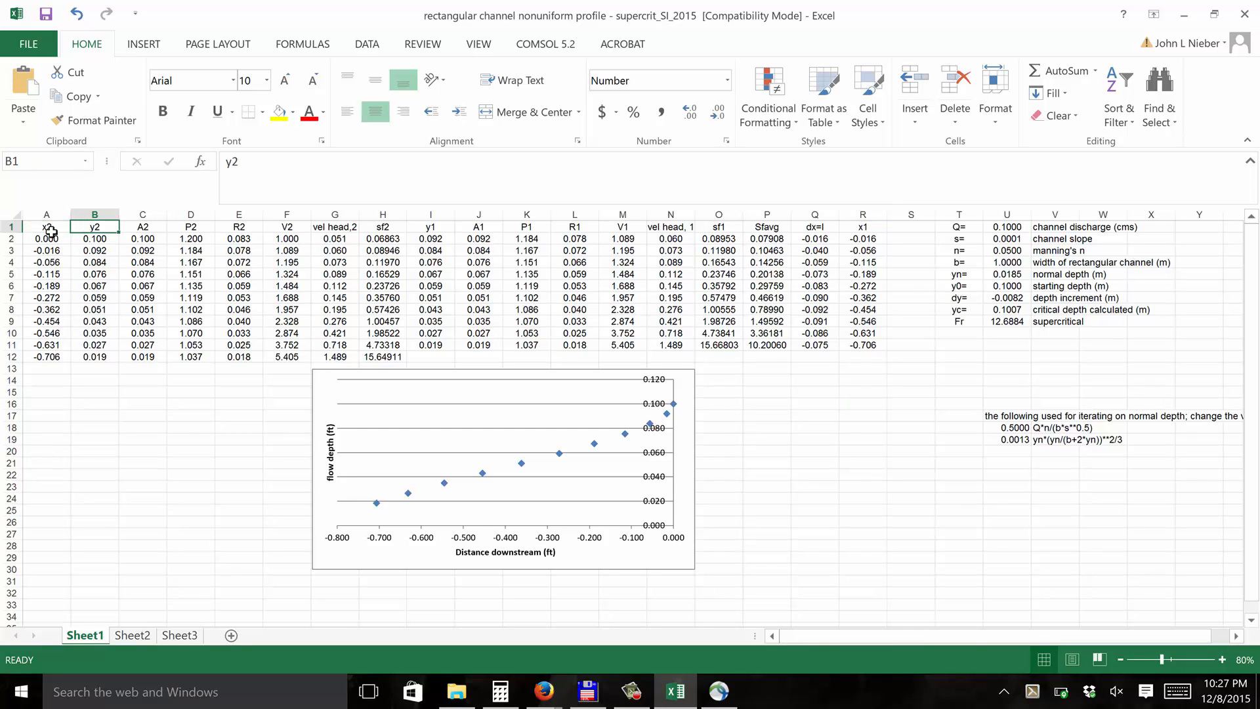
click(46, 227)
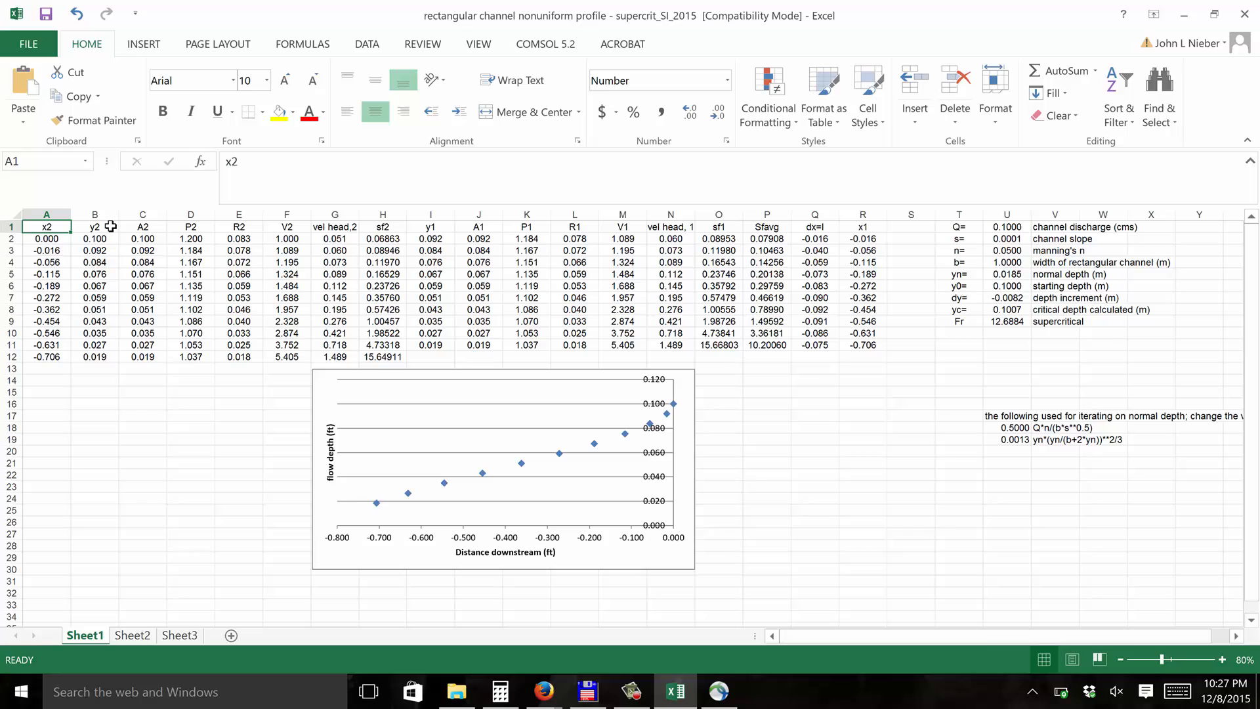
mouse_move(124, 229)
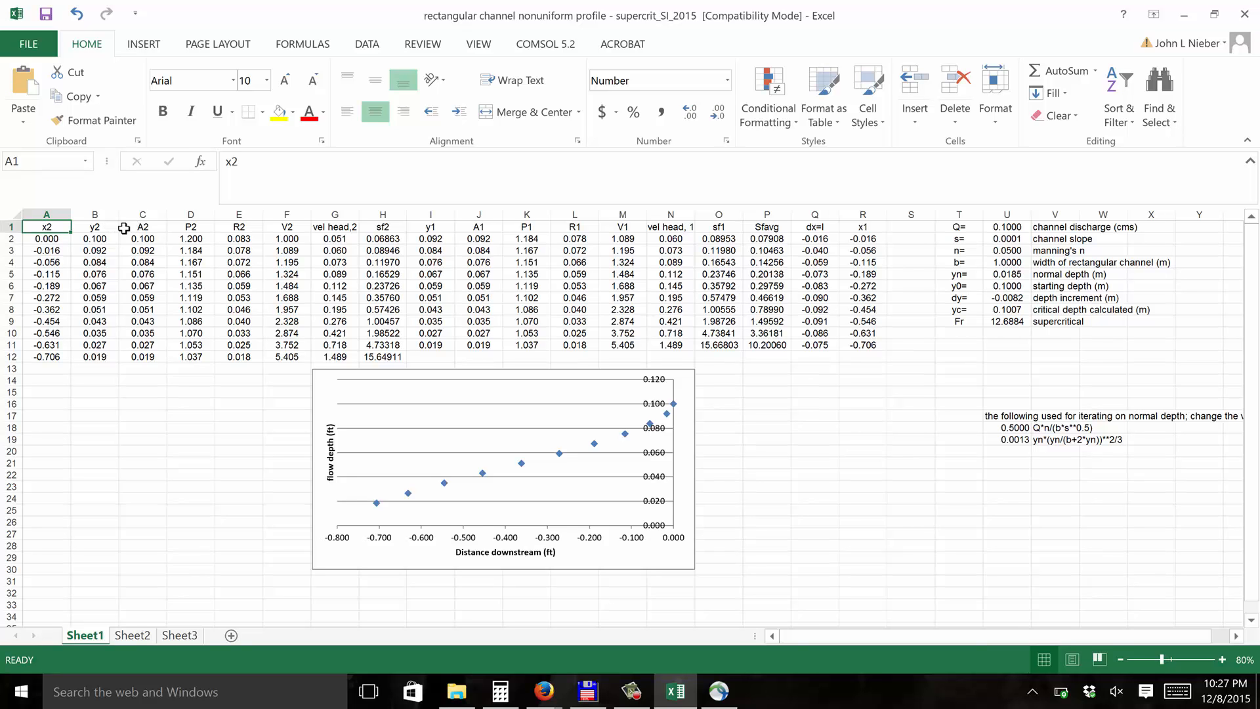
click(142, 226)
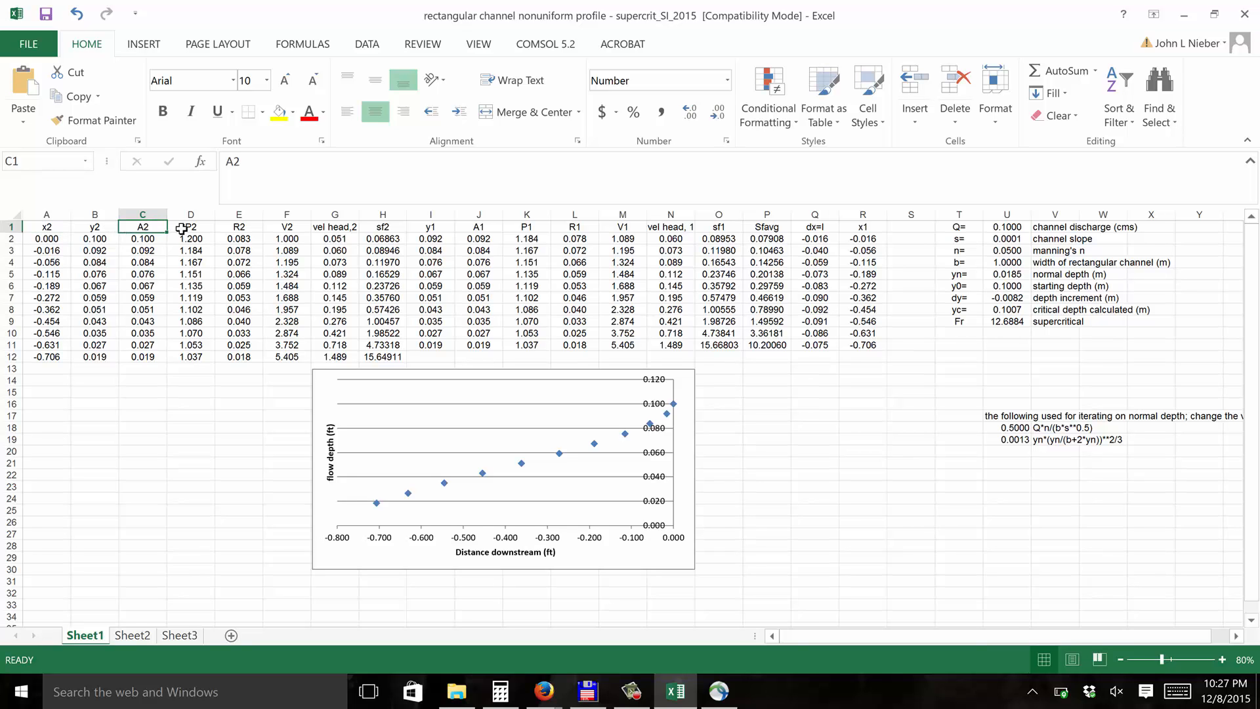
click(191, 226)
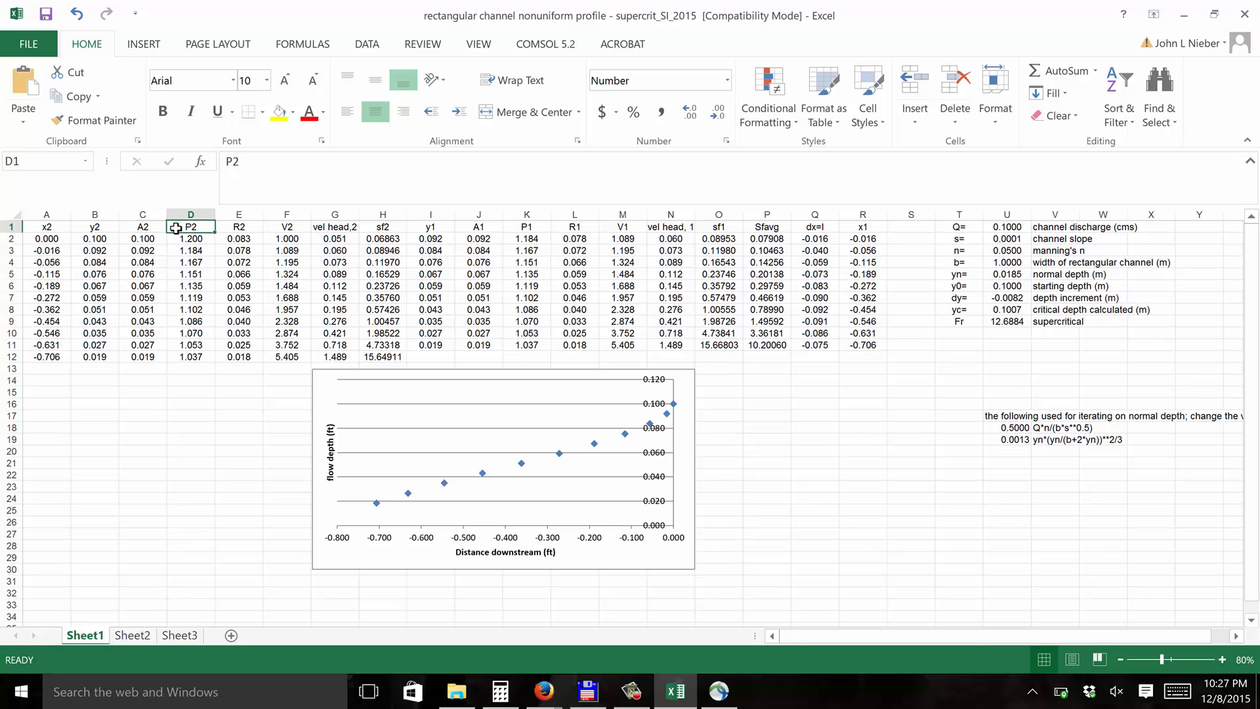
mouse_move(273, 226)
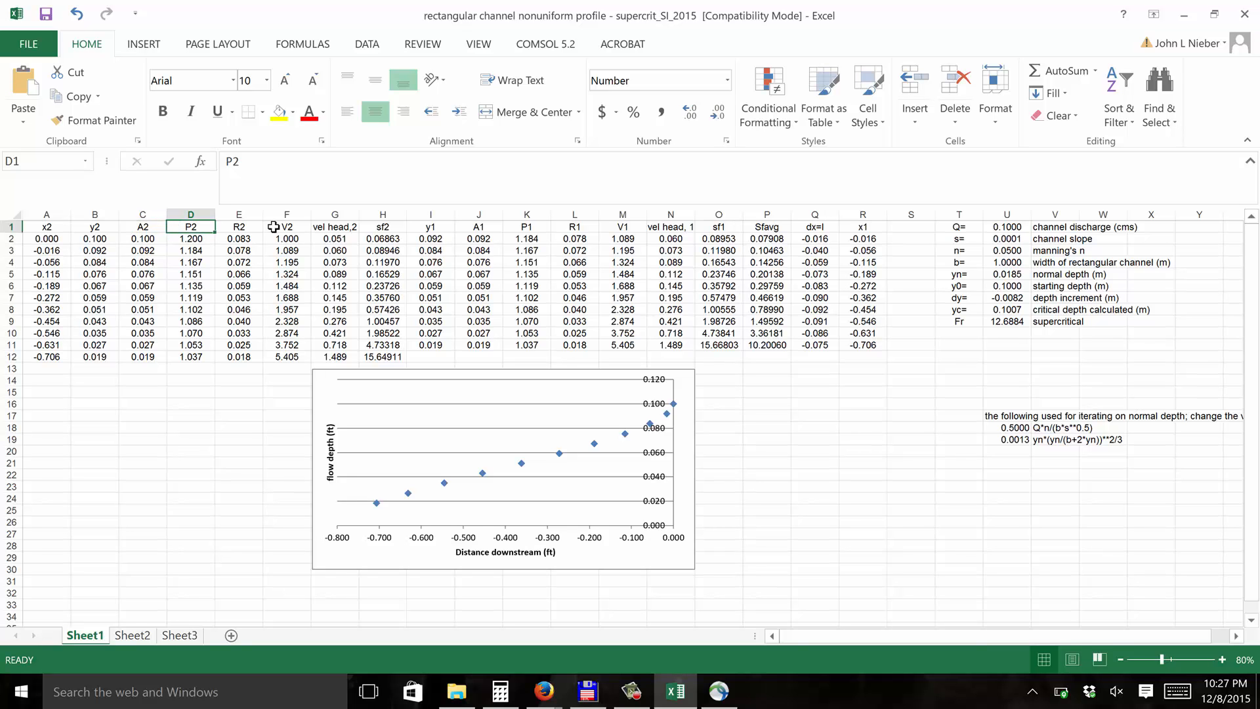
click(239, 226)
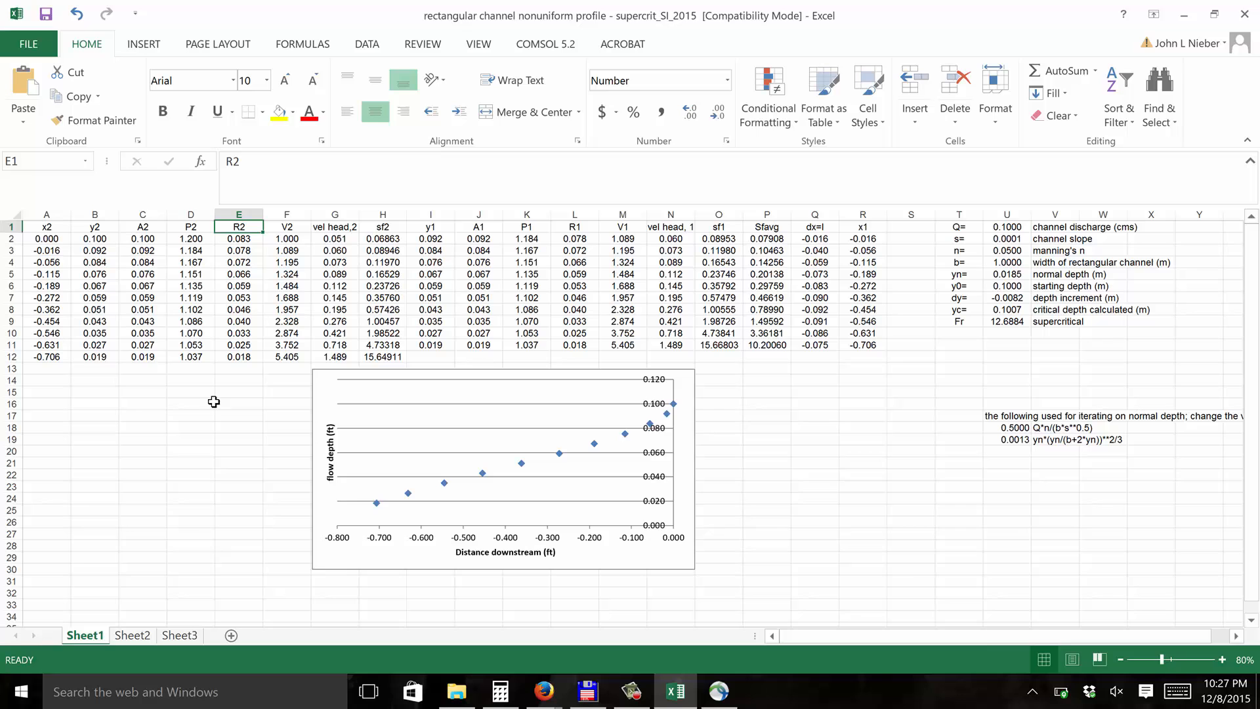
mouse_move(286, 215)
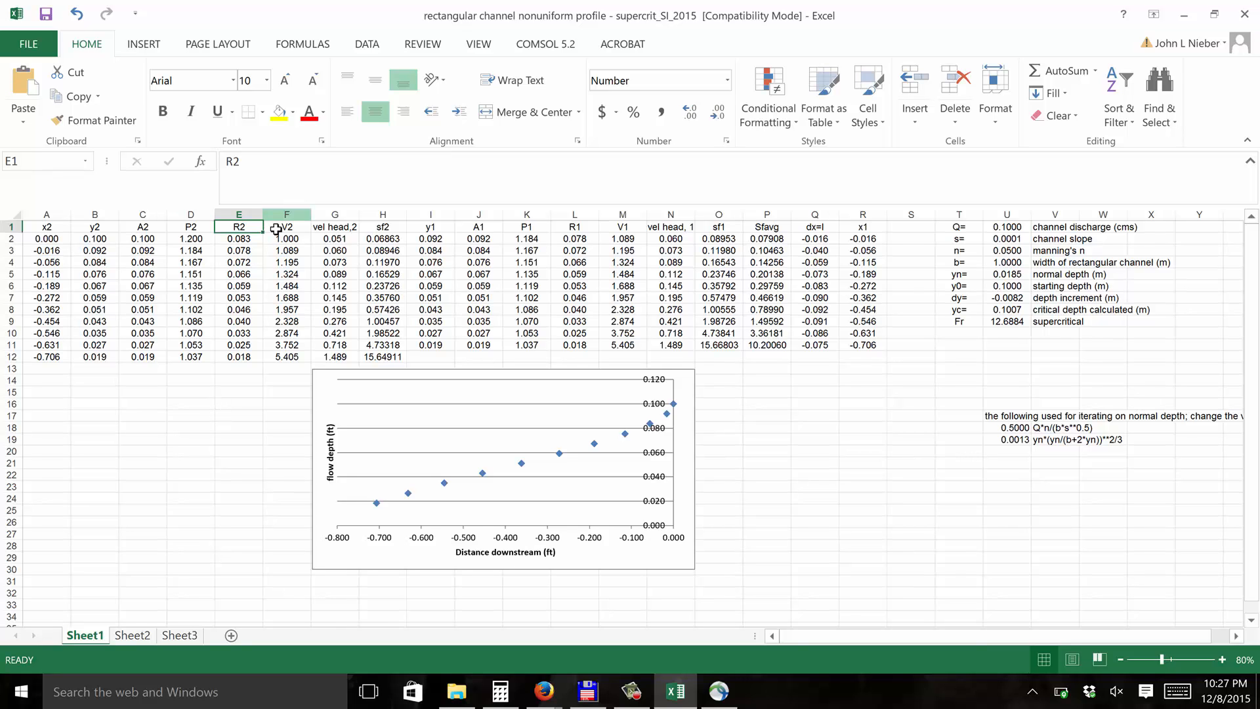
click(286, 239)
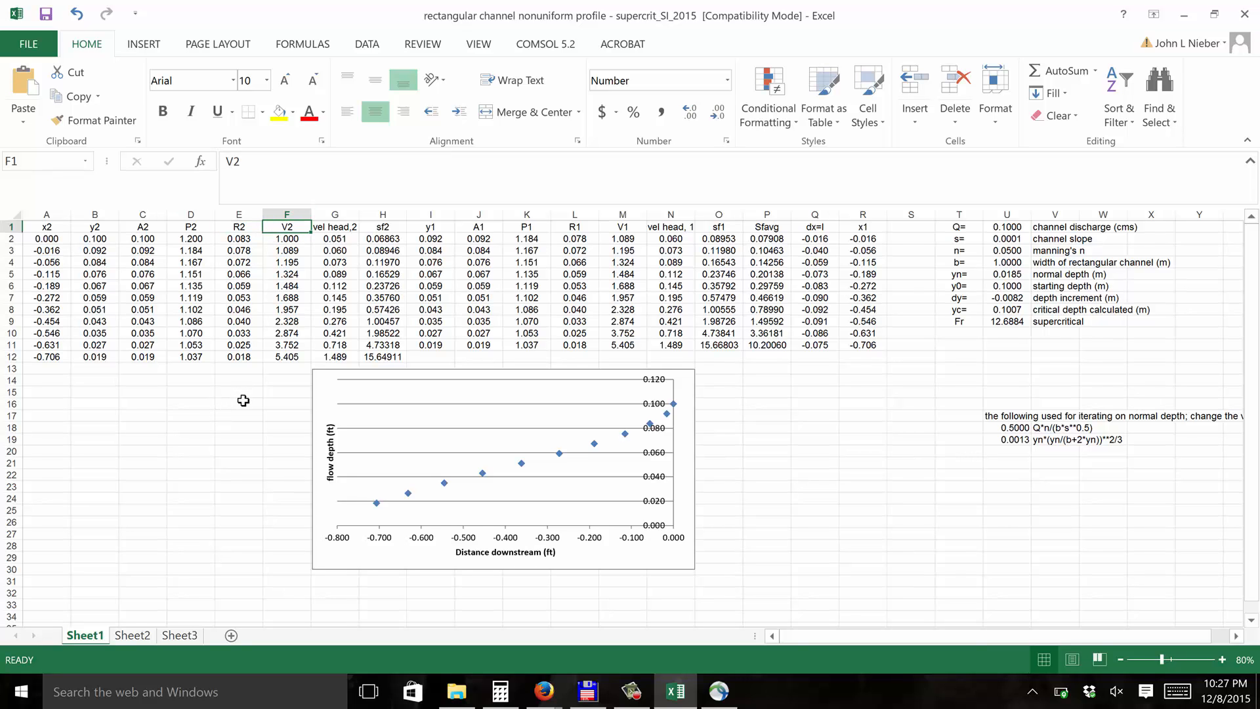
mouse_move(301, 259)
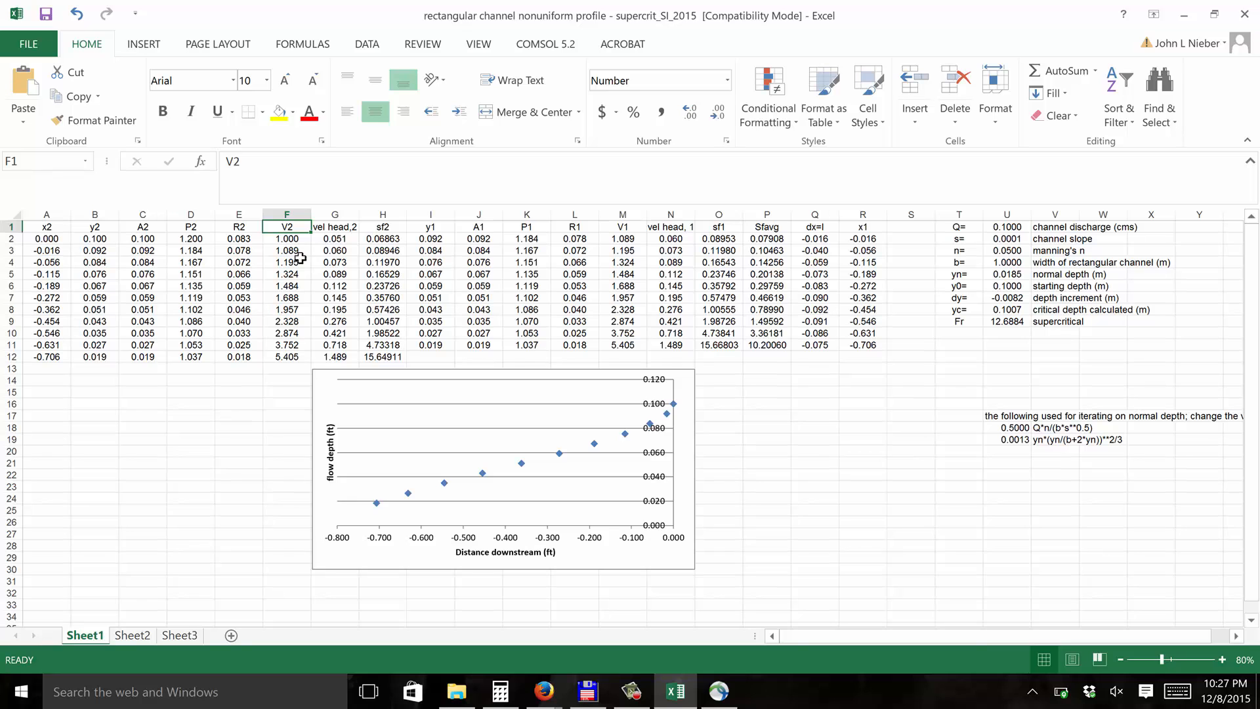
click(334, 237)
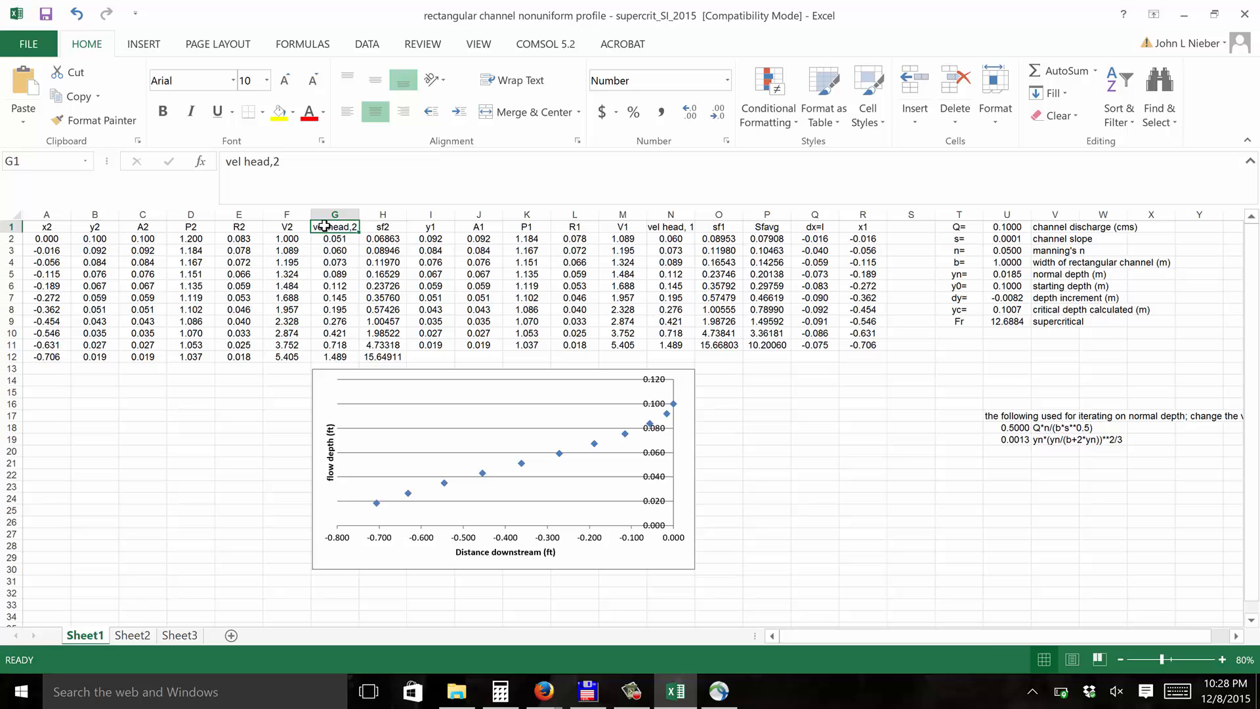
mouse_move(376, 229)
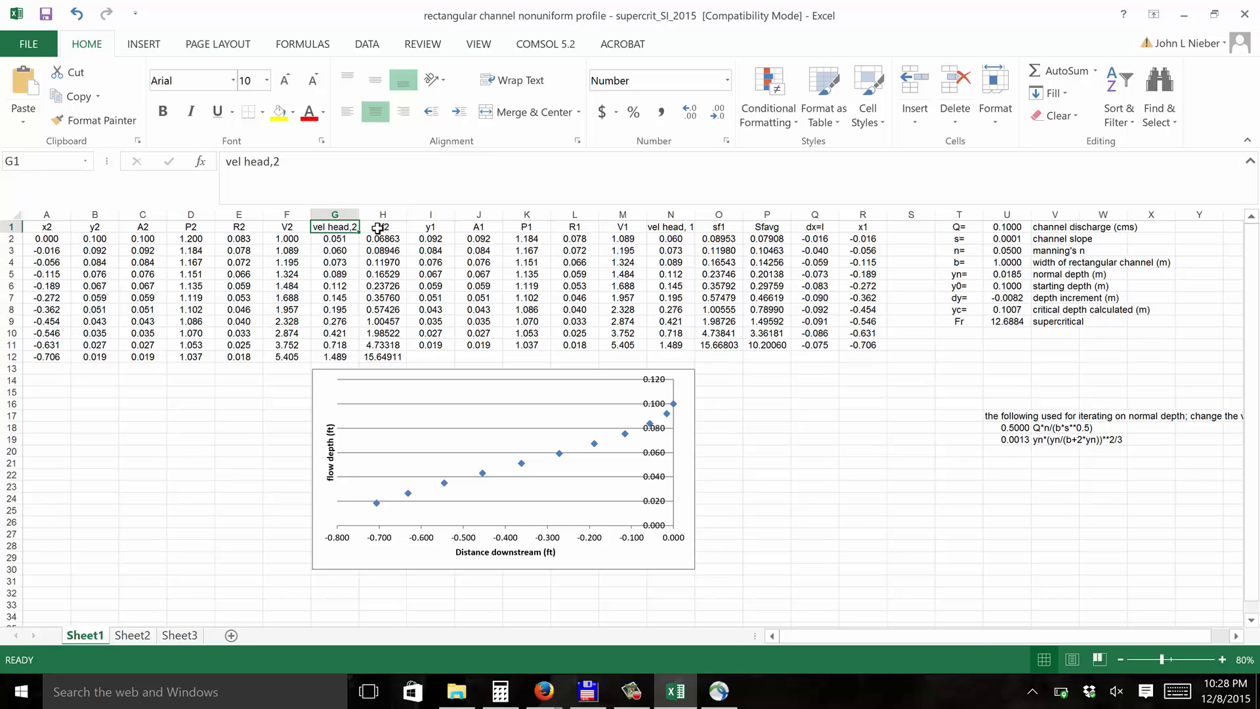
click(383, 226)
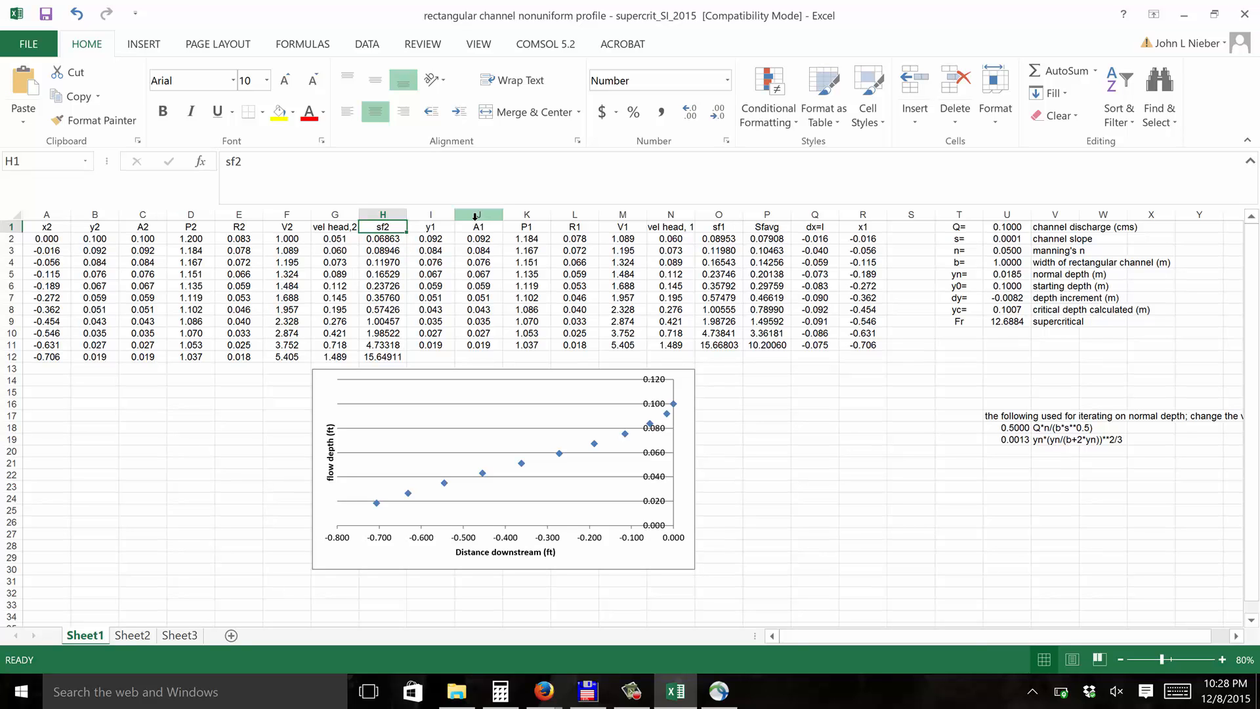
mouse_move(730, 214)
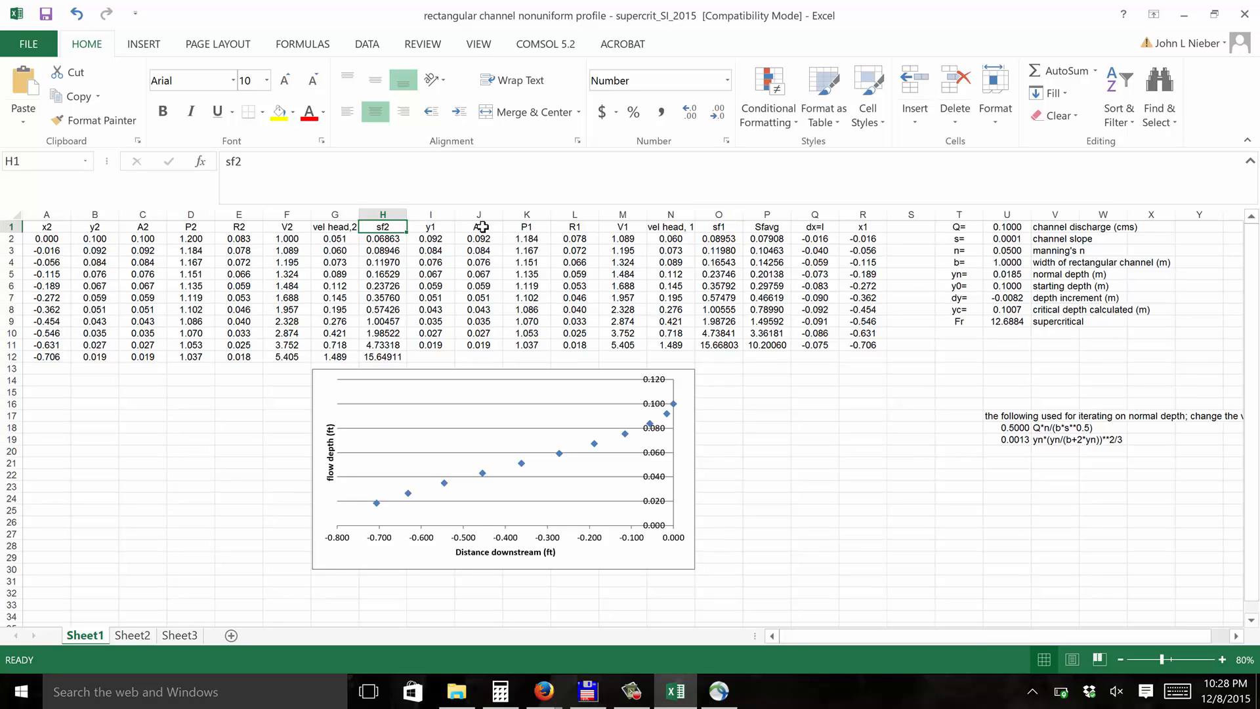
mouse_move(605, 233)
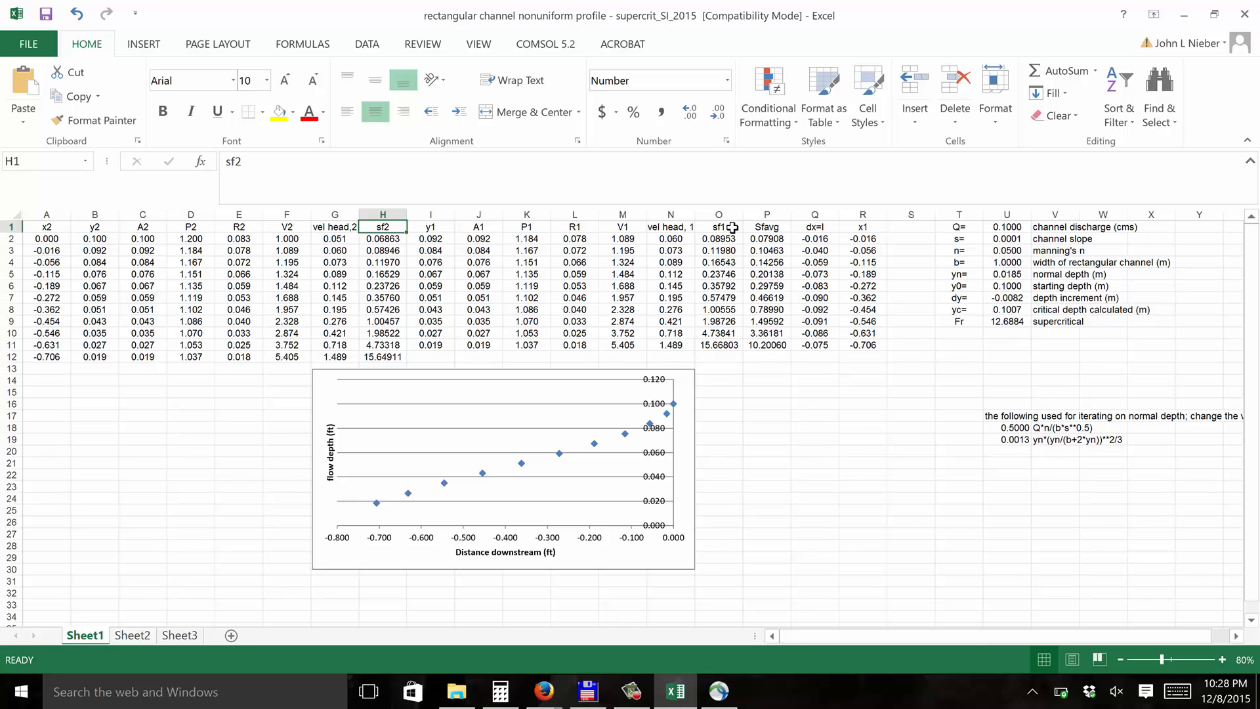
mouse_move(604, 223)
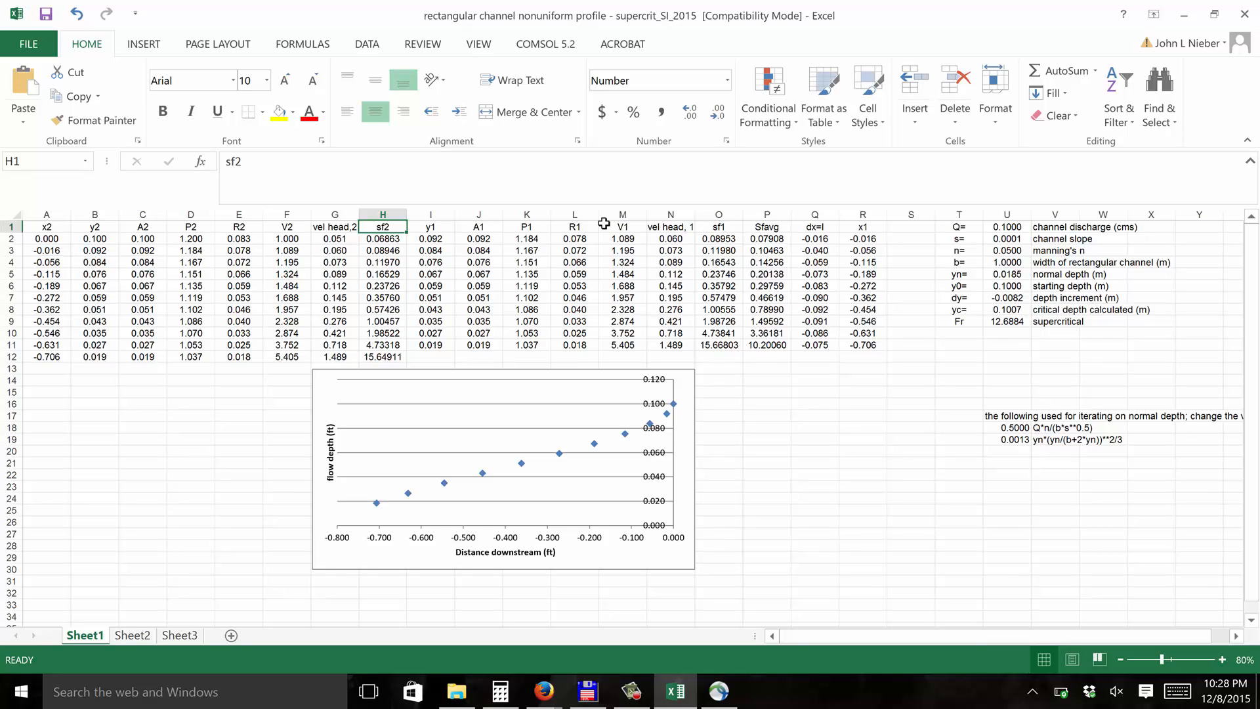
mouse_move(710, 232)
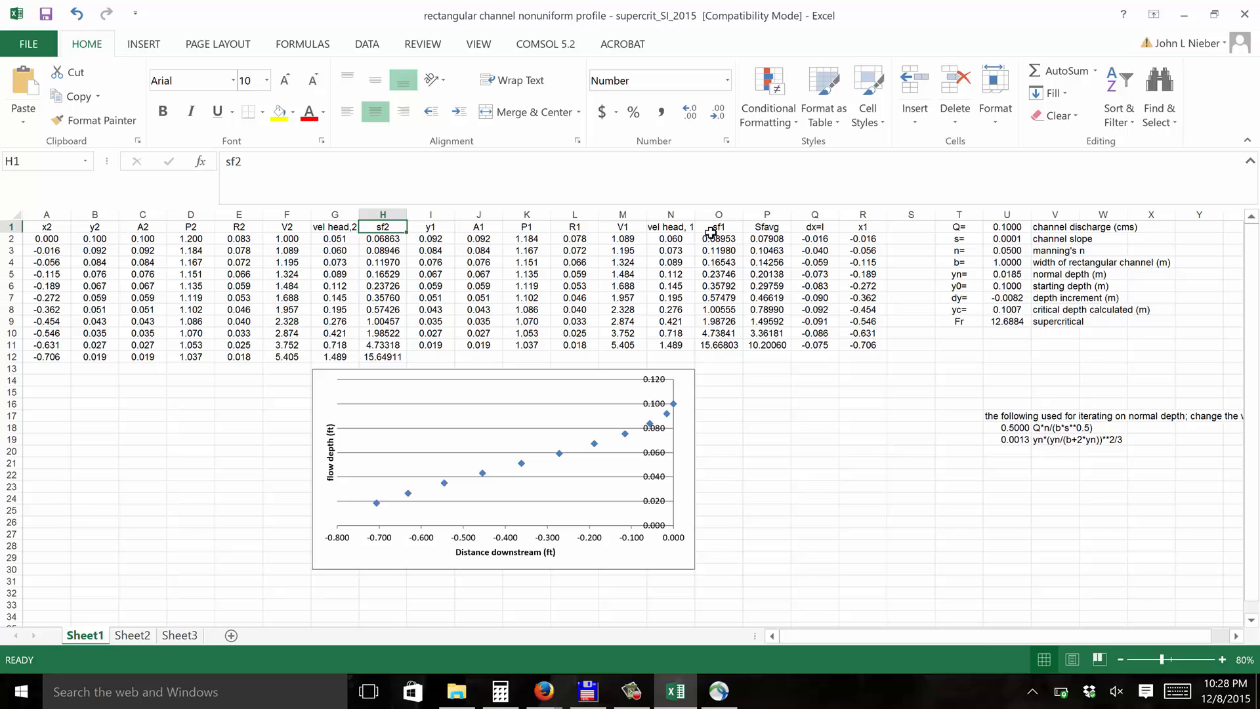
click(717, 226)
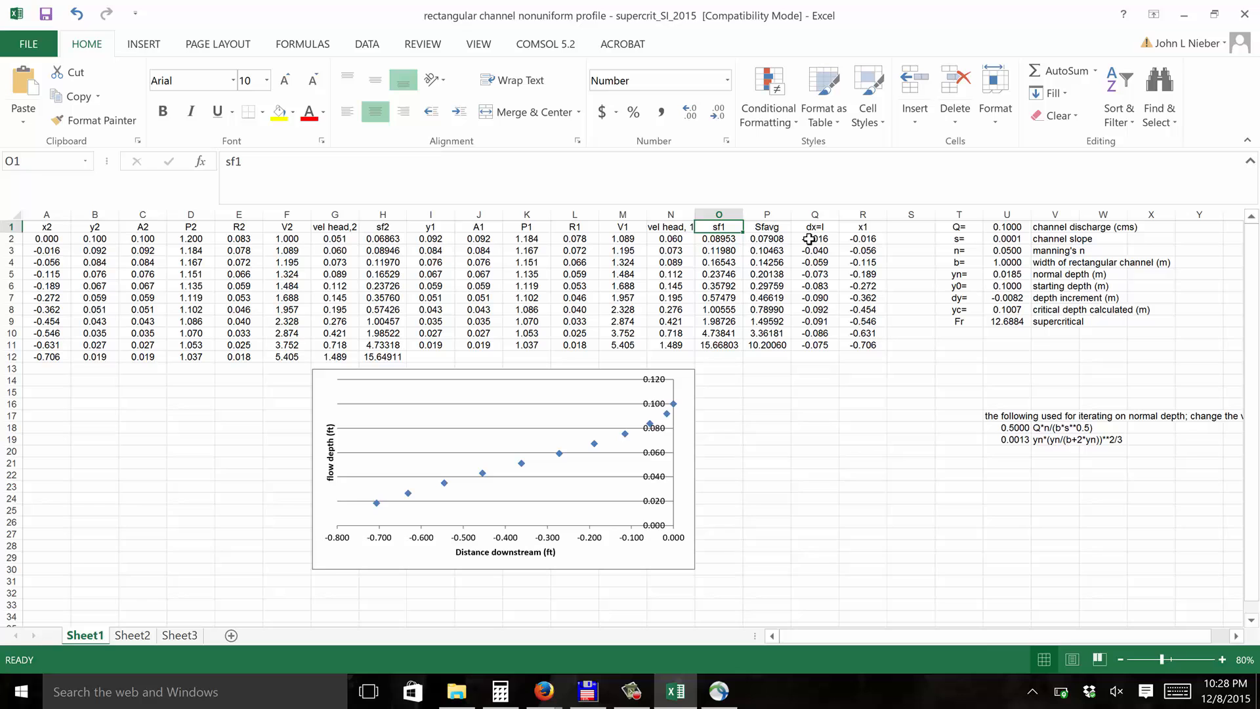
mouse_move(844, 233)
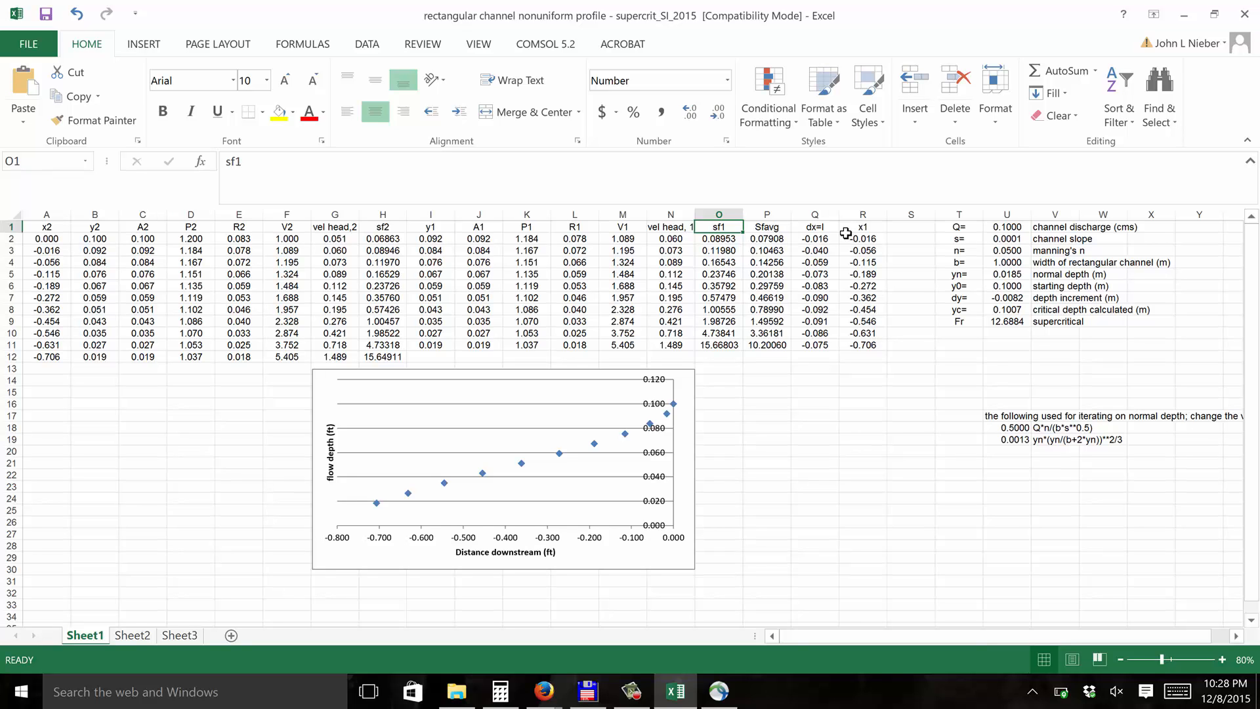
mouse_move(803, 250)
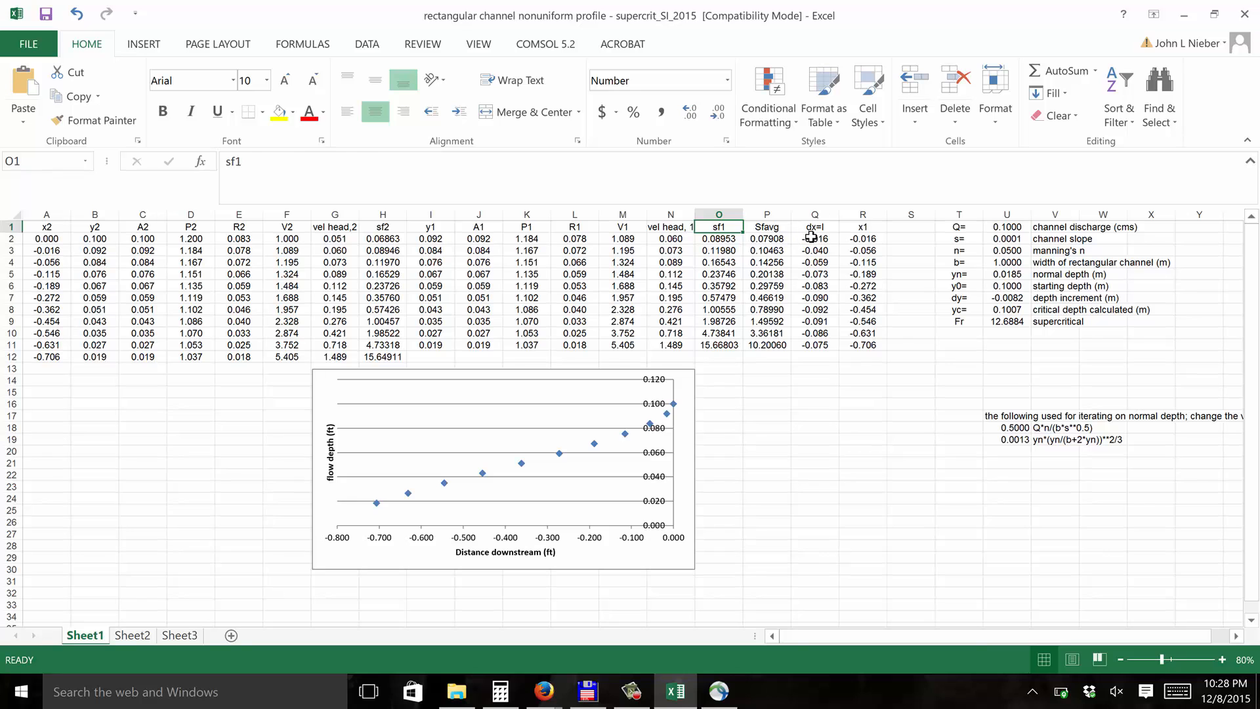
click(813, 237)
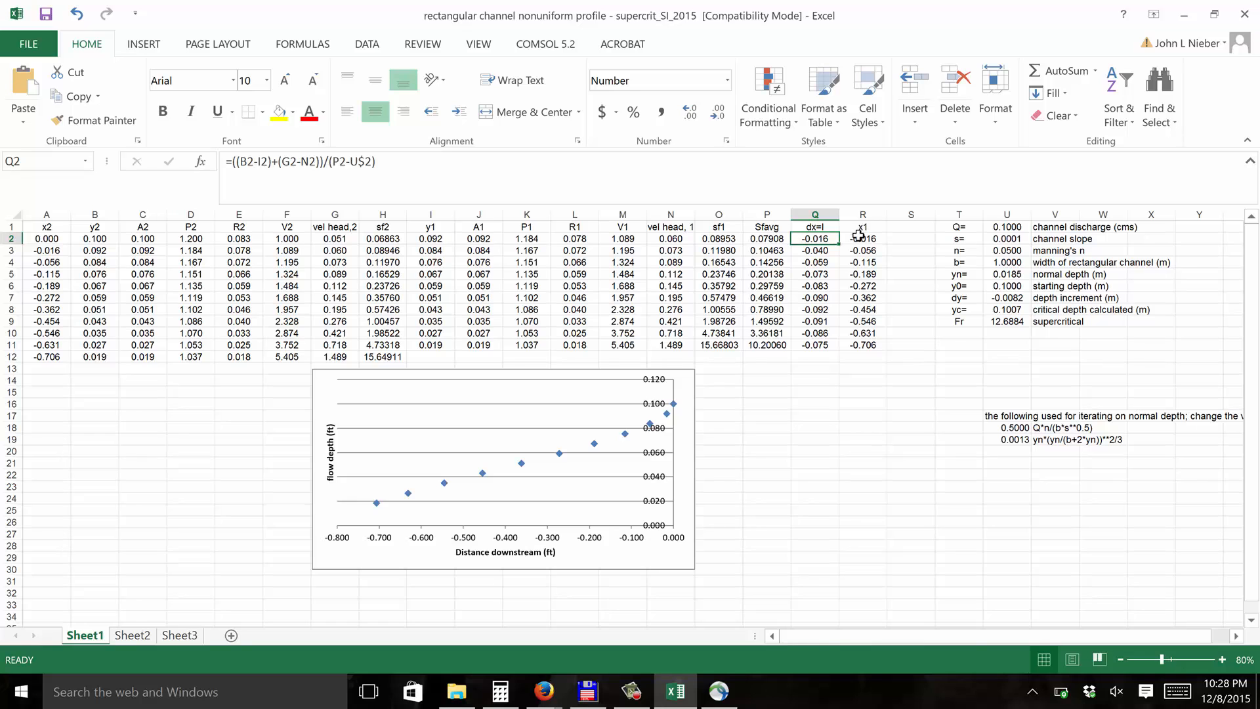
click(863, 226)
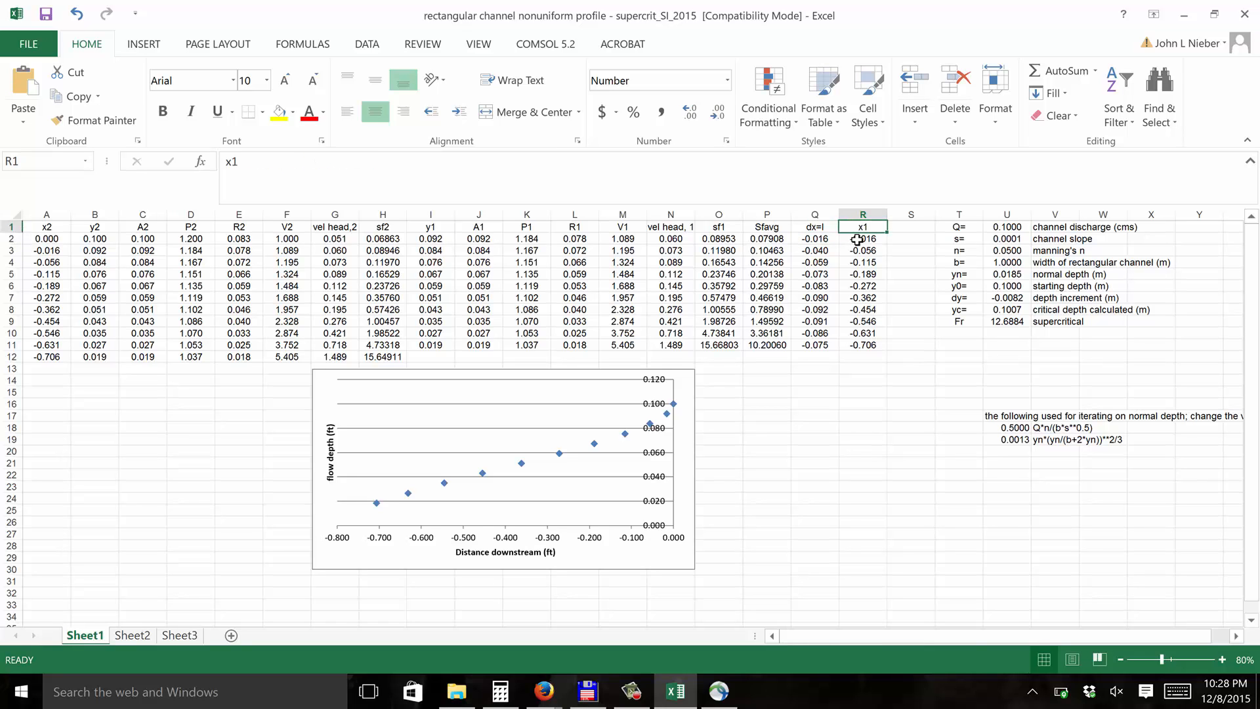
click(862, 239)
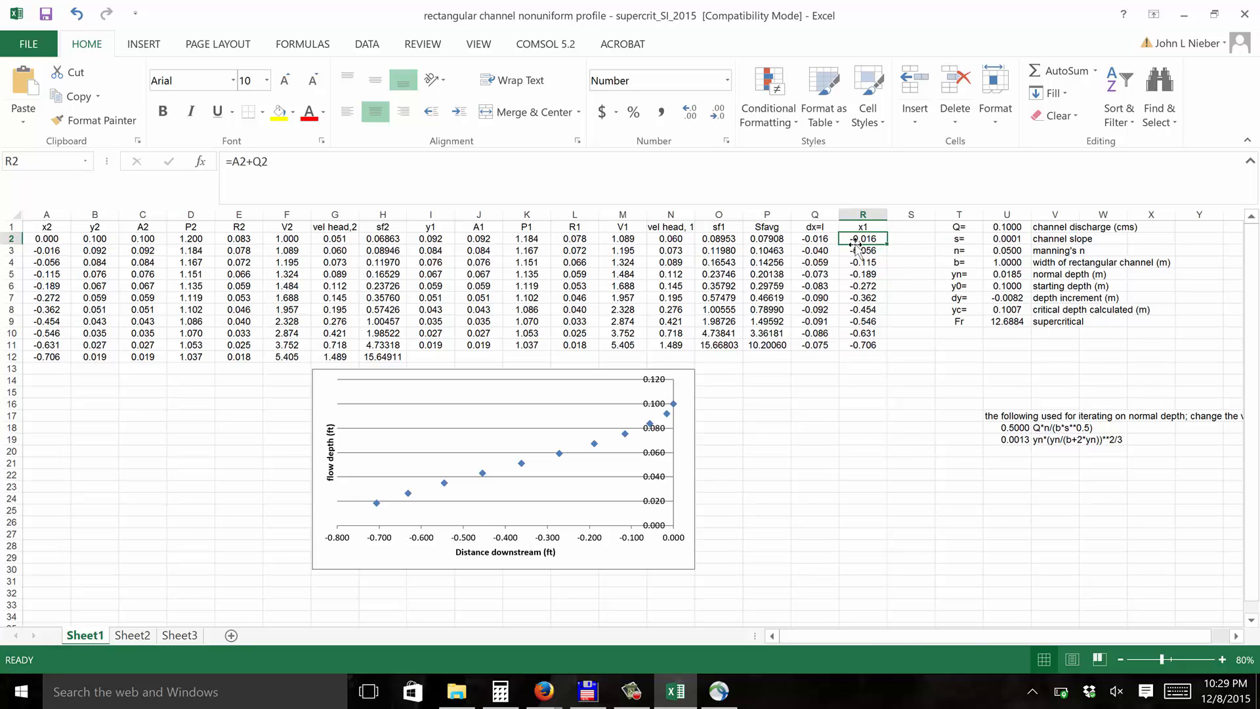
mouse_move(852, 228)
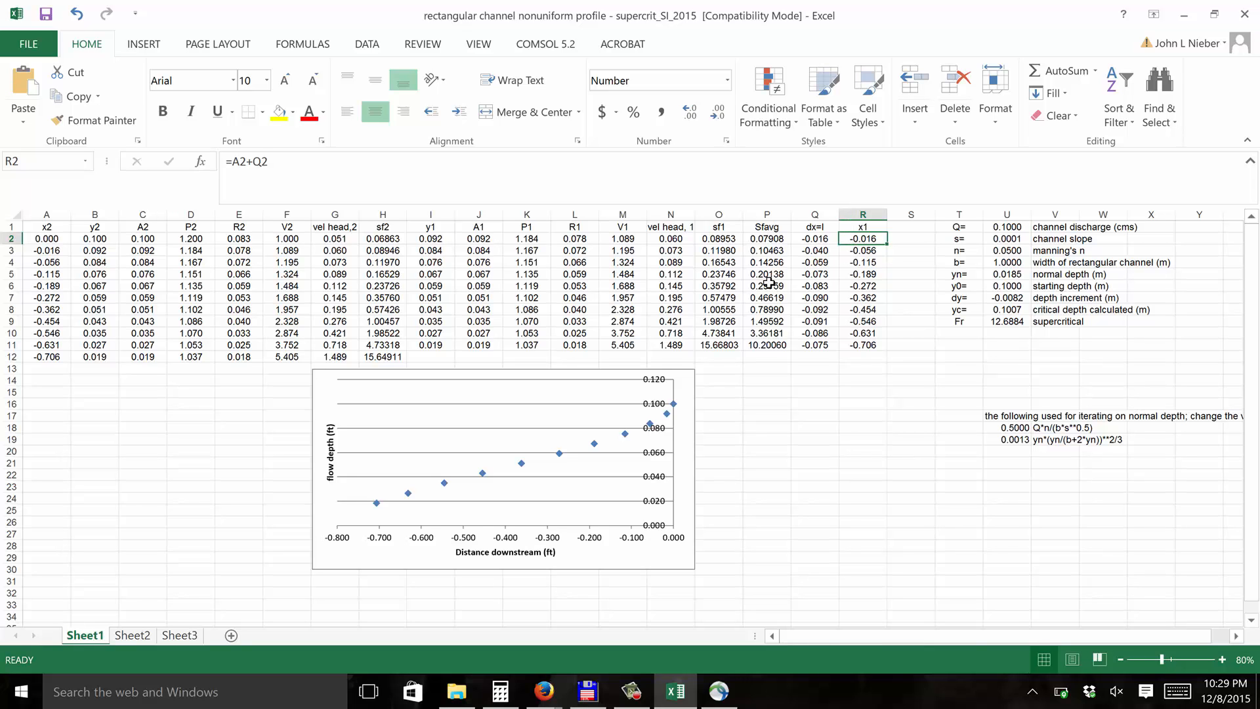
mouse_move(313, 259)
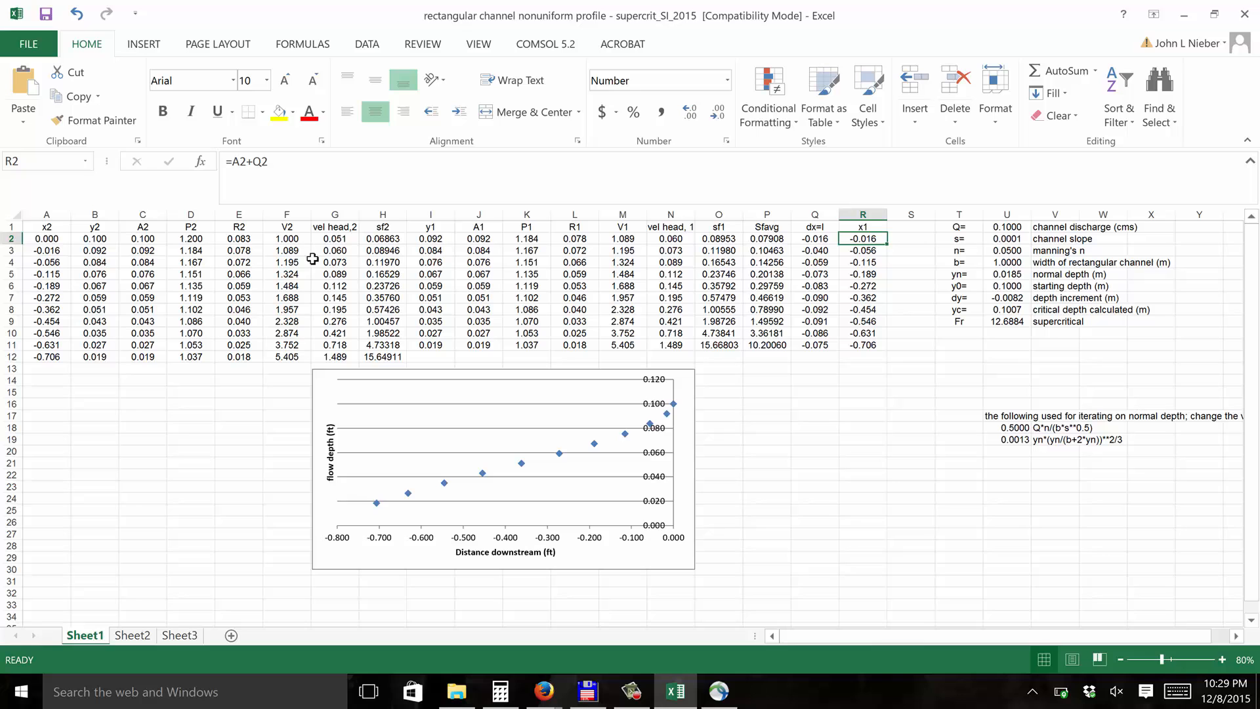
mouse_move(95, 250)
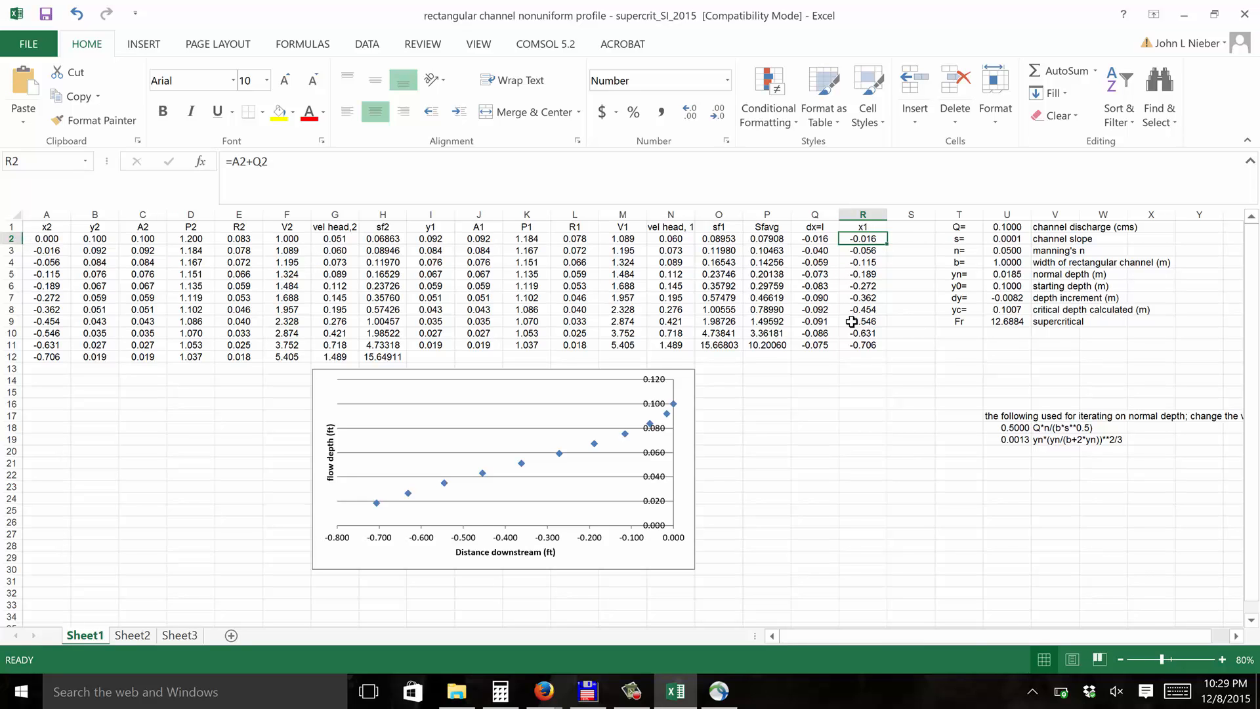
mouse_move(854, 348)
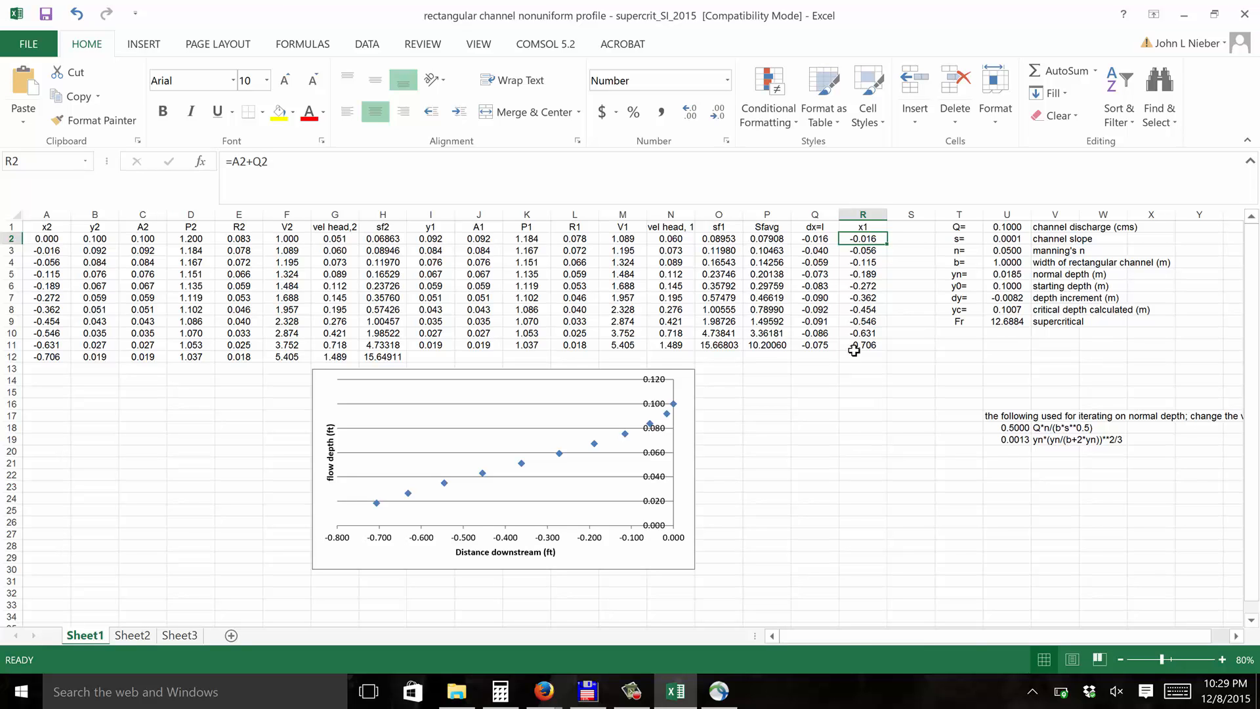
mouse_move(847, 357)
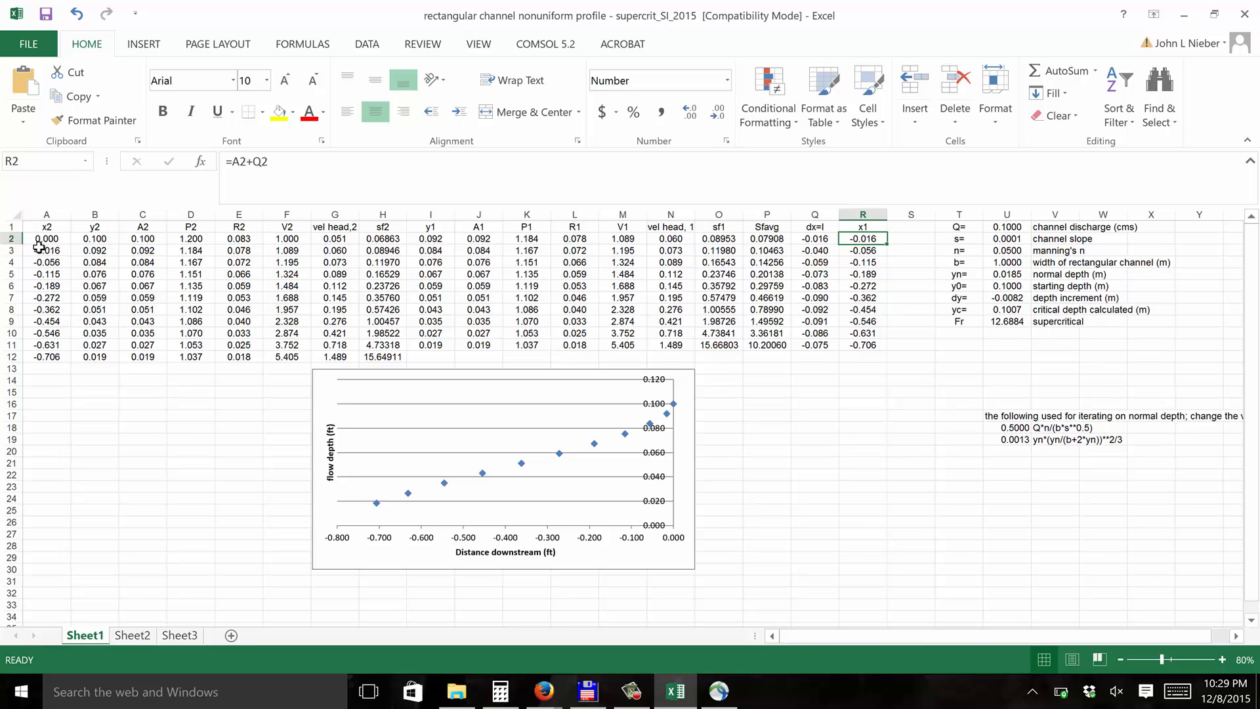
mouse_move(123, 271)
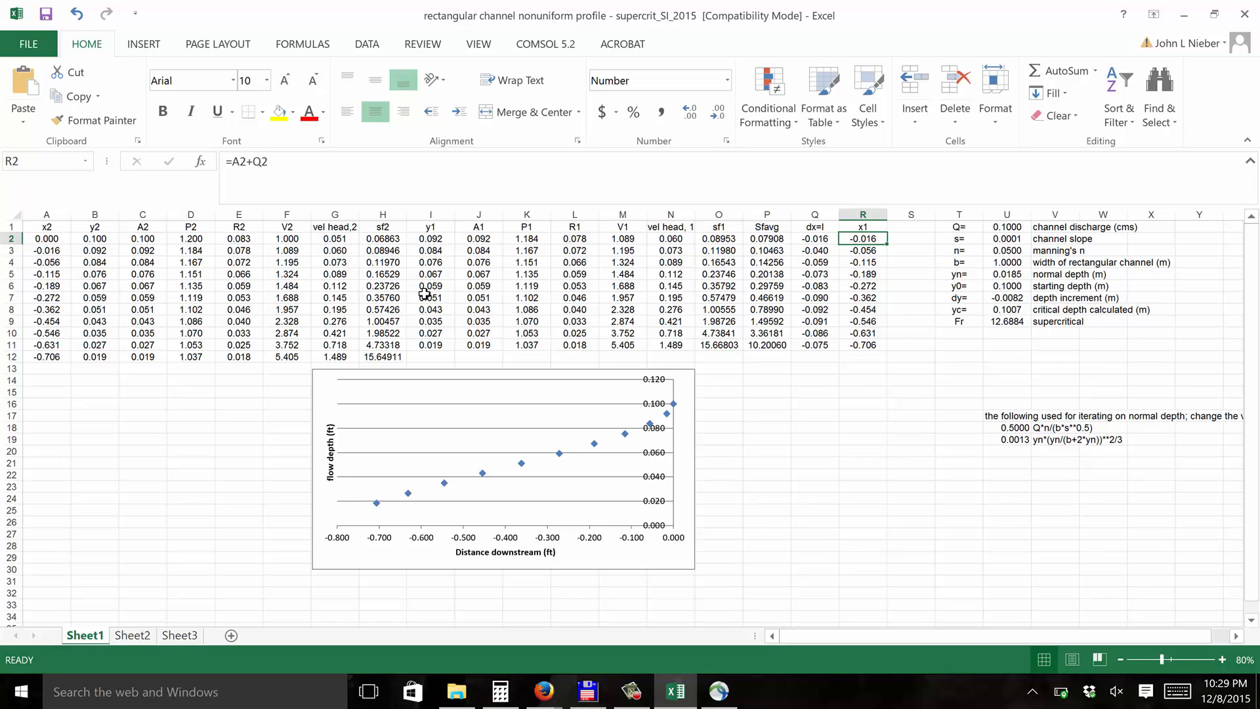
mouse_move(921, 265)
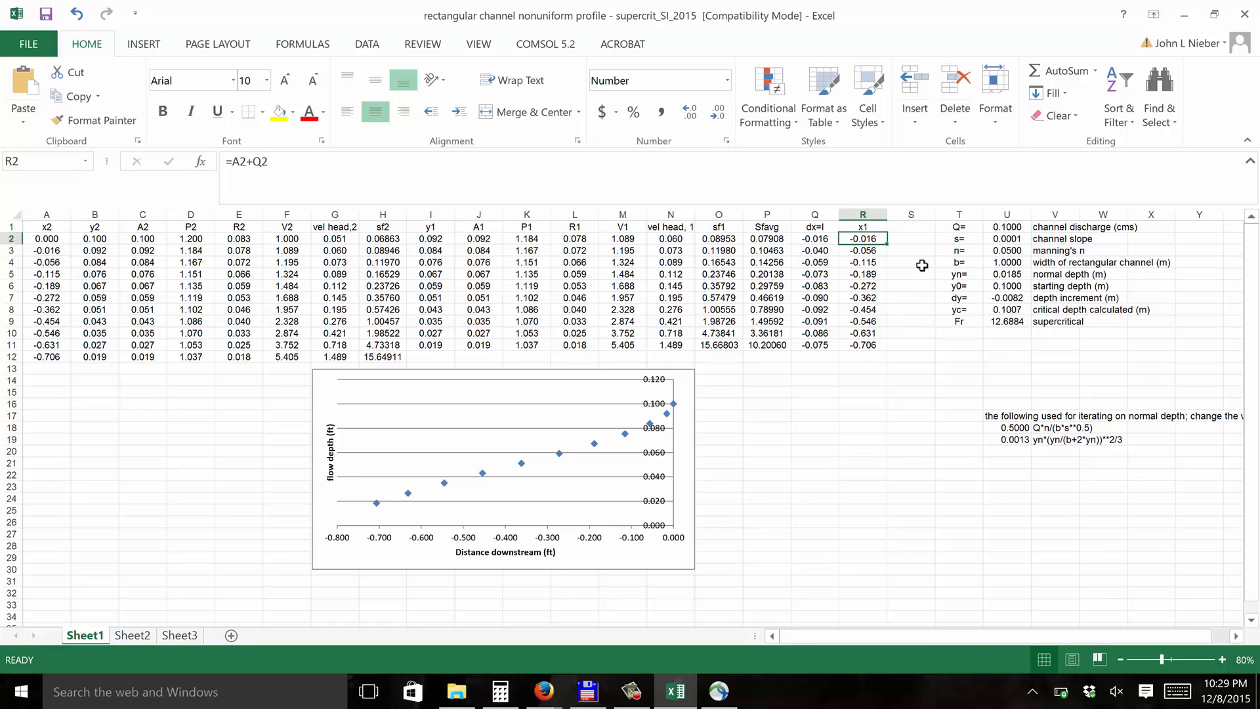
mouse_move(941, 223)
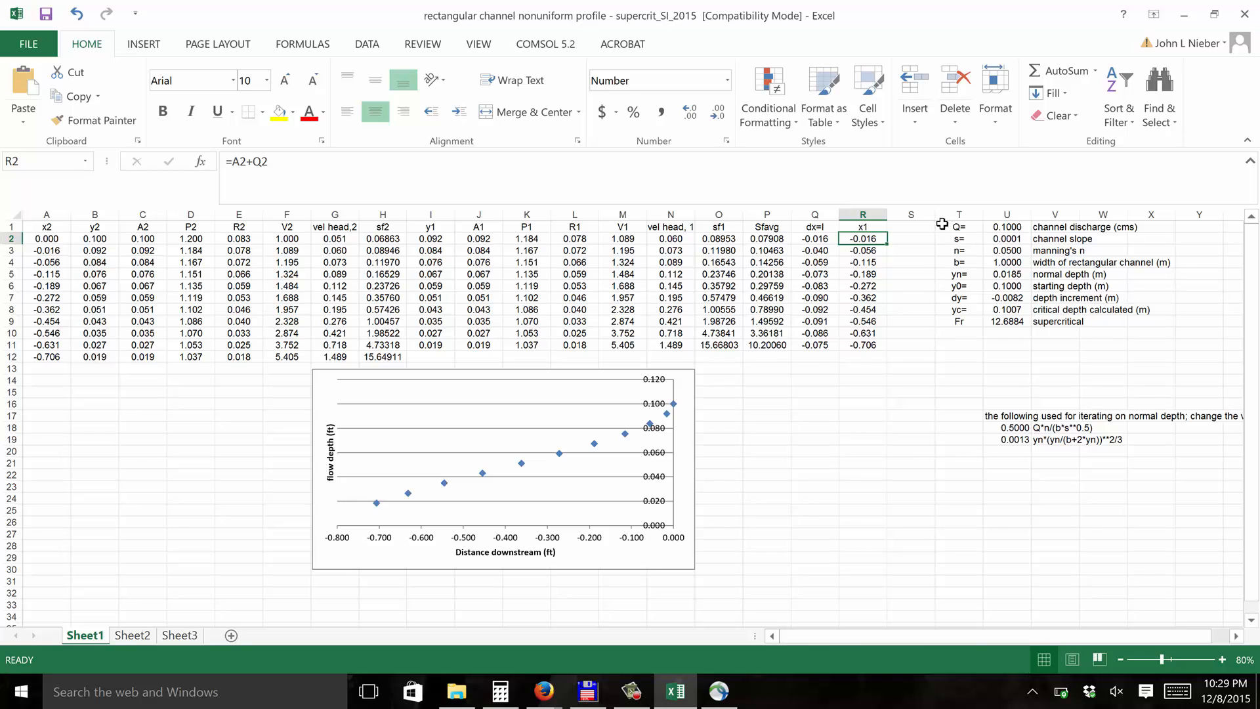
mouse_move(949, 223)
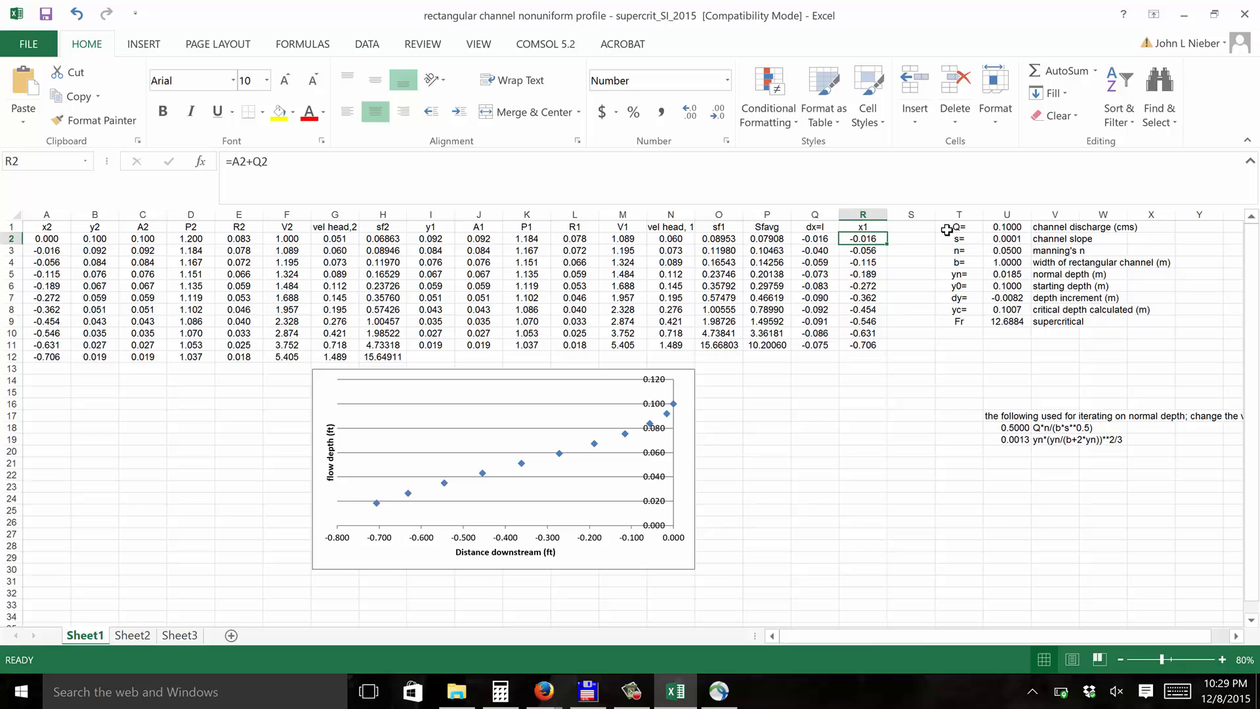
Review the input labels from channel slope through critical depth and the Froude number
click(957, 238)
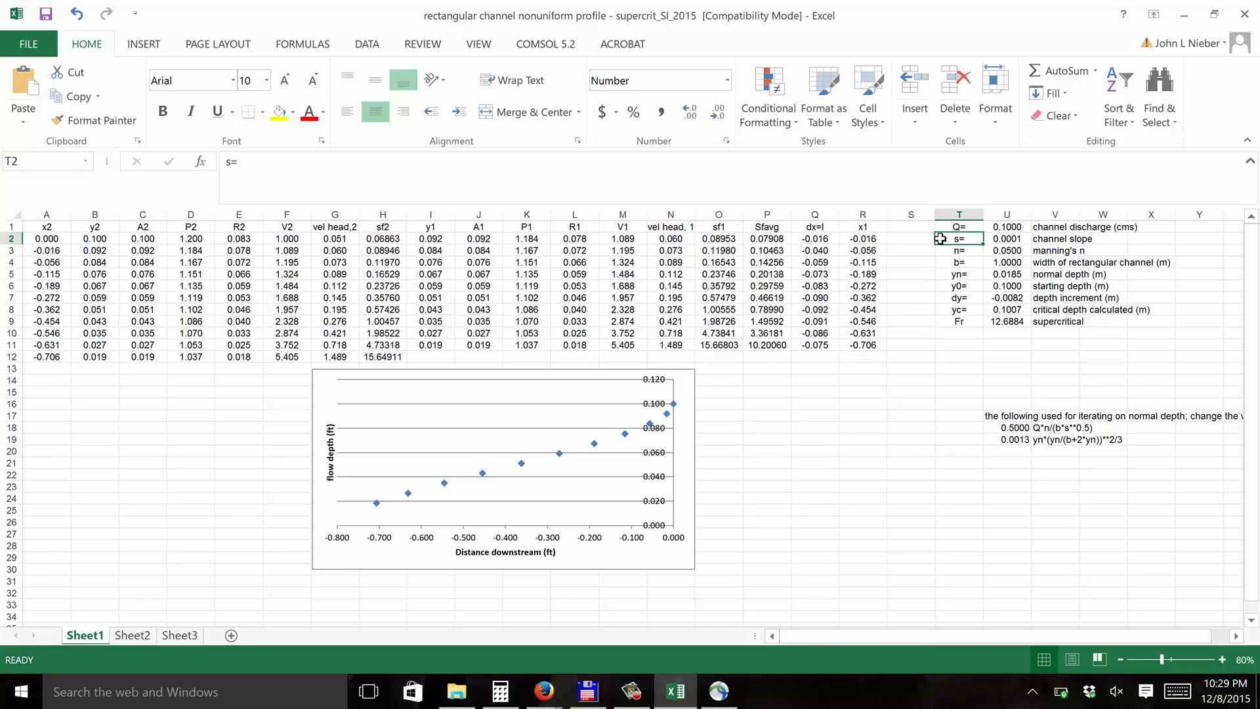
click(959, 250)
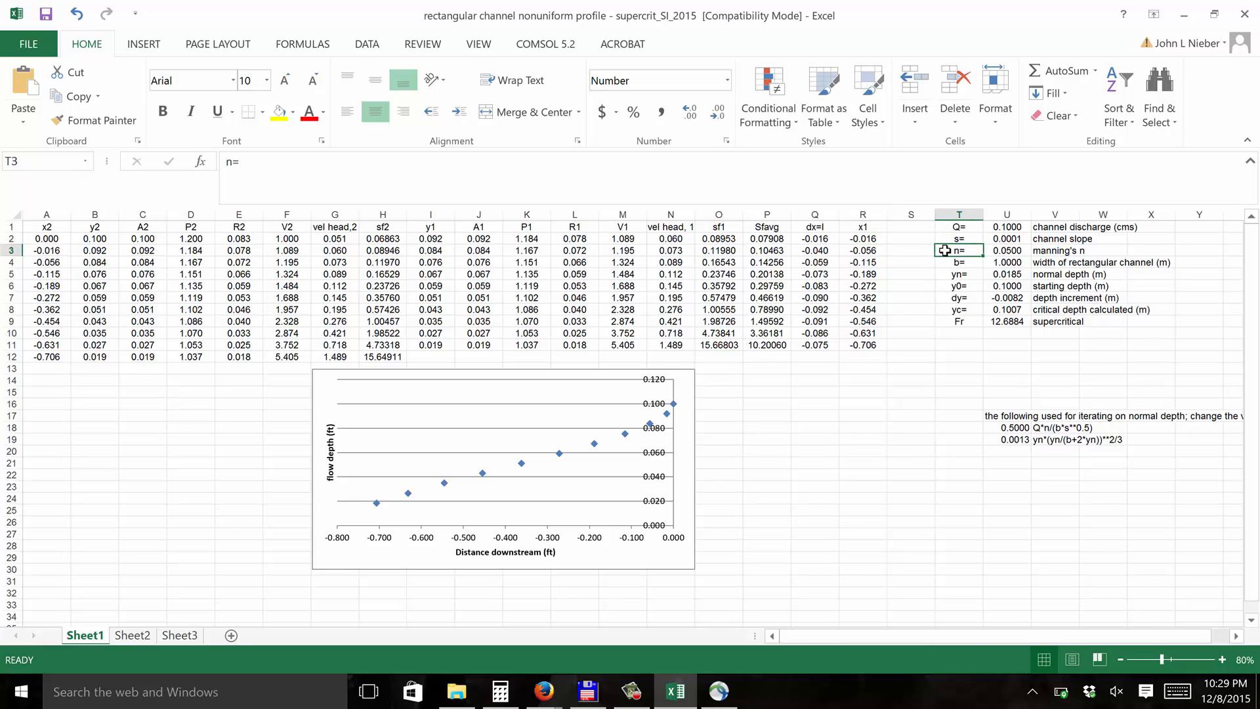
click(958, 262)
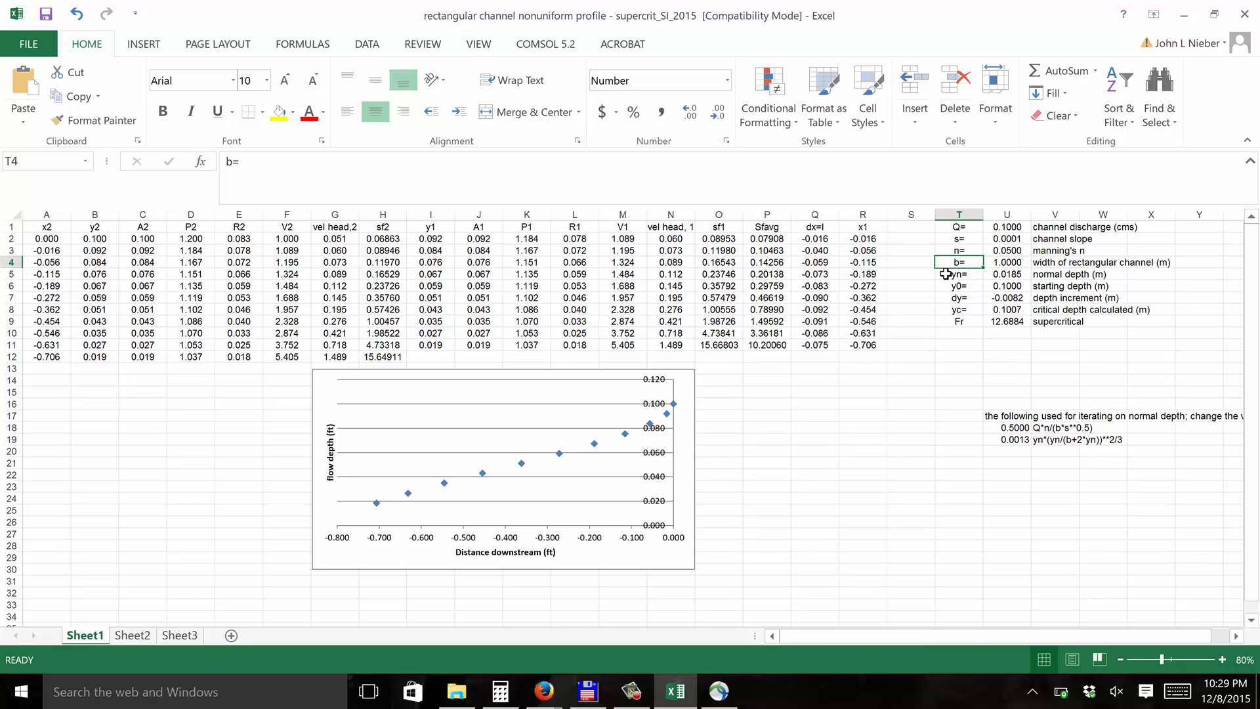
click(958, 273)
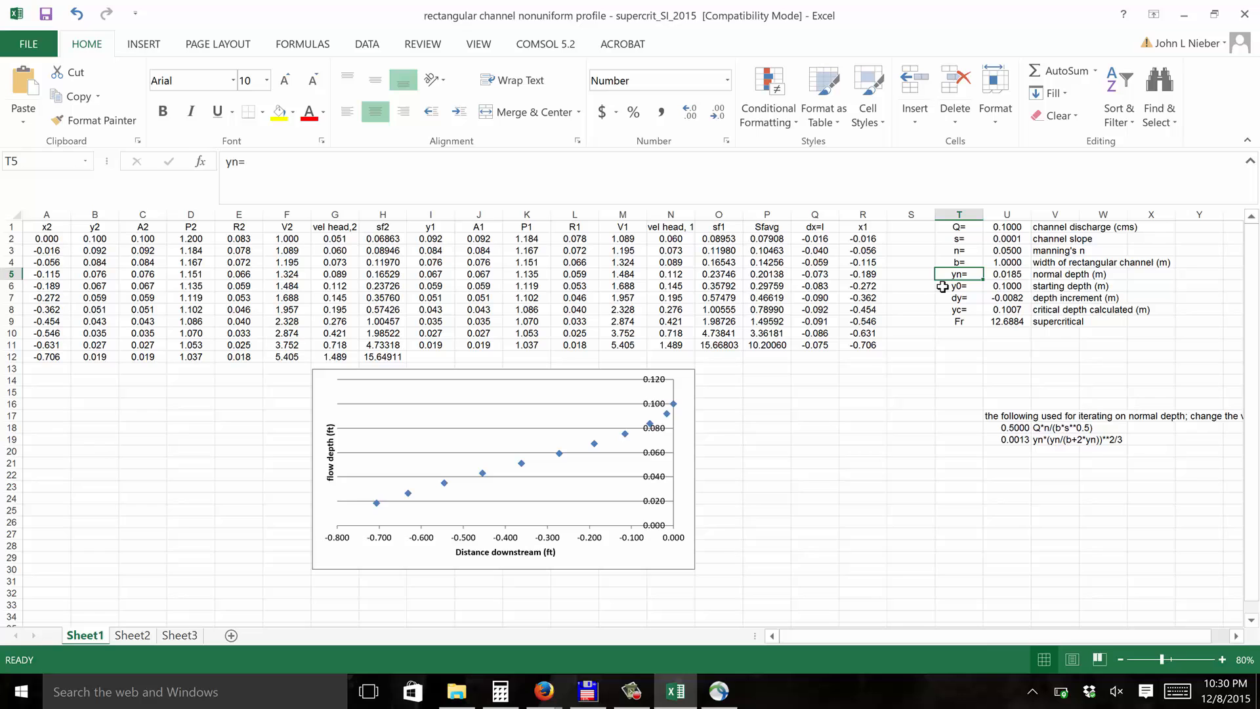
click(959, 286)
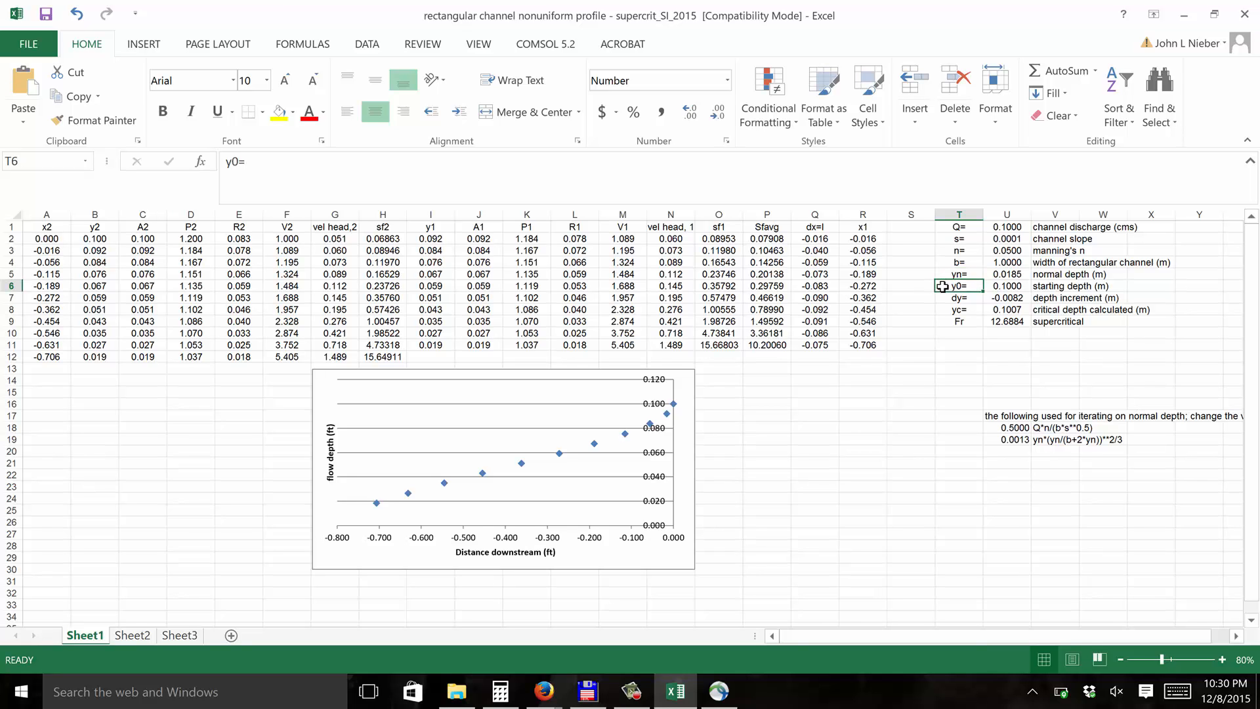
mouse_move(947, 298)
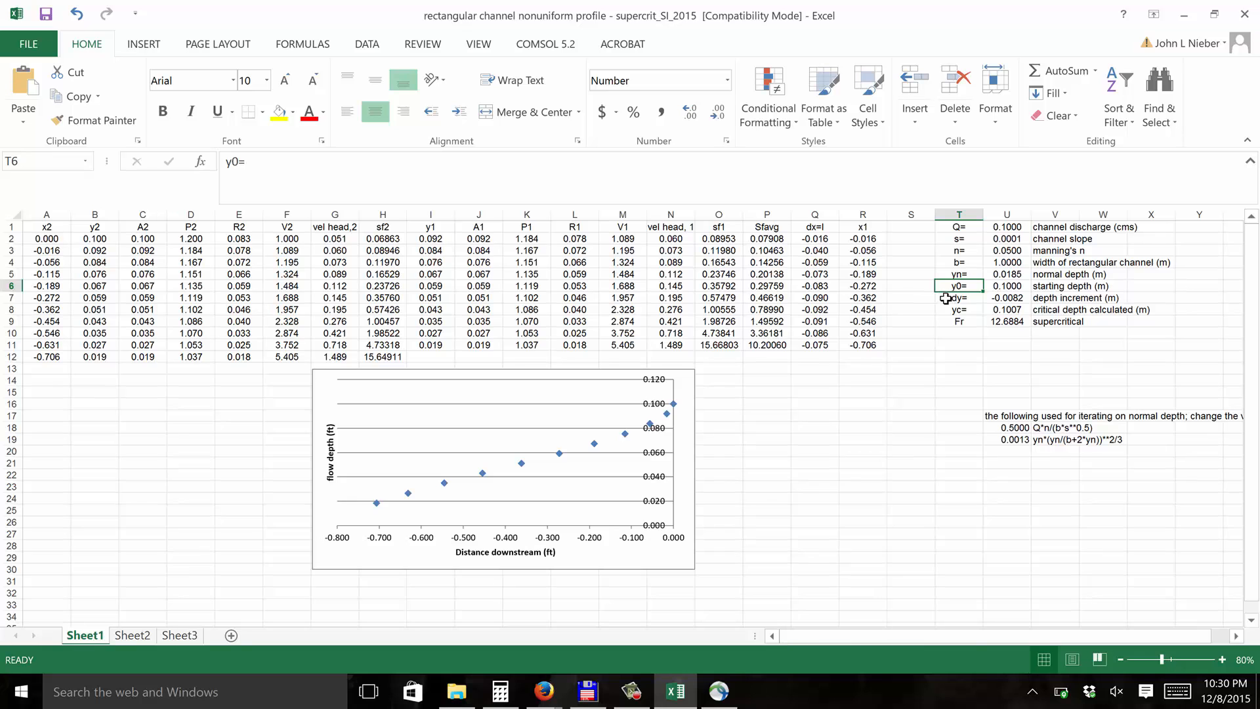
click(959, 298)
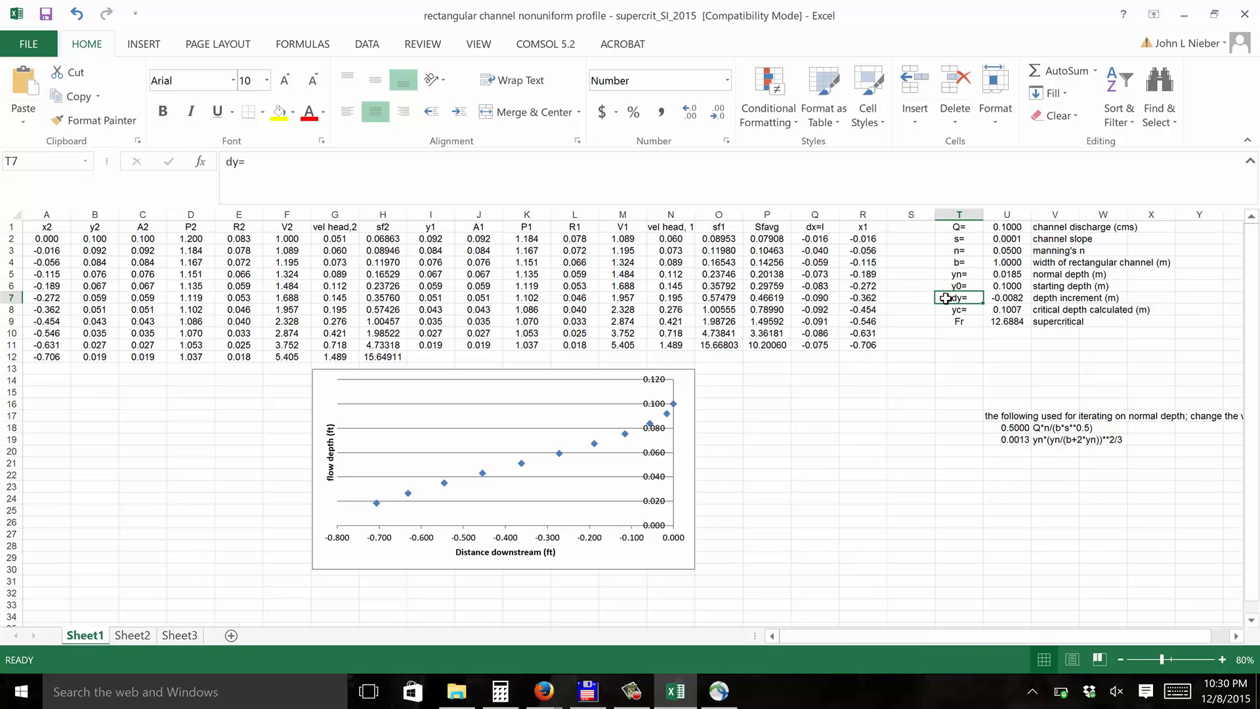
click(959, 309)
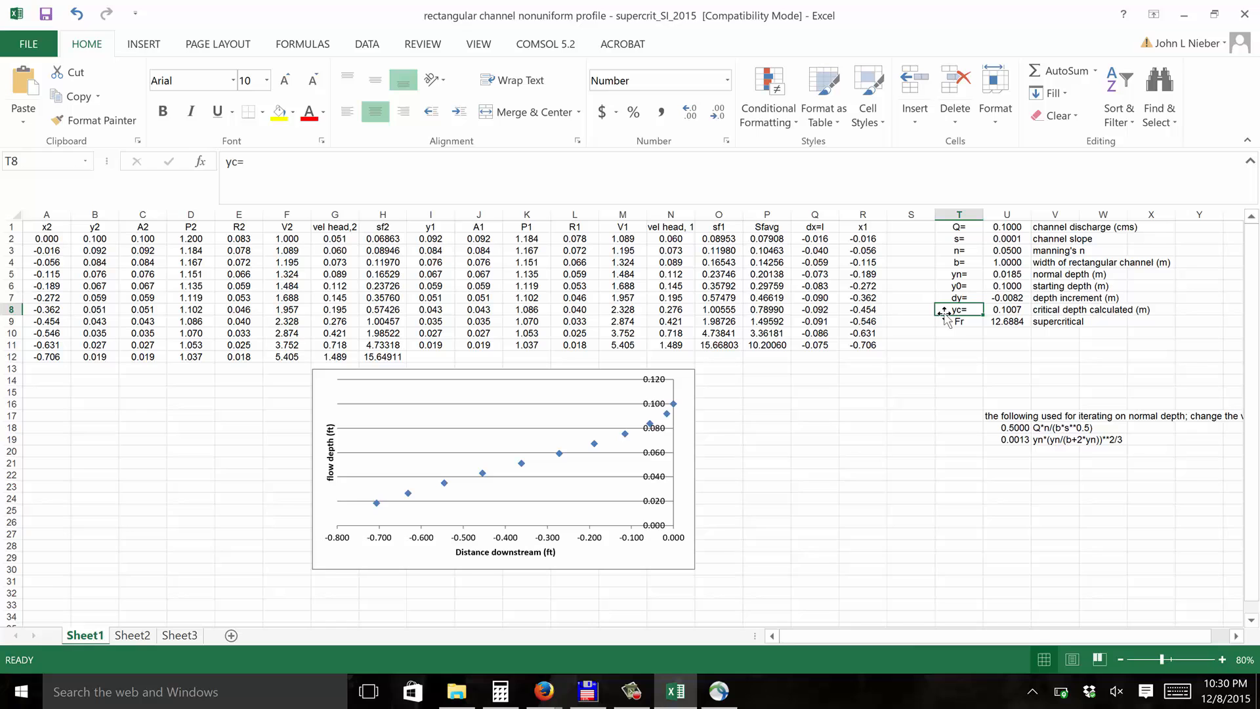
mouse_move(952, 330)
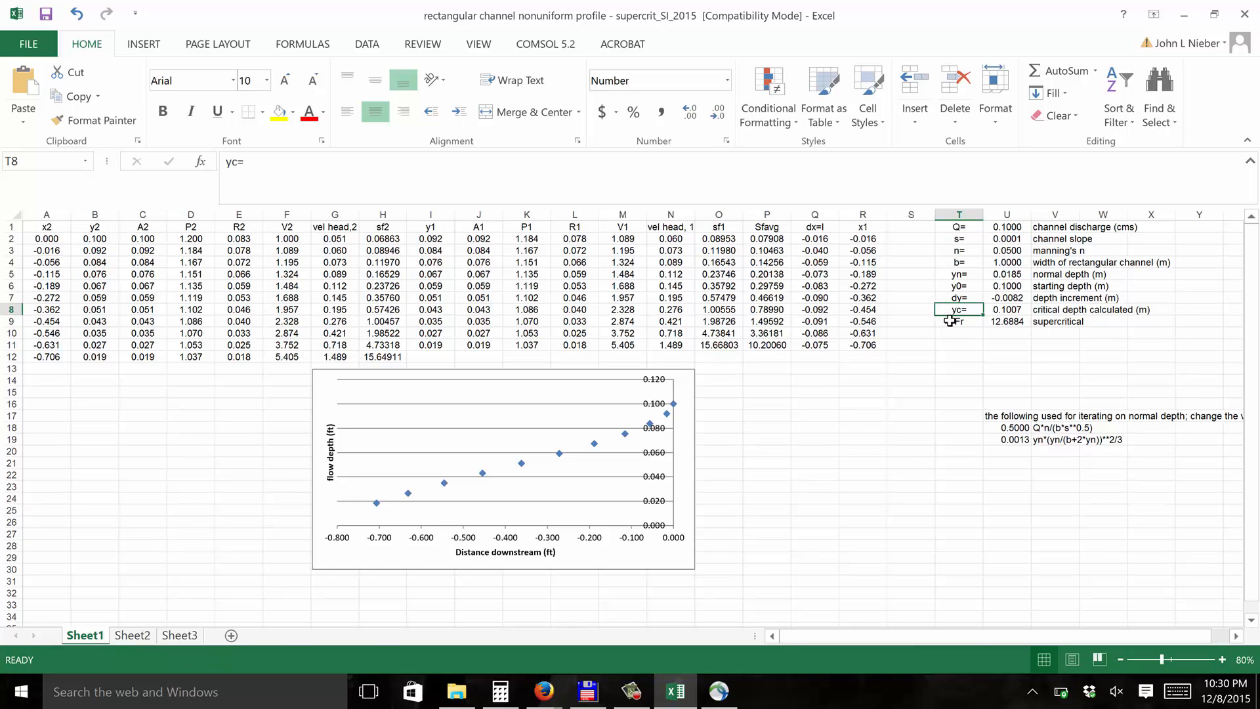
click(958, 321)
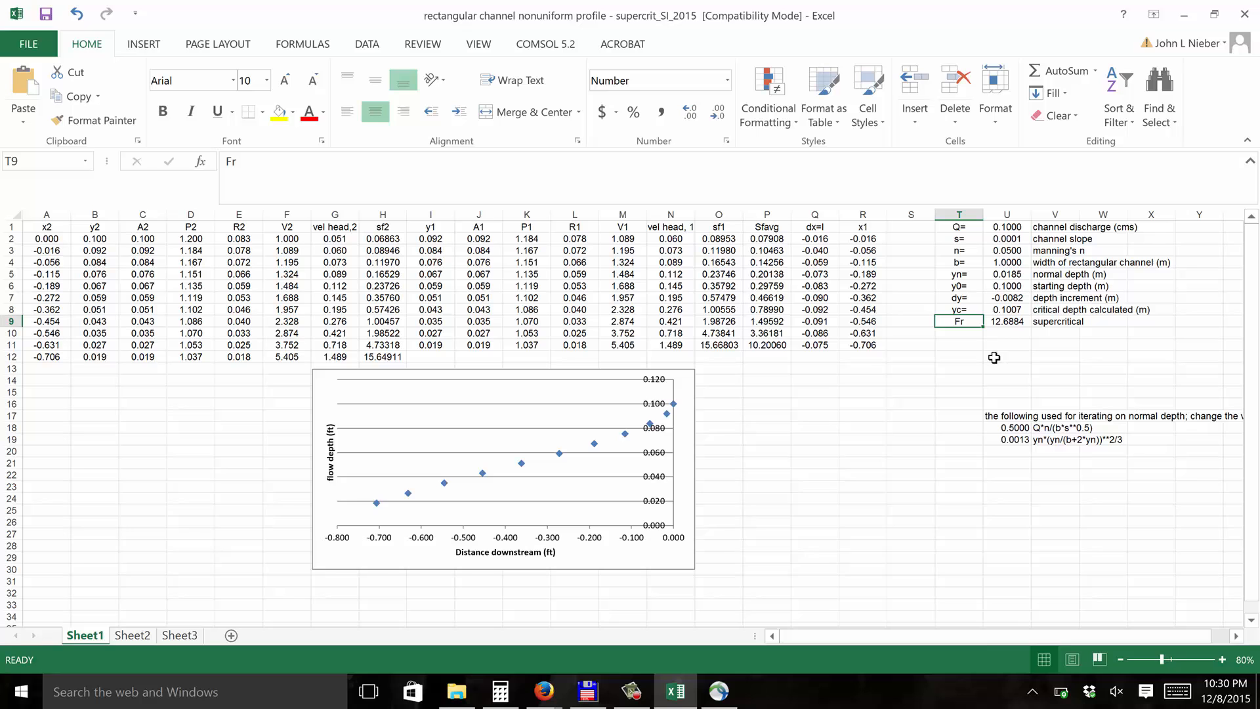
mouse_move(913, 385)
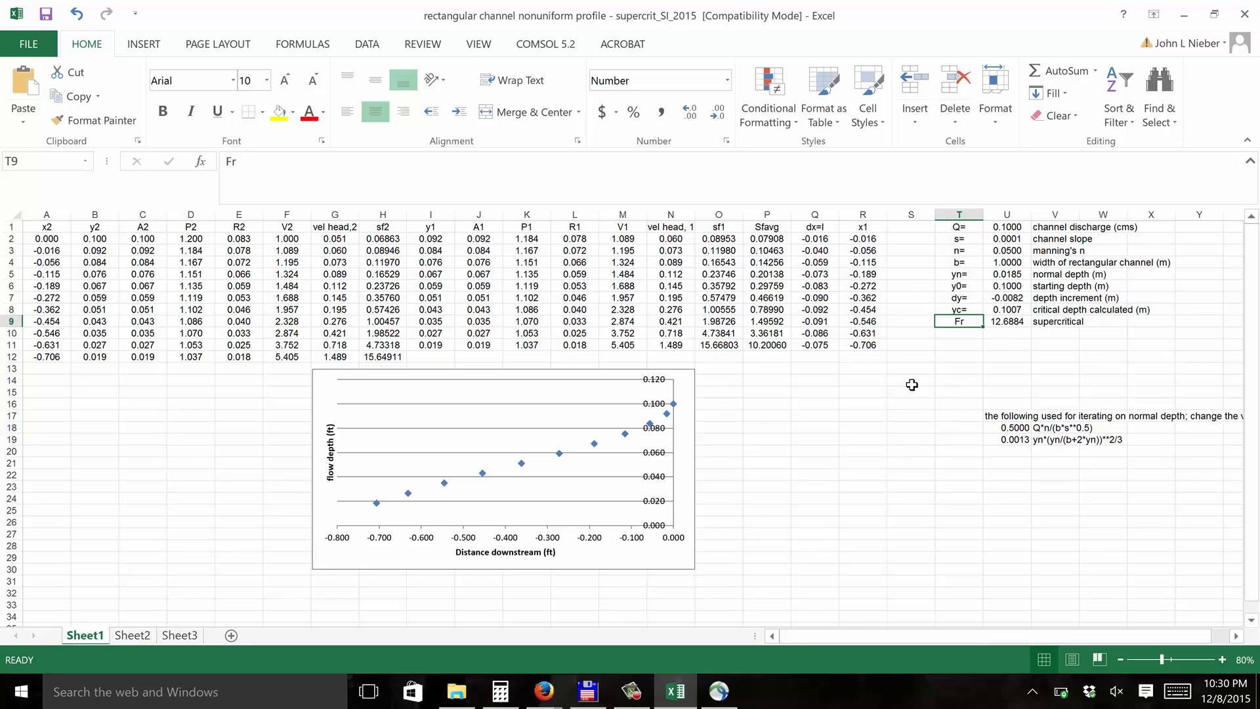
mouse_move(939, 376)
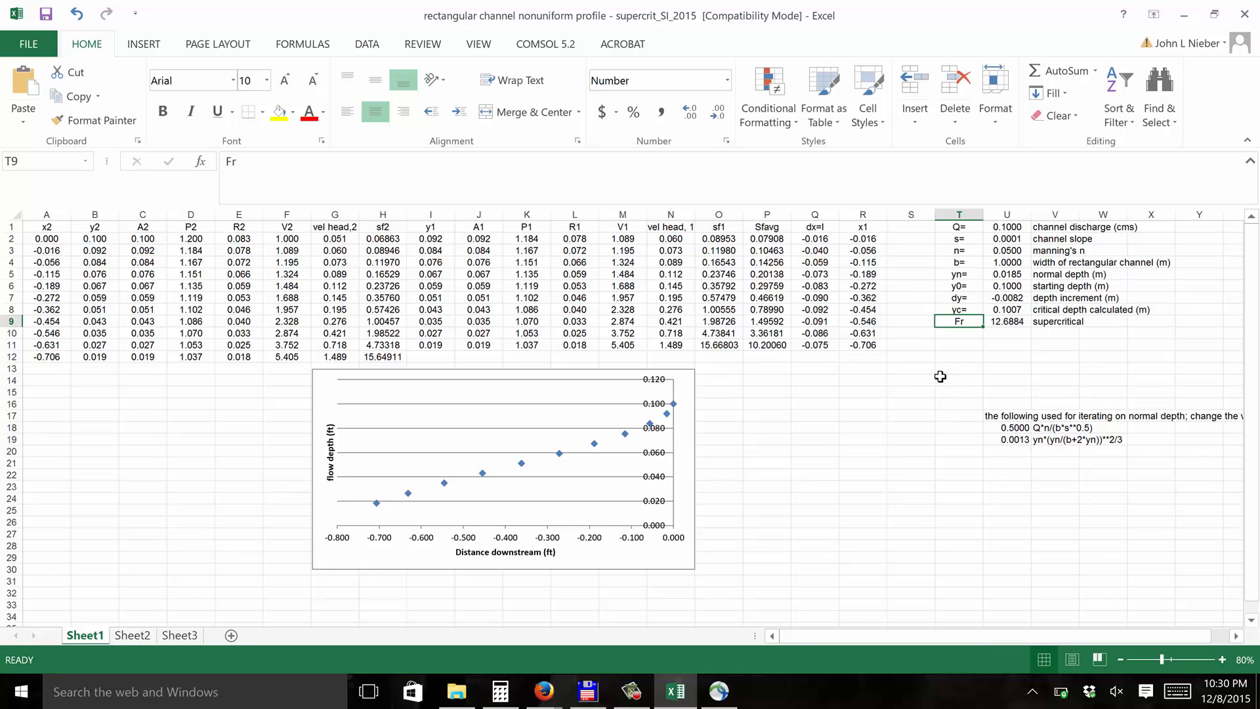
mouse_move(995, 224)
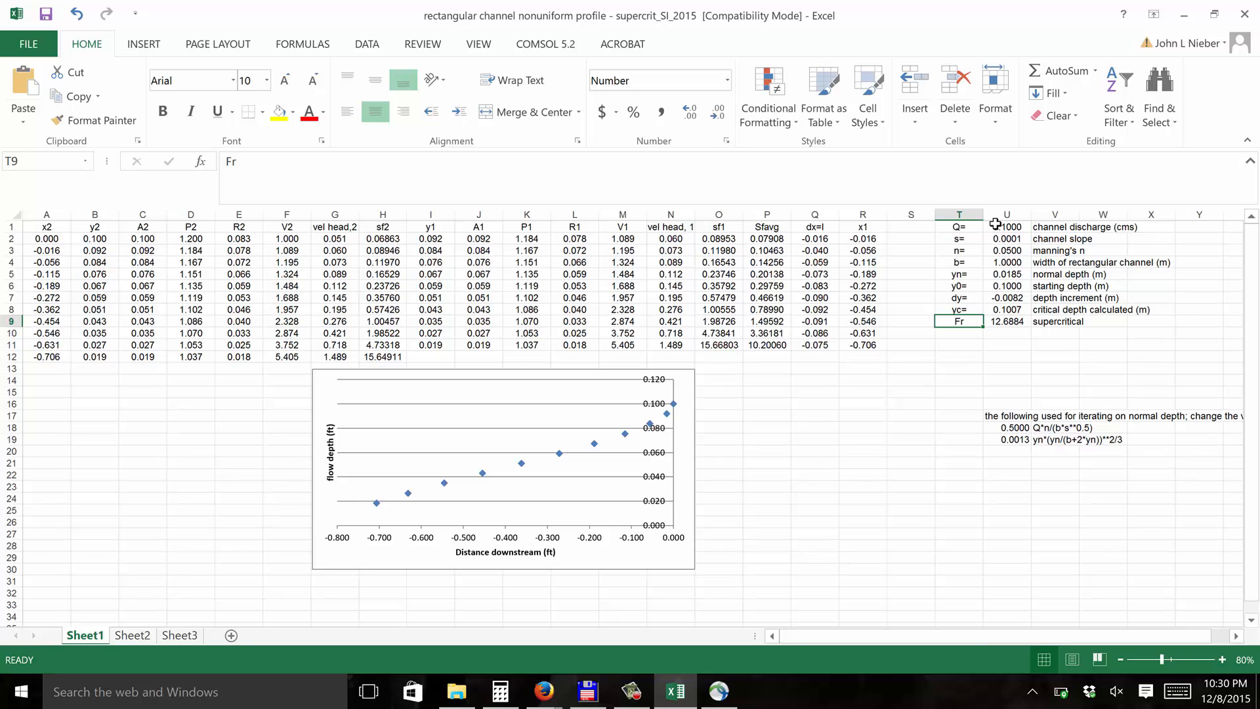
Enter 0.0082 as the channel discharge in cell U1
click(1005, 226)
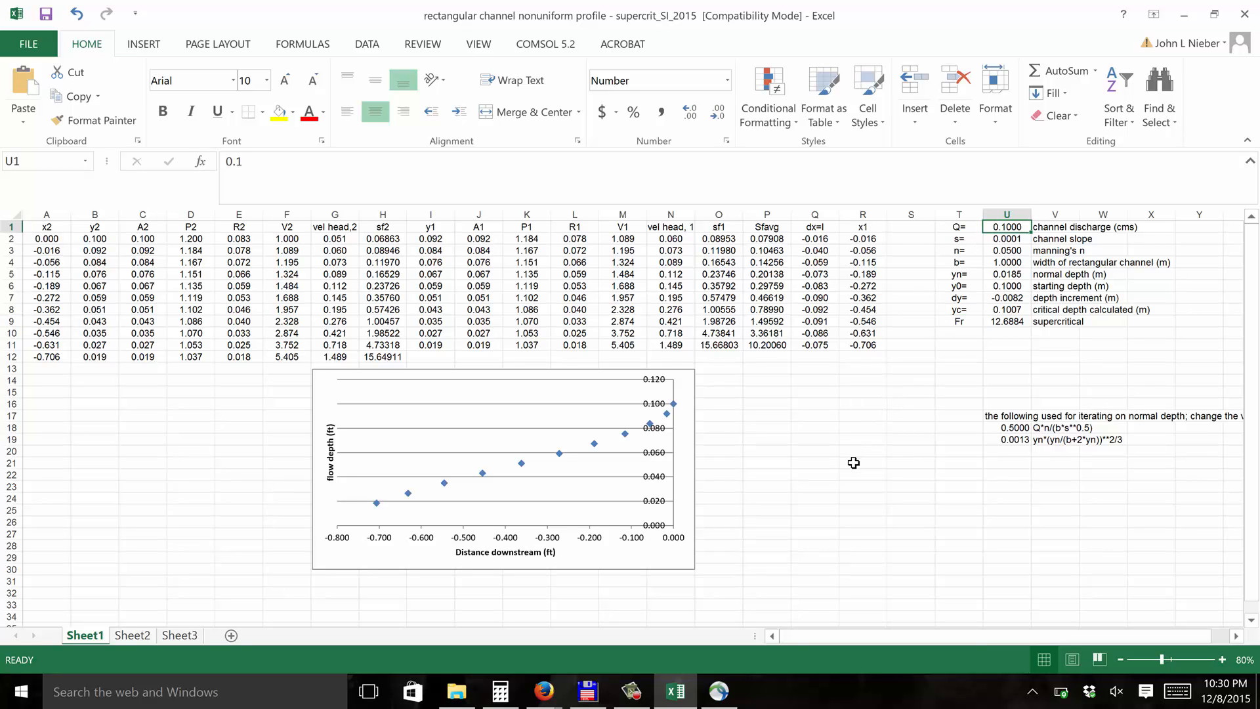
mouse_move(844, 470)
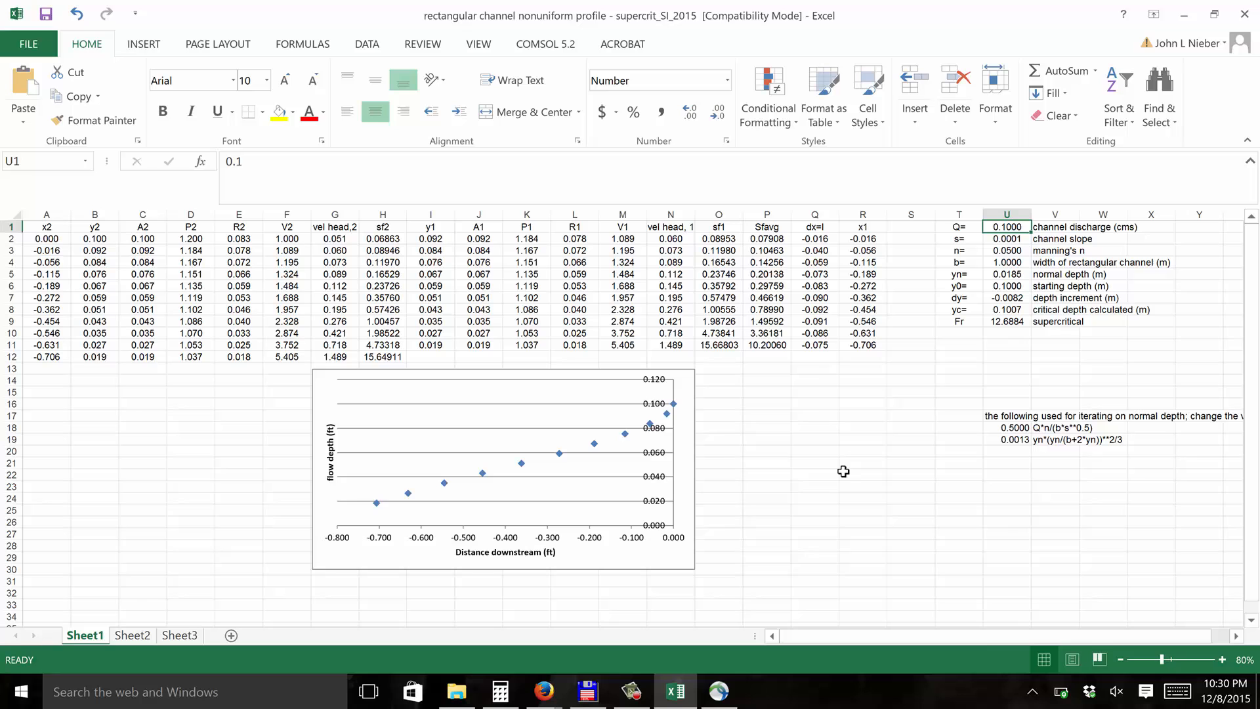
mouse_move(831, 447)
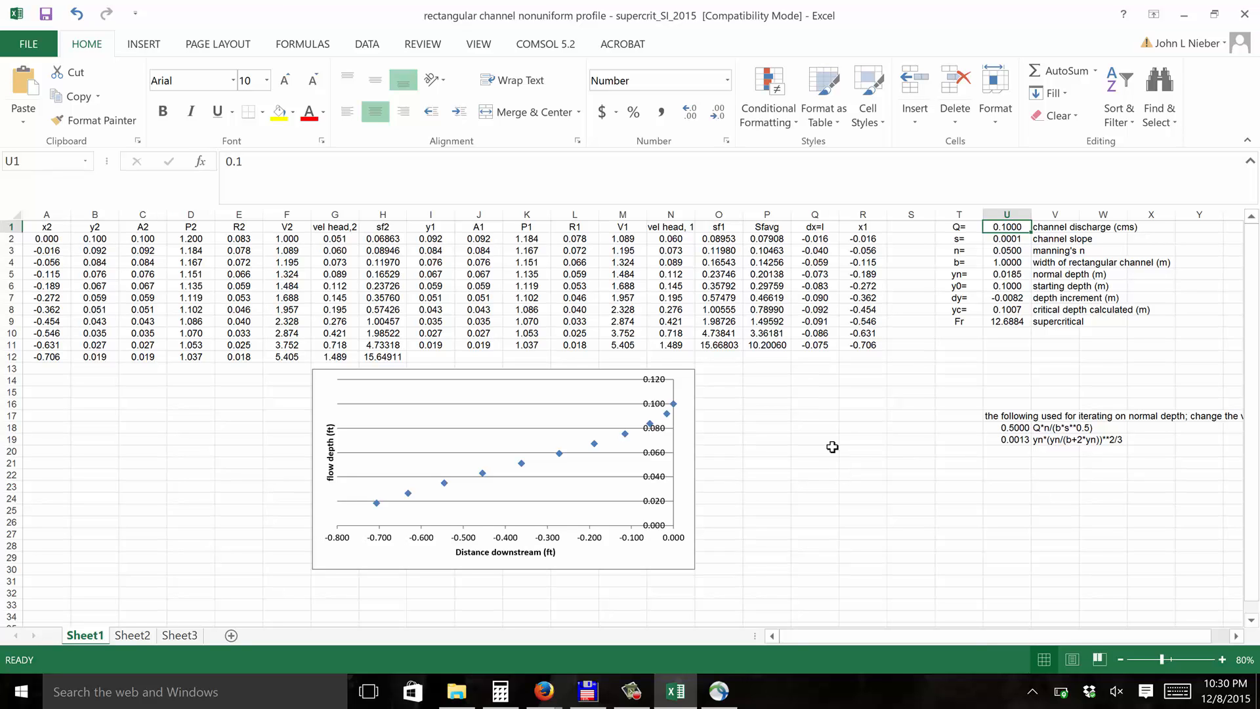
mouse_move(835, 430)
text(0.)
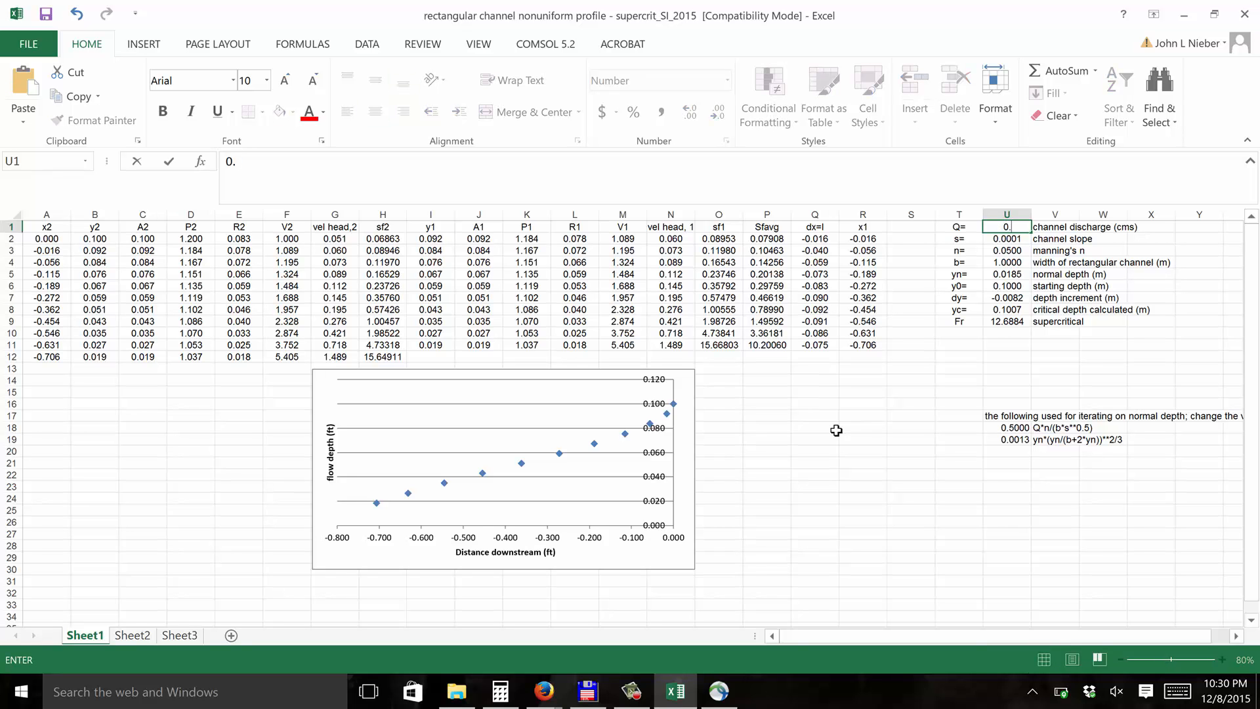
text(0082)
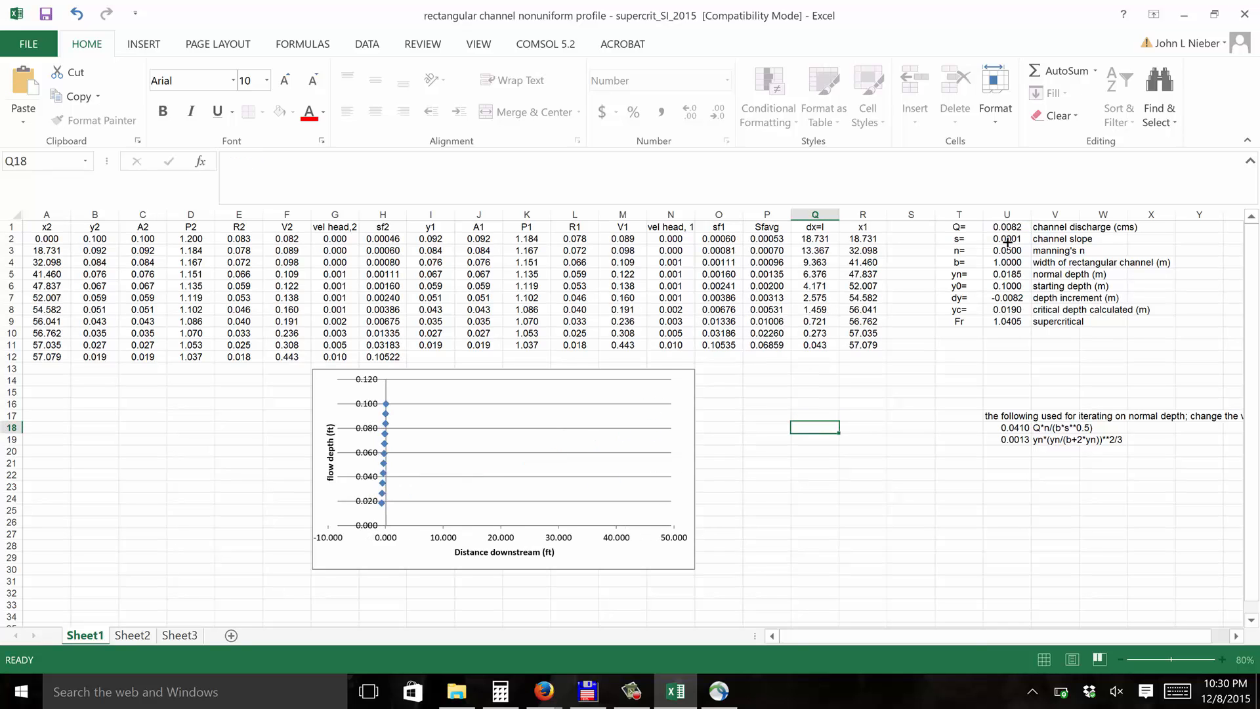
click(1006, 226)
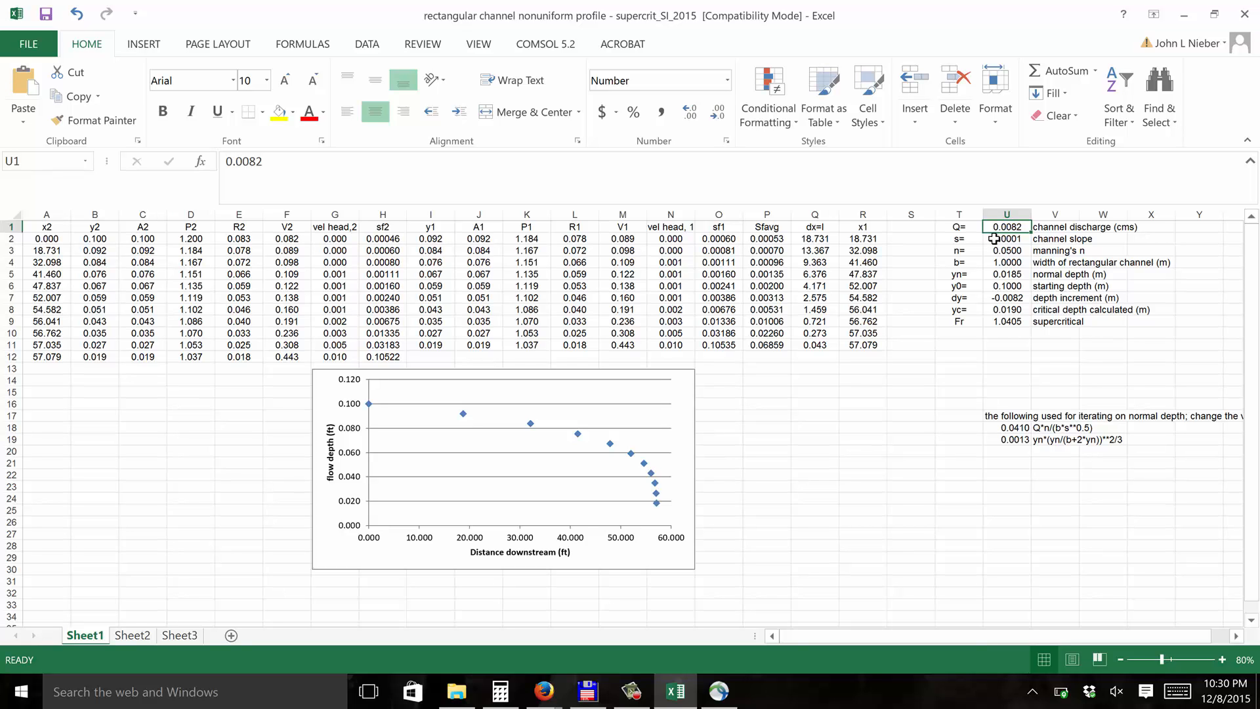
Enter 0.0039 as the channel slope in cell U2
click(1006, 239)
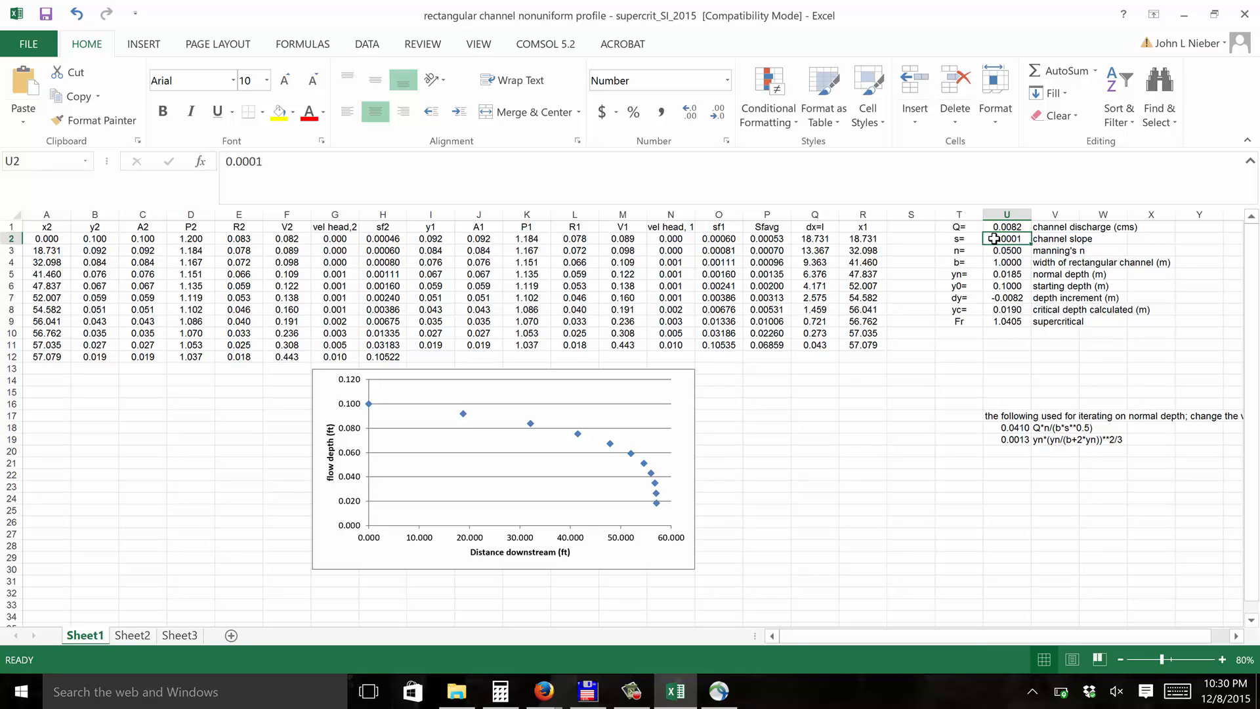
mouse_move(845, 448)
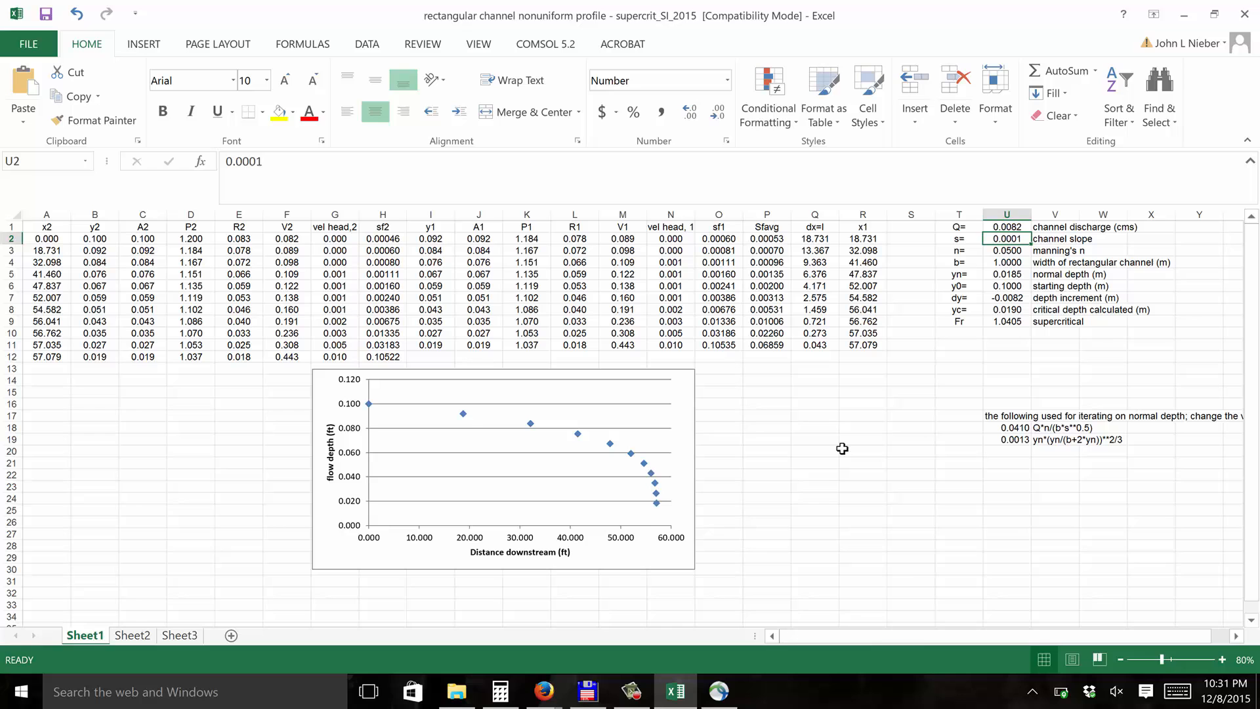
text(0.00)
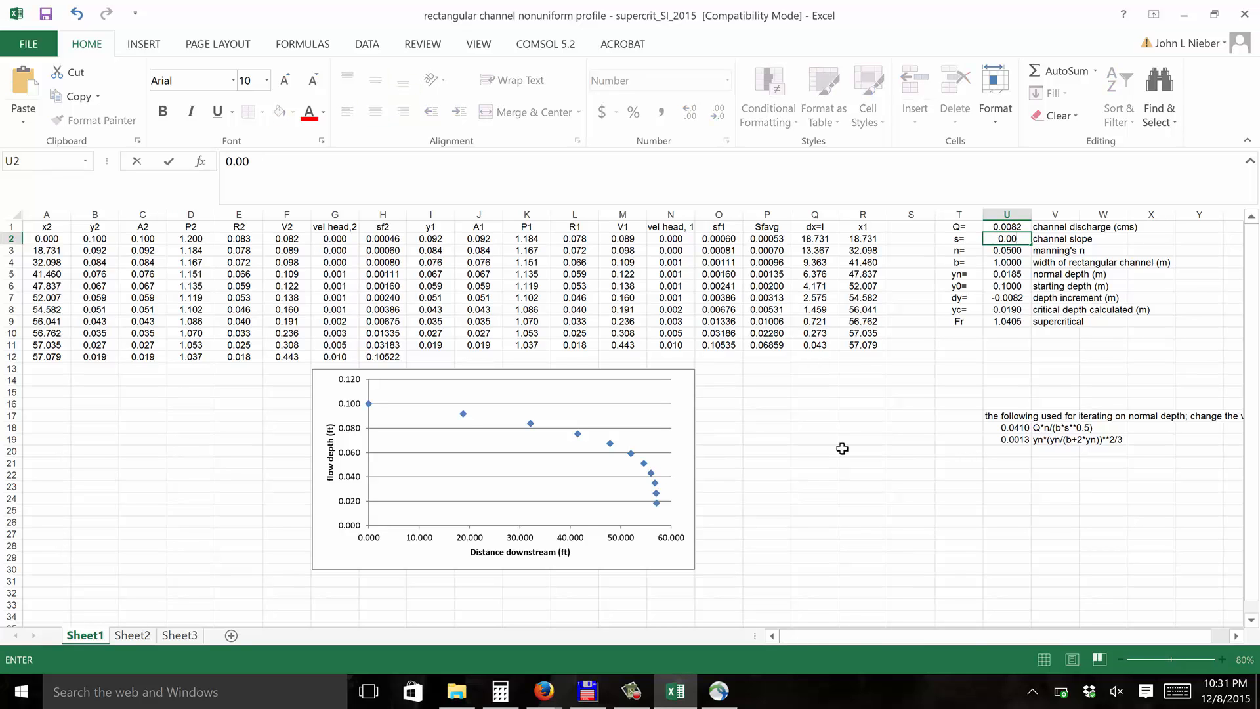
text(0.0039)
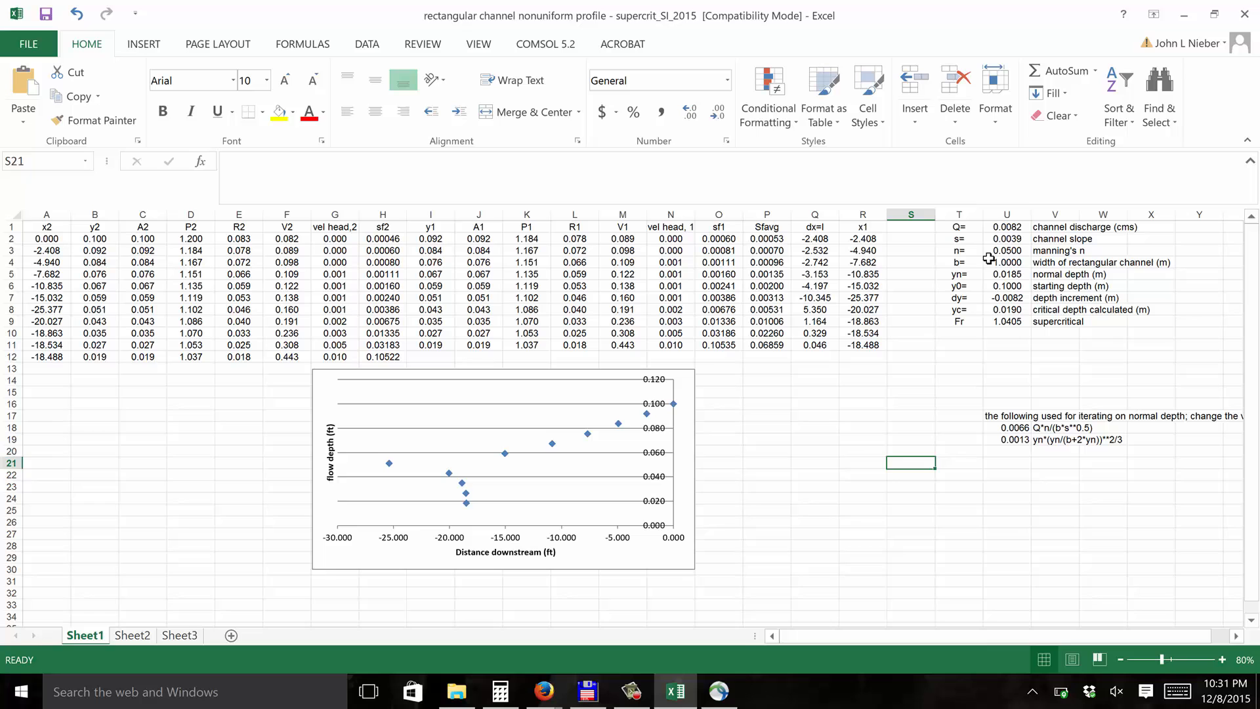
Enter 0.01 as Manning's n in cell U3
click(1005, 250)
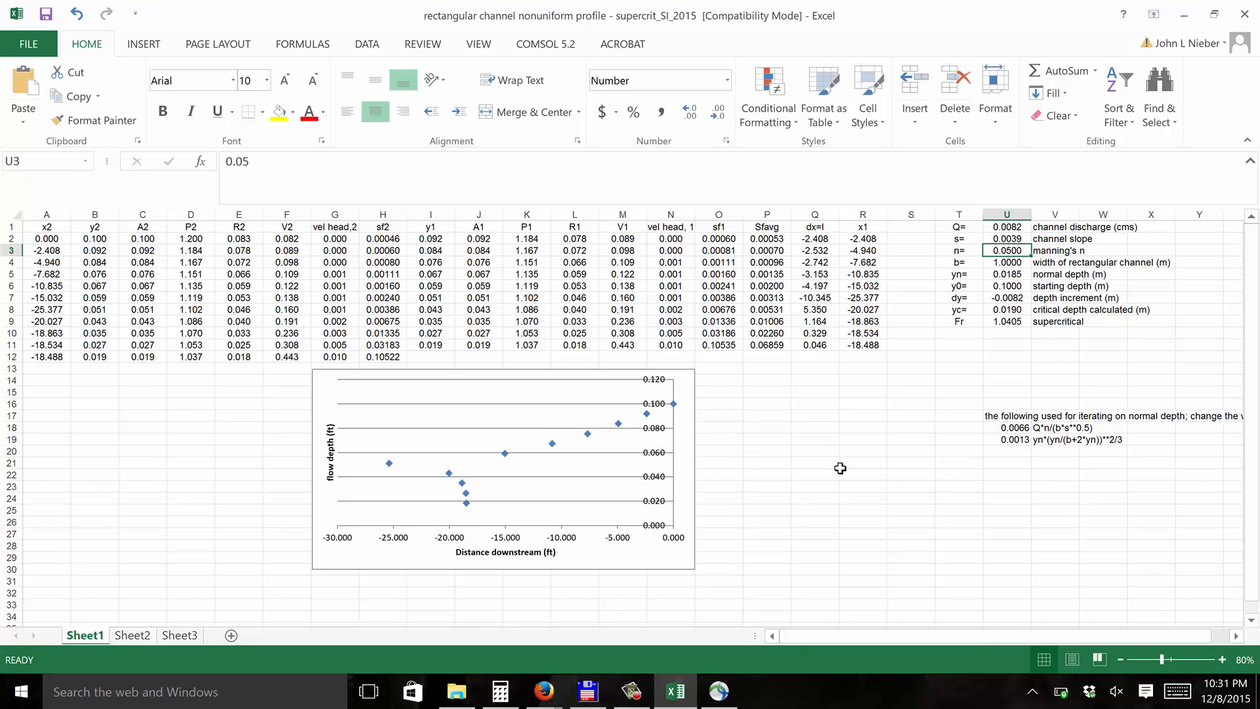
mouse_move(755, 530)
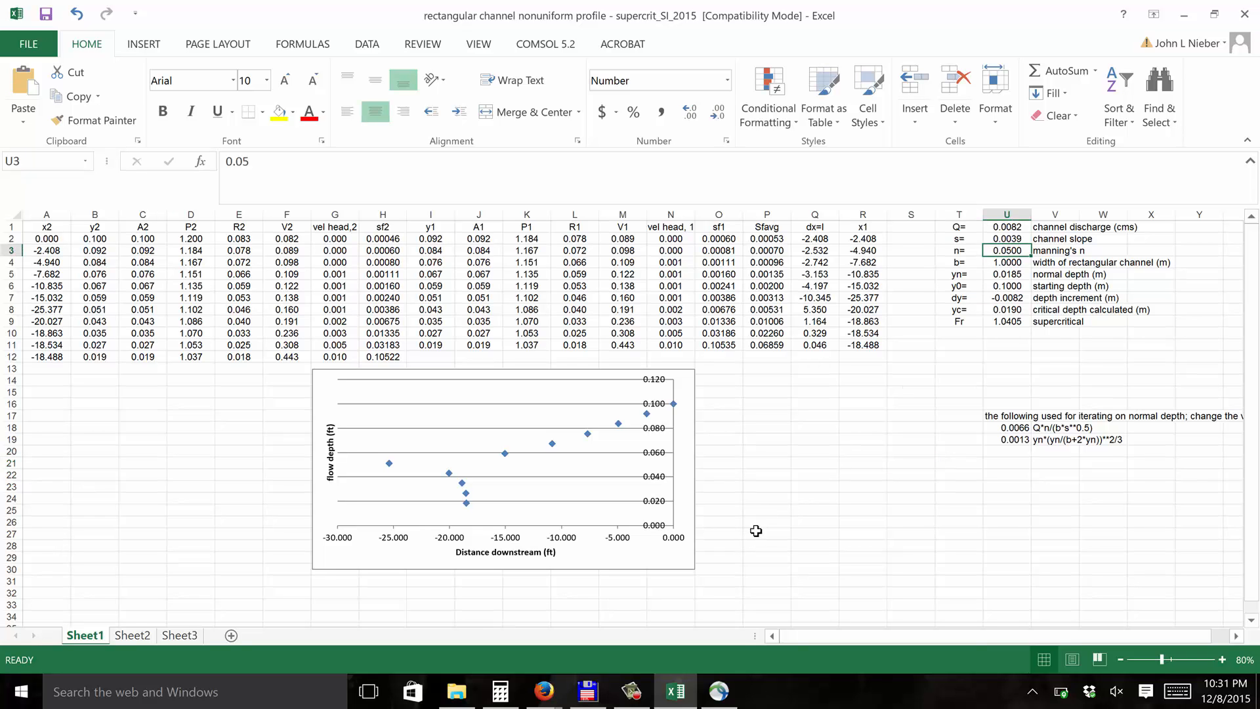
mouse_move(833, 472)
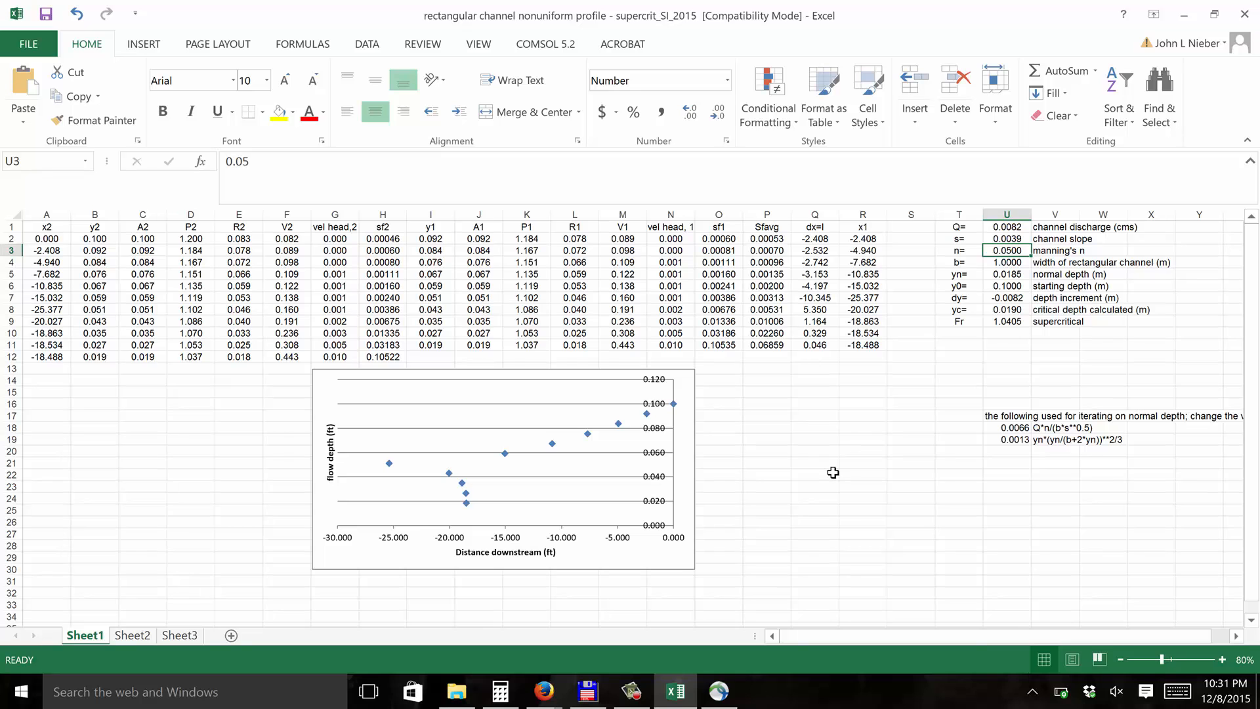
mouse_move(841, 473)
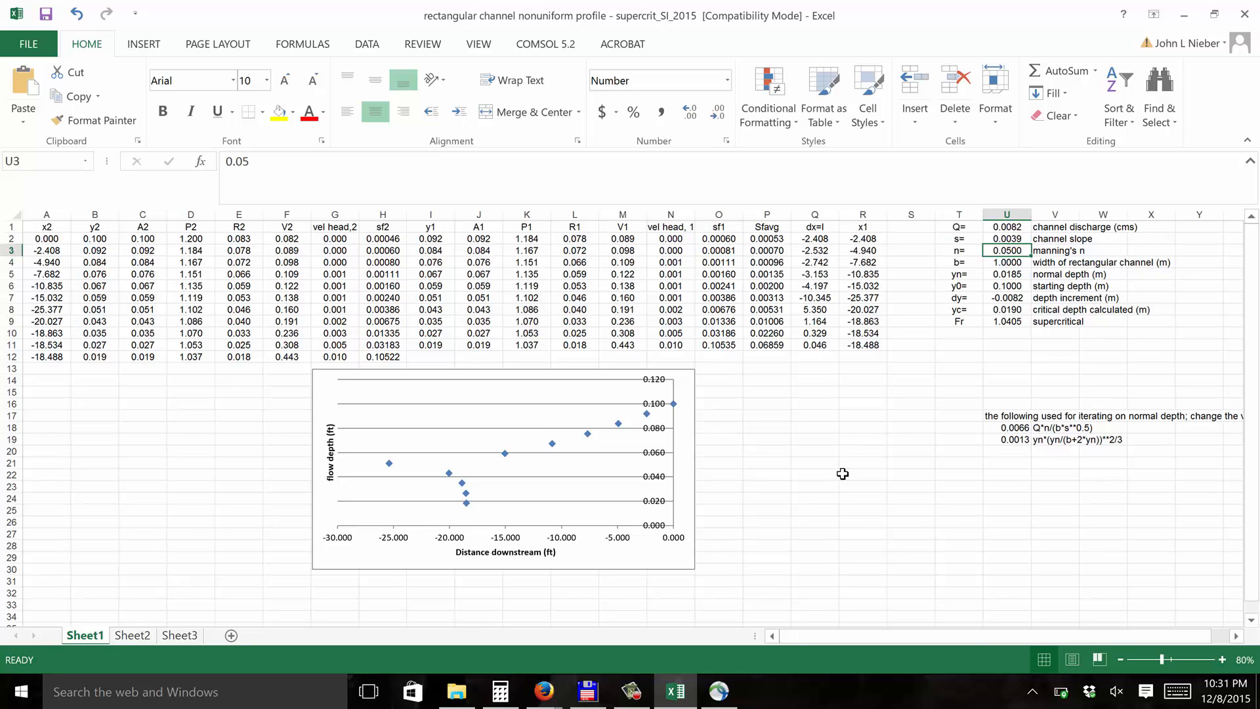
text(0.01)
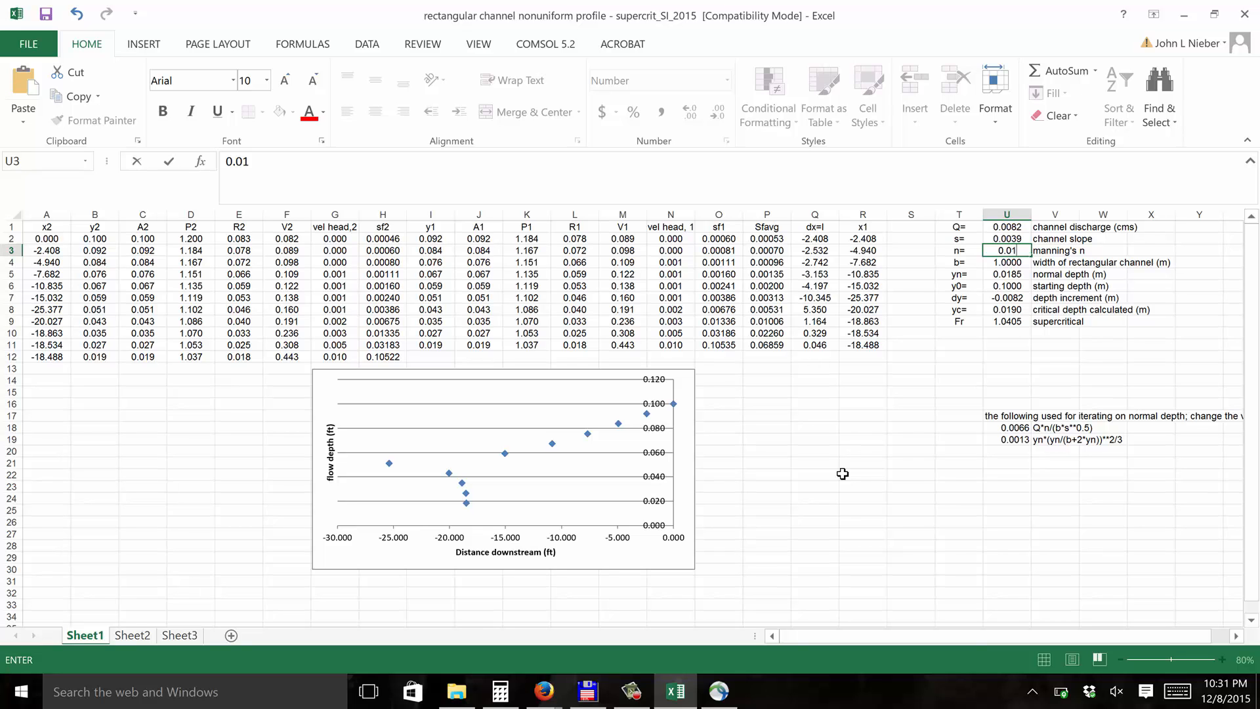
key(Return)
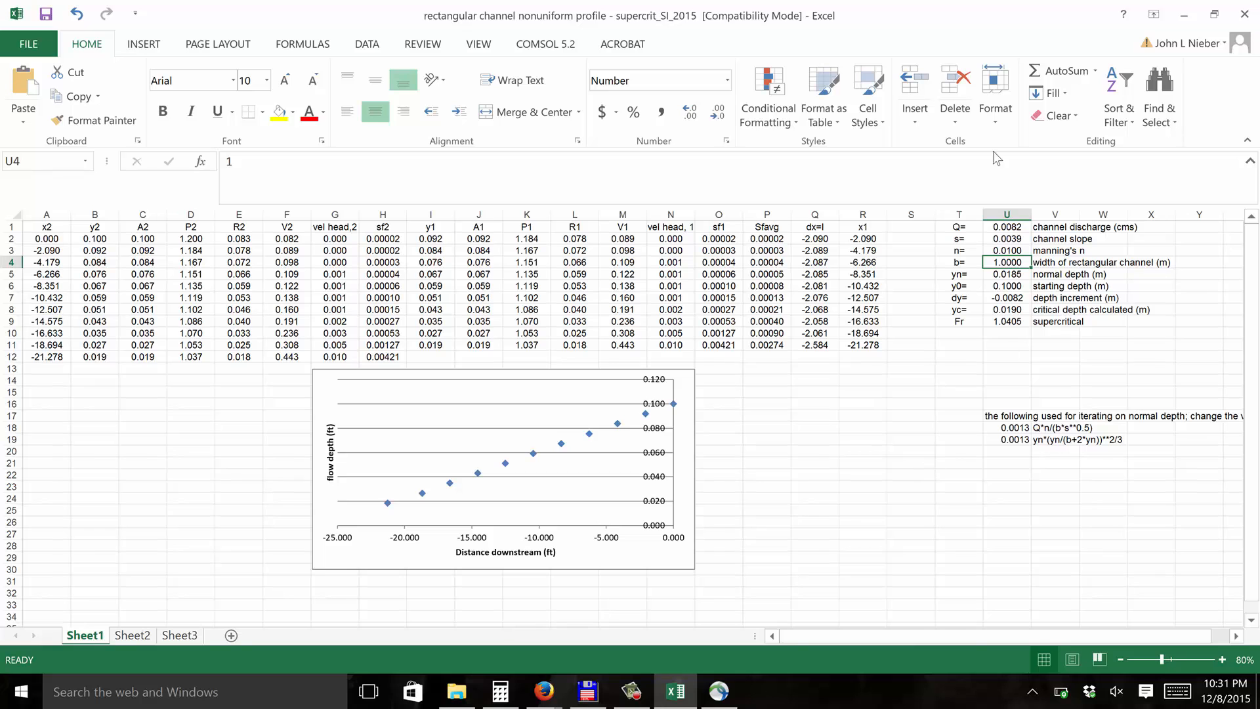
mouse_move(987, 270)
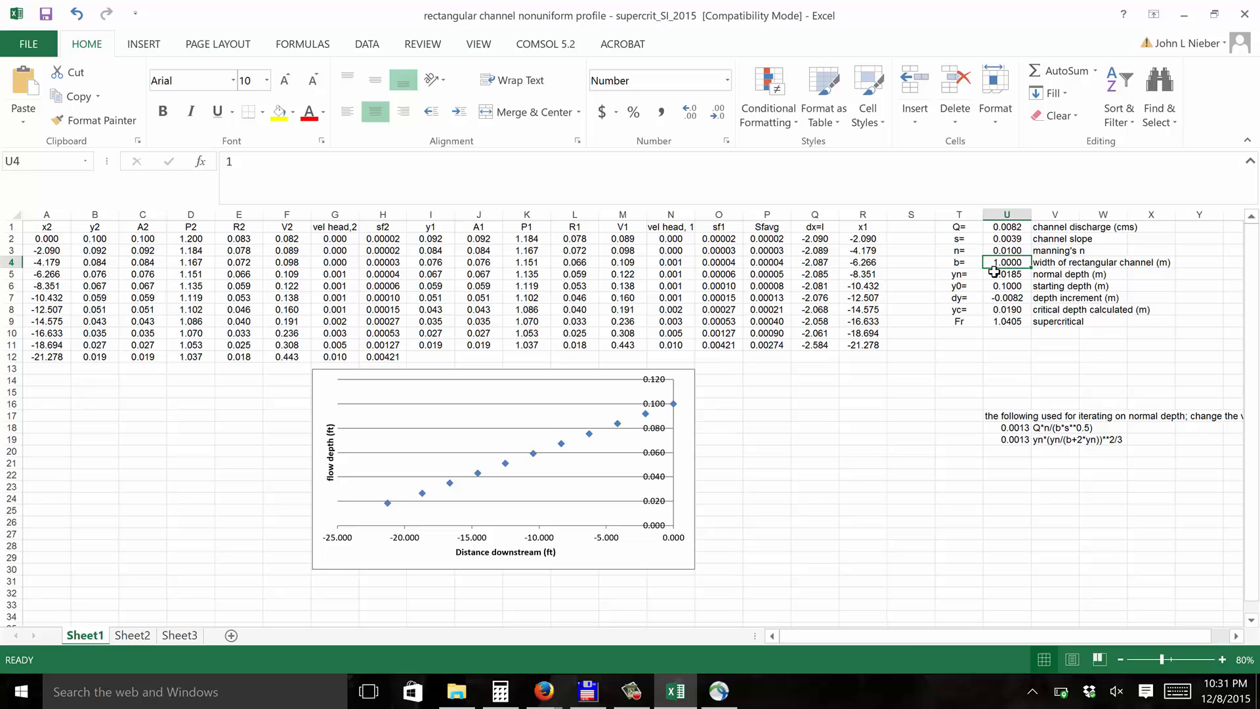
mouse_move(972, 357)
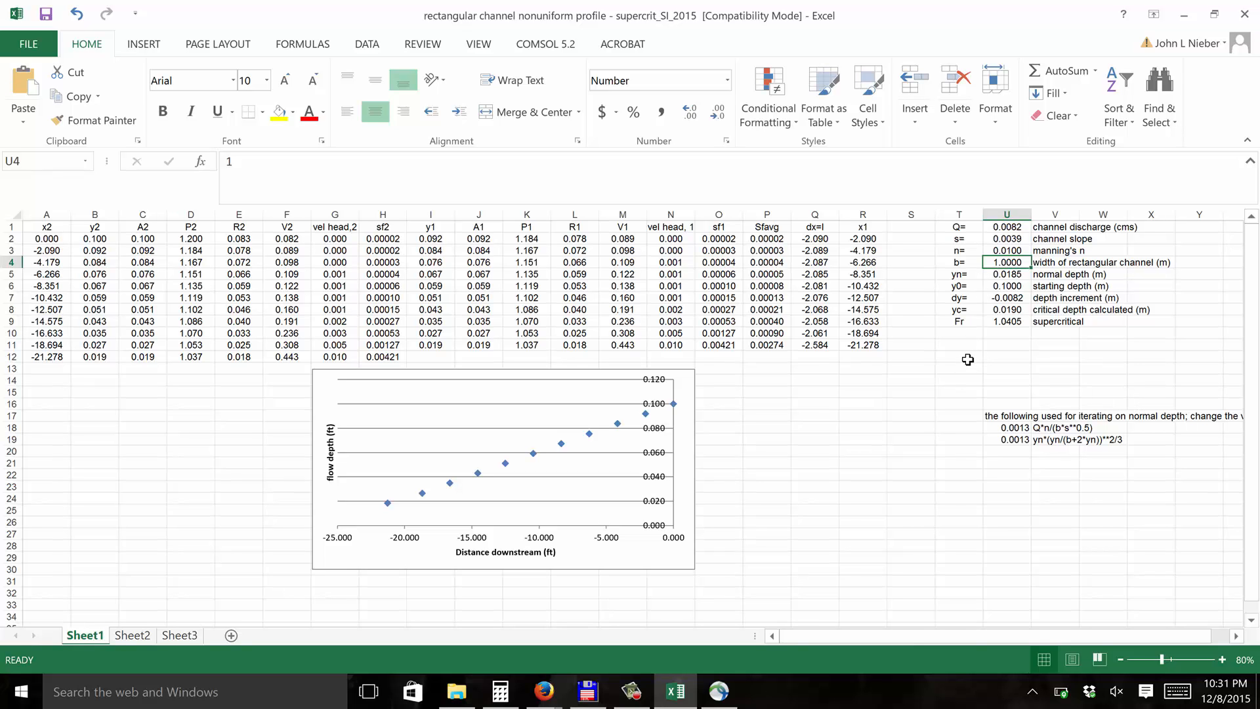
mouse_move(981, 353)
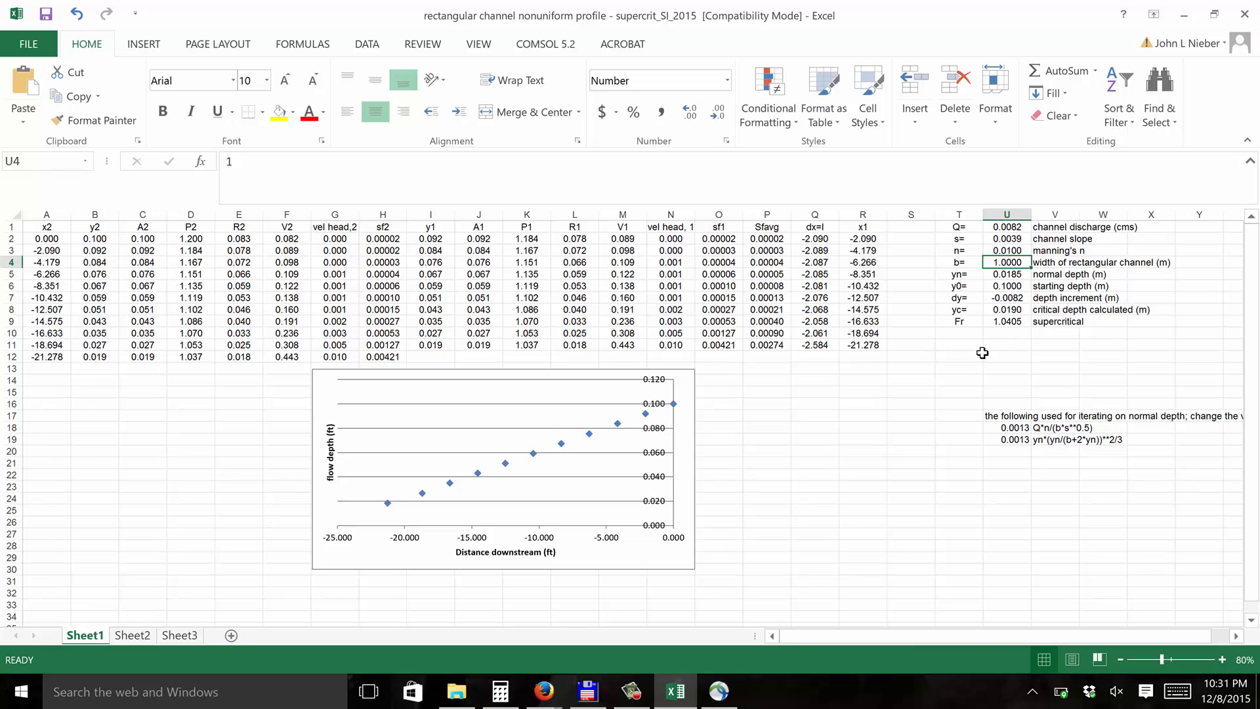
mouse_move(1002, 232)
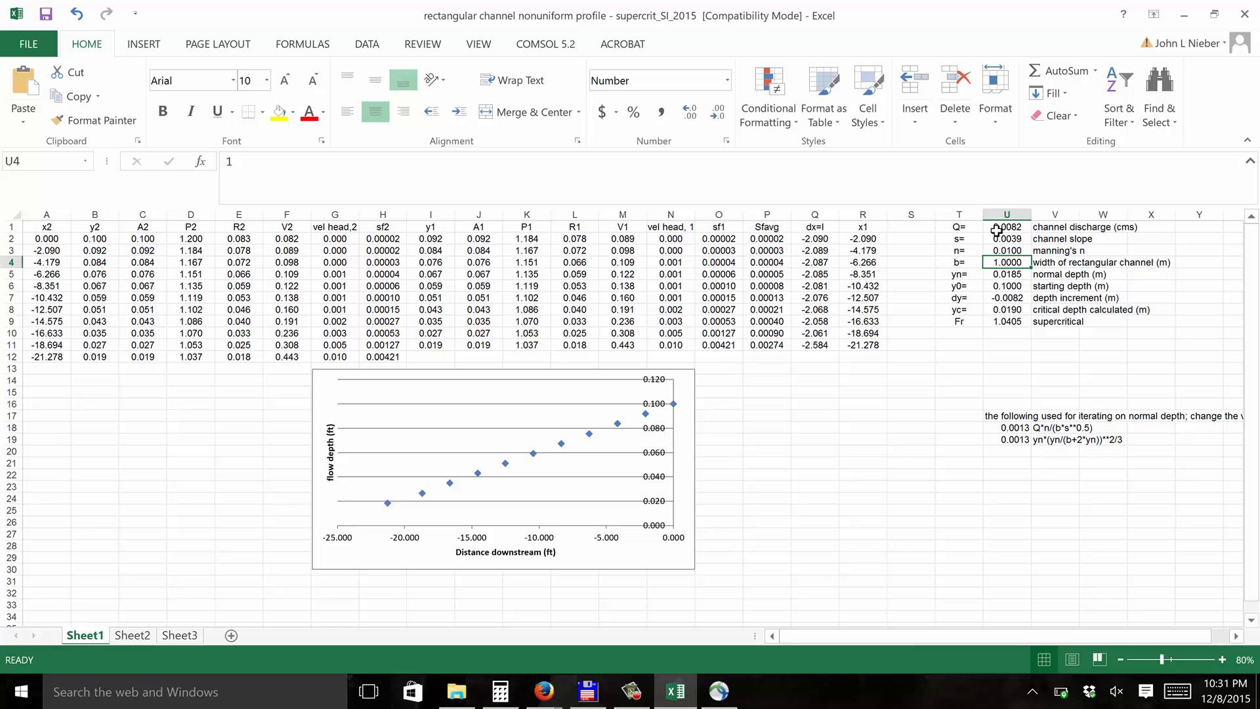
mouse_move(990, 313)
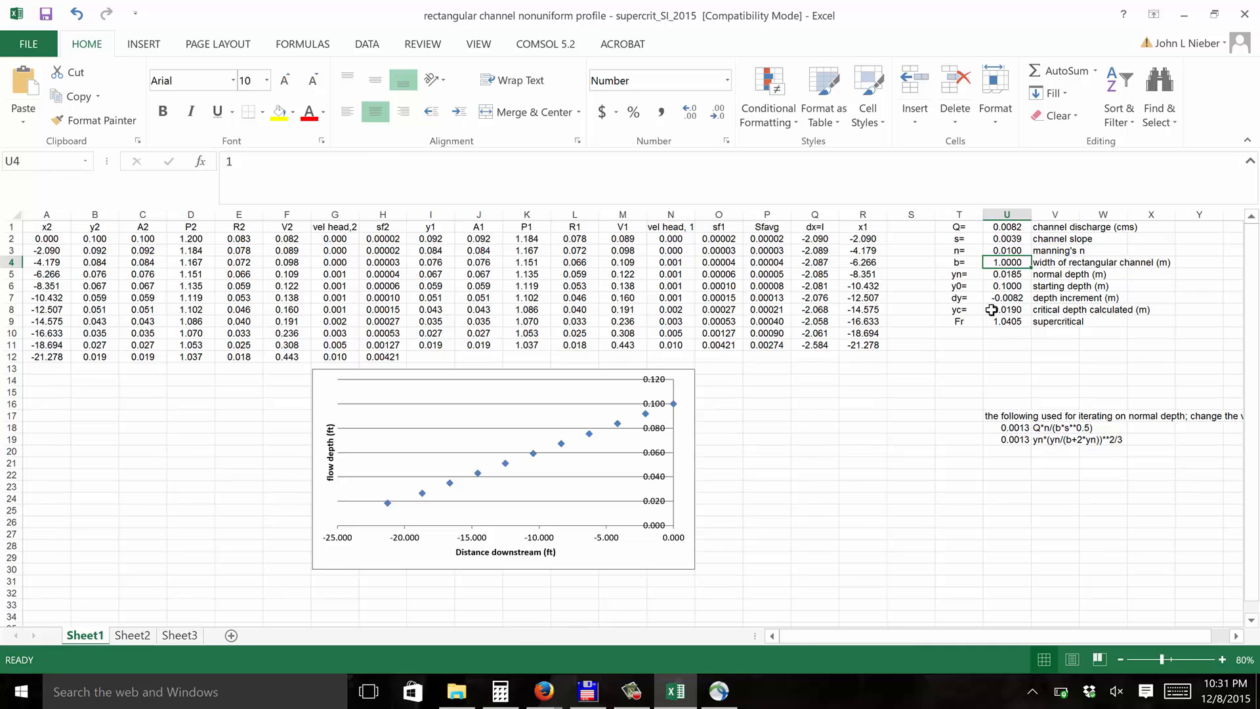
click(1006, 309)
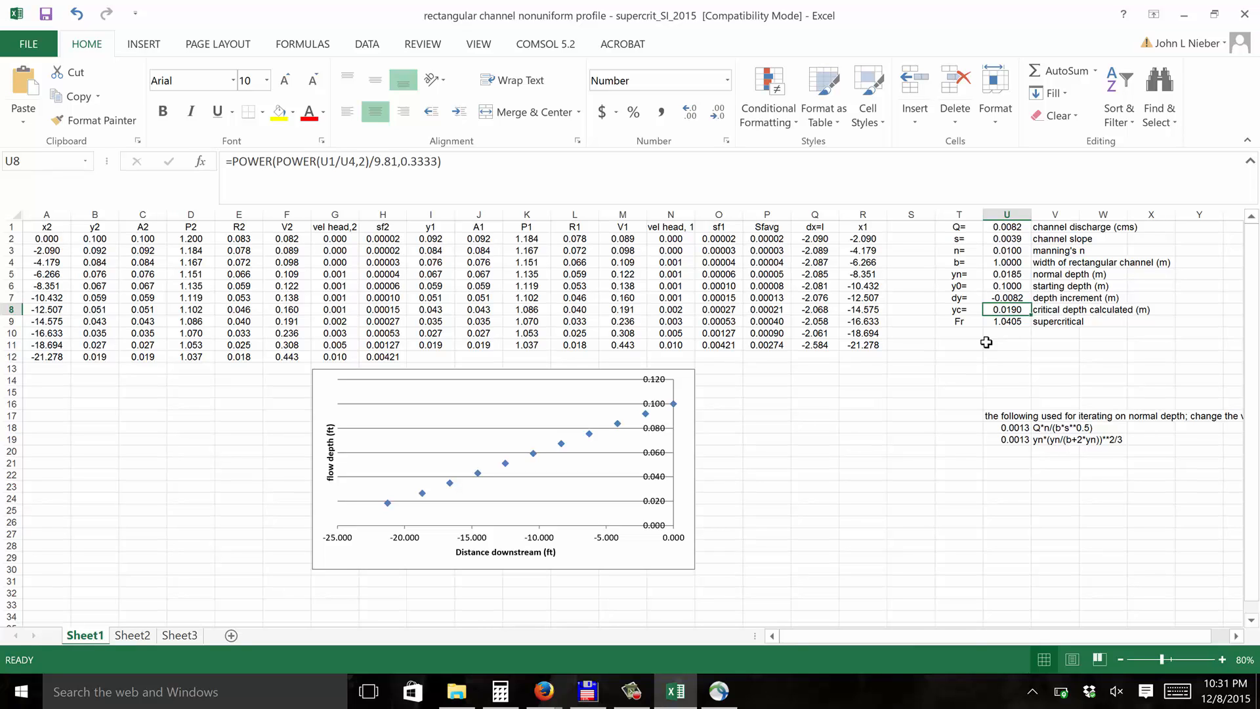
mouse_move(981, 277)
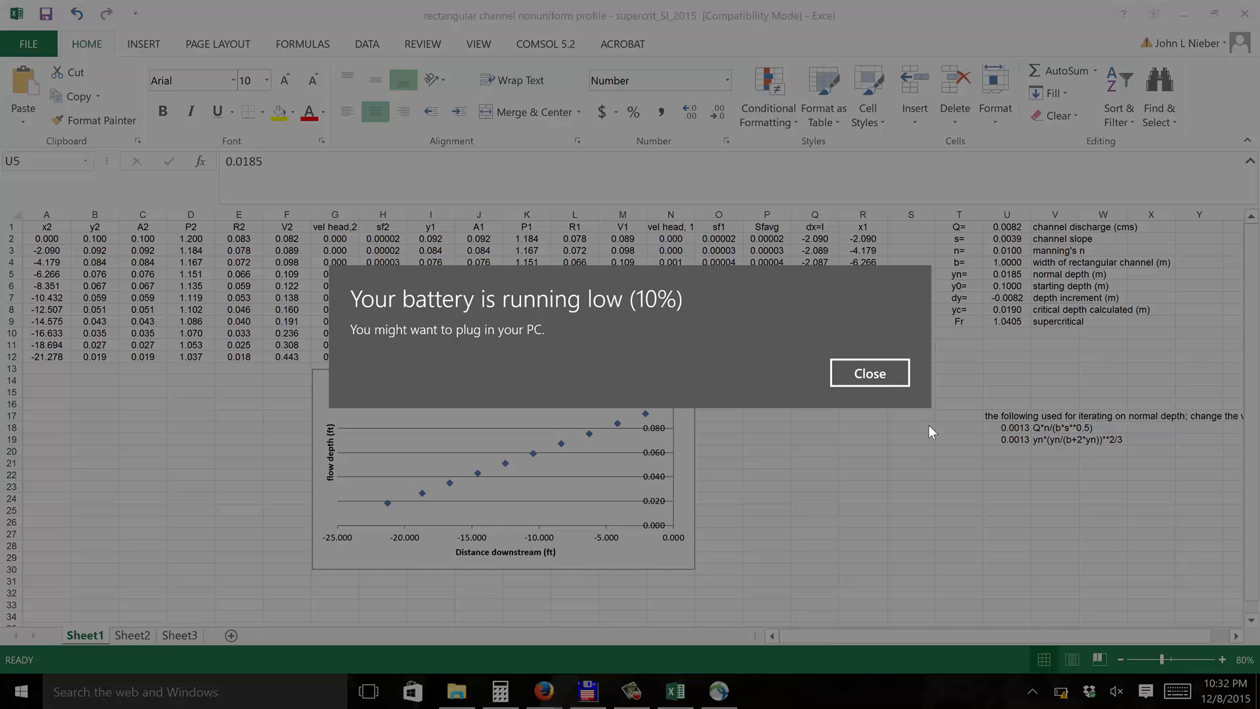
Close the Windows low-battery notification covering the sheet
click(869, 373)
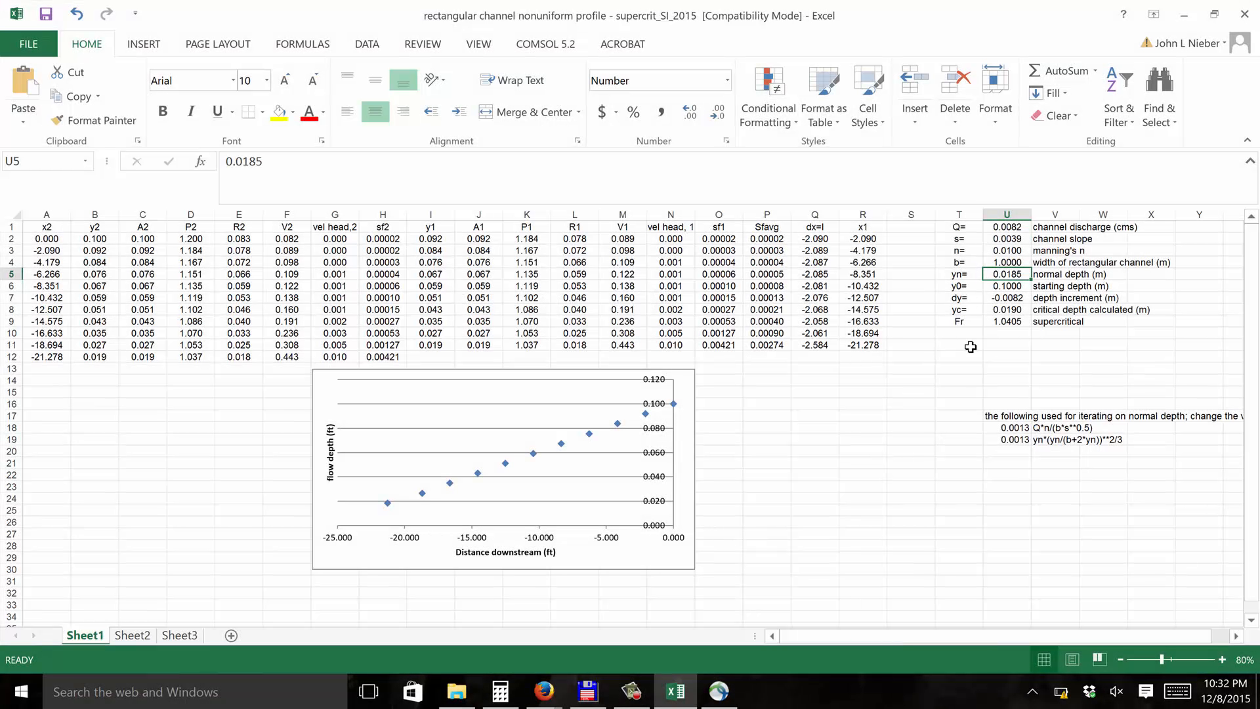
mouse_move(902, 415)
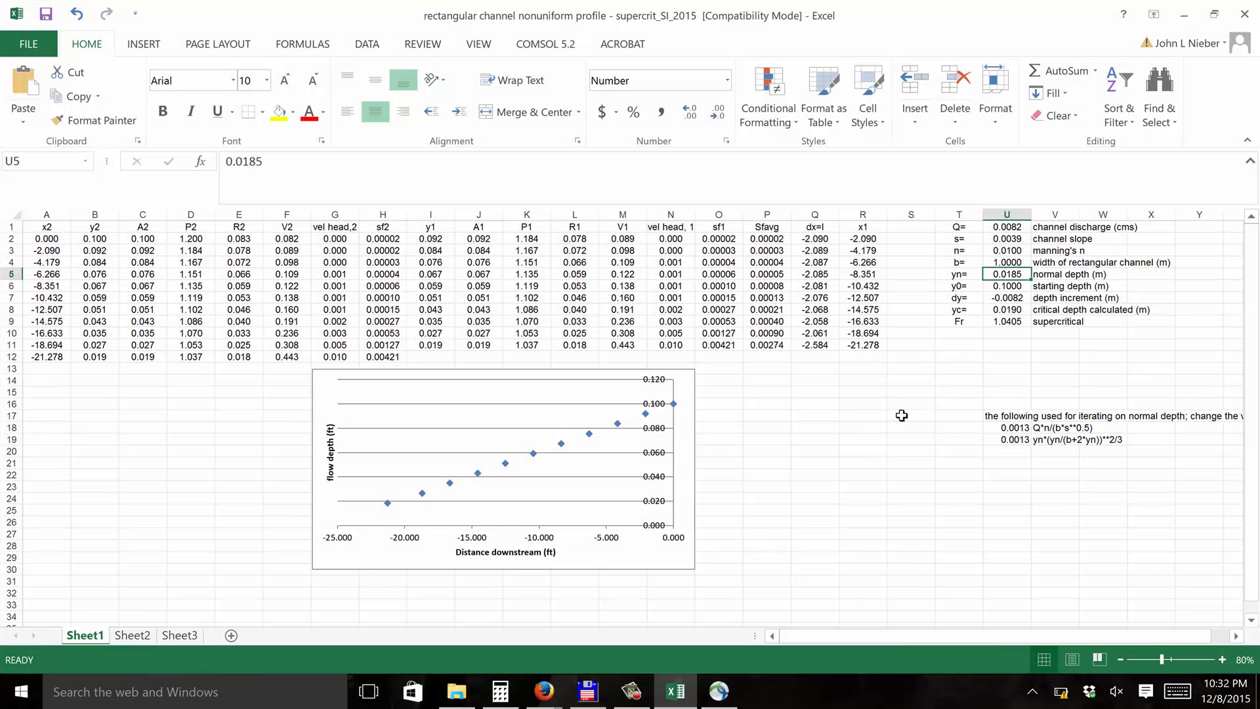
mouse_move(996, 285)
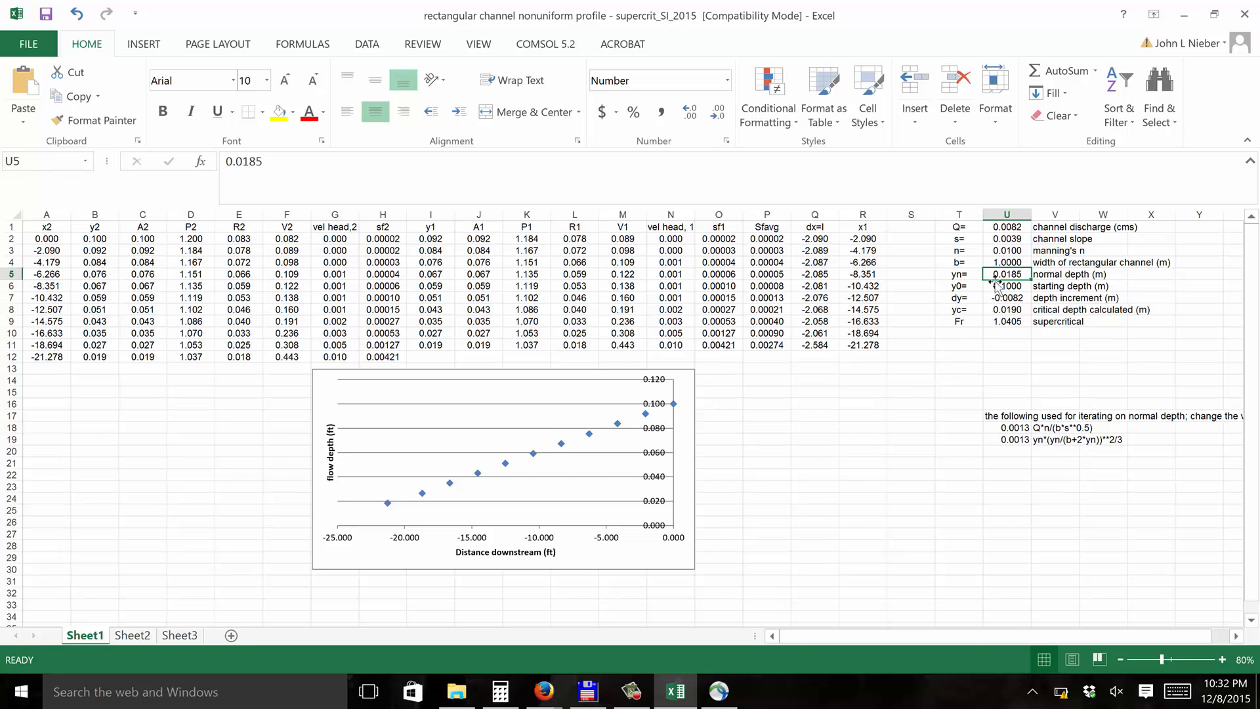
mouse_move(988, 287)
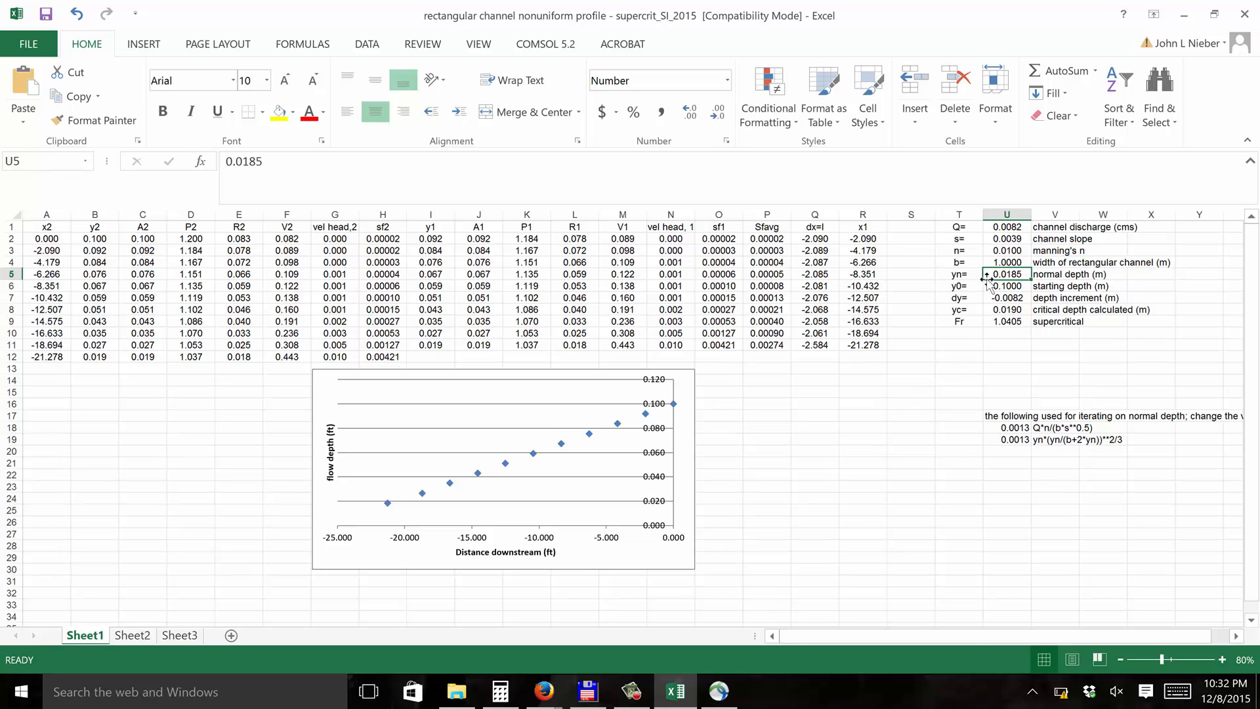
mouse_move(679, 606)
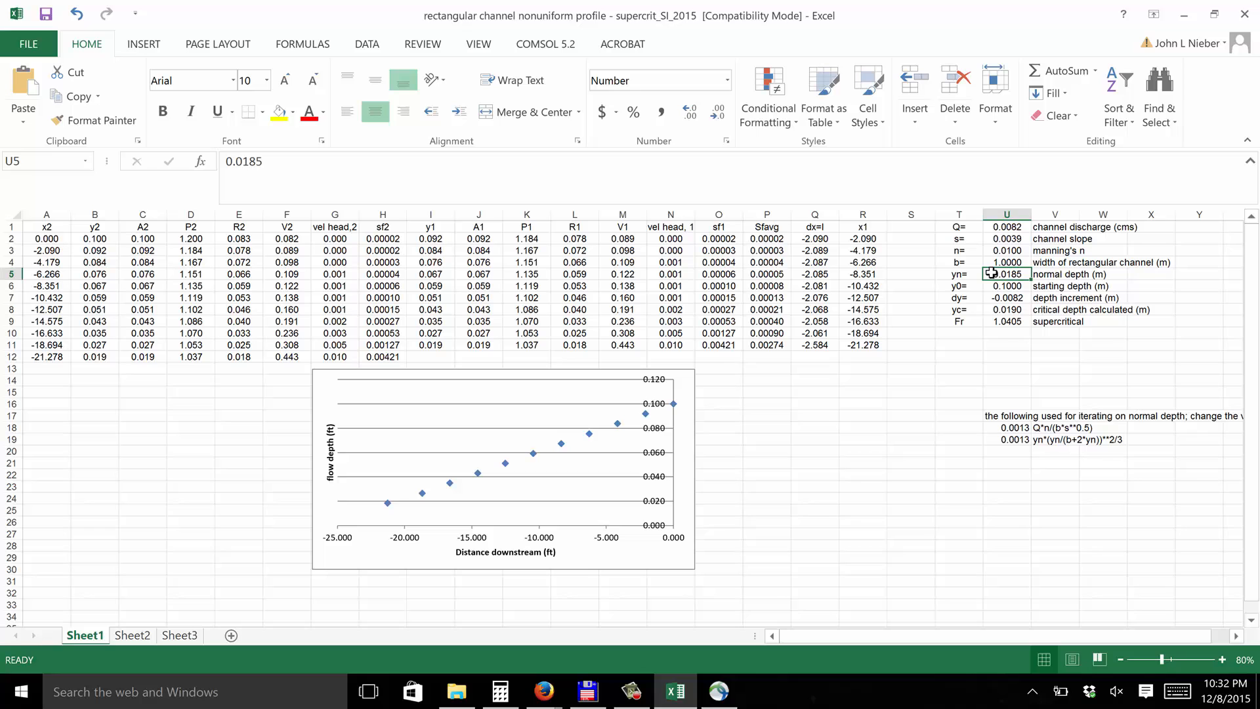
mouse_move(1002, 427)
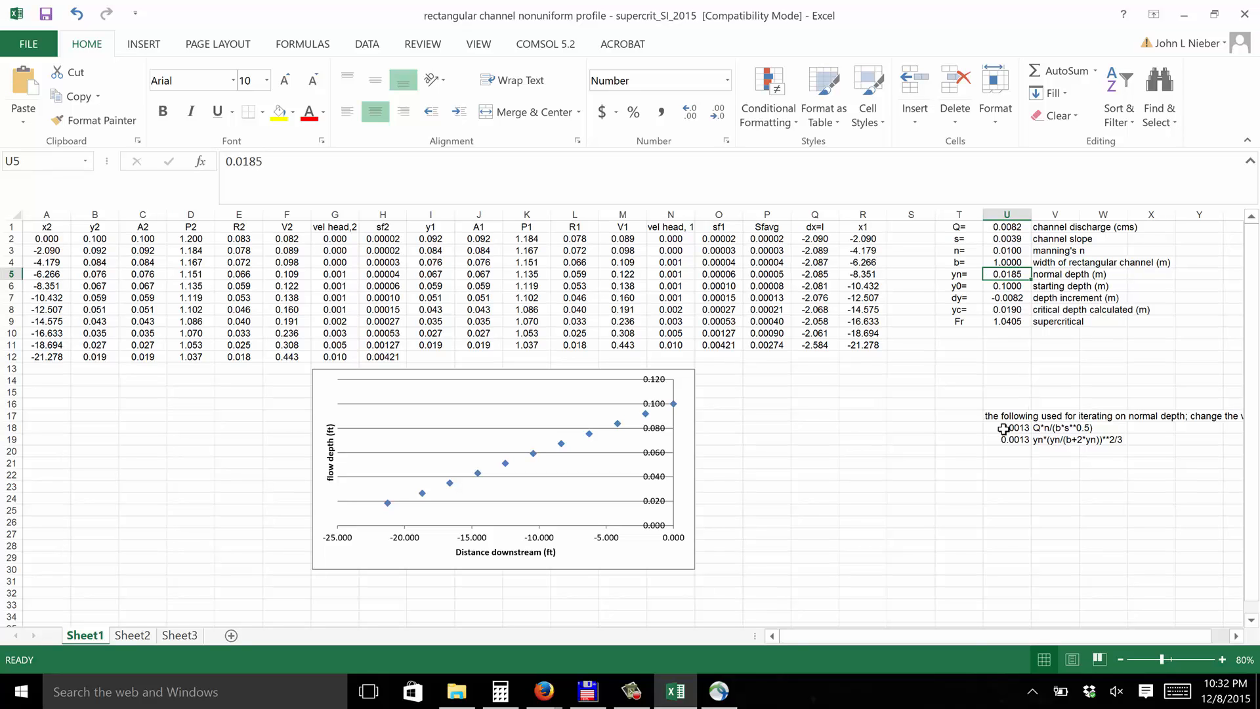
click(1006, 439)
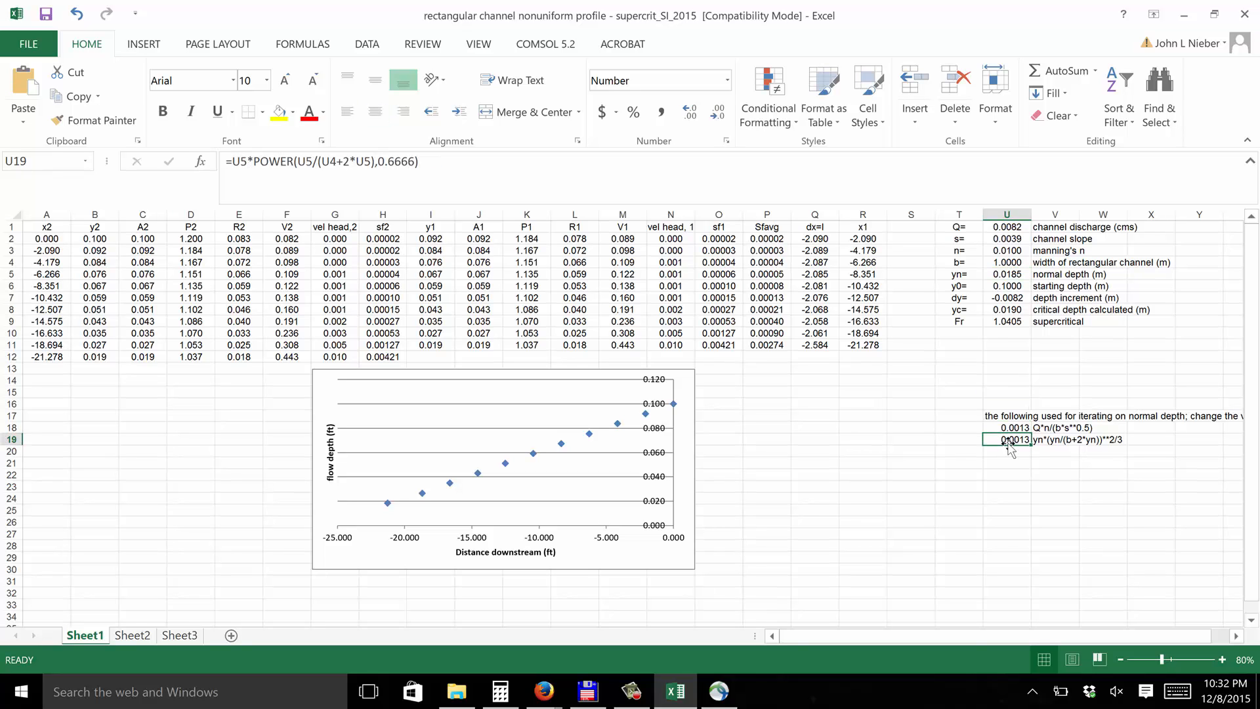
click(1011, 426)
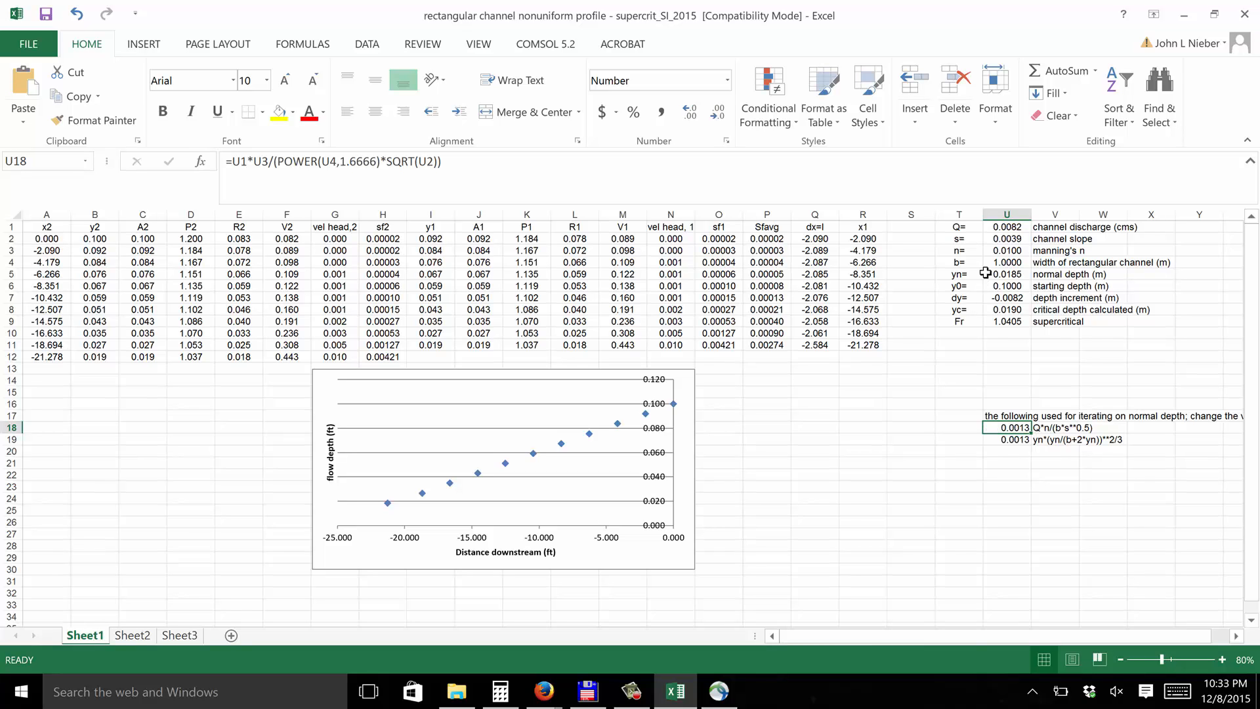
Enter 0.05 as the normal depth in cell U5
click(1006, 273)
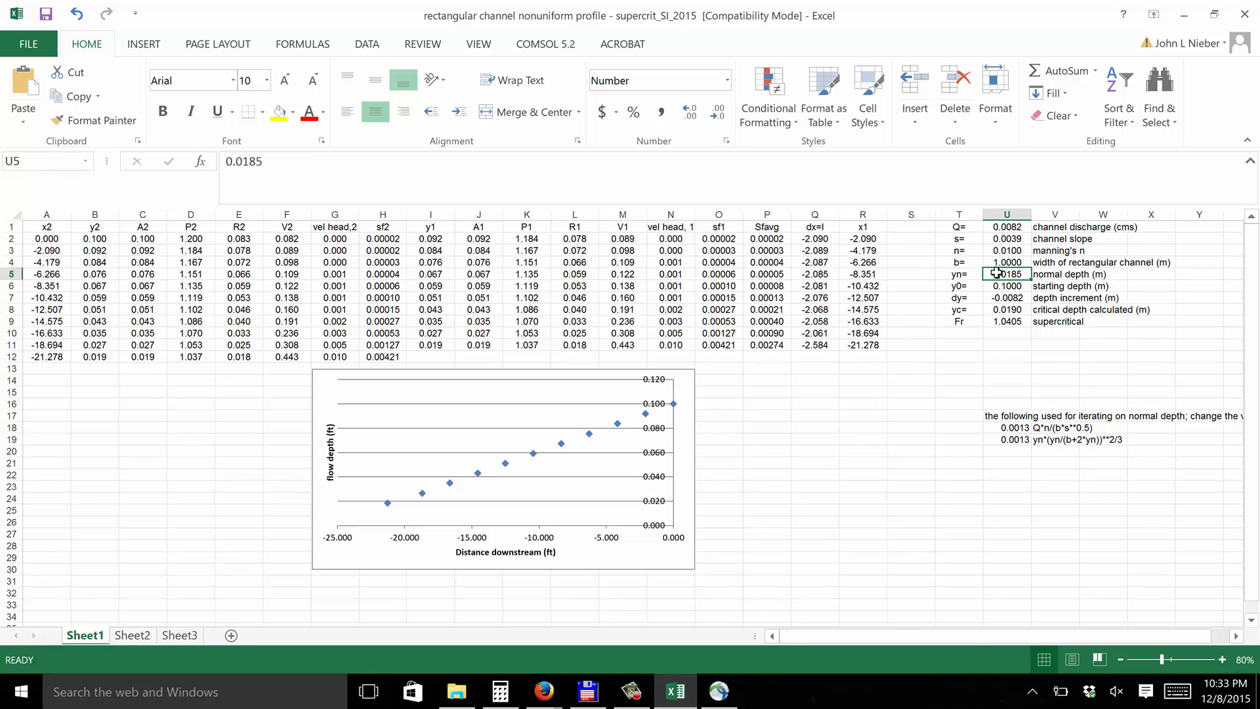
mouse_move(996, 421)
text(0.)
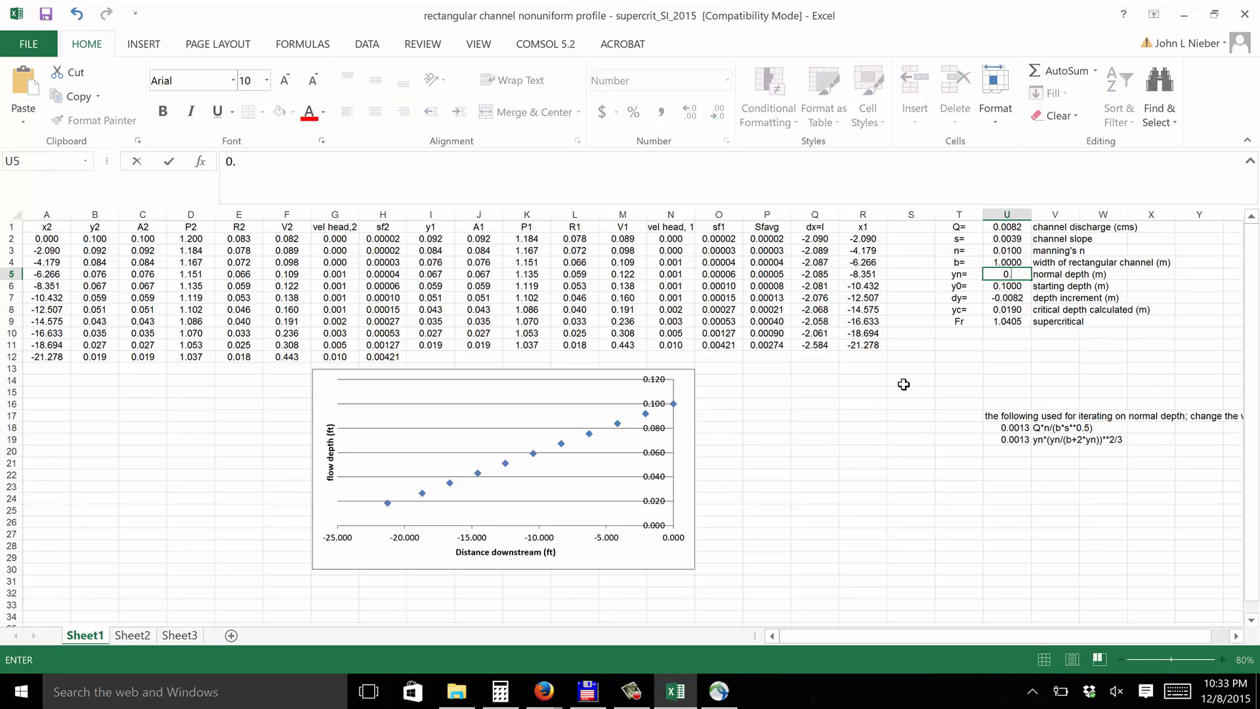
text(0500)
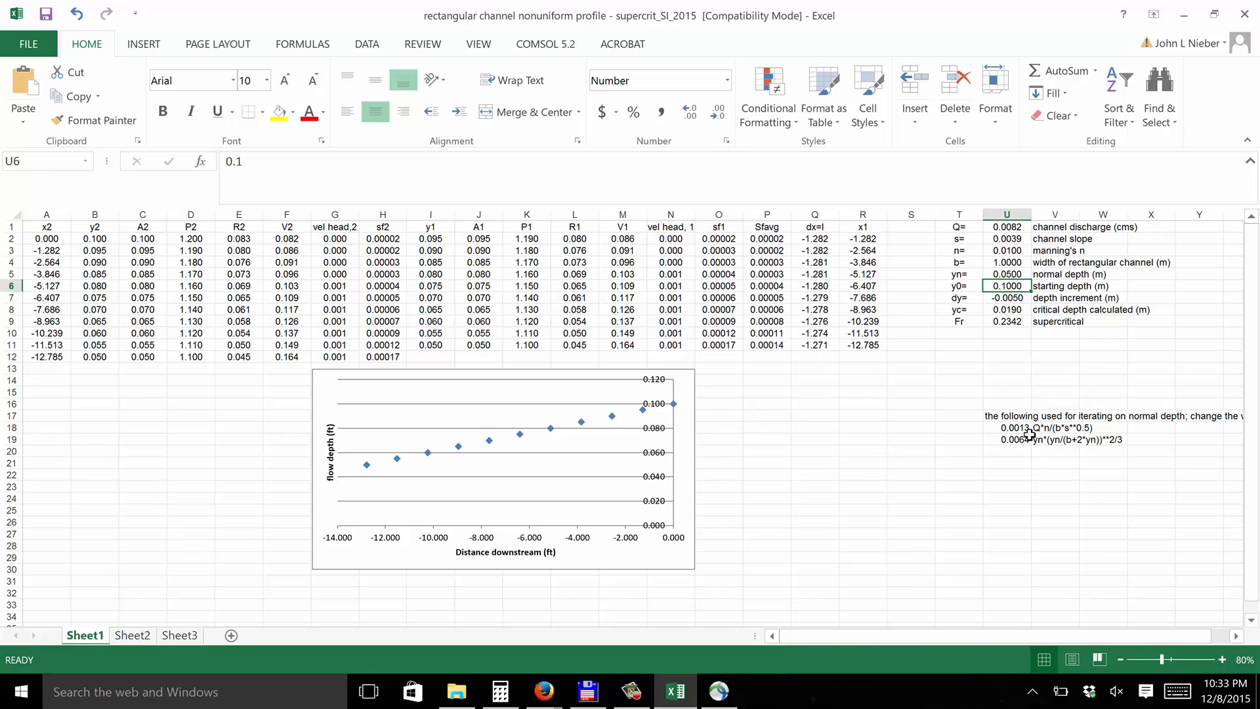
mouse_move(1046, 466)
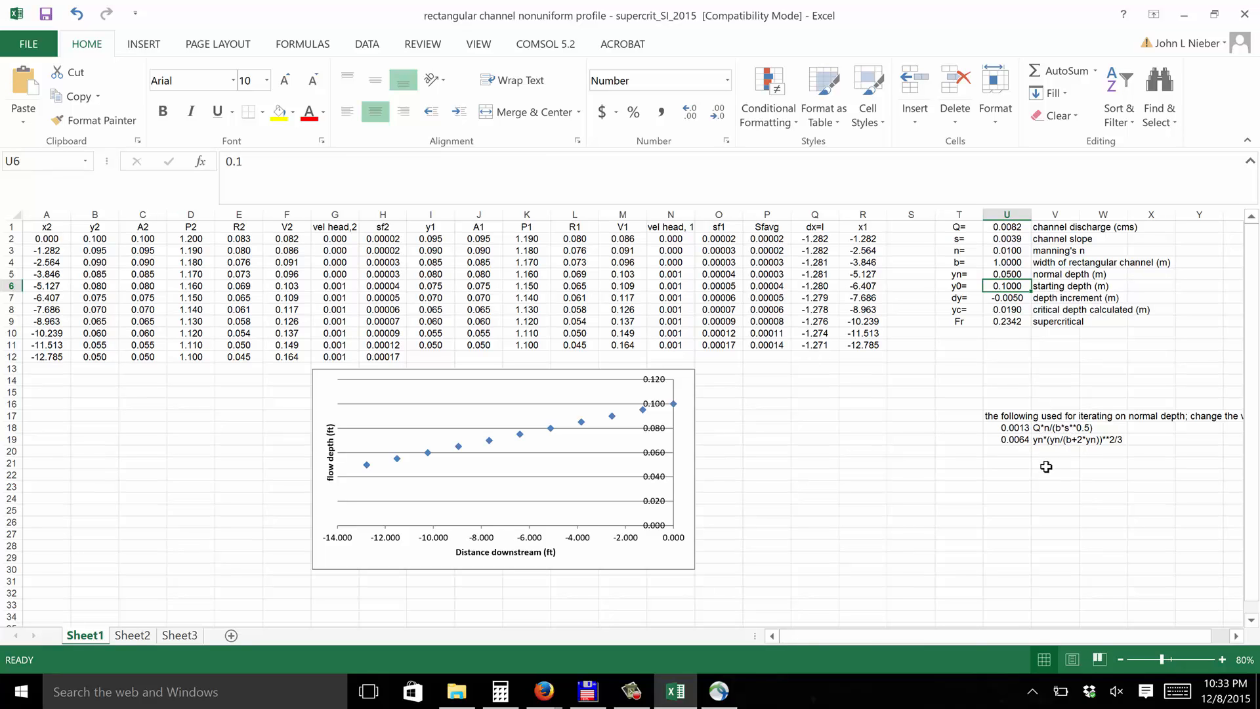
mouse_move(1042, 433)
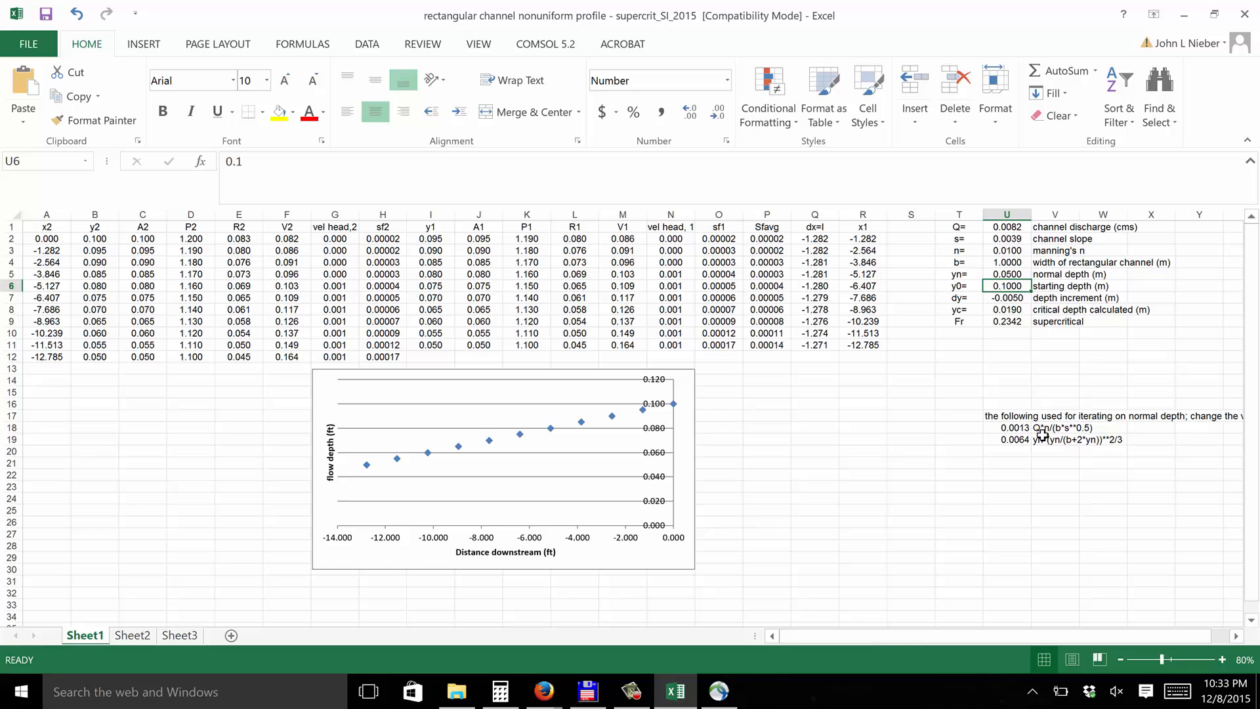
mouse_move(1060, 433)
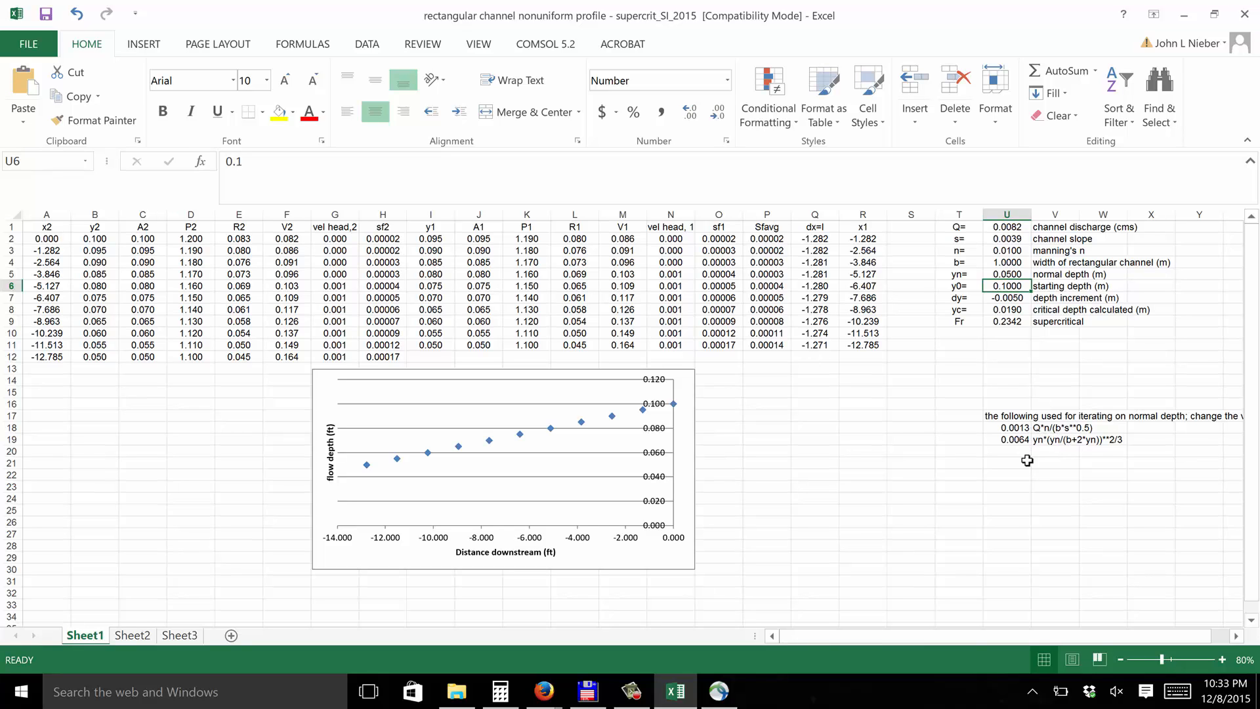
mouse_move(1071, 451)
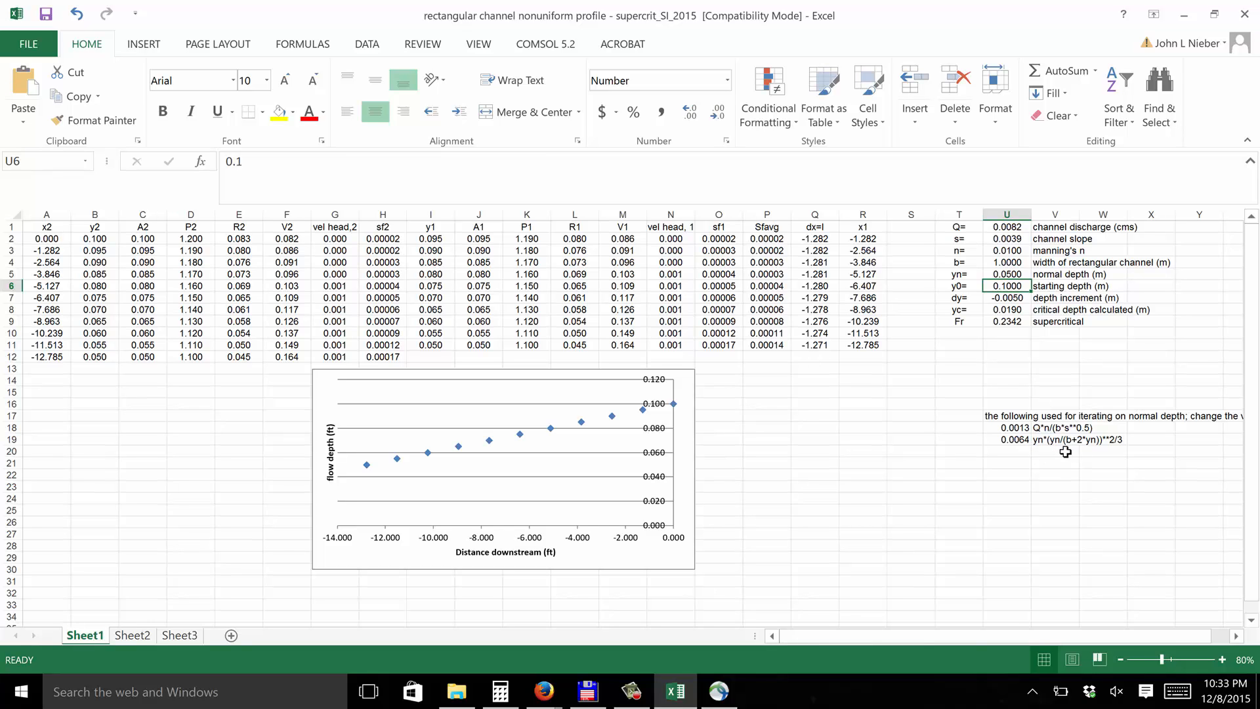
mouse_move(1046, 452)
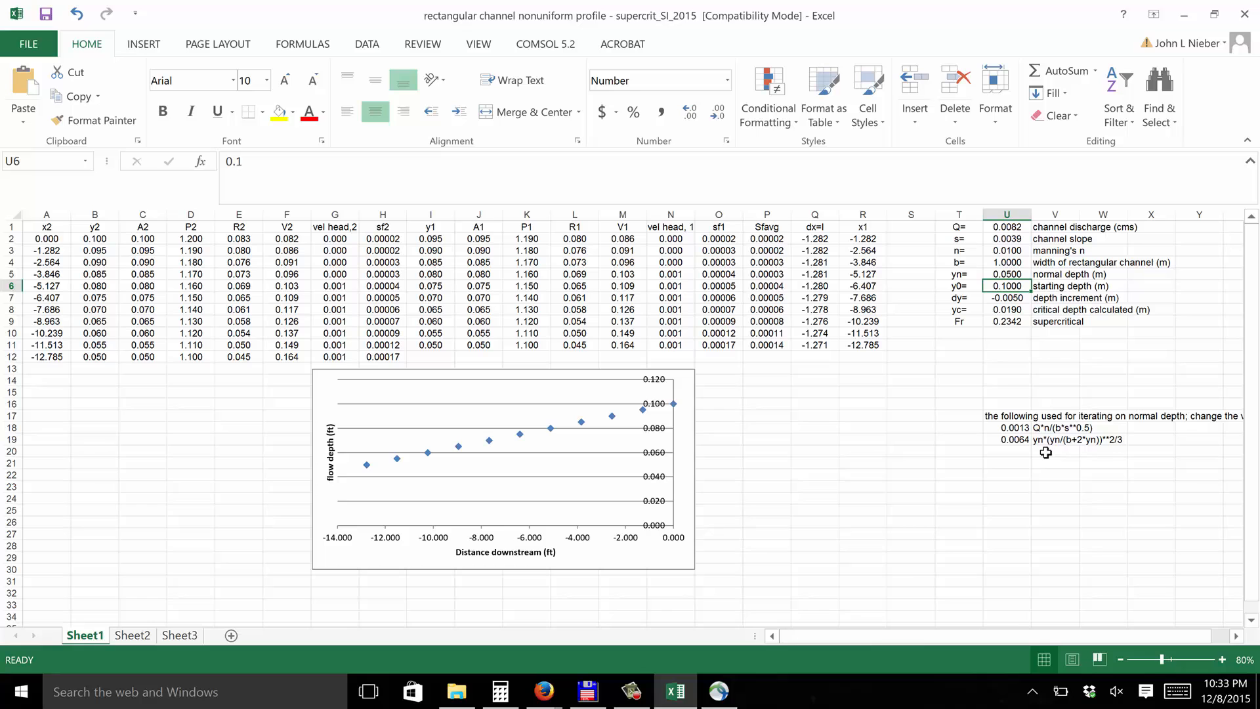
mouse_move(1018, 446)
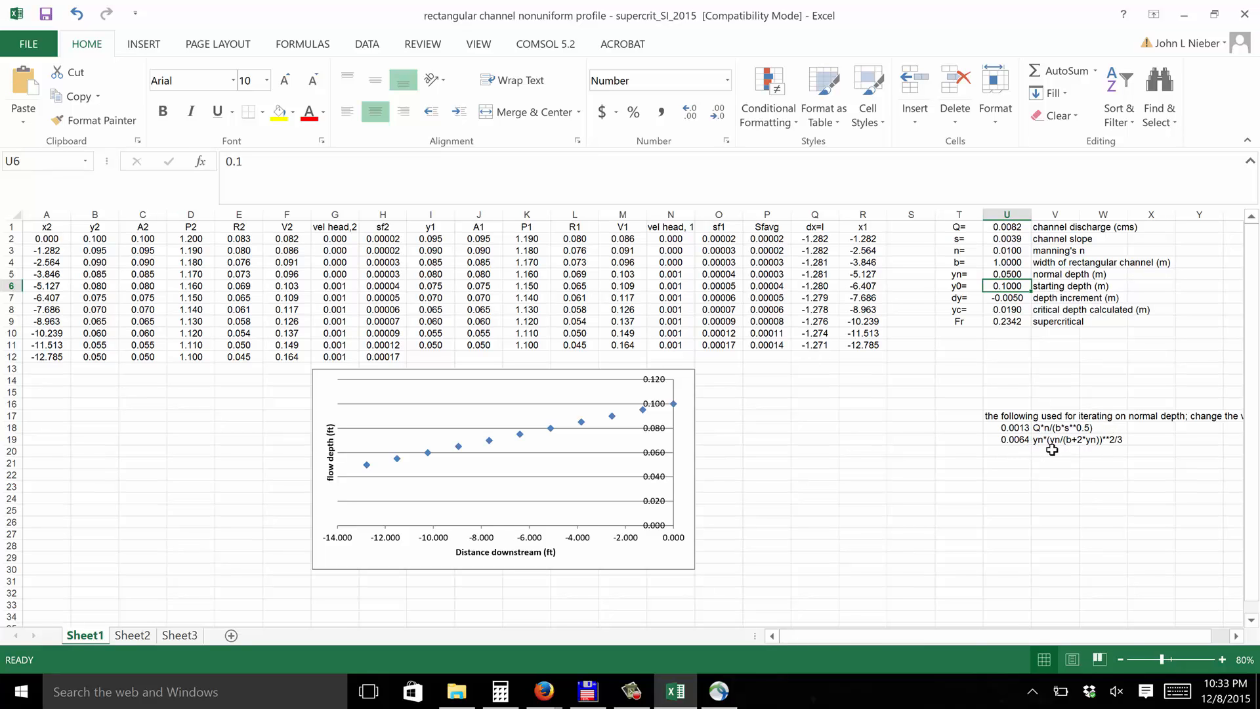
mouse_move(1048, 437)
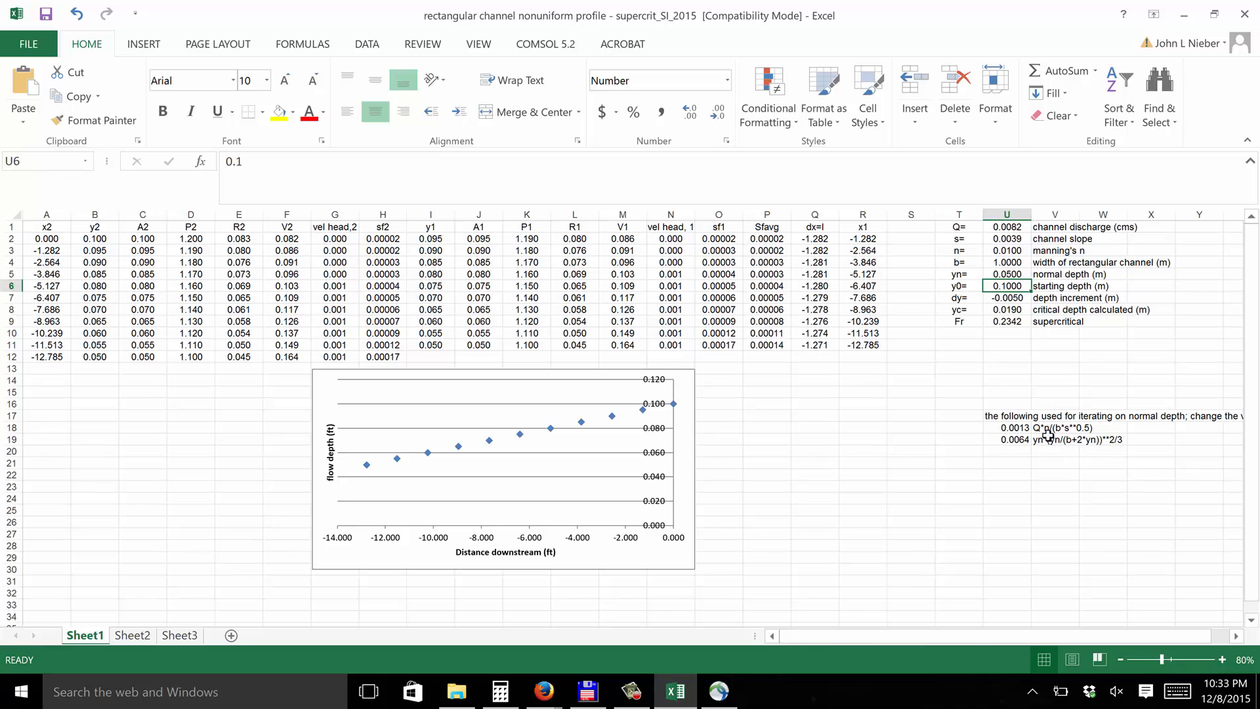
mouse_move(1081, 448)
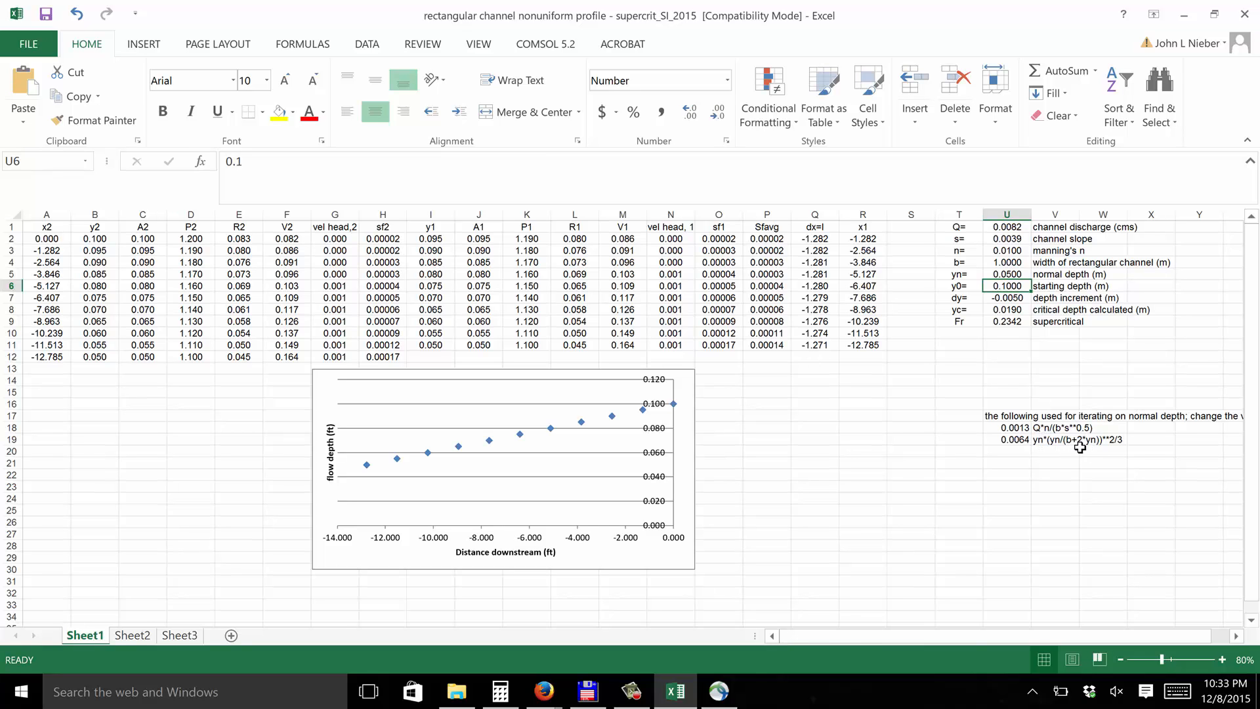
mouse_move(1005, 440)
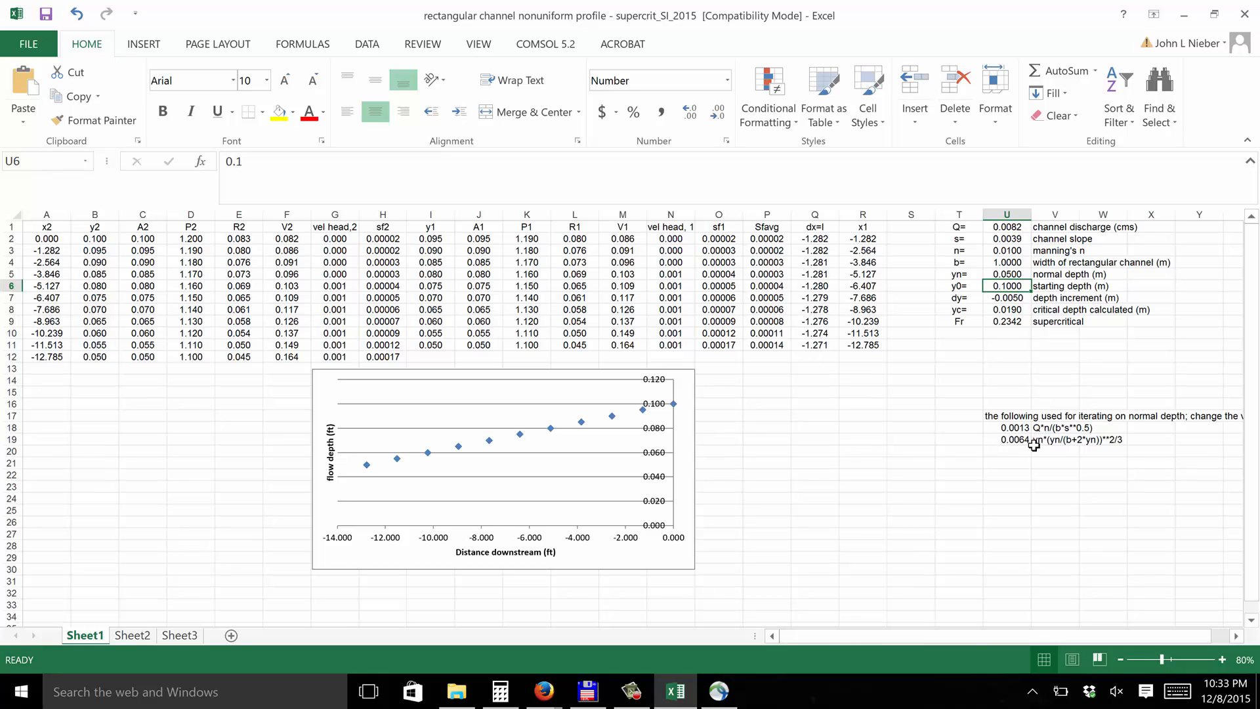
mouse_move(988, 286)
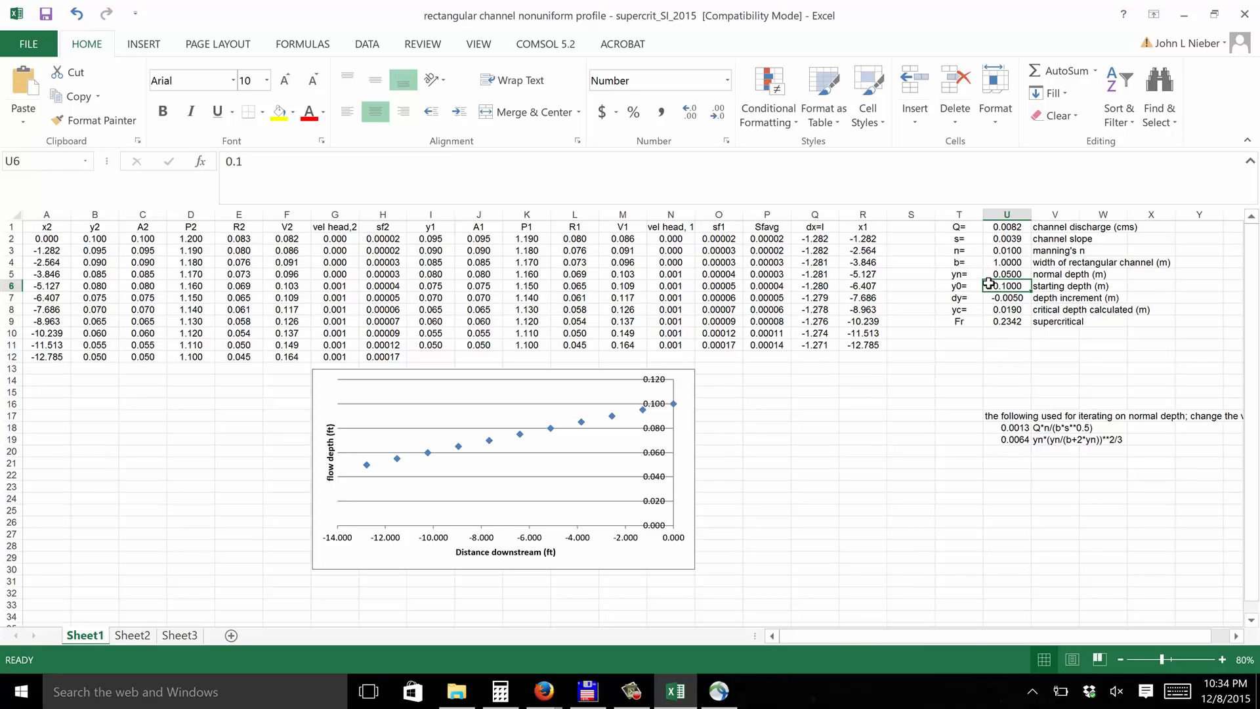
Select normal depth cell U5 to revise its value
click(1006, 275)
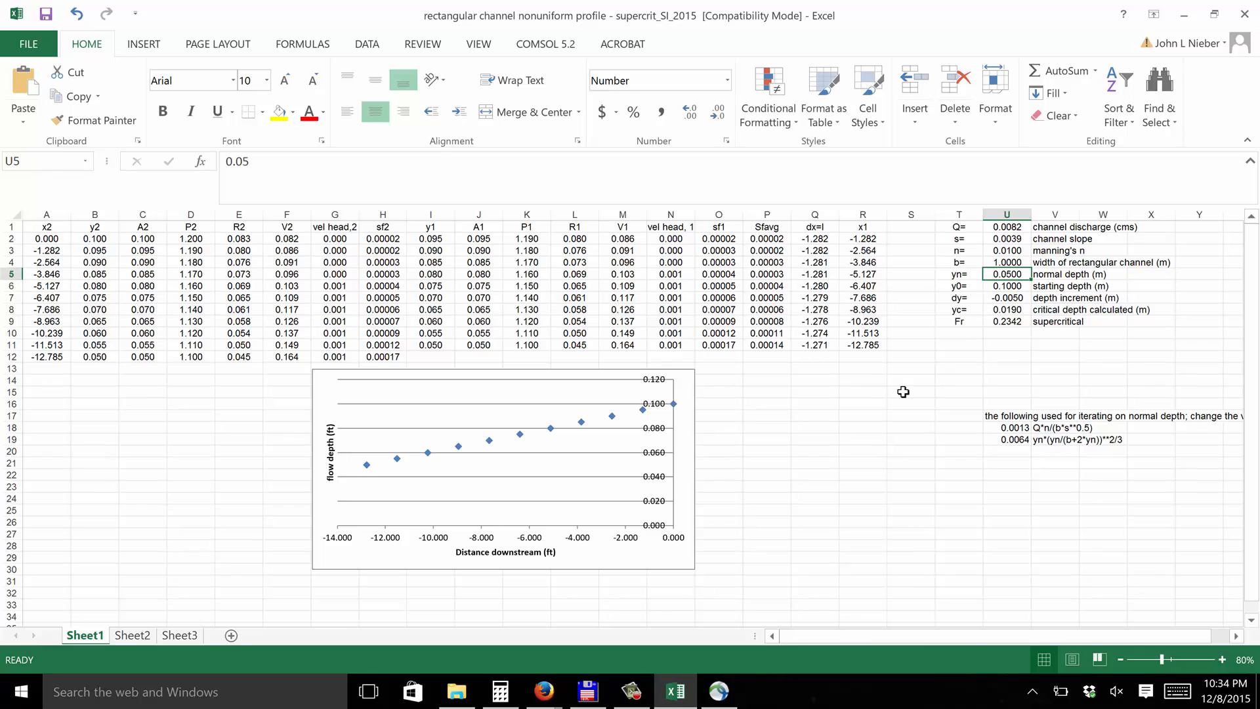
mouse_move(1010, 435)
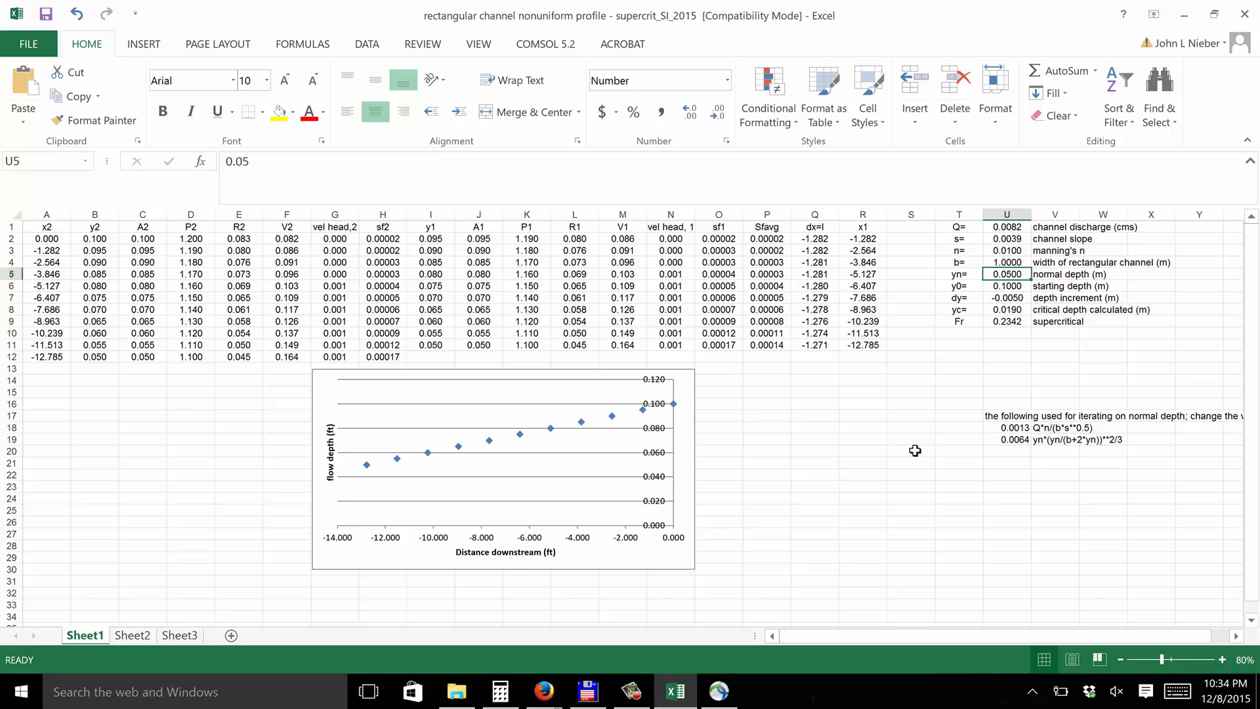
mouse_move(853, 483)
text(0.0185)
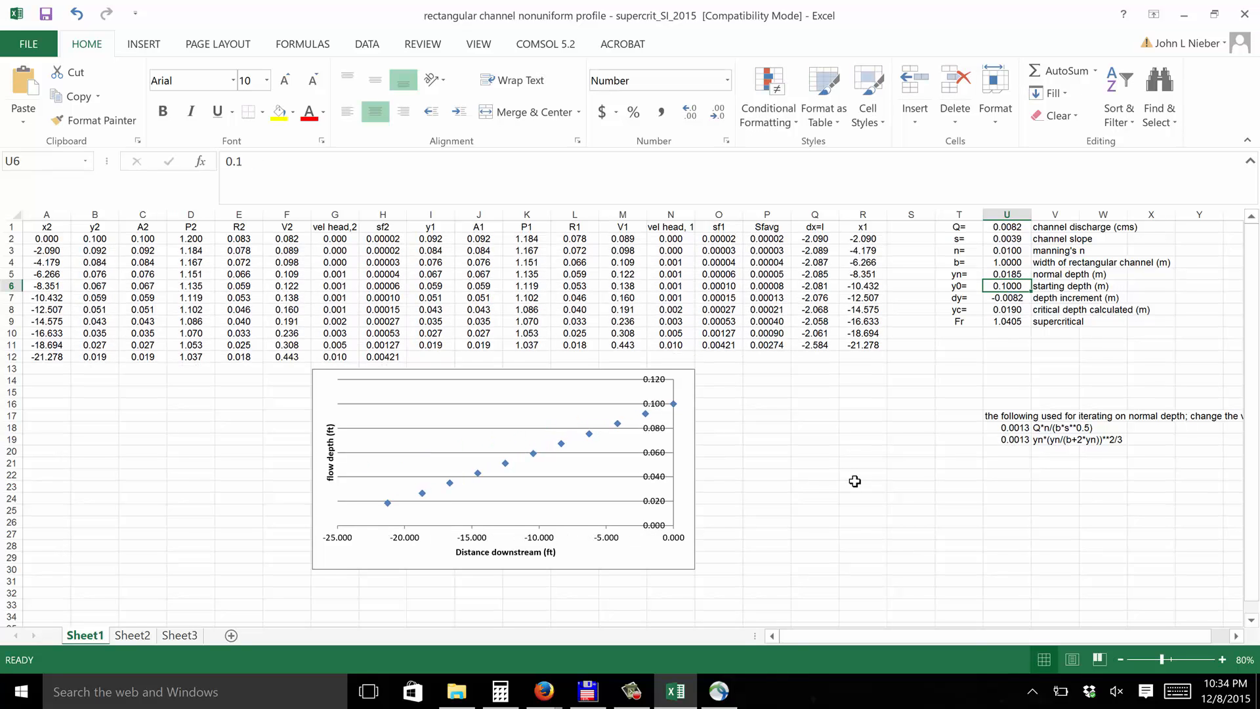
mouse_move(1003, 426)
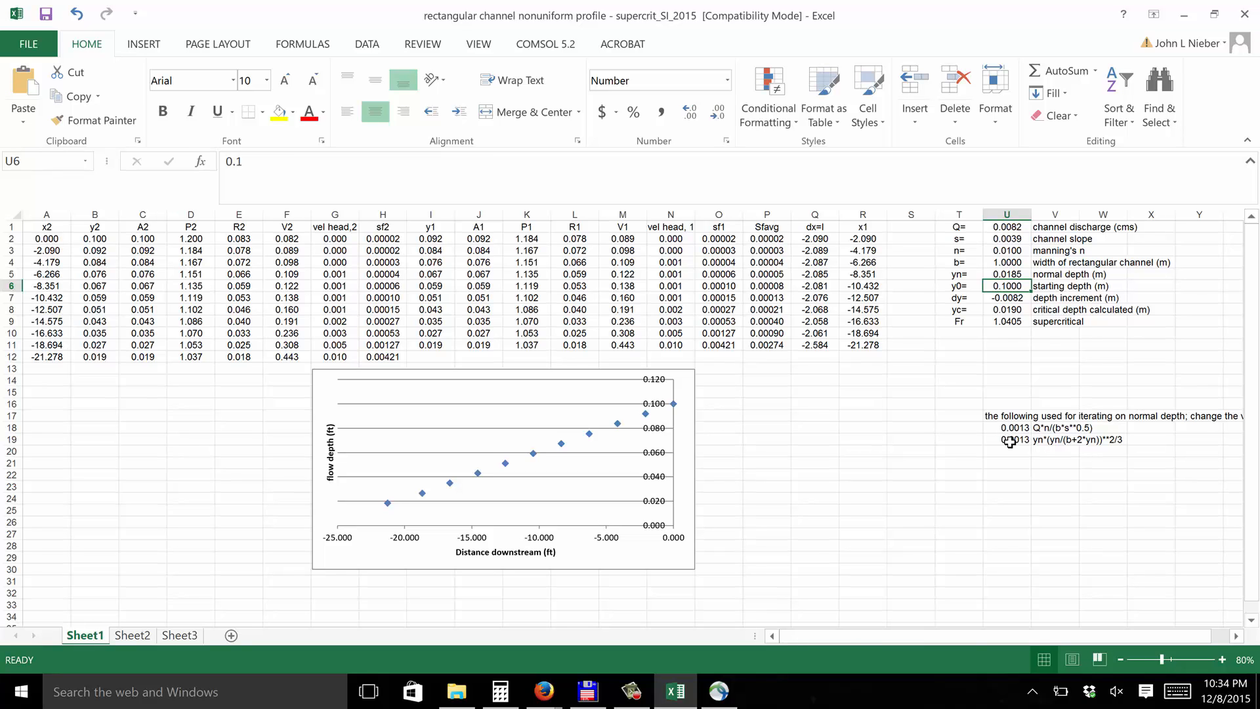
mouse_move(985, 322)
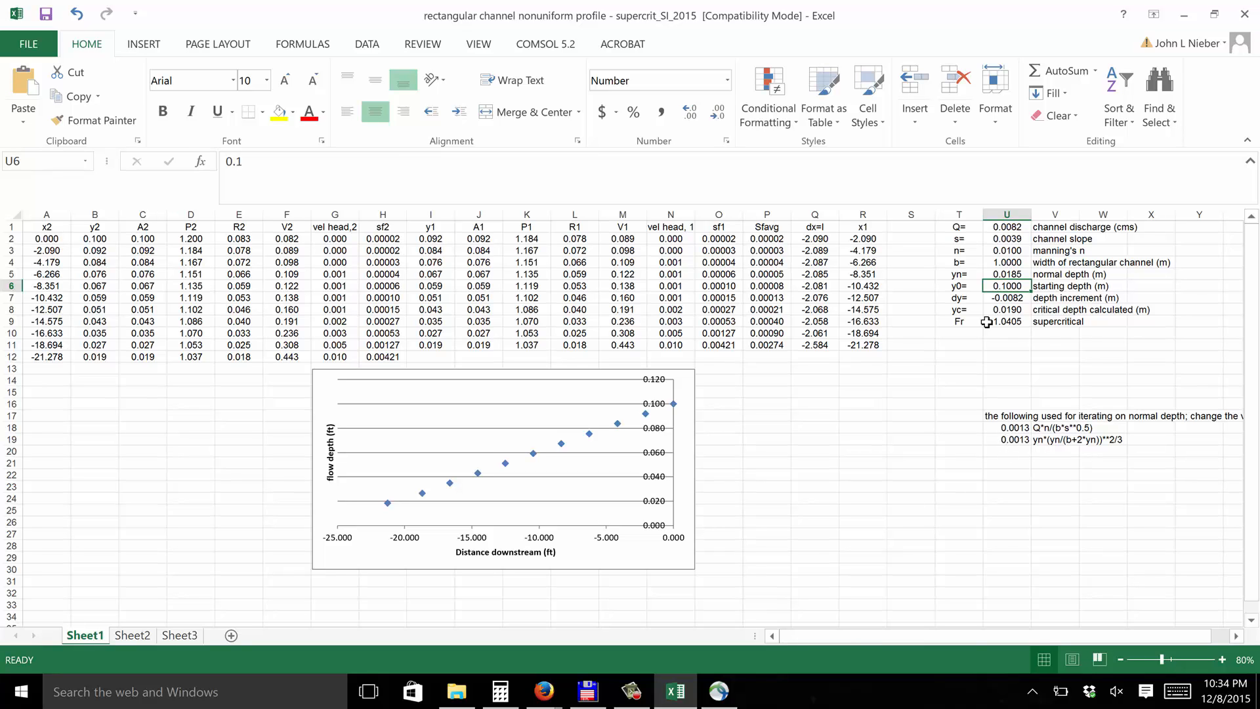
click(1006, 273)
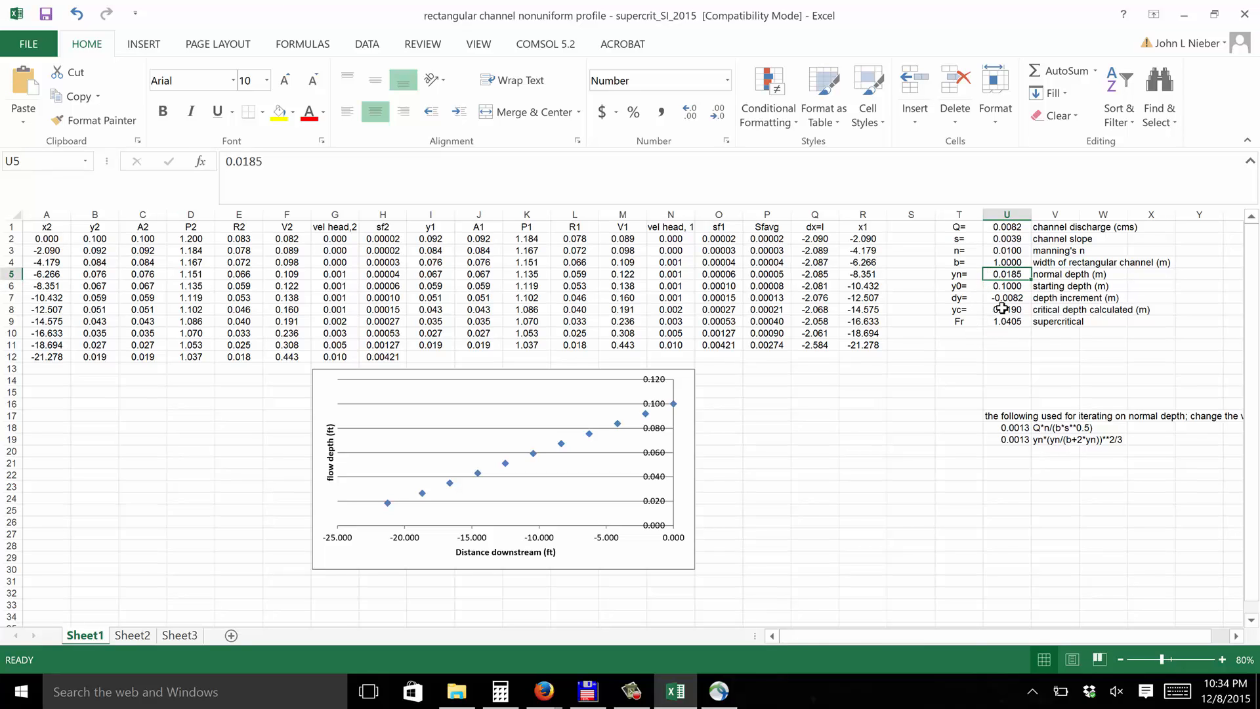
click(1006, 309)
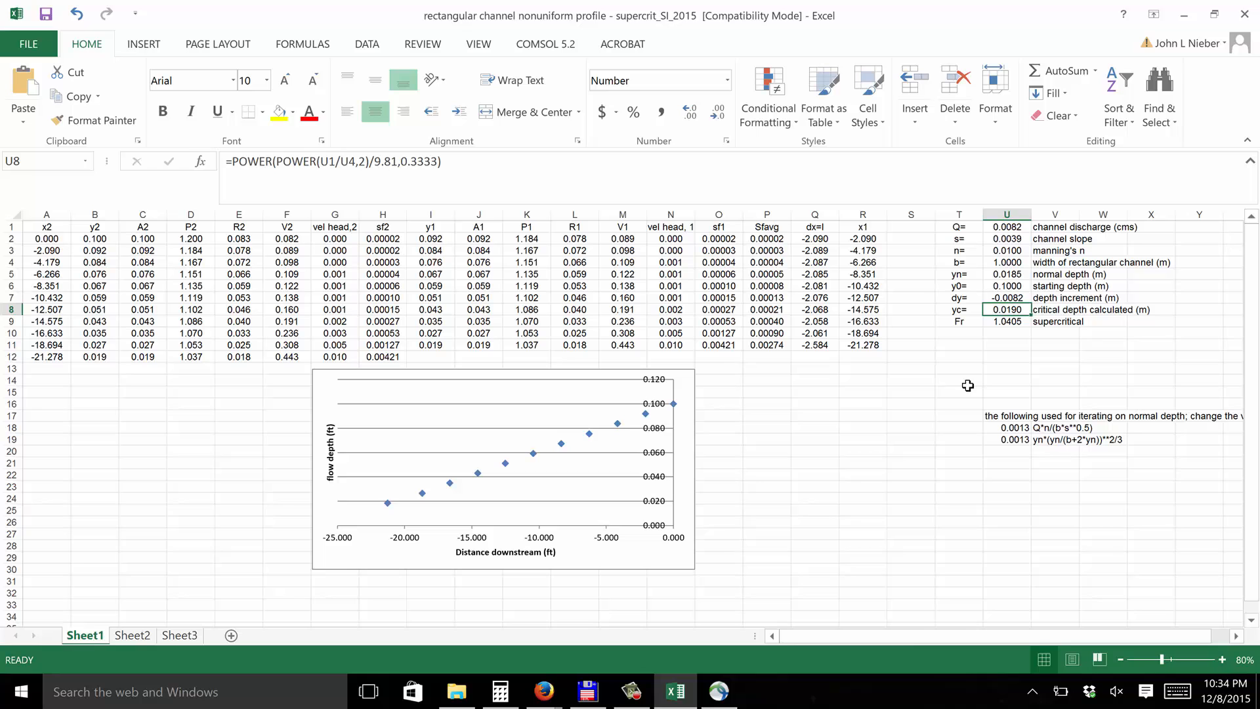
mouse_move(992, 332)
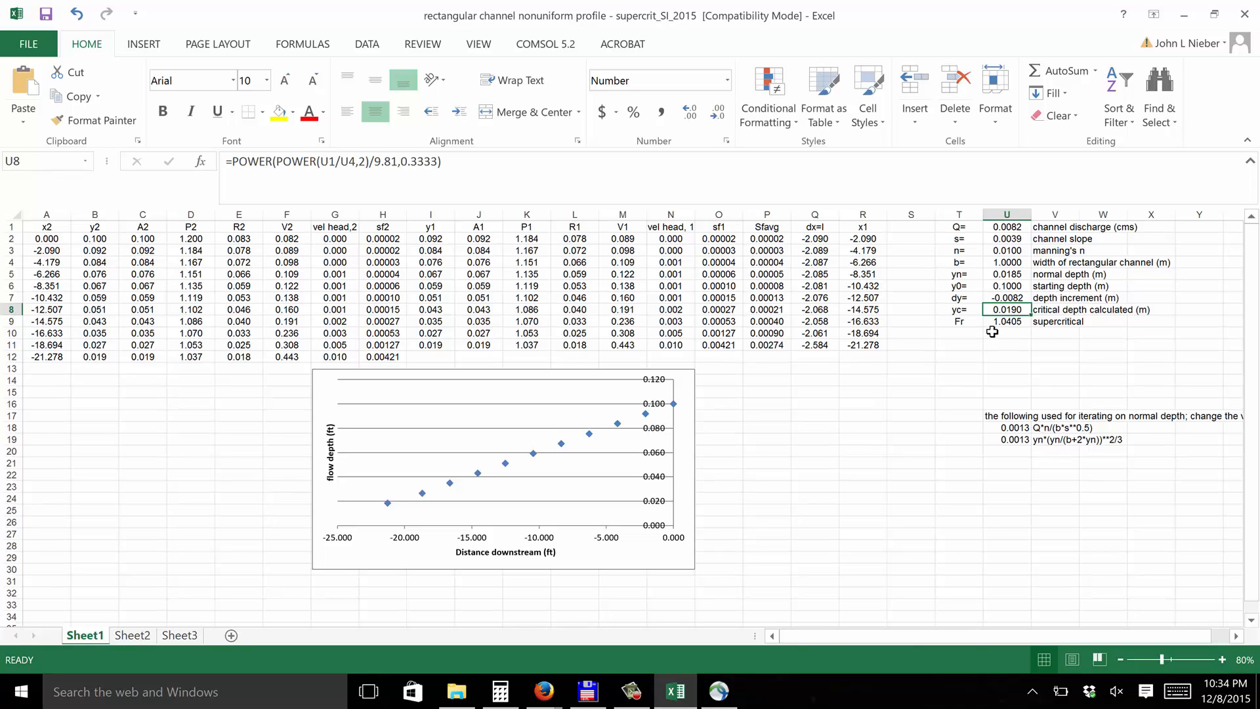
mouse_move(1042, 344)
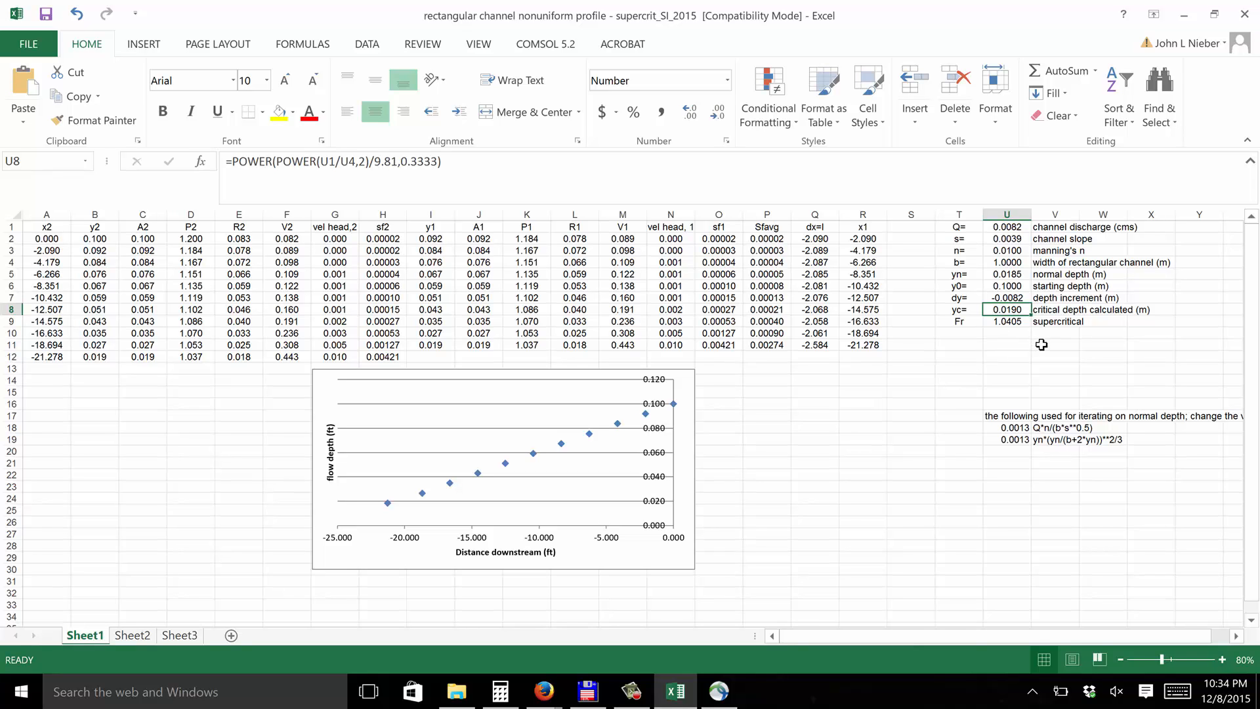
mouse_move(1020, 357)
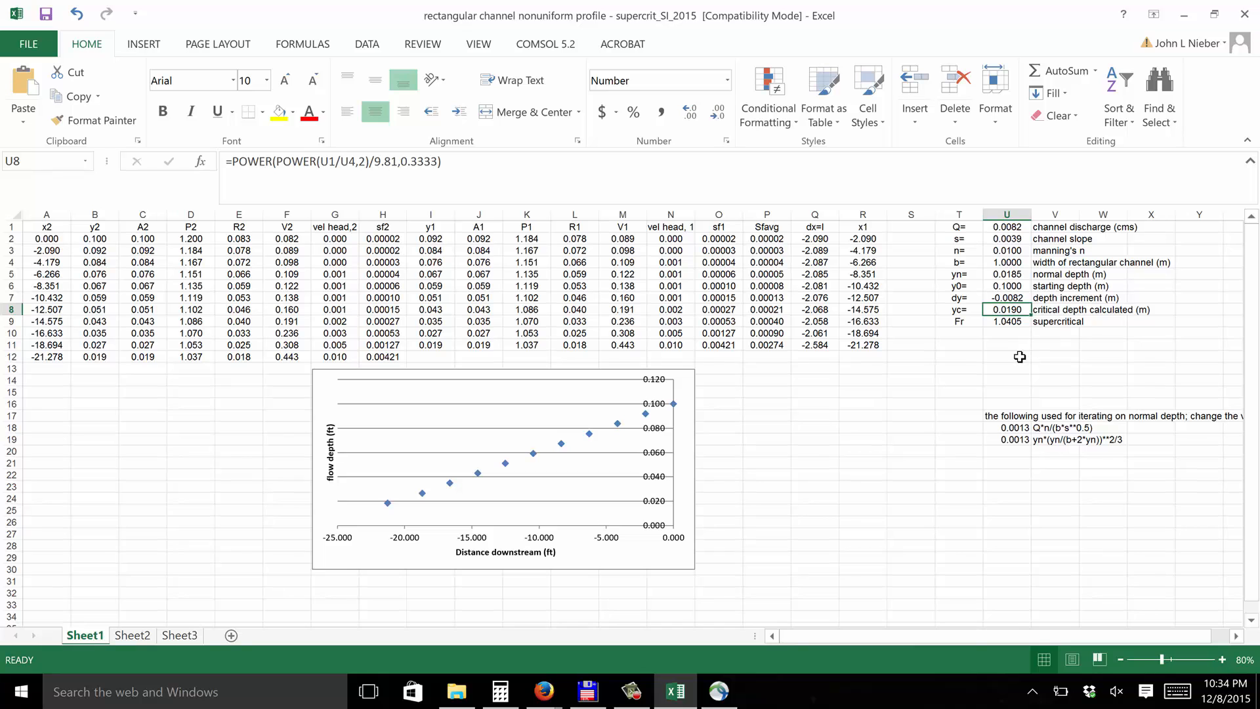
mouse_move(994, 368)
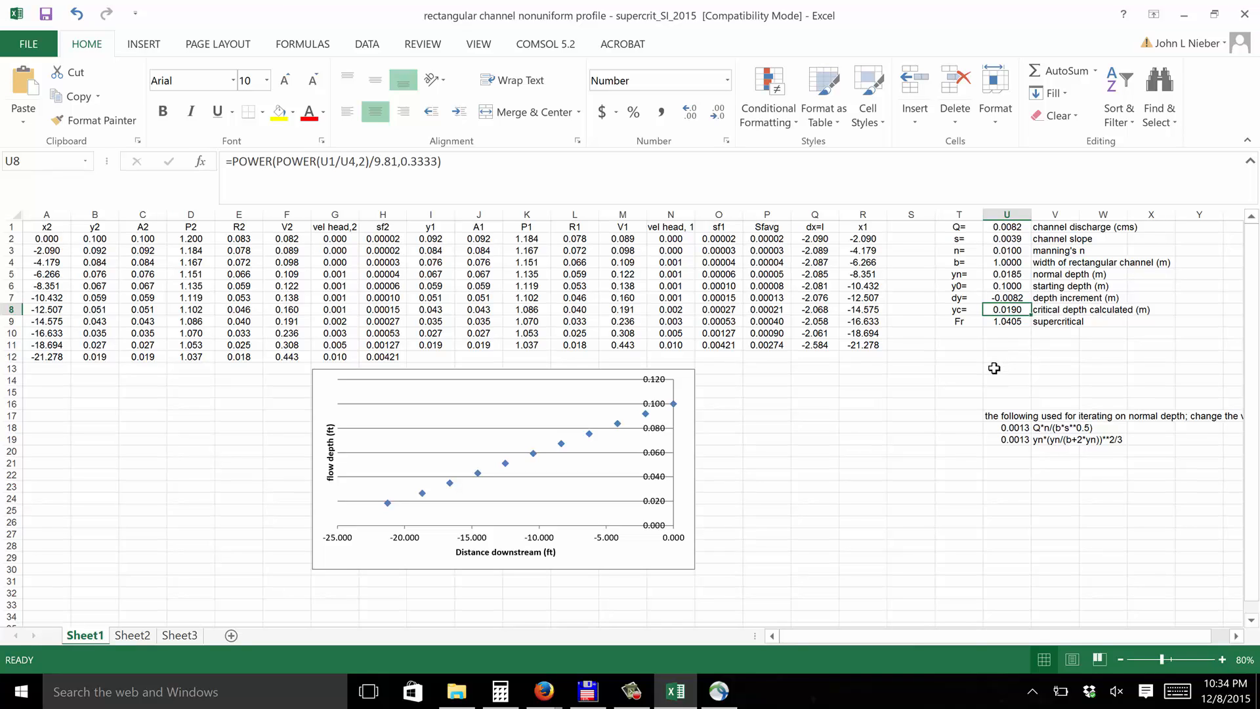
mouse_move(994, 369)
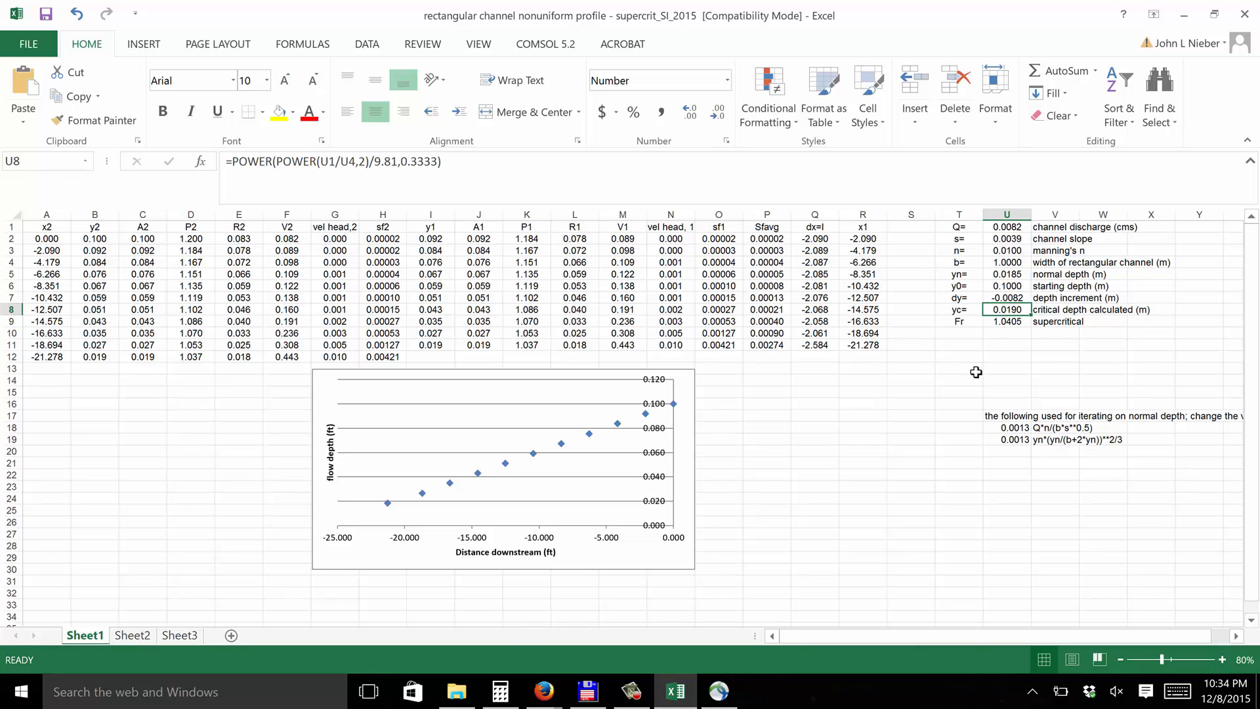
mouse_move(997, 287)
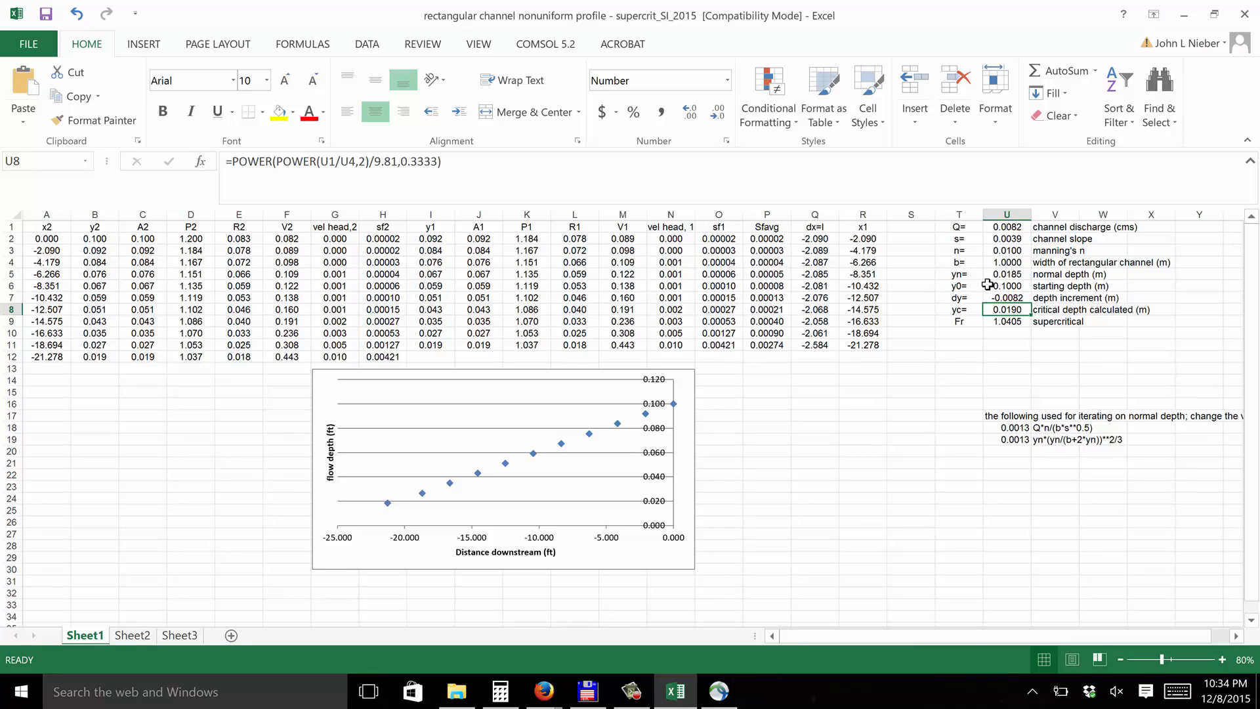
Enter 0.15 as the starting depth in cell U6
click(1006, 286)
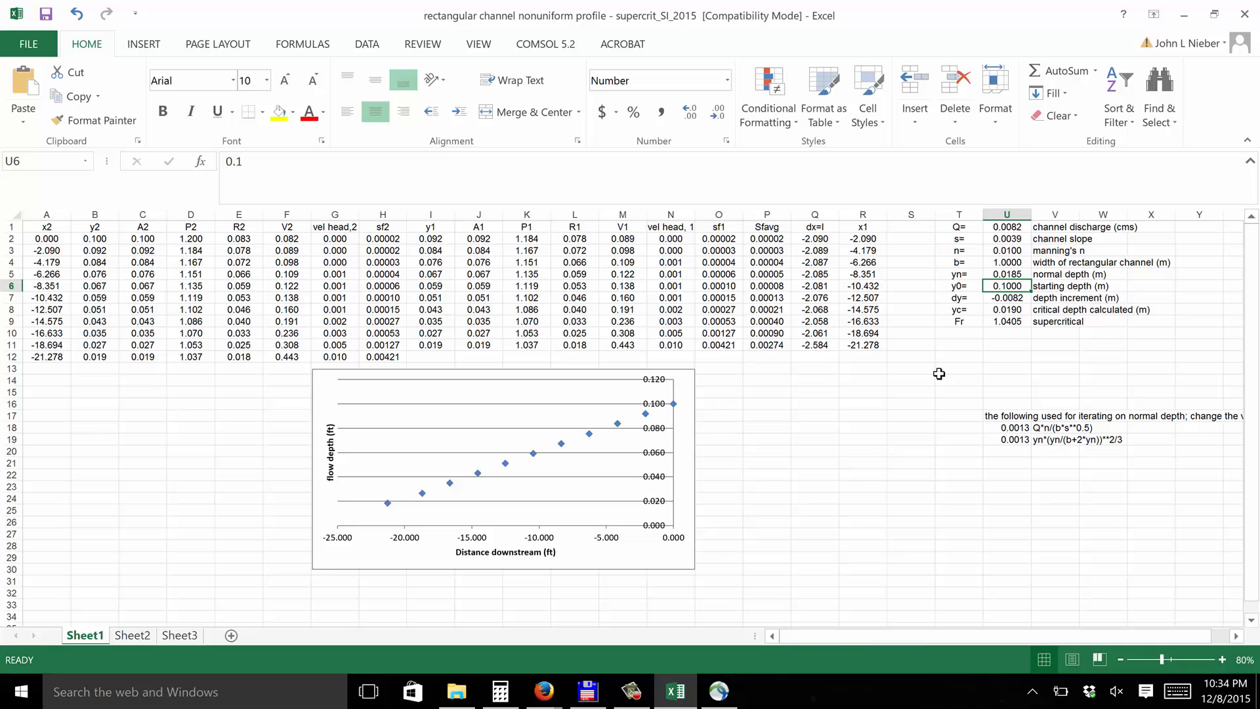
mouse_move(929, 380)
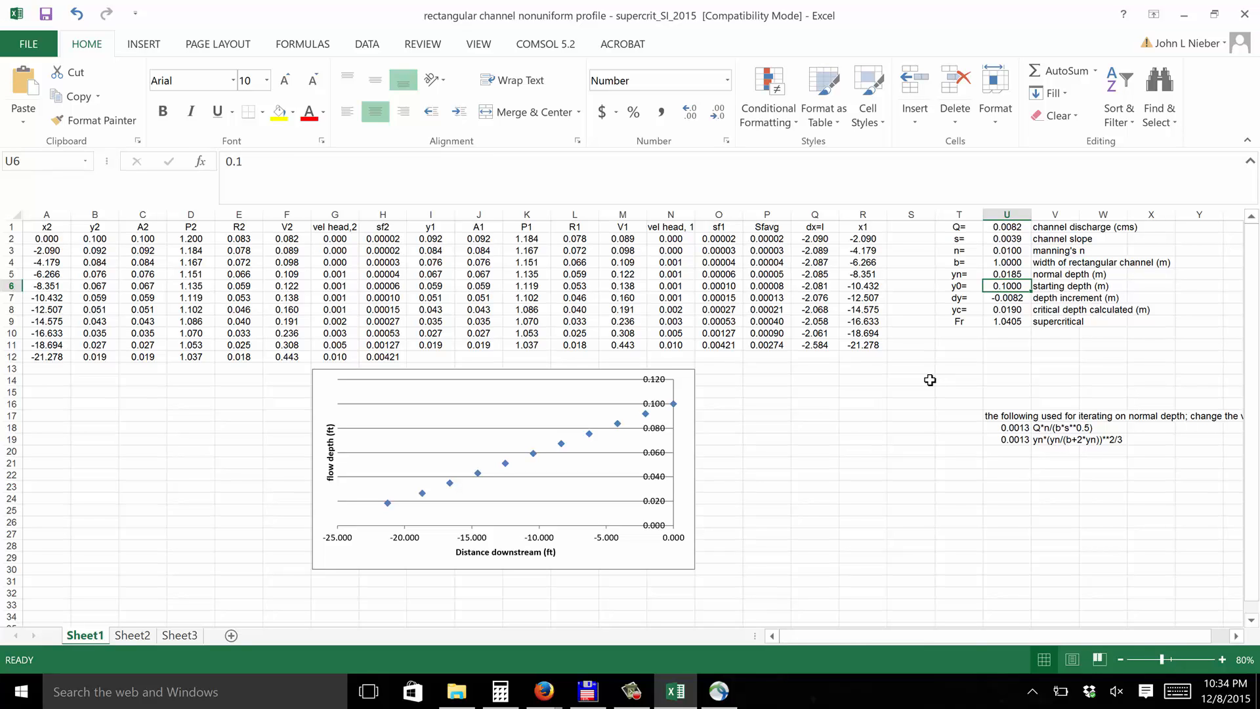
mouse_move(939, 372)
text(0.)
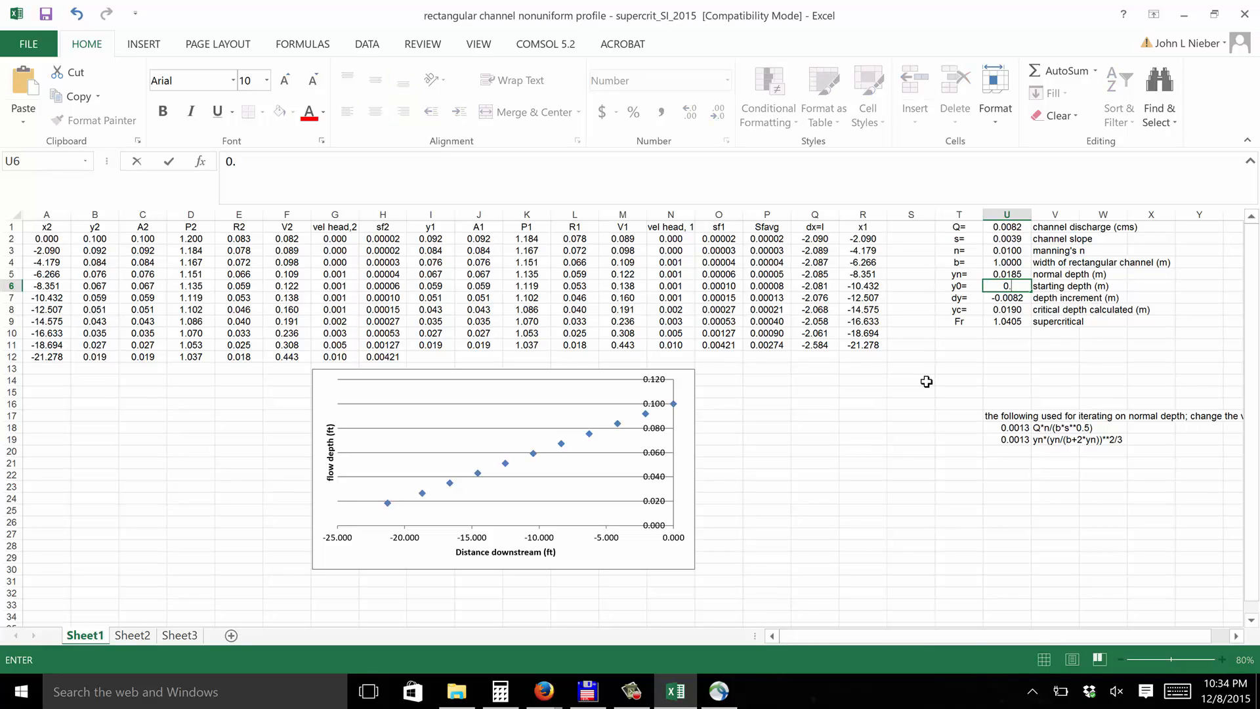
text(1500)
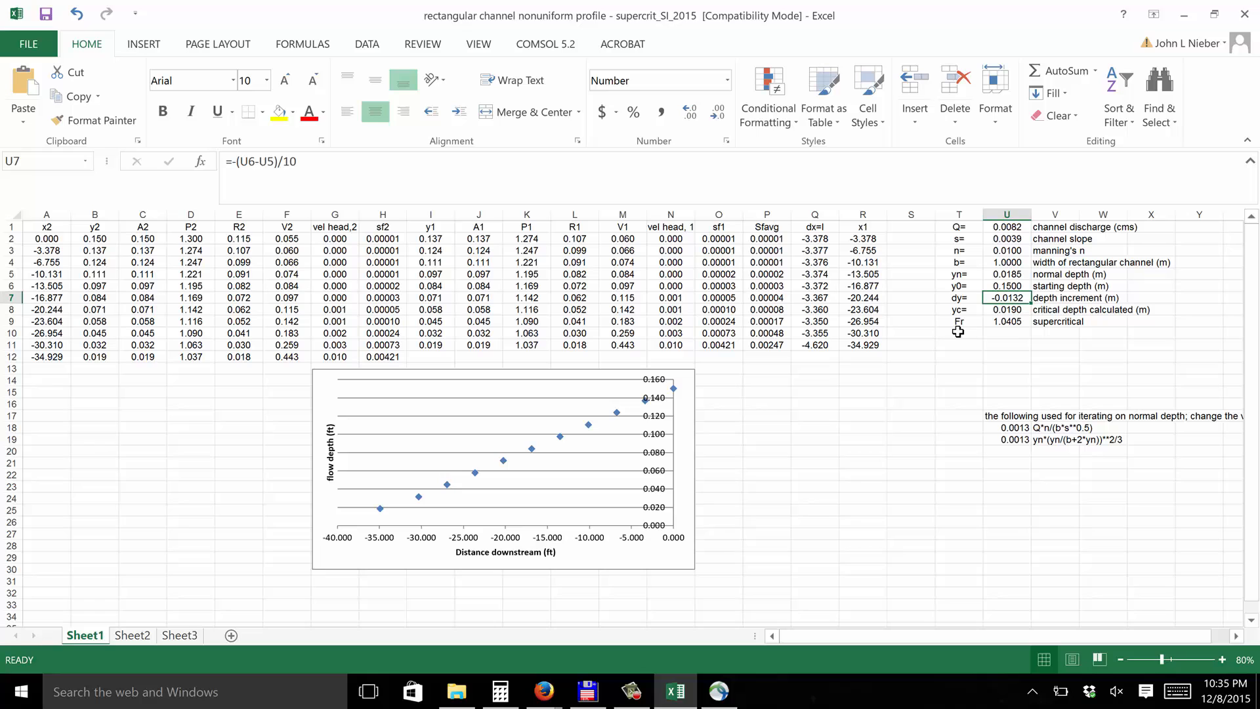
mouse_move(951, 298)
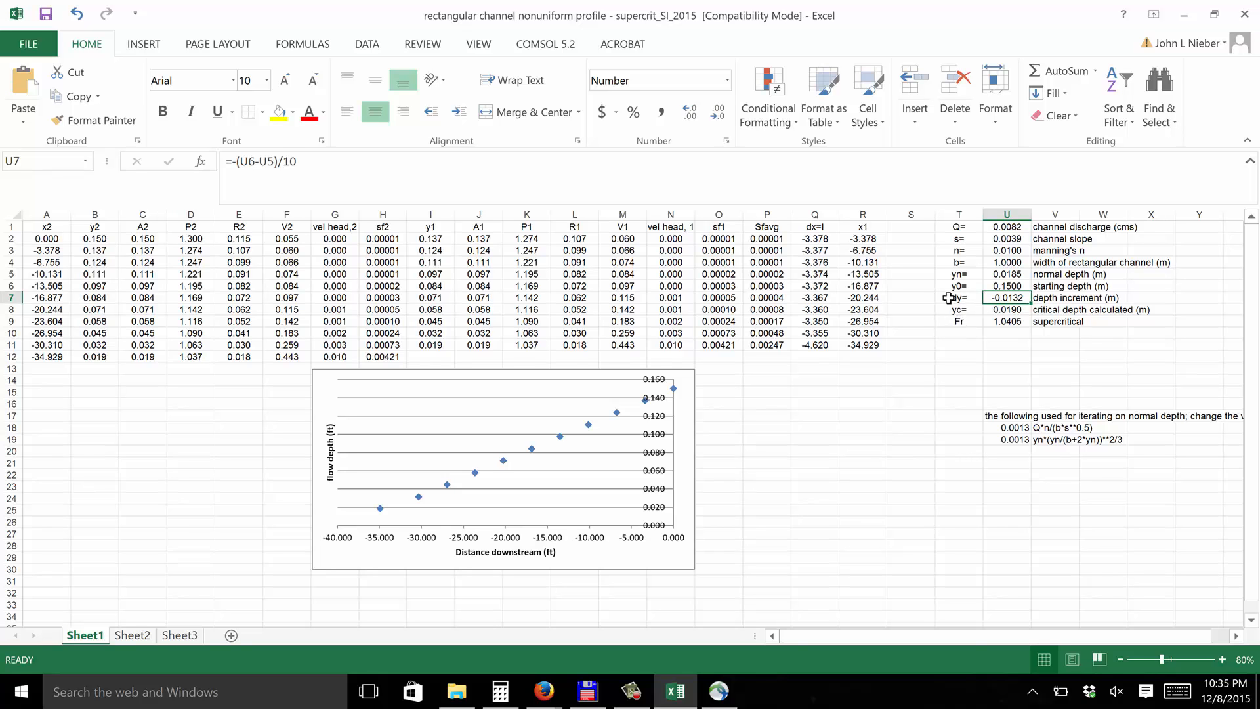
click(958, 298)
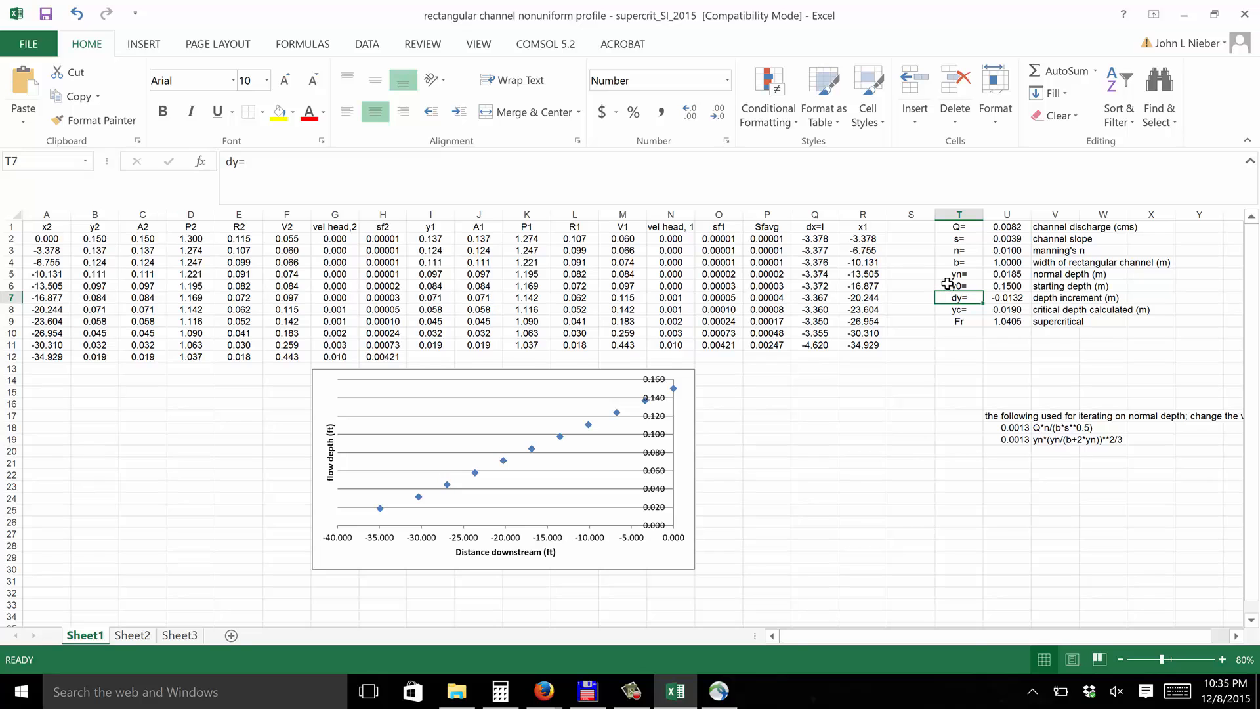
mouse_move(951, 278)
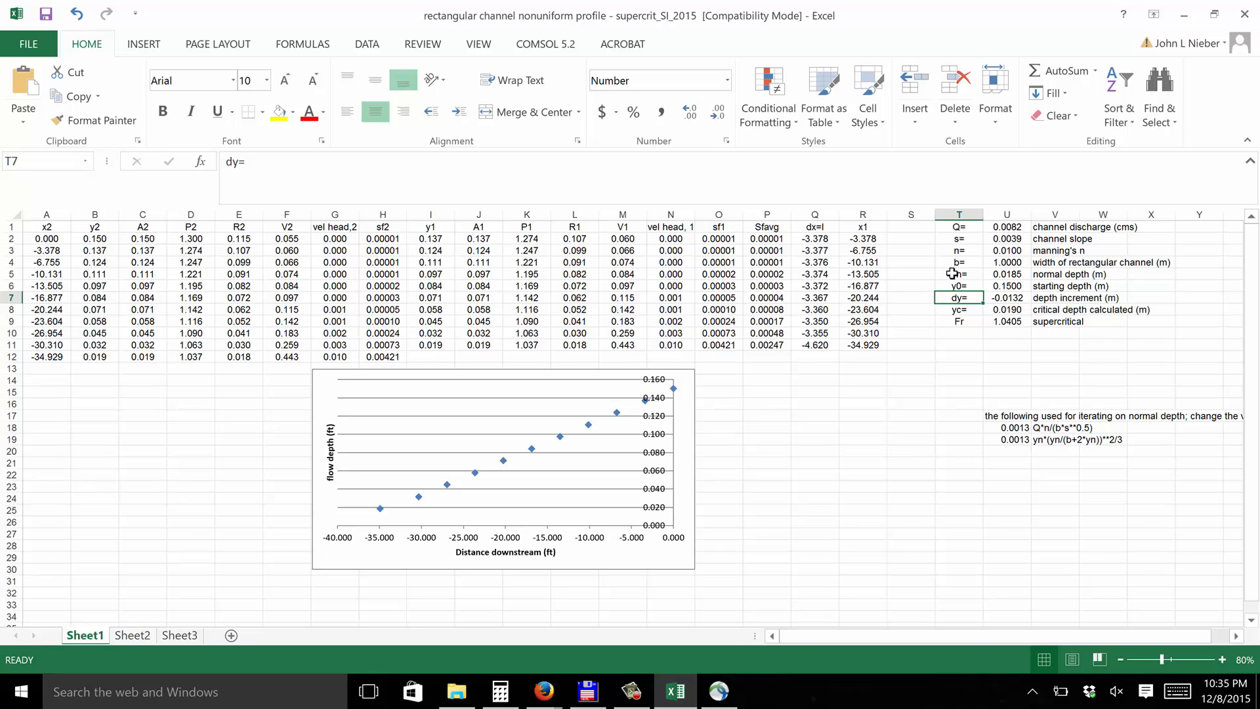
mouse_move(946, 280)
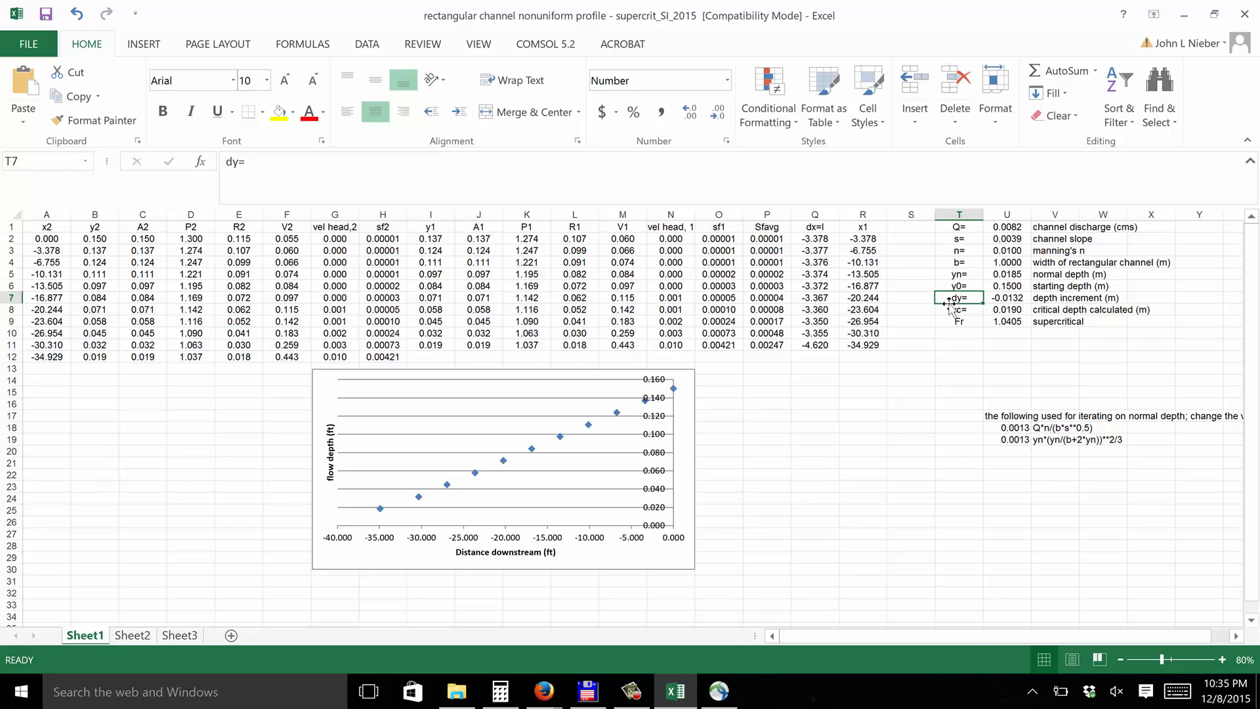
mouse_move(948, 286)
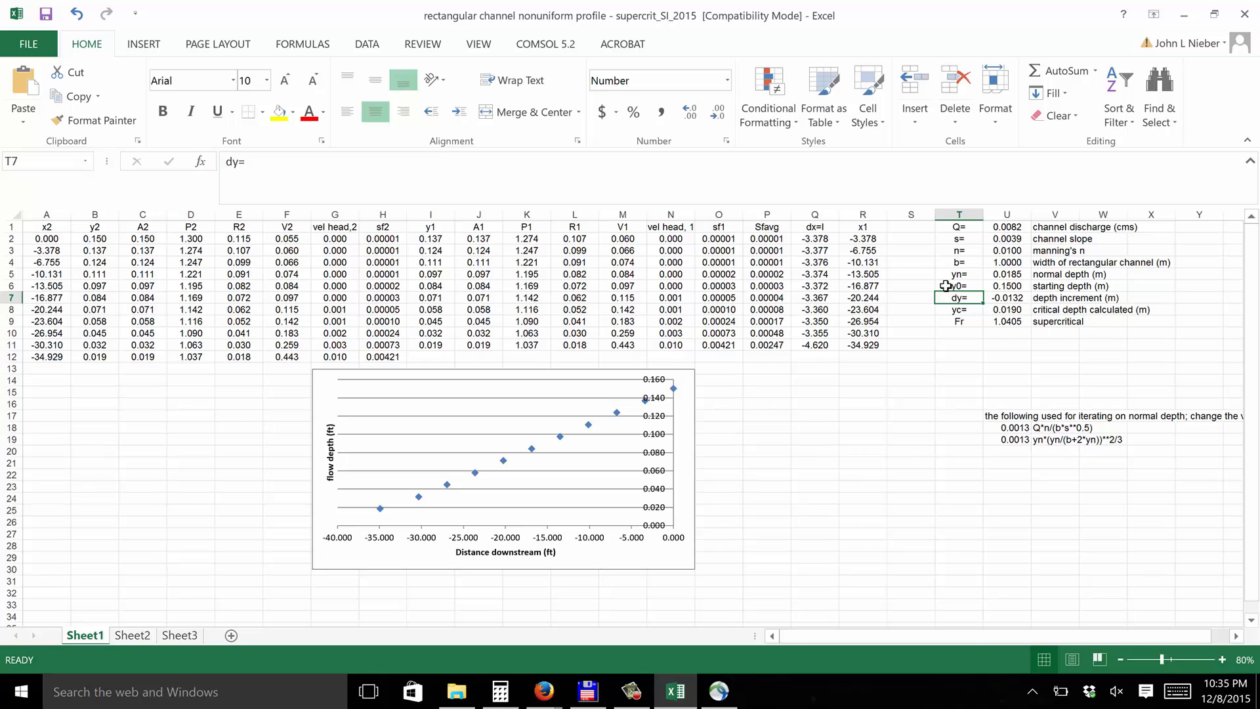
mouse_move(1002, 273)
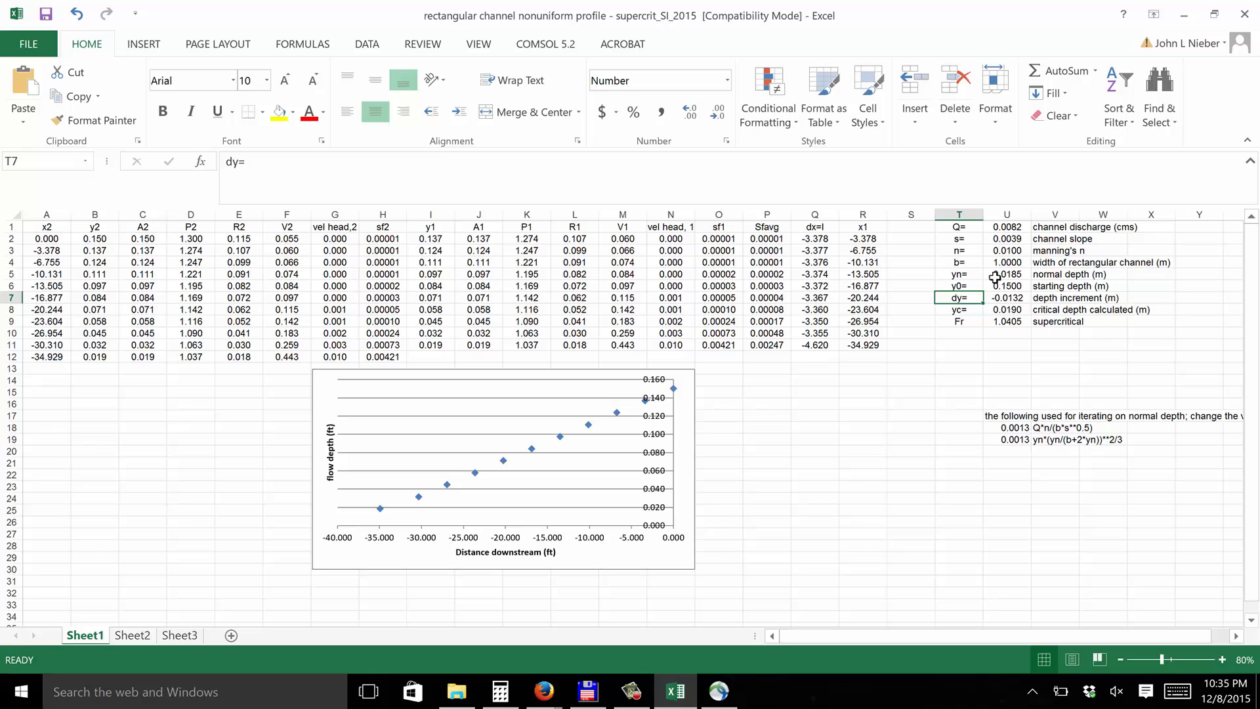
mouse_move(967, 365)
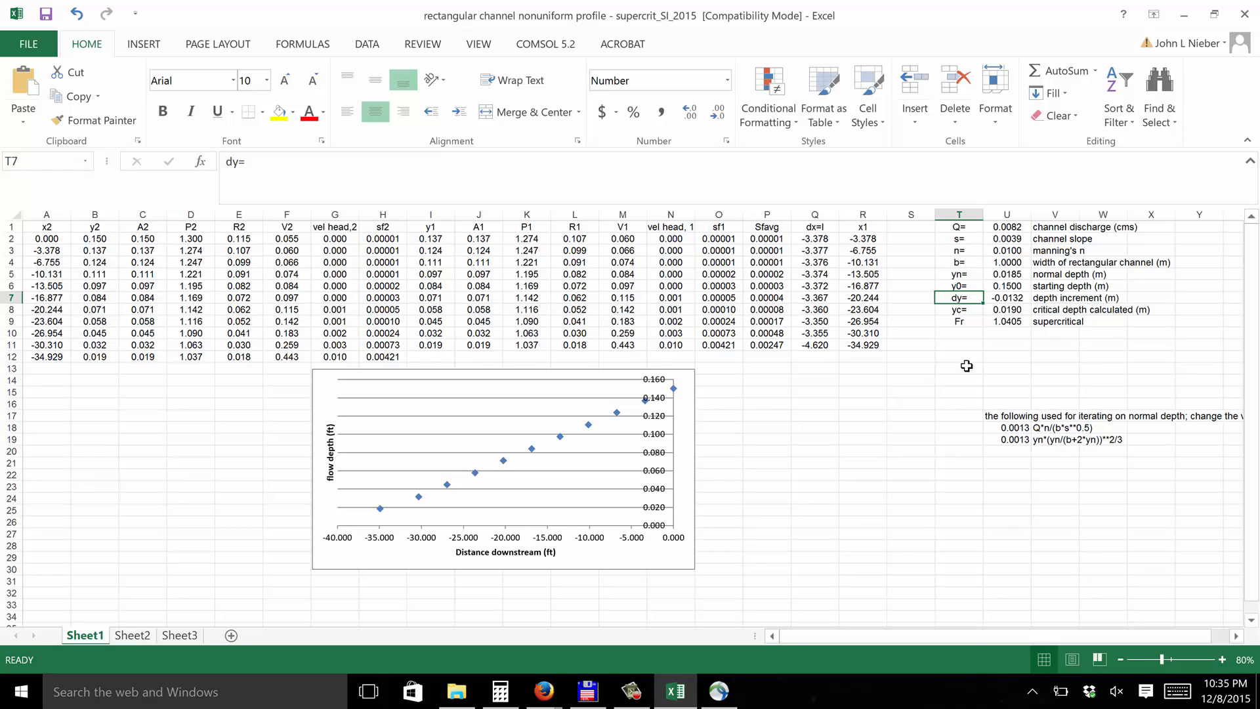
mouse_move(997, 271)
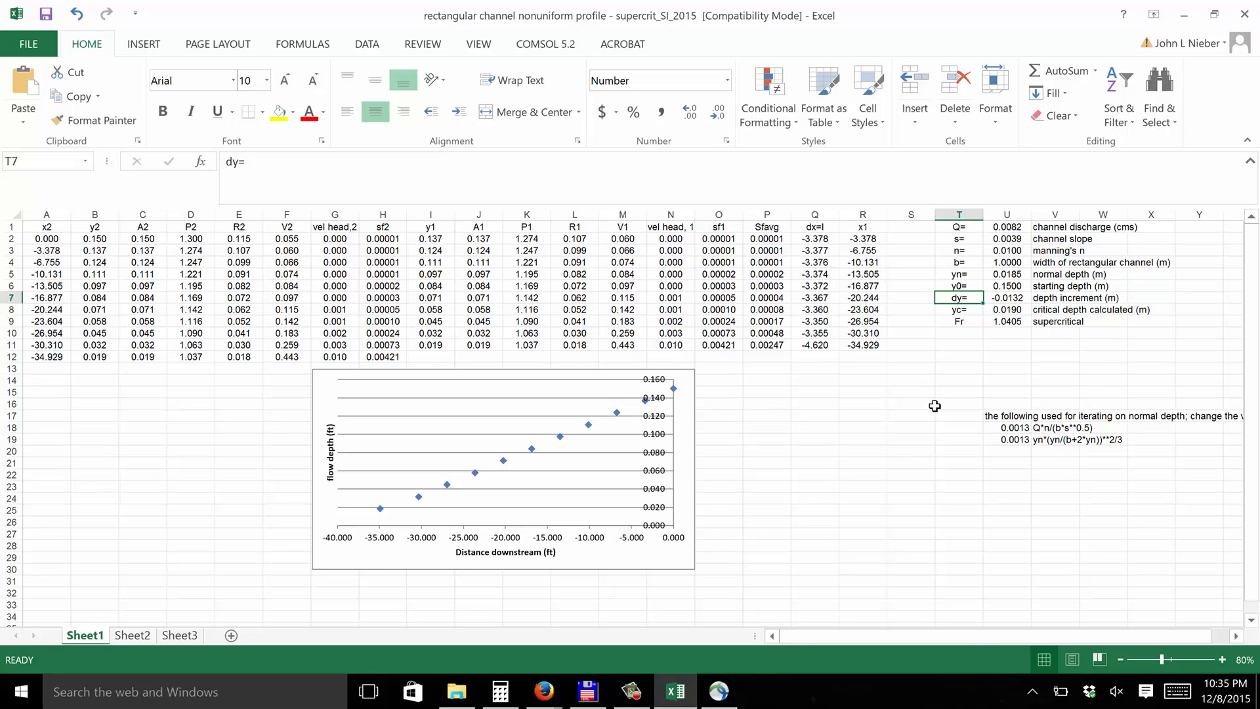
mouse_move(1037, 323)
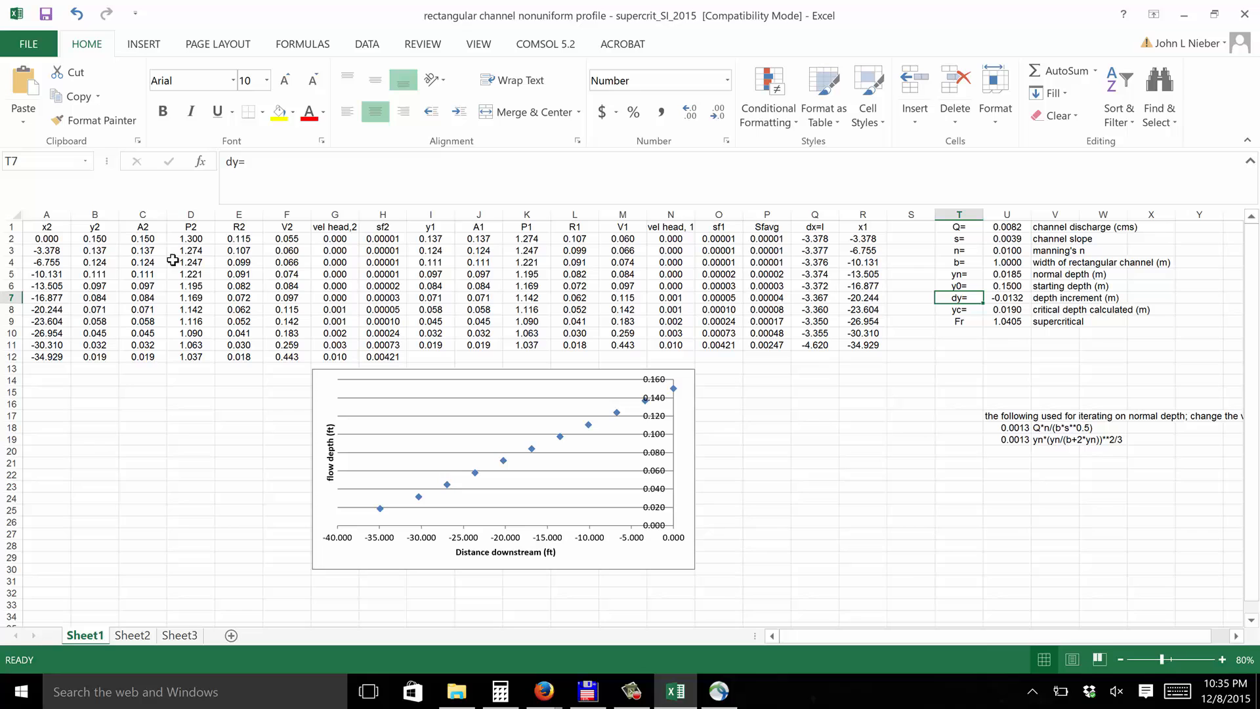
mouse_move(170, 373)
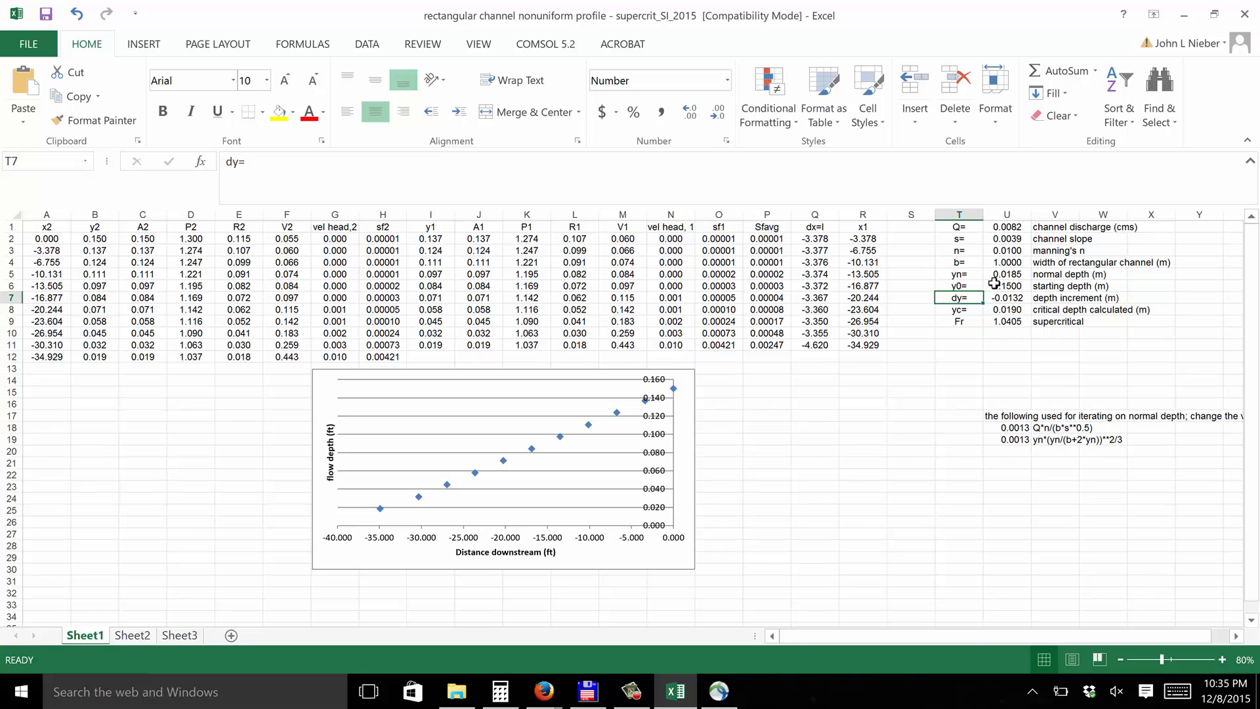
mouse_move(993, 286)
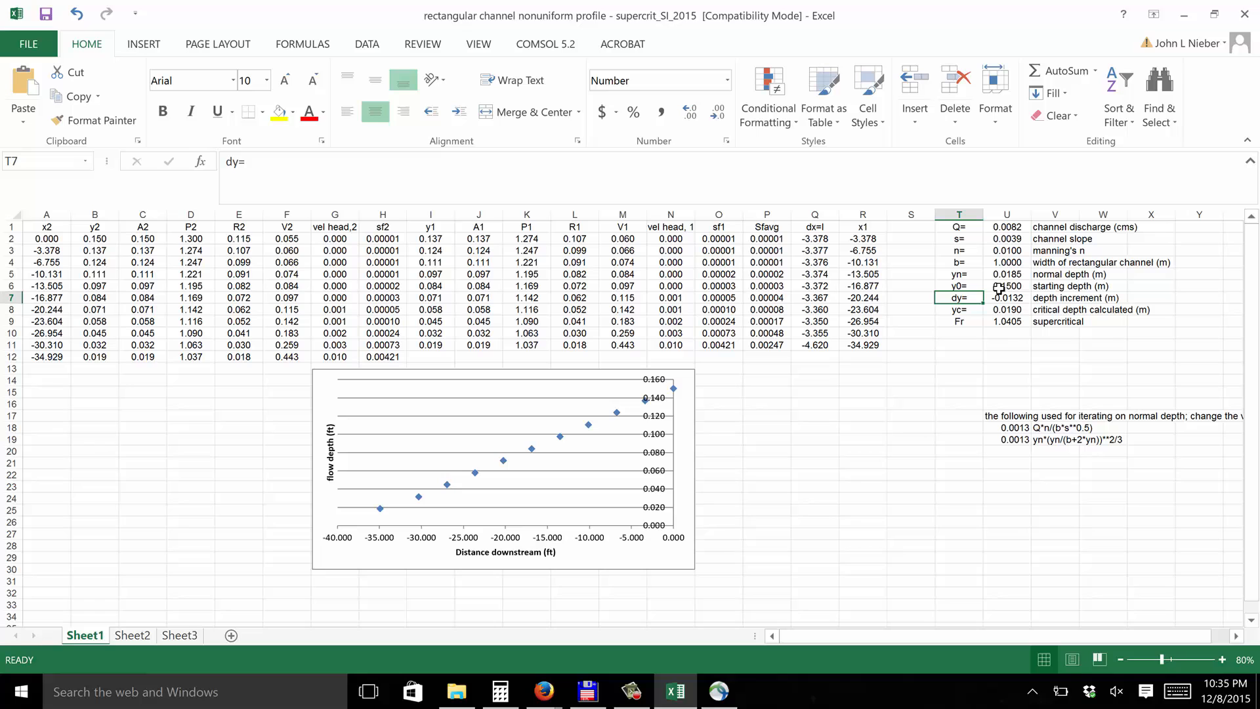
mouse_move(994, 287)
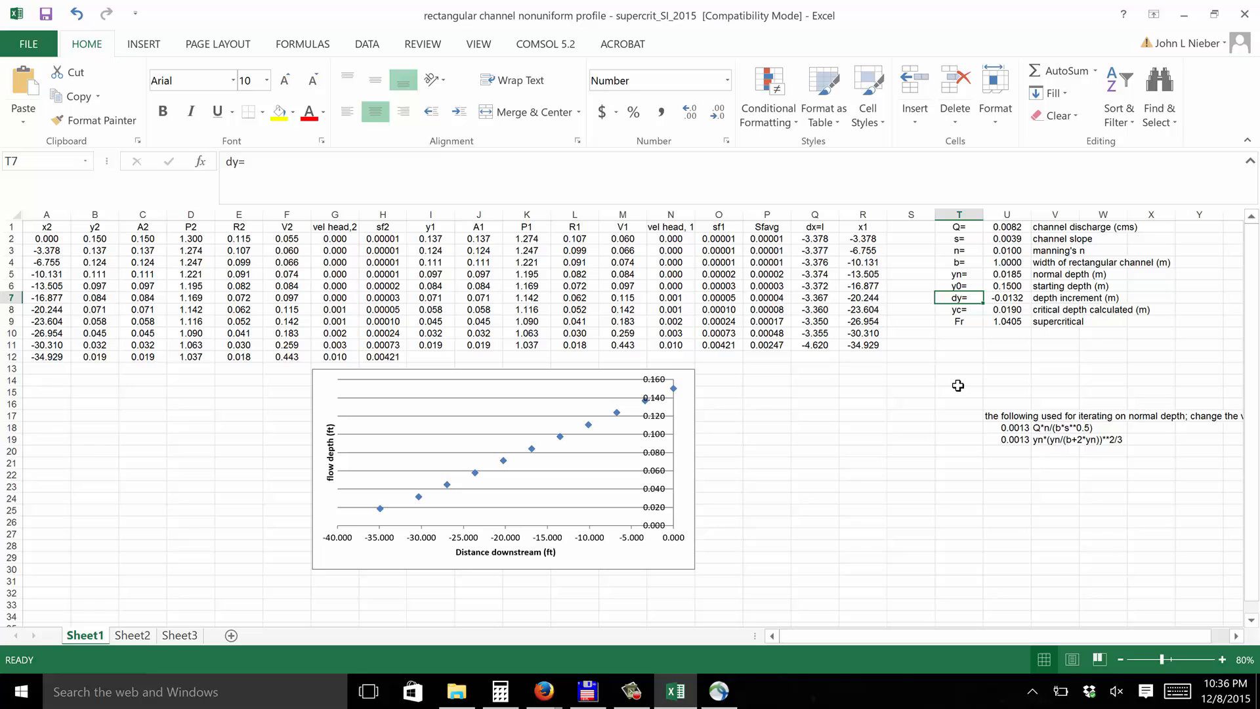
mouse_move(790, 420)
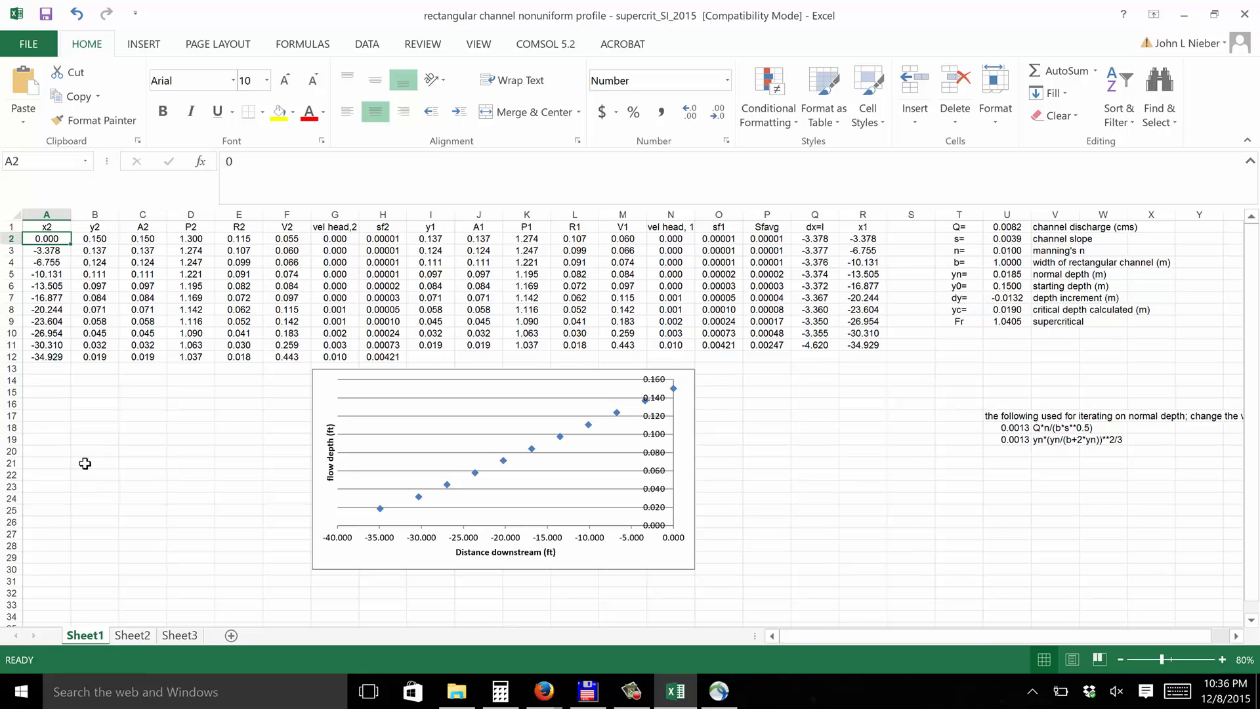
mouse_move(101, 481)
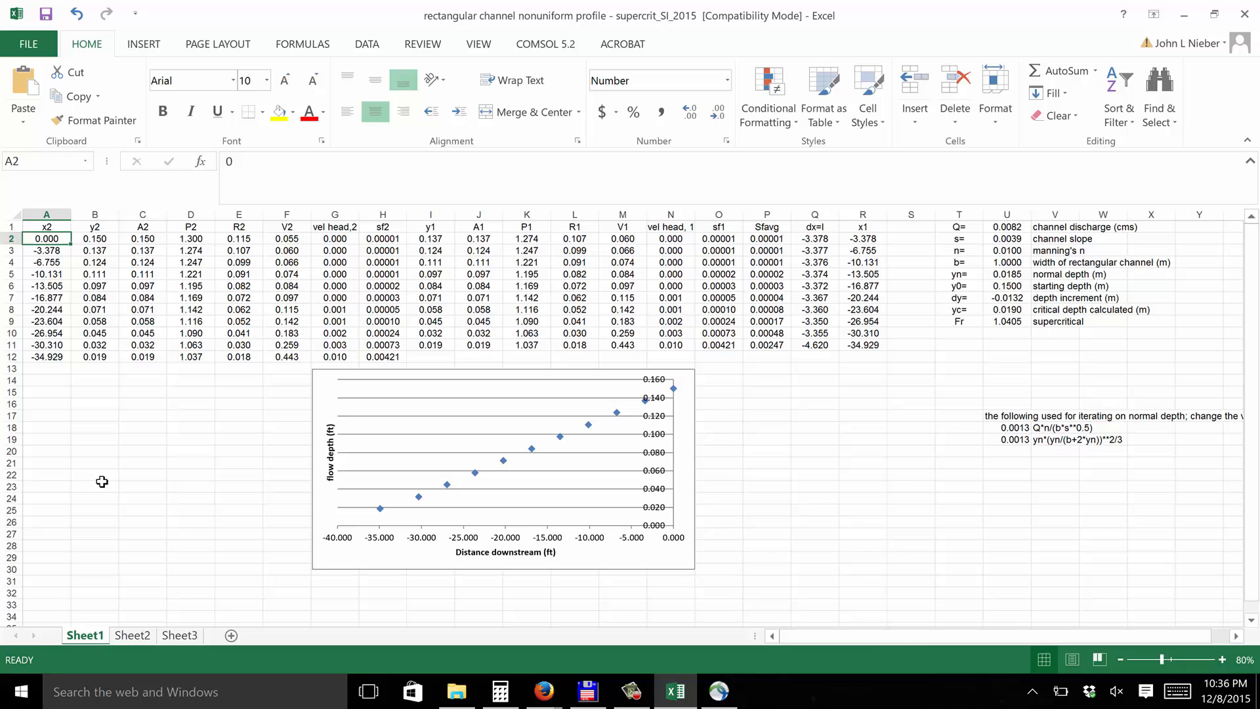
click(94, 238)
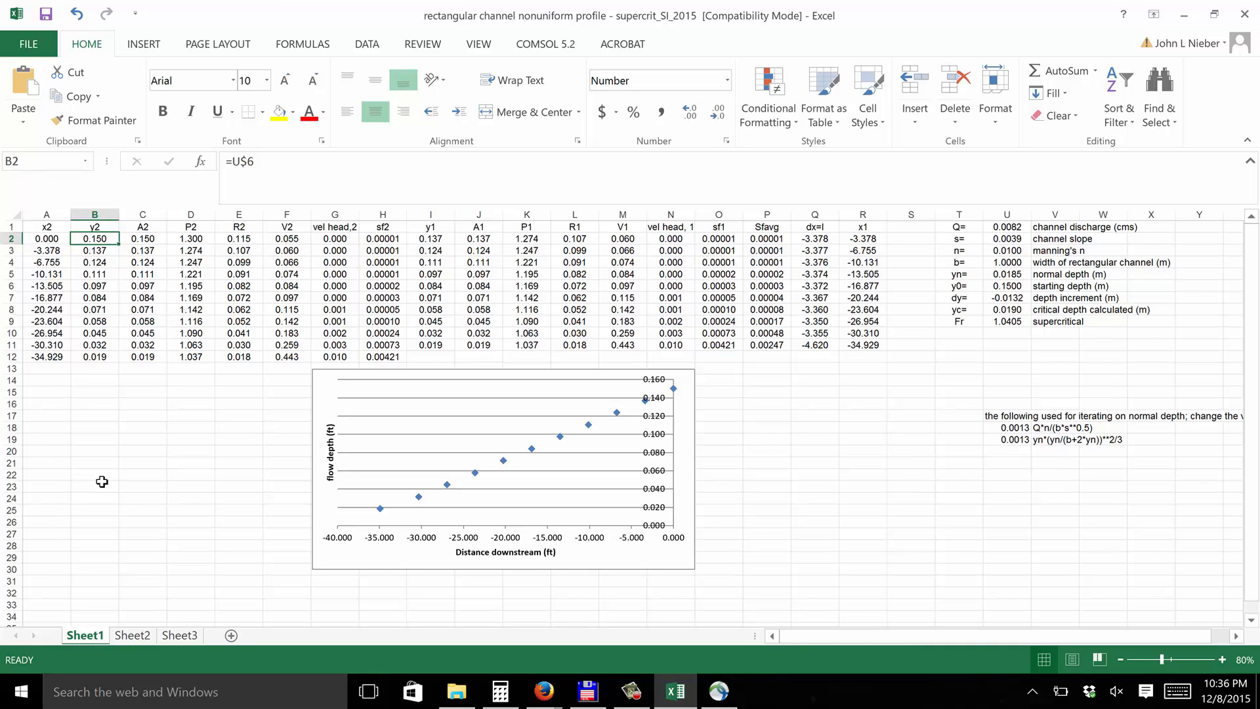
click(142, 238)
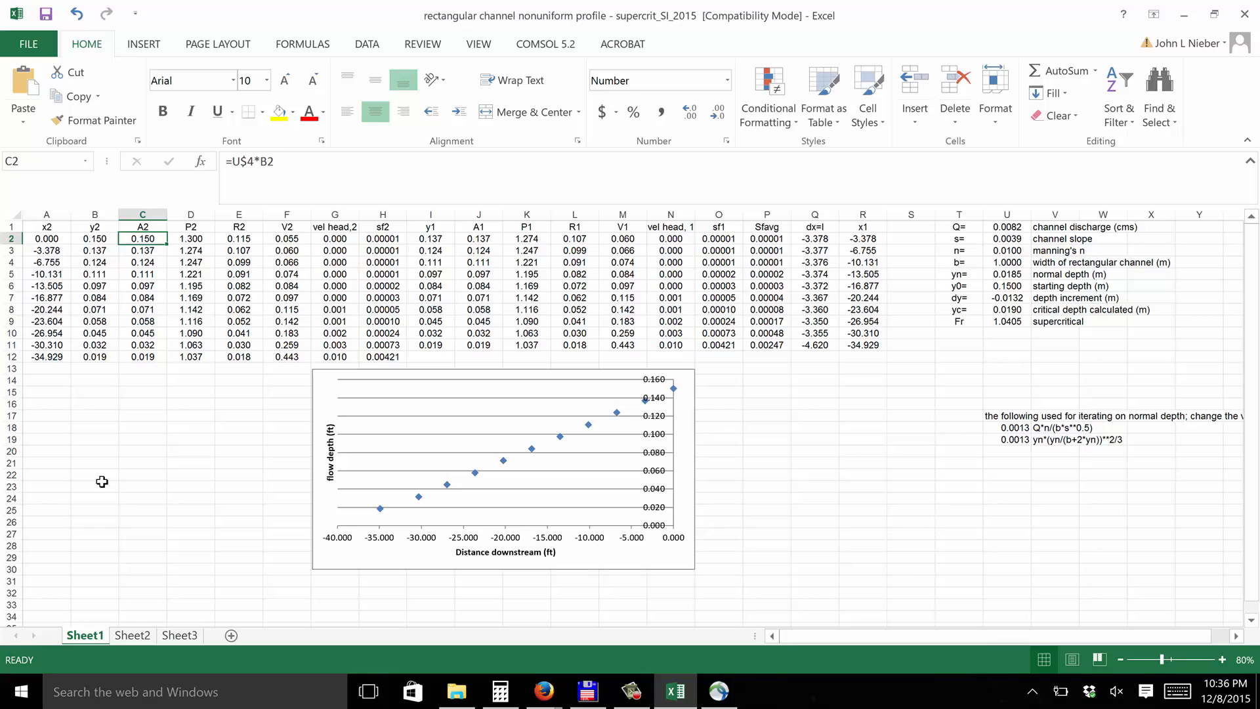
click(238, 238)
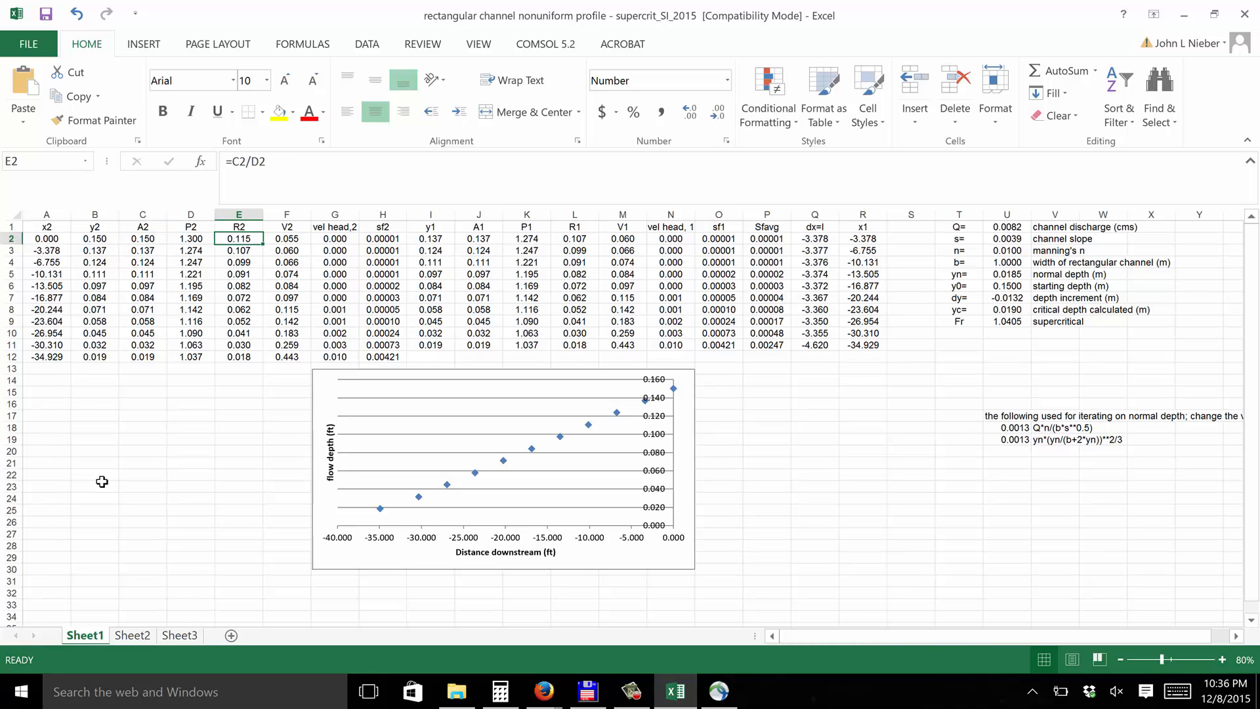
click(335, 237)
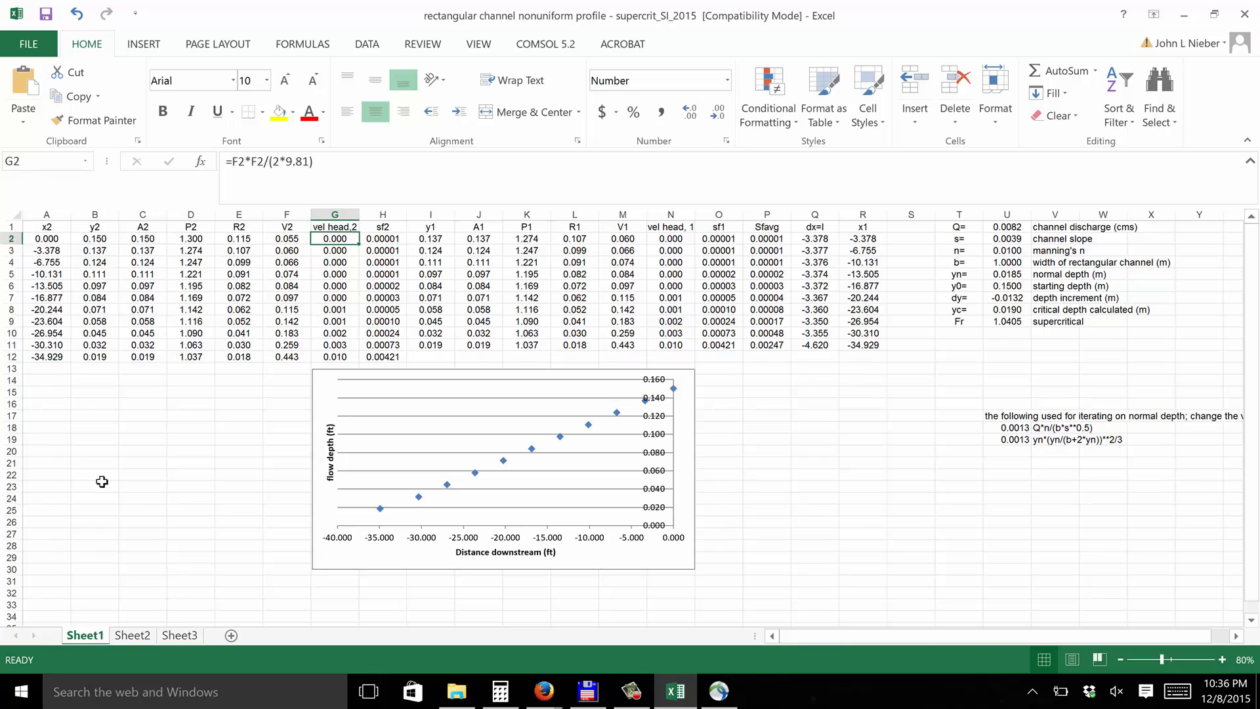
click(382, 238)
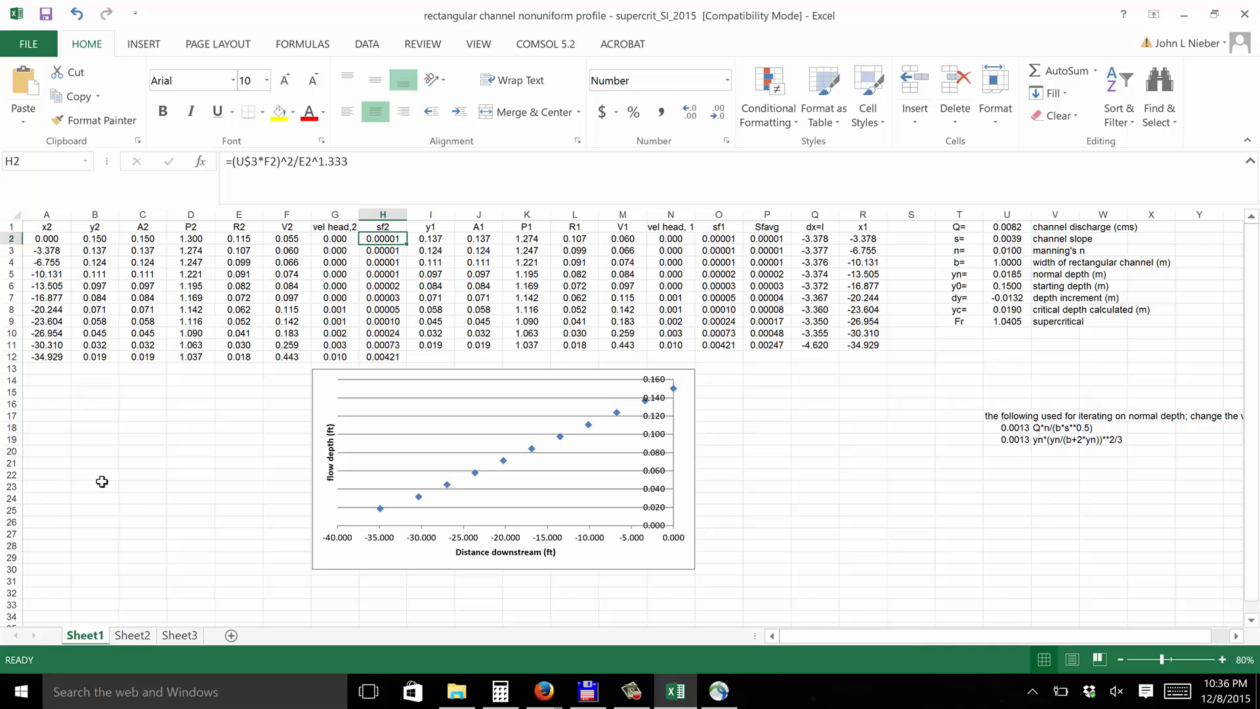
click(429, 237)
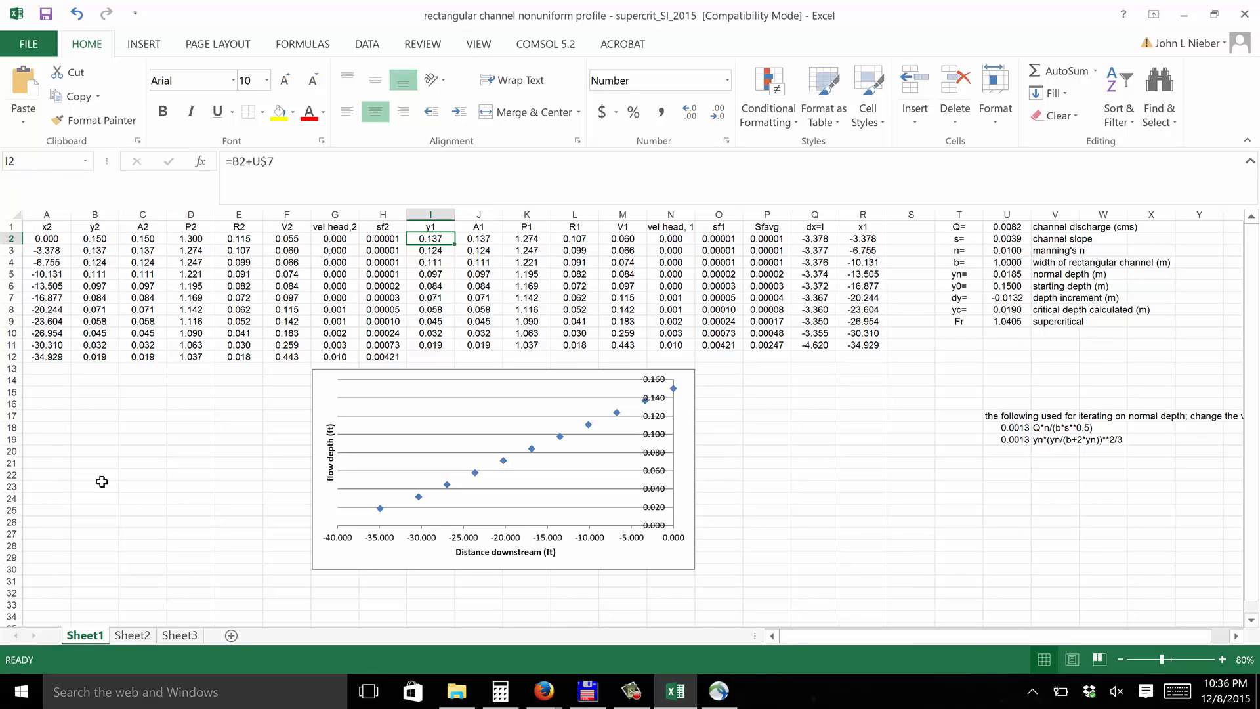
mouse_move(440, 255)
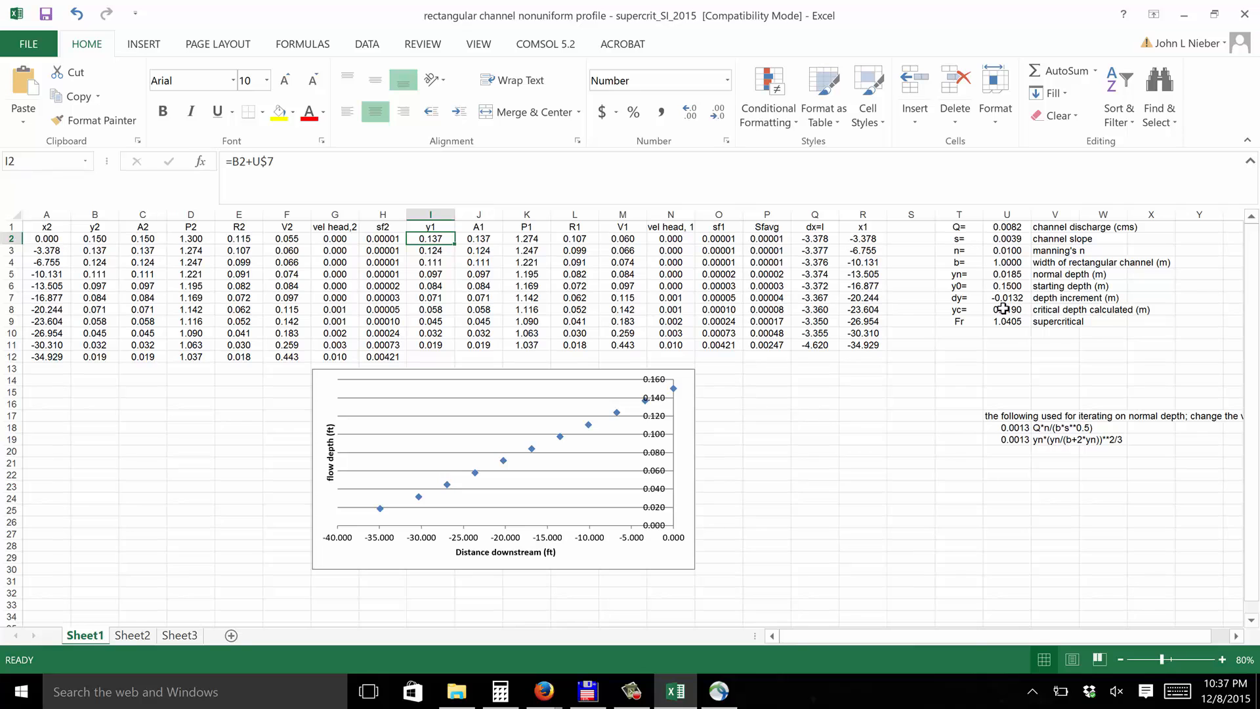
mouse_move(355, 291)
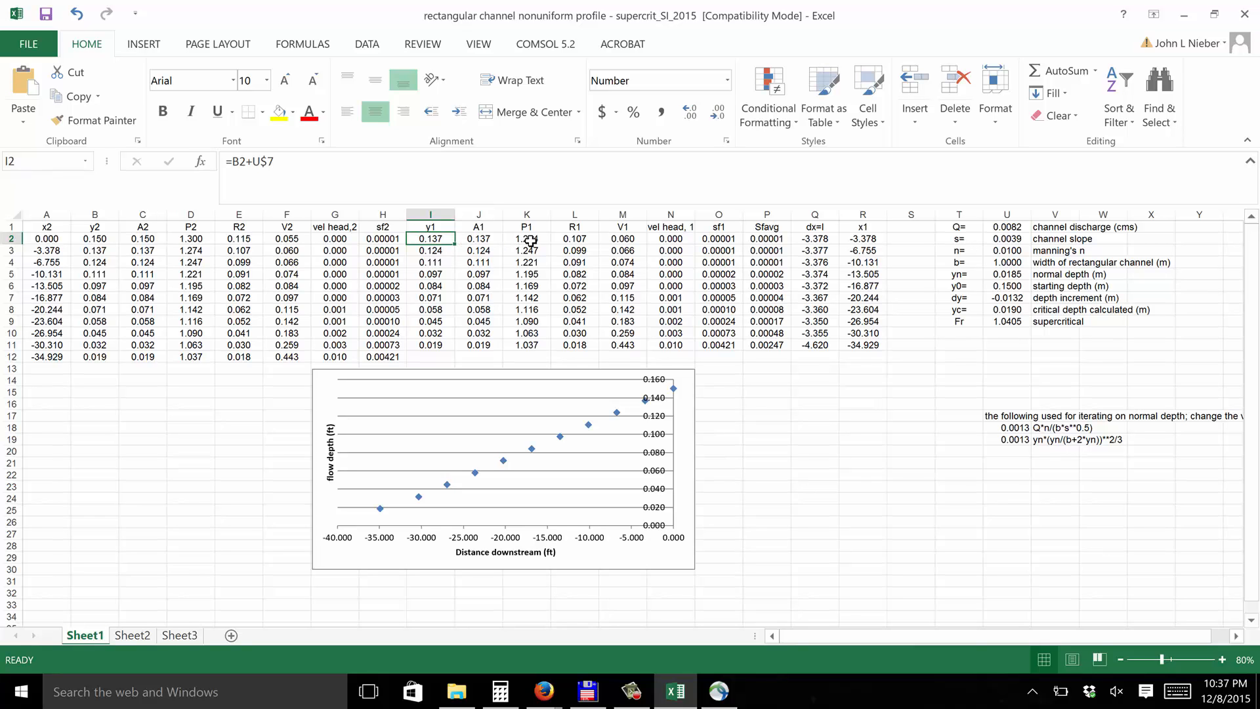
mouse_move(680, 240)
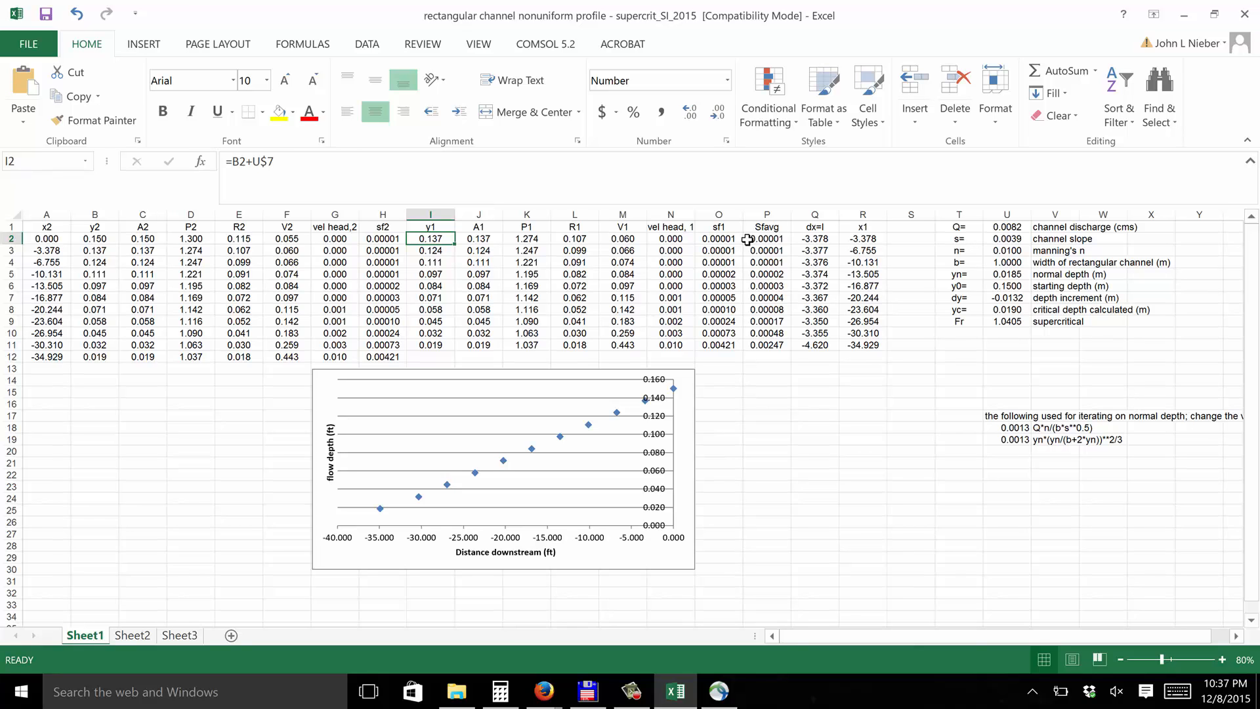
click(717, 239)
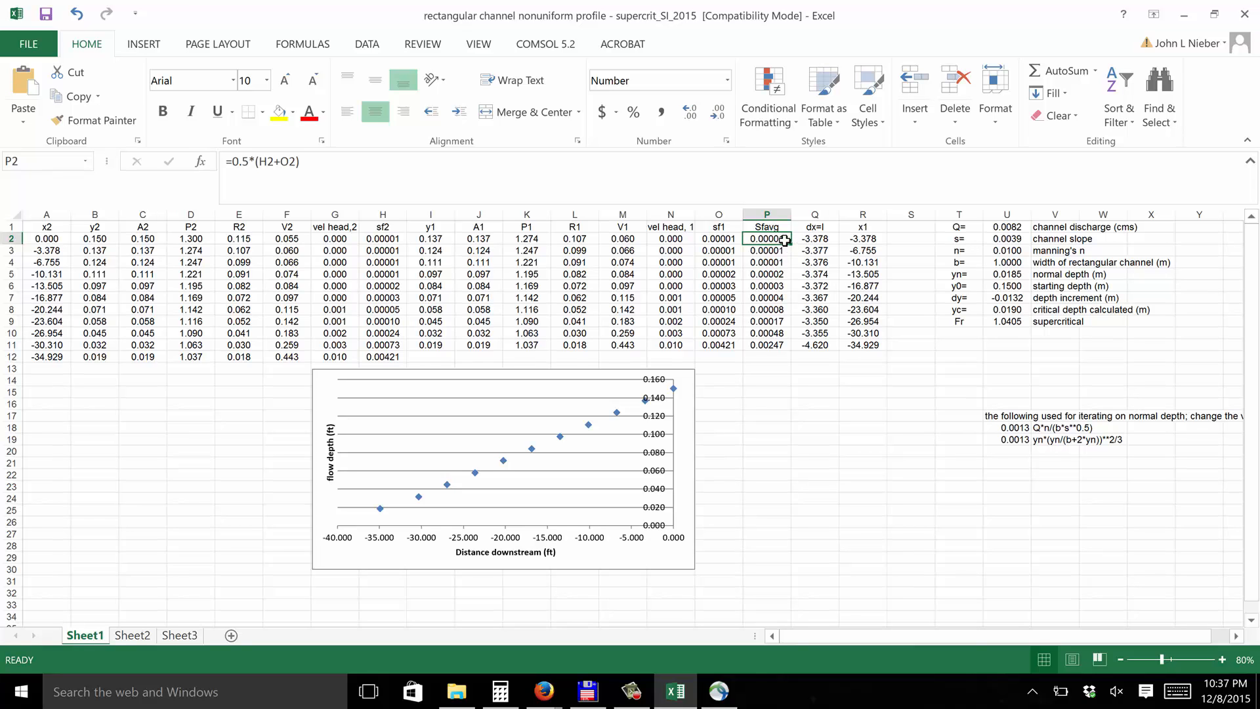
mouse_move(814, 239)
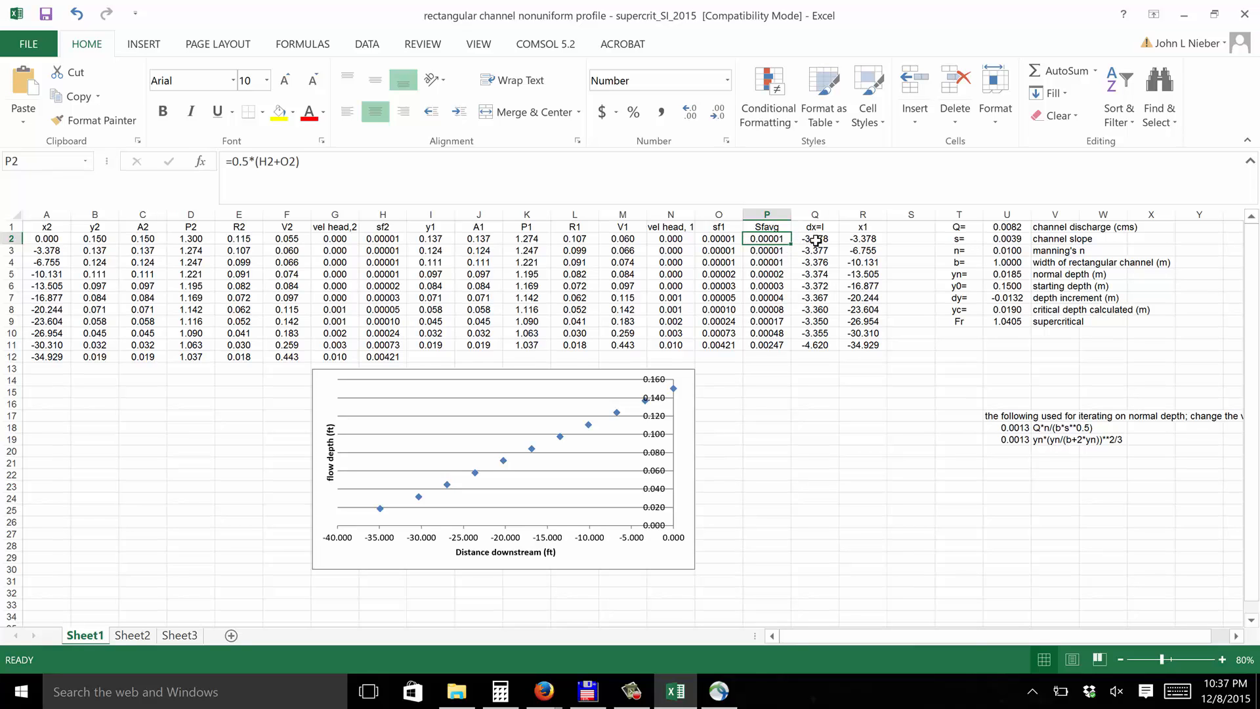
click(813, 238)
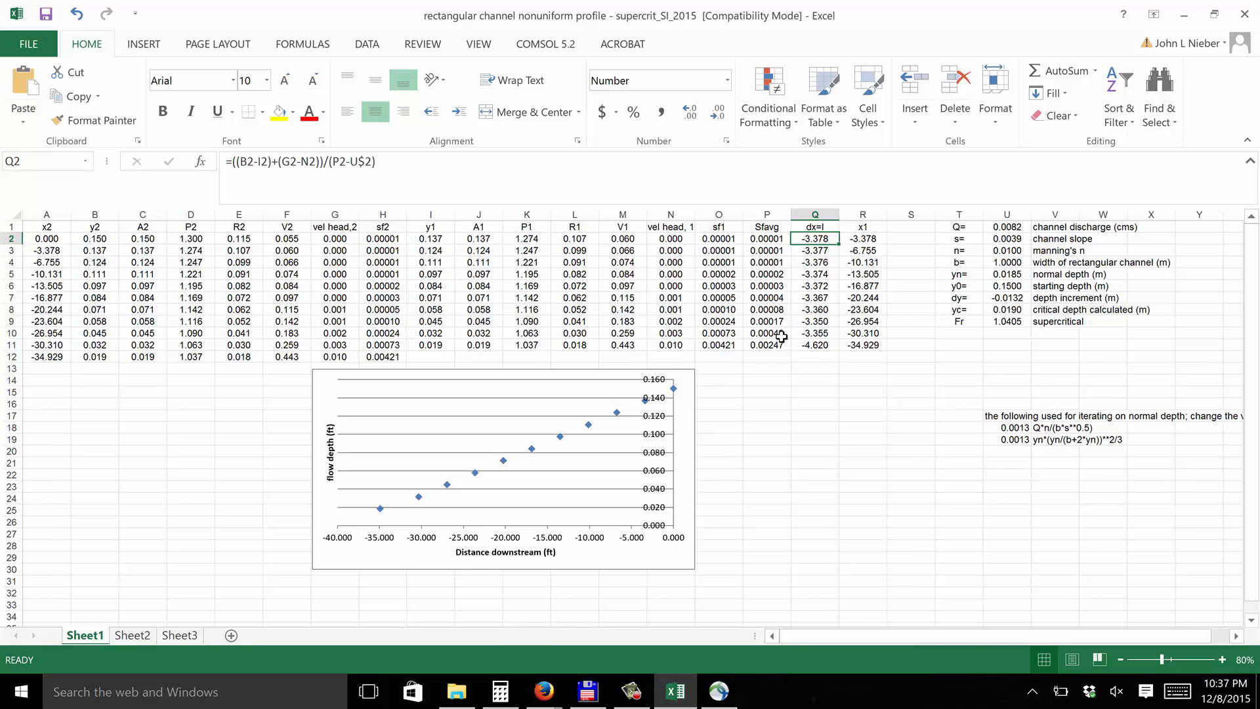
mouse_move(827, 405)
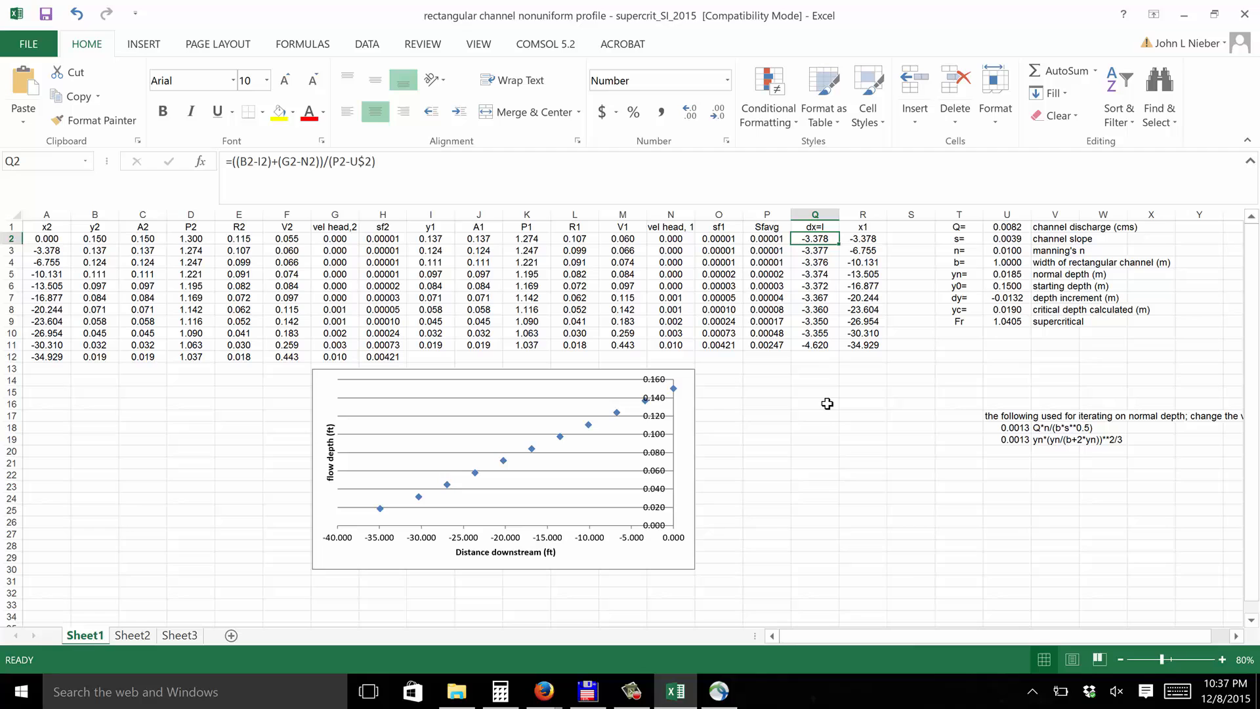
mouse_move(848, 237)
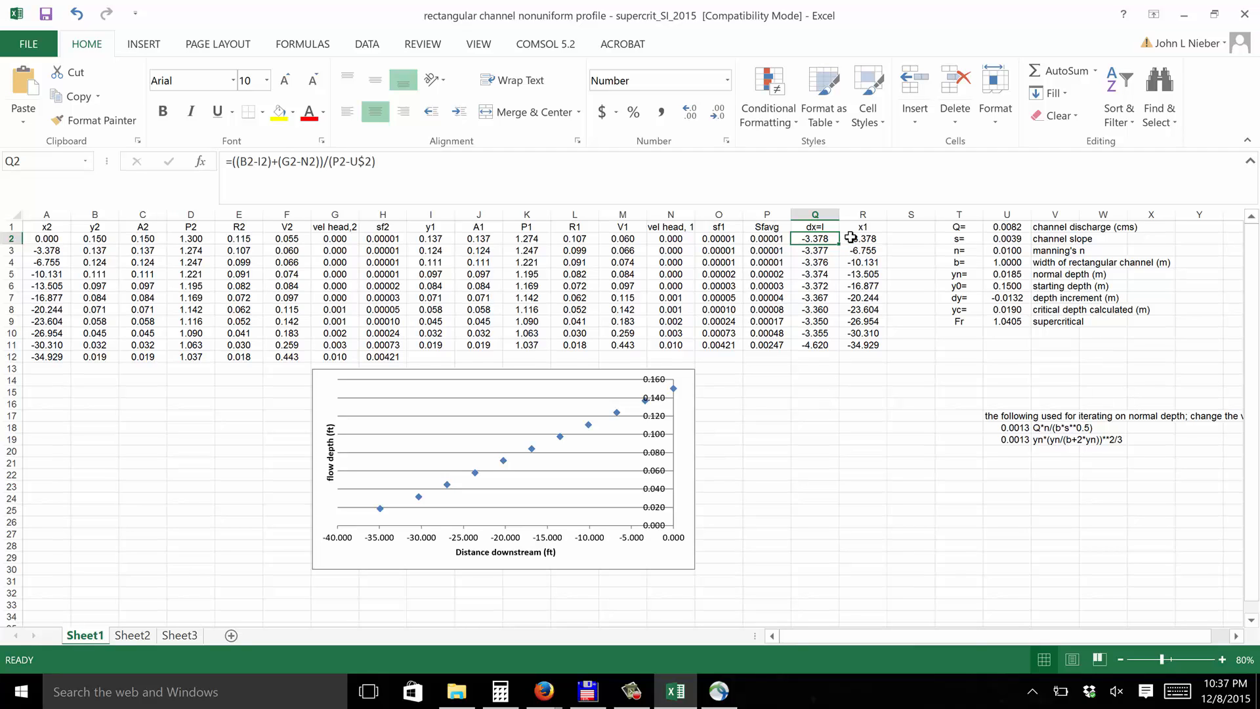
mouse_move(851, 246)
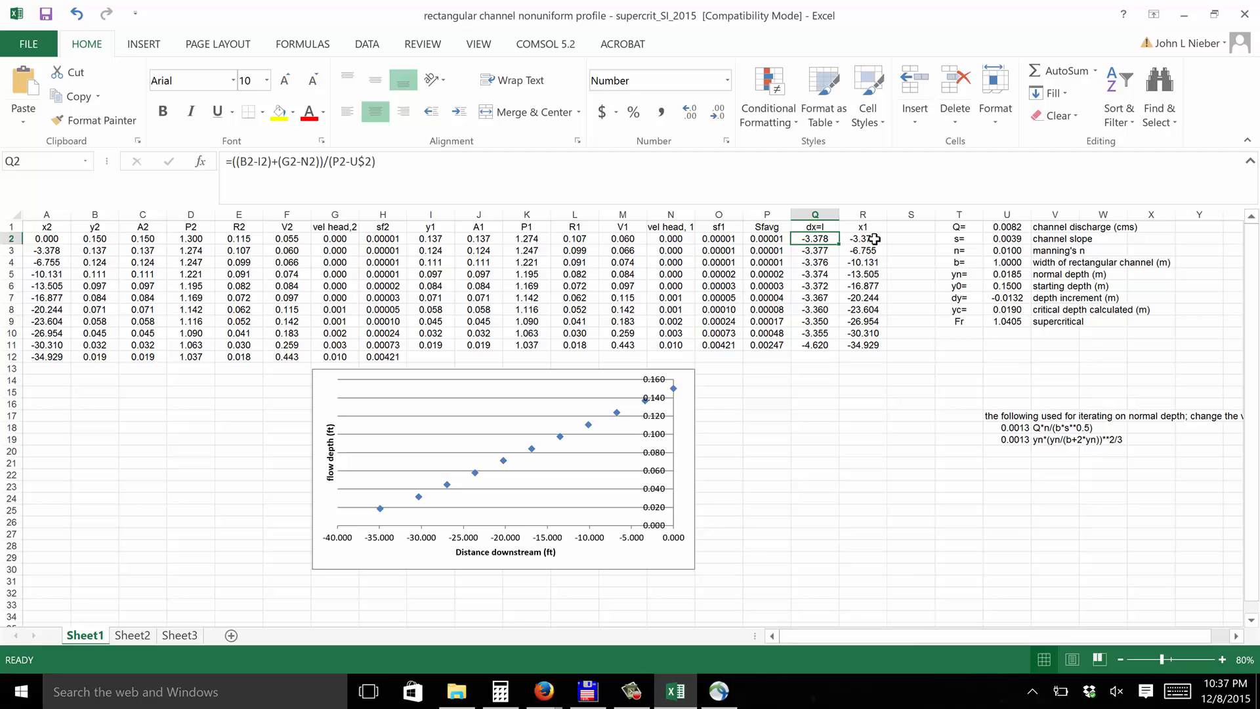
mouse_move(837, 425)
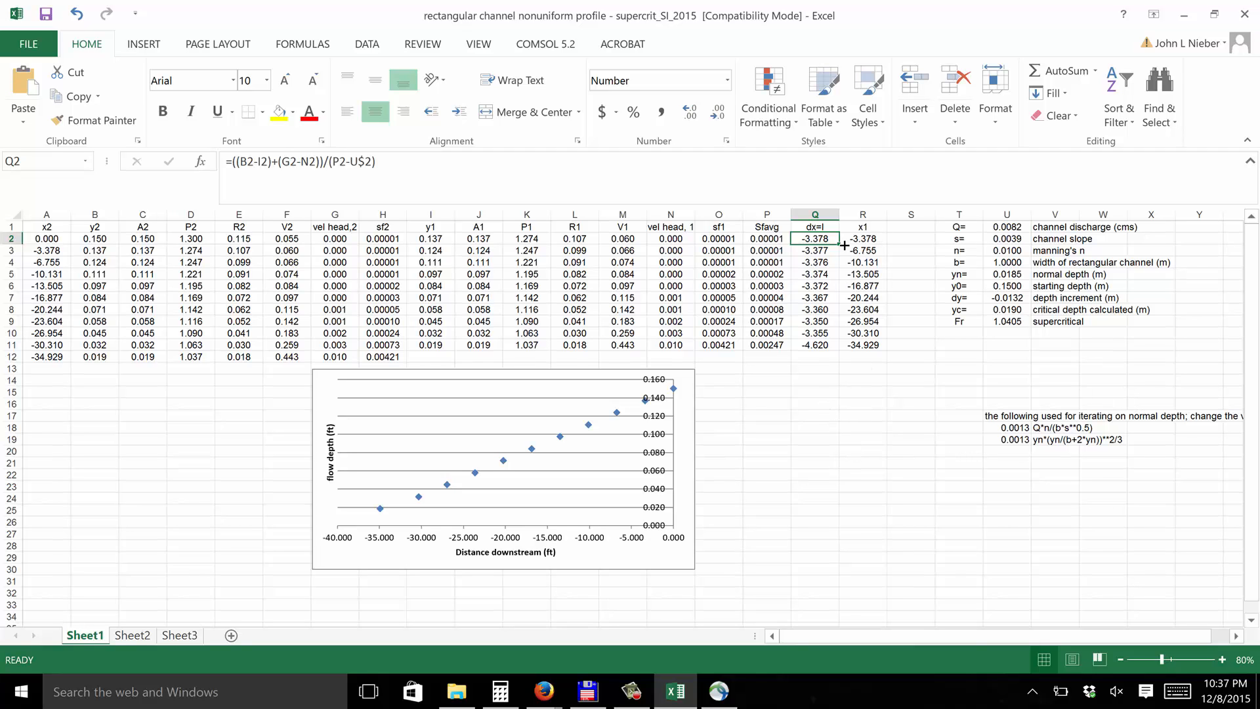
mouse_move(540, 540)
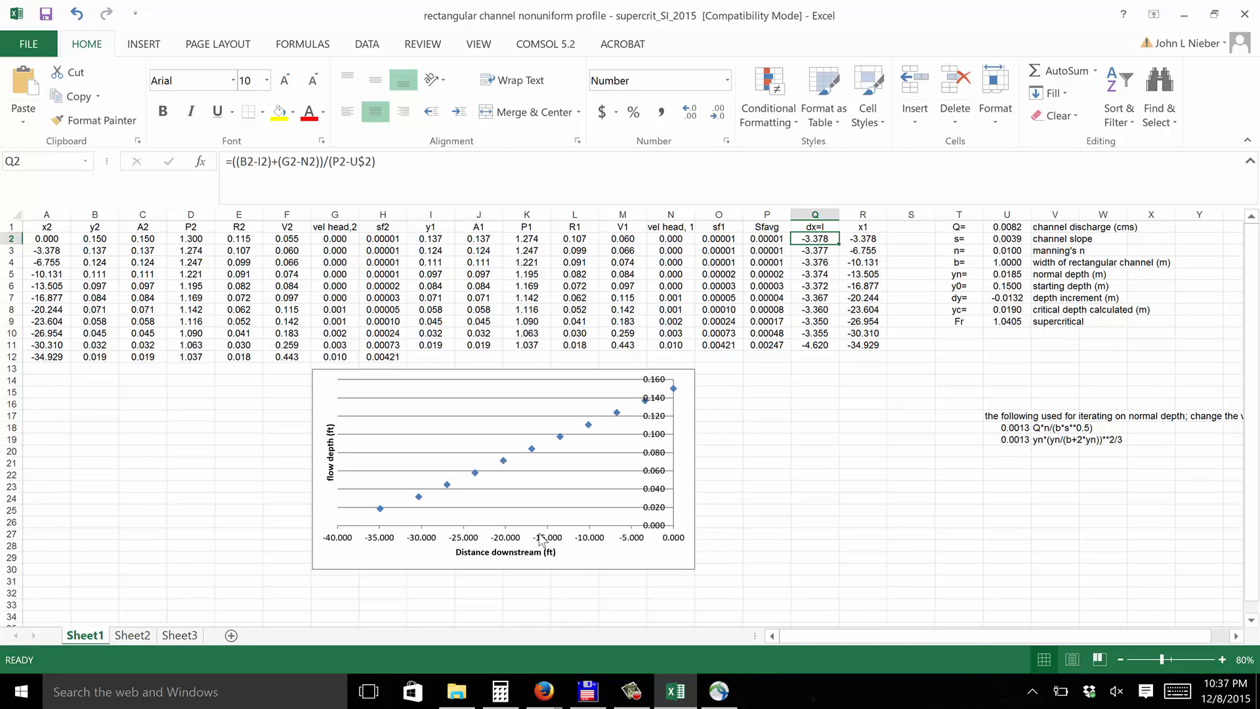
mouse_move(853, 416)
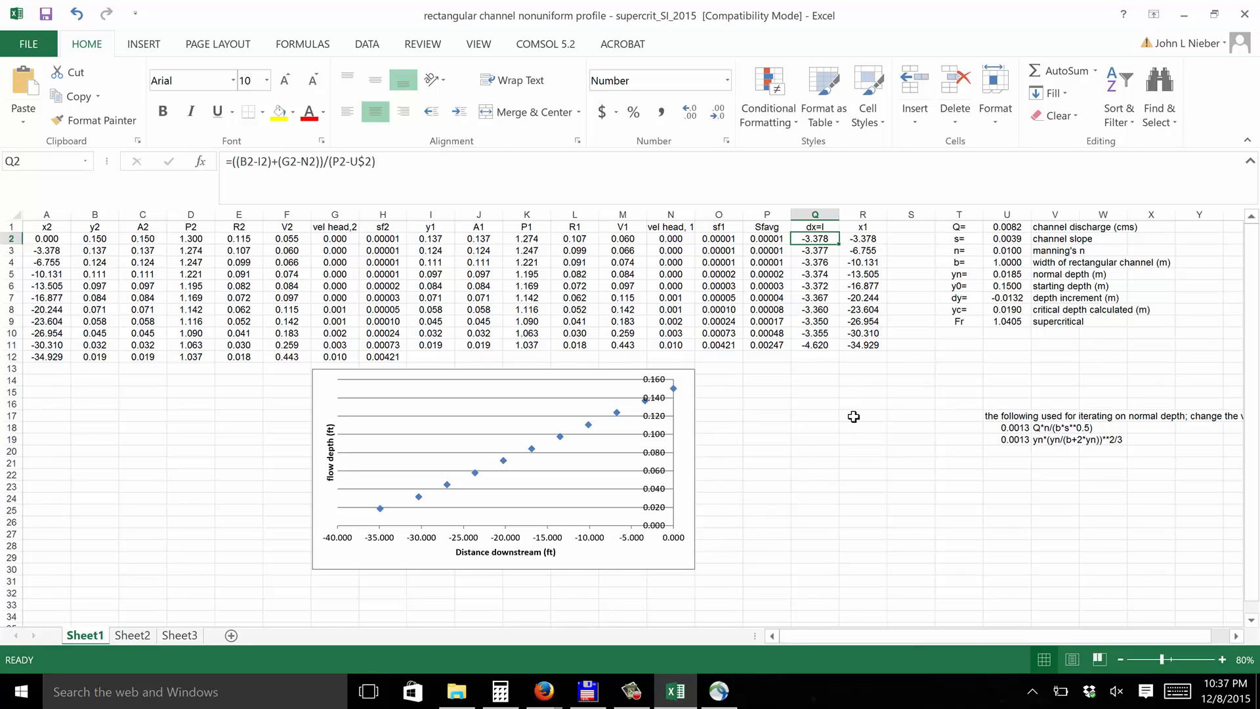
mouse_move(833, 272)
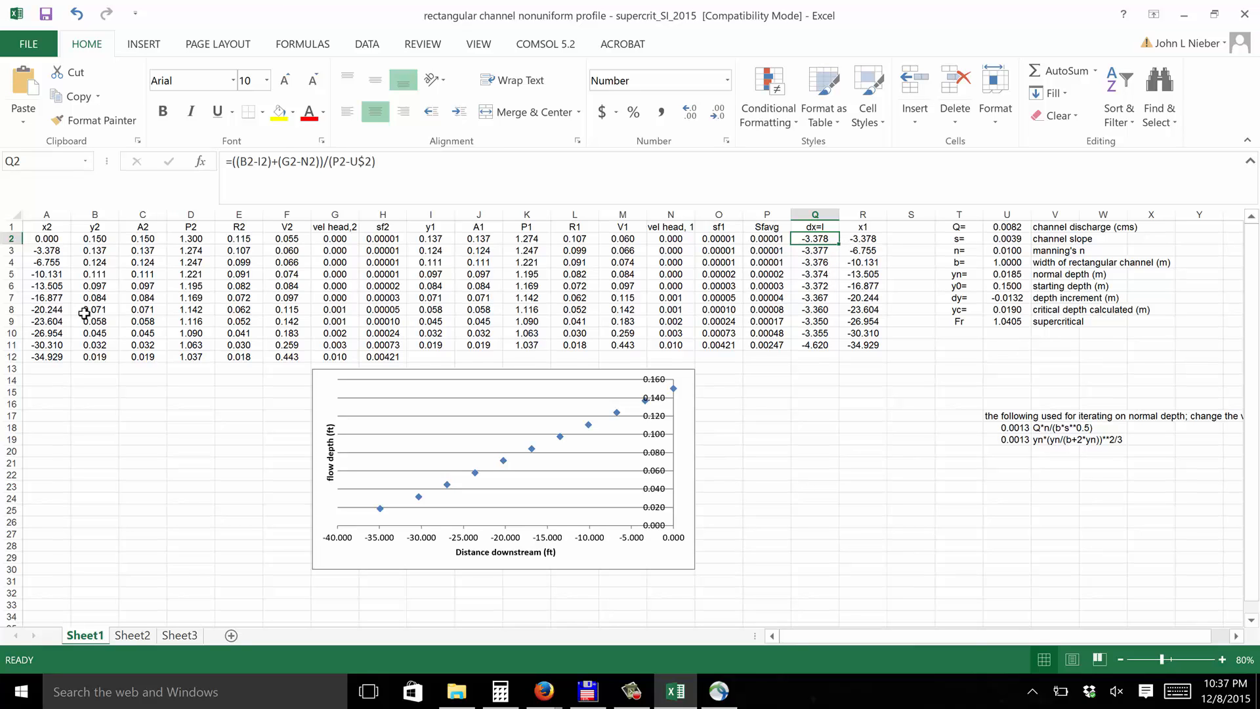
mouse_move(936, 232)
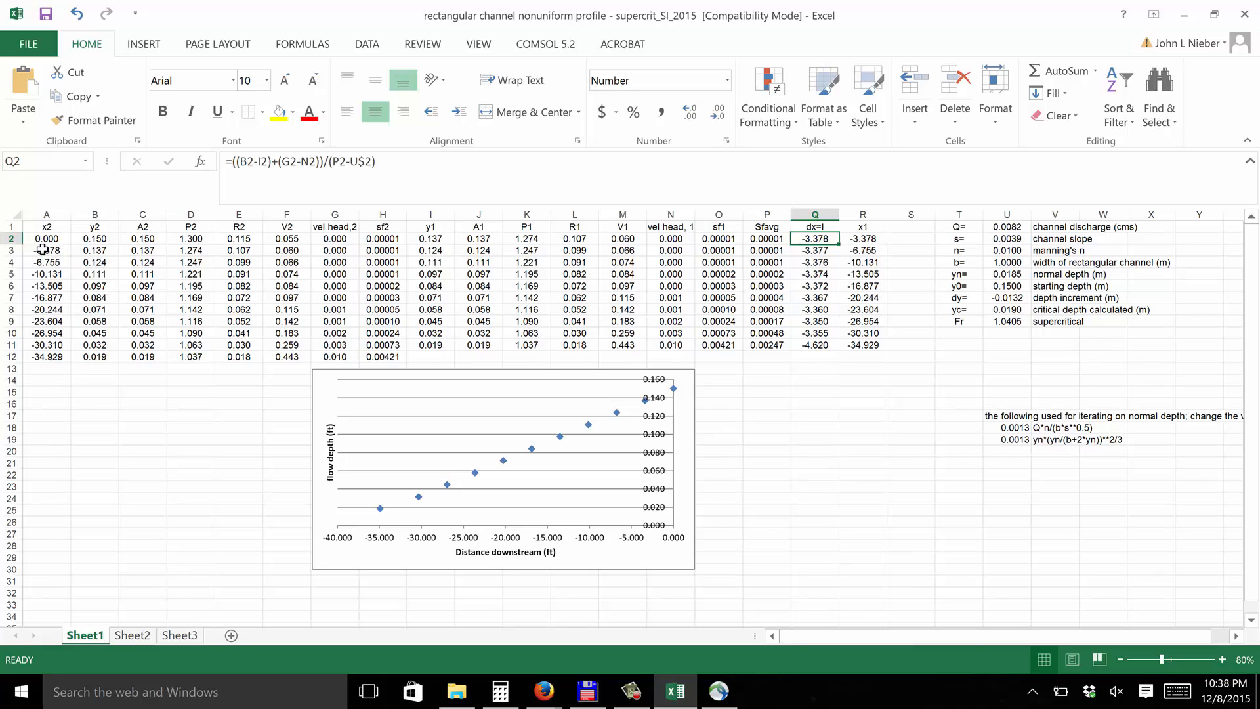
click(46, 250)
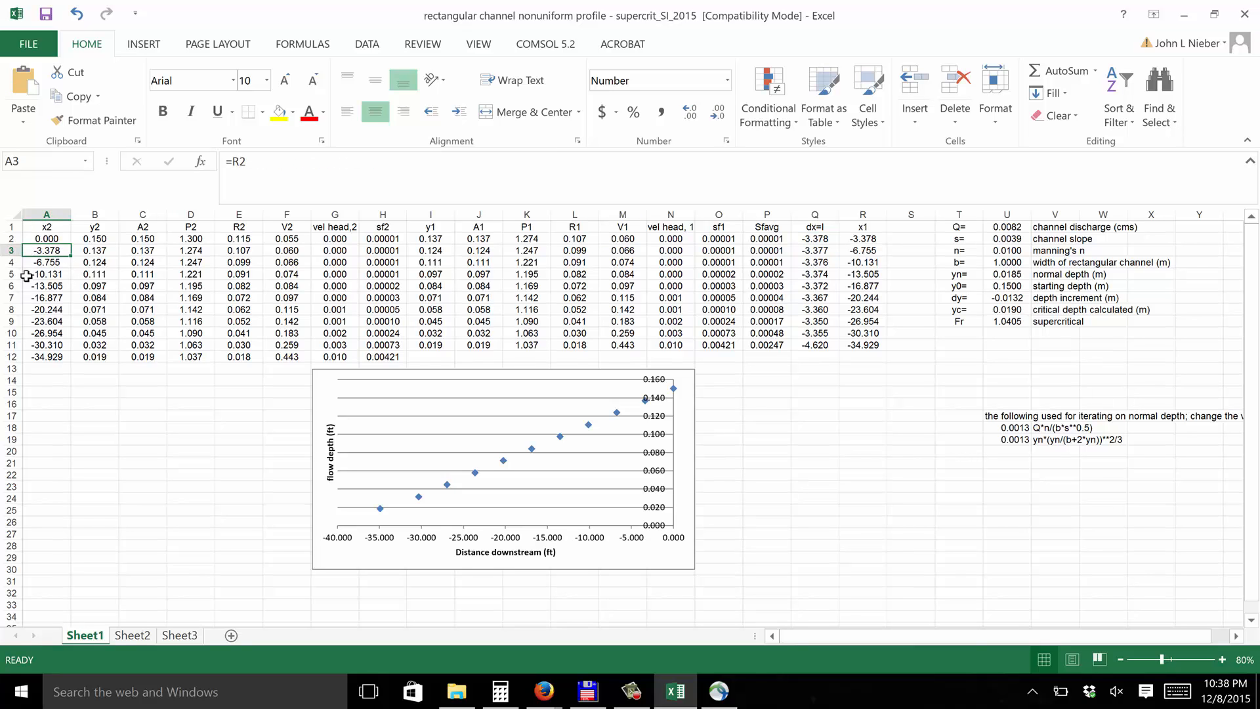
click(93, 250)
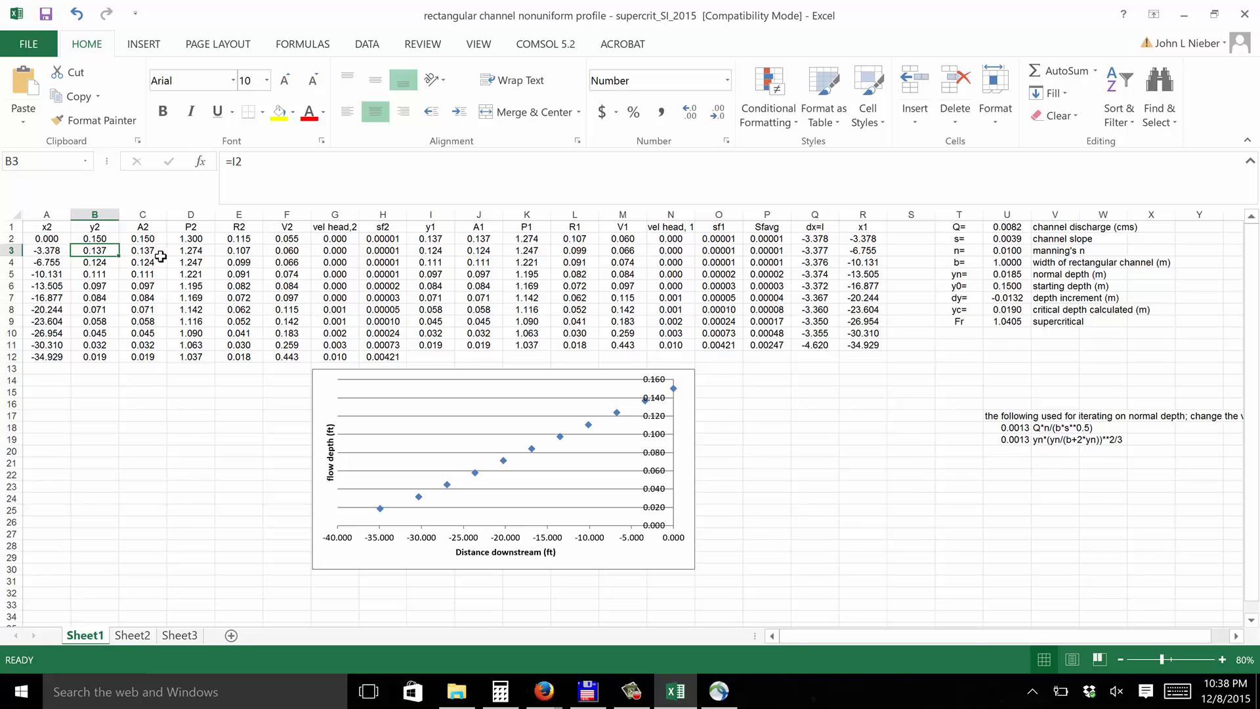
mouse_move(239, 254)
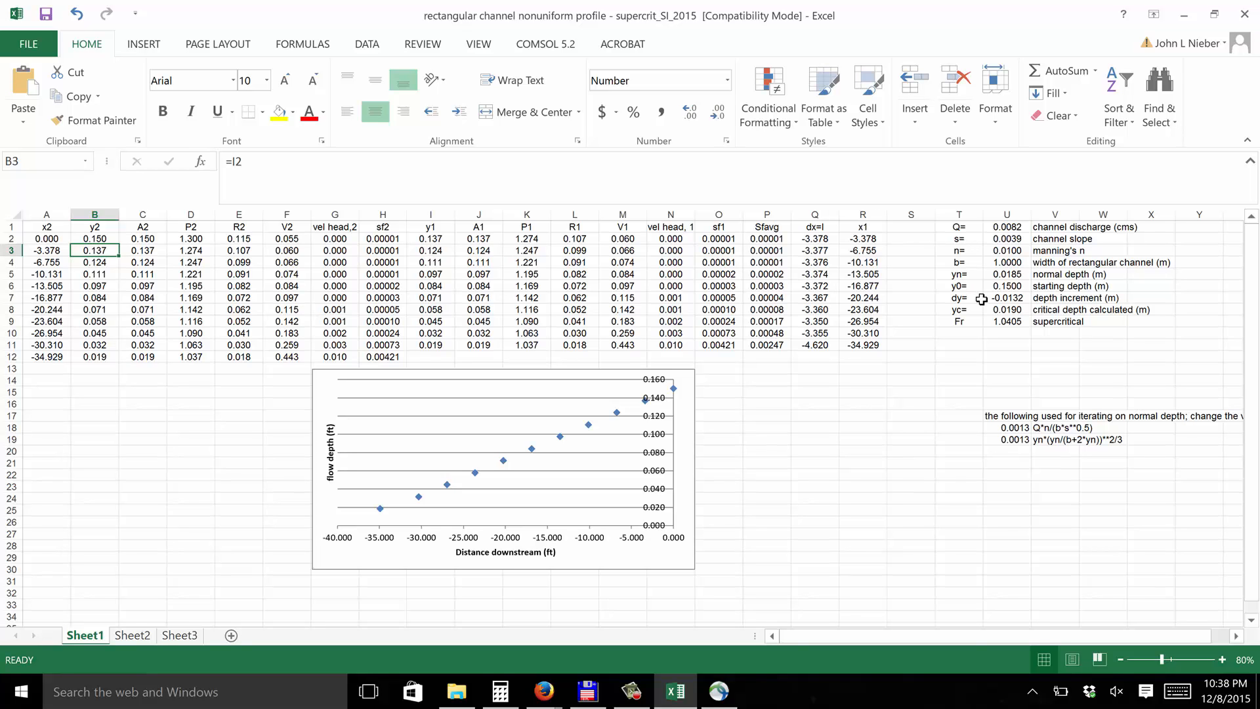
mouse_move(1004, 307)
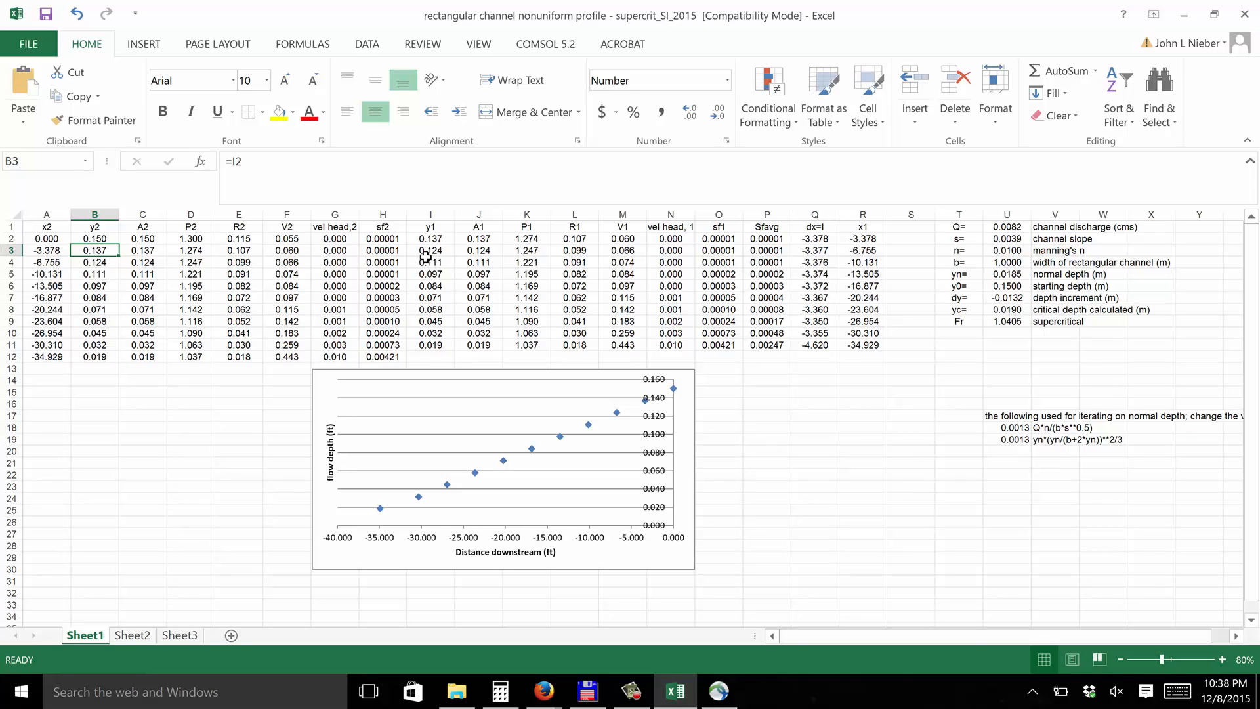
mouse_move(666, 254)
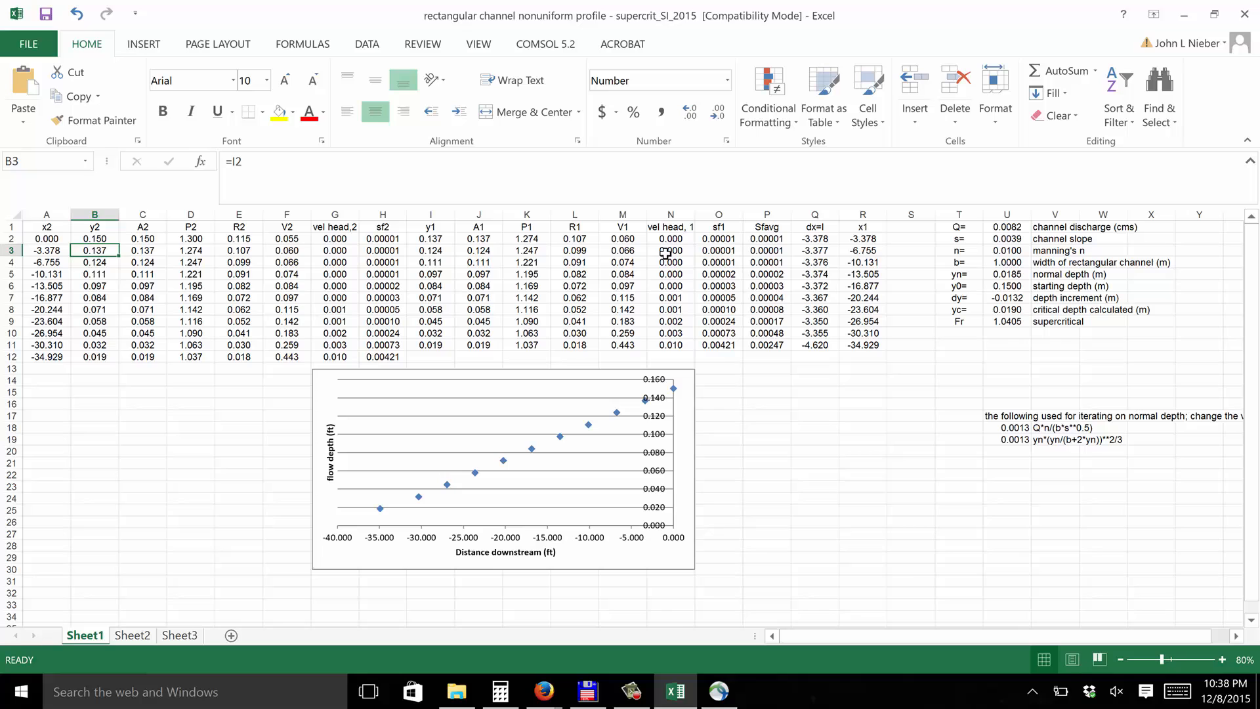
mouse_move(812, 253)
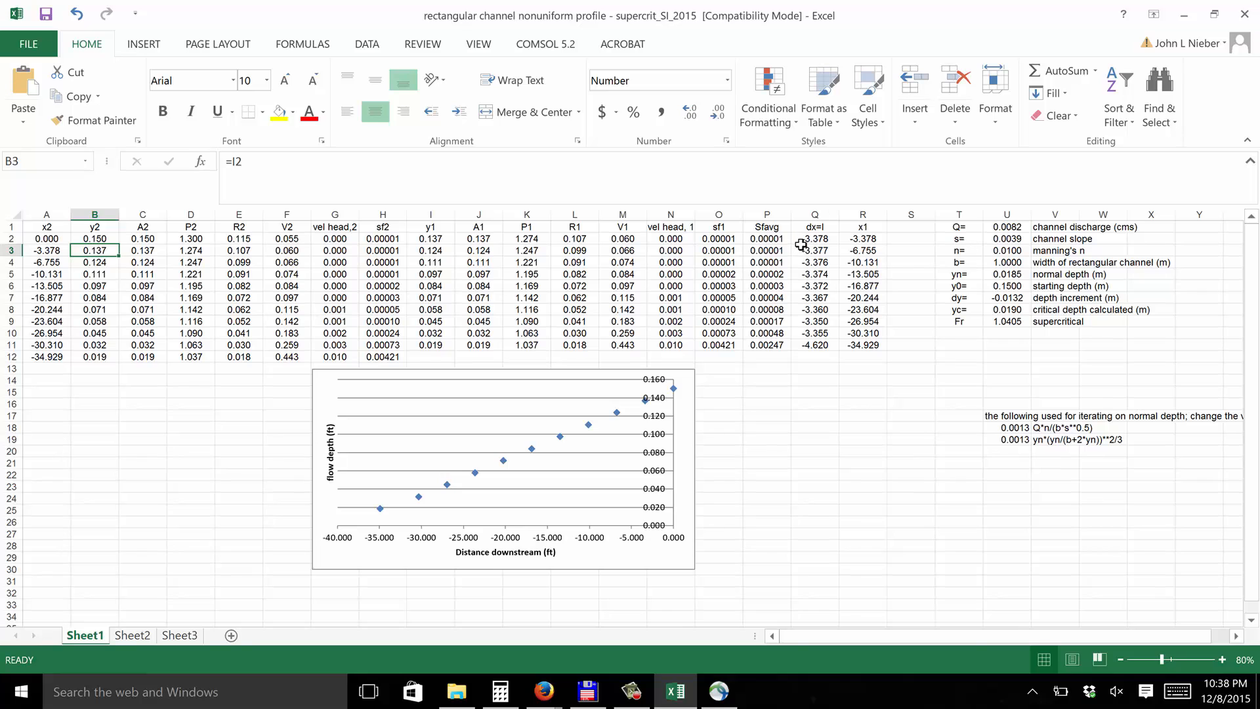
mouse_move(807, 318)
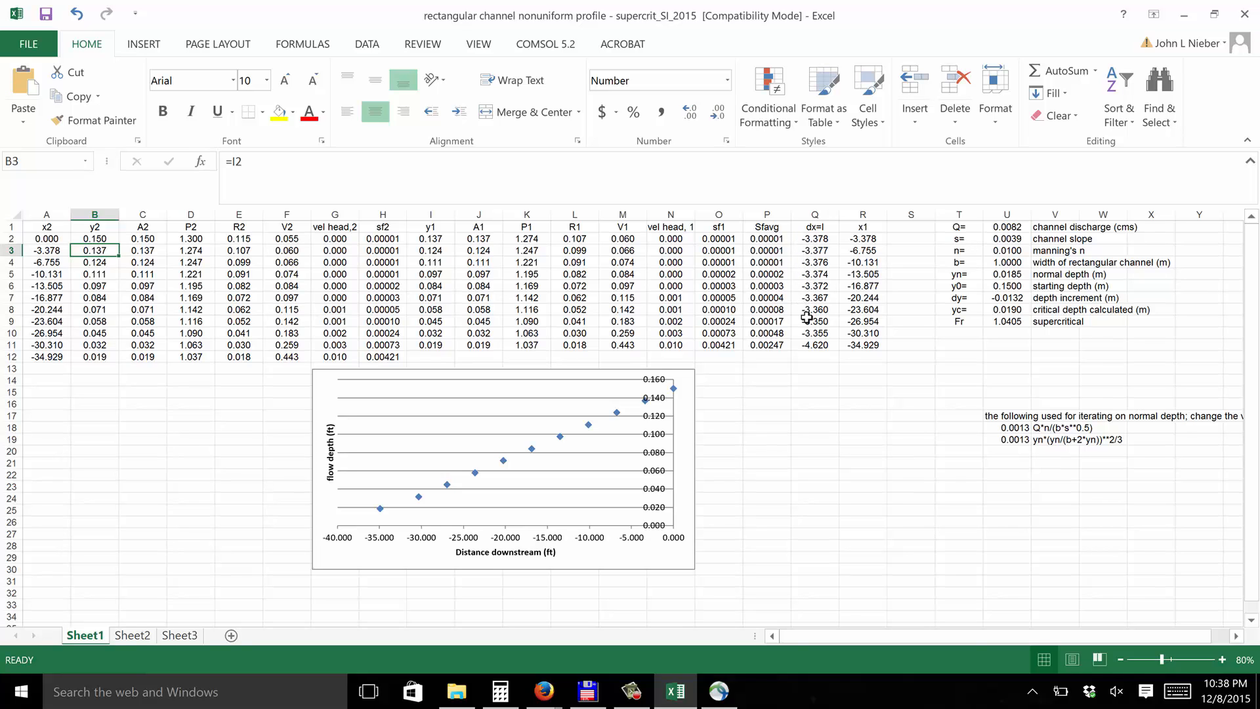
mouse_move(808, 310)
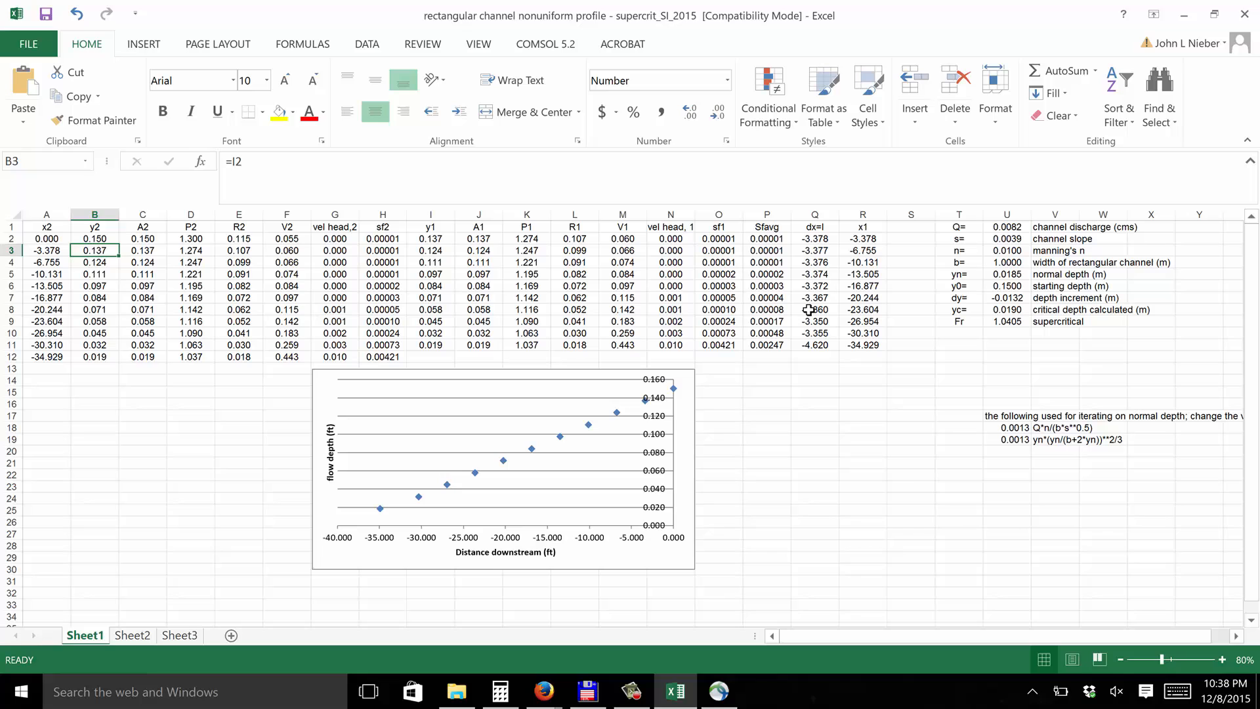
mouse_move(812, 308)
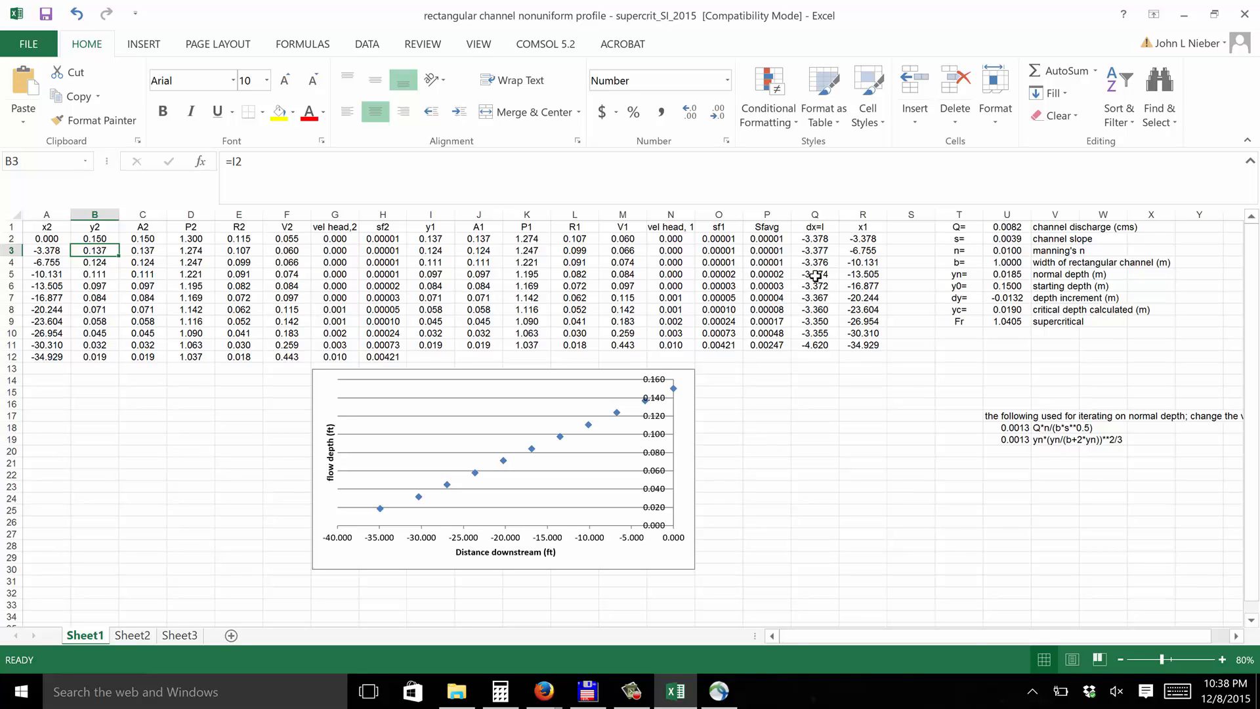
mouse_move(859, 265)
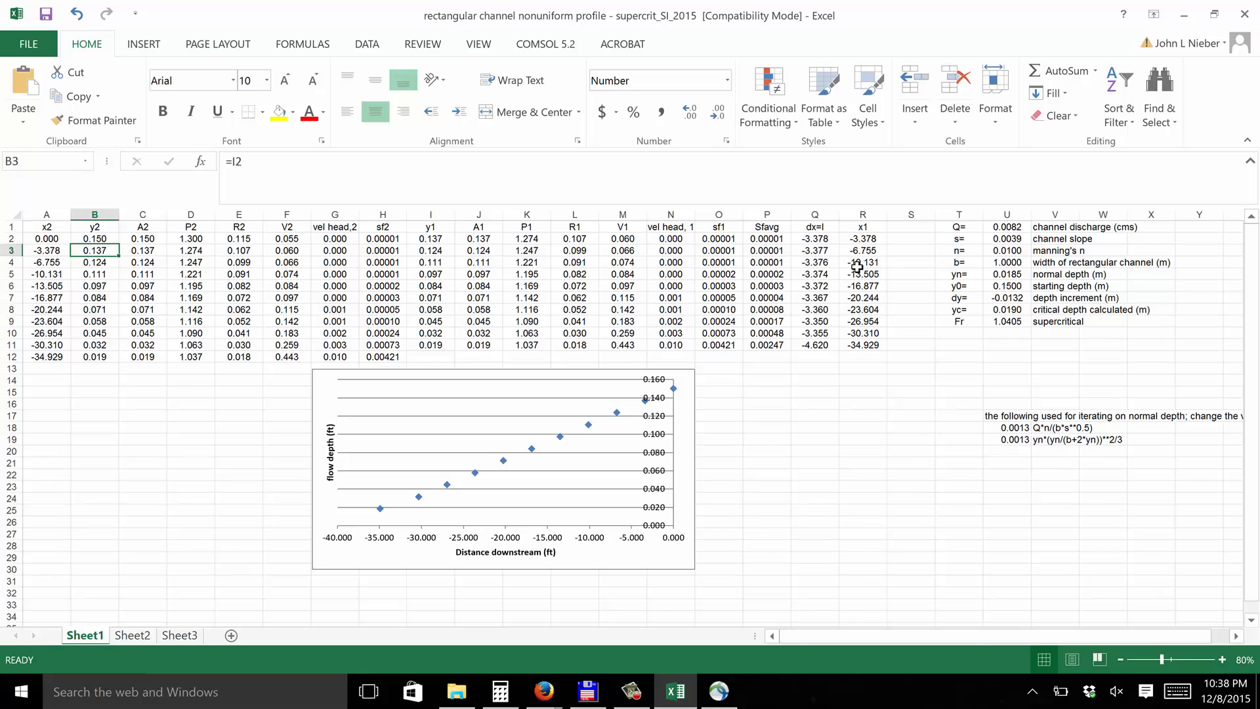
mouse_move(855, 300)
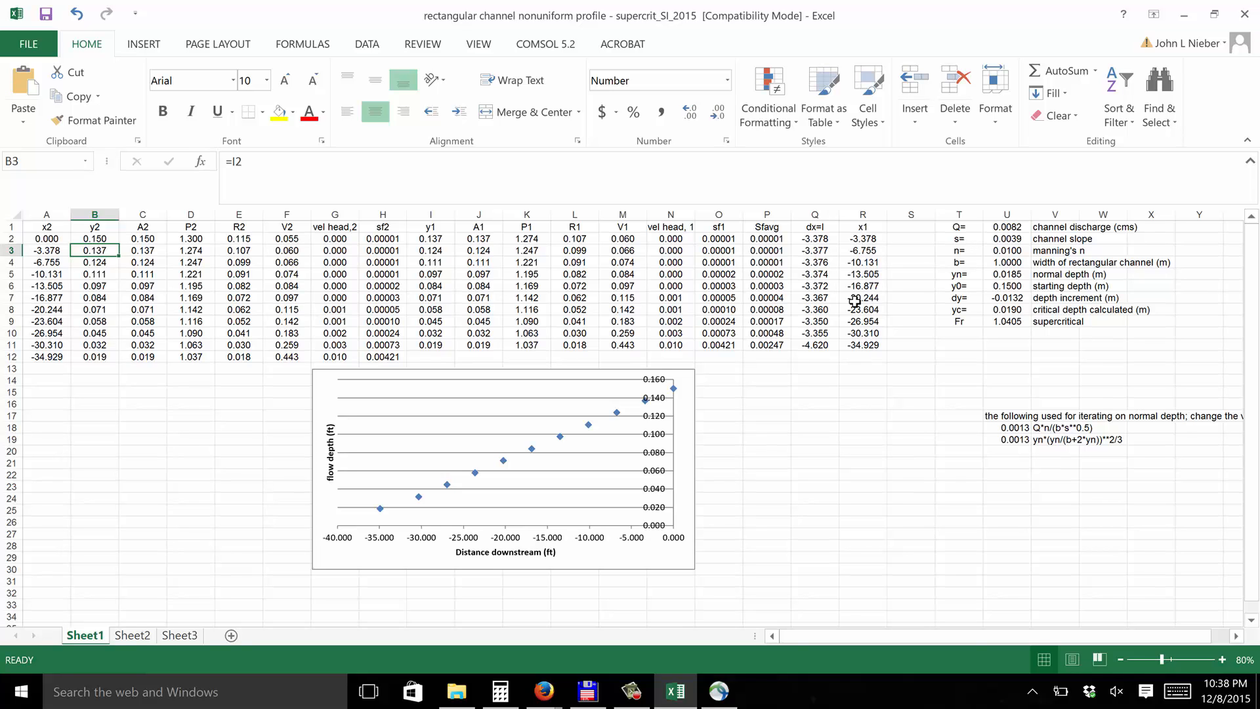
mouse_move(846, 235)
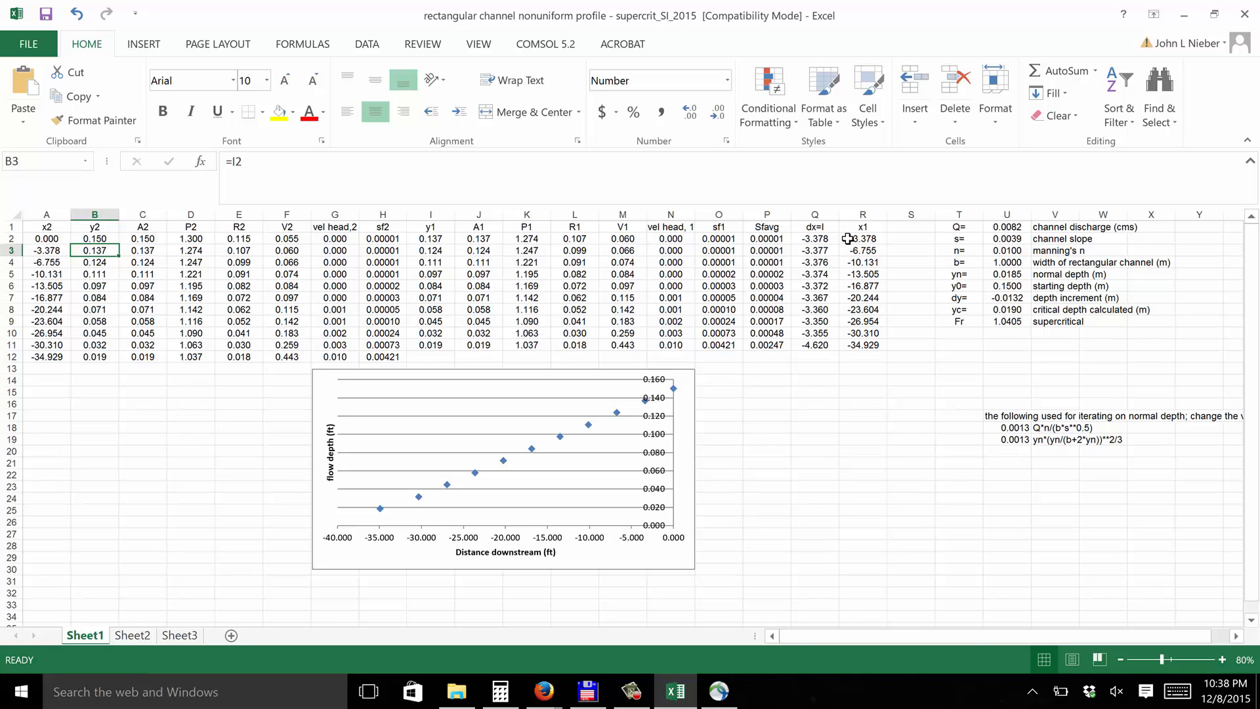
mouse_move(860, 321)
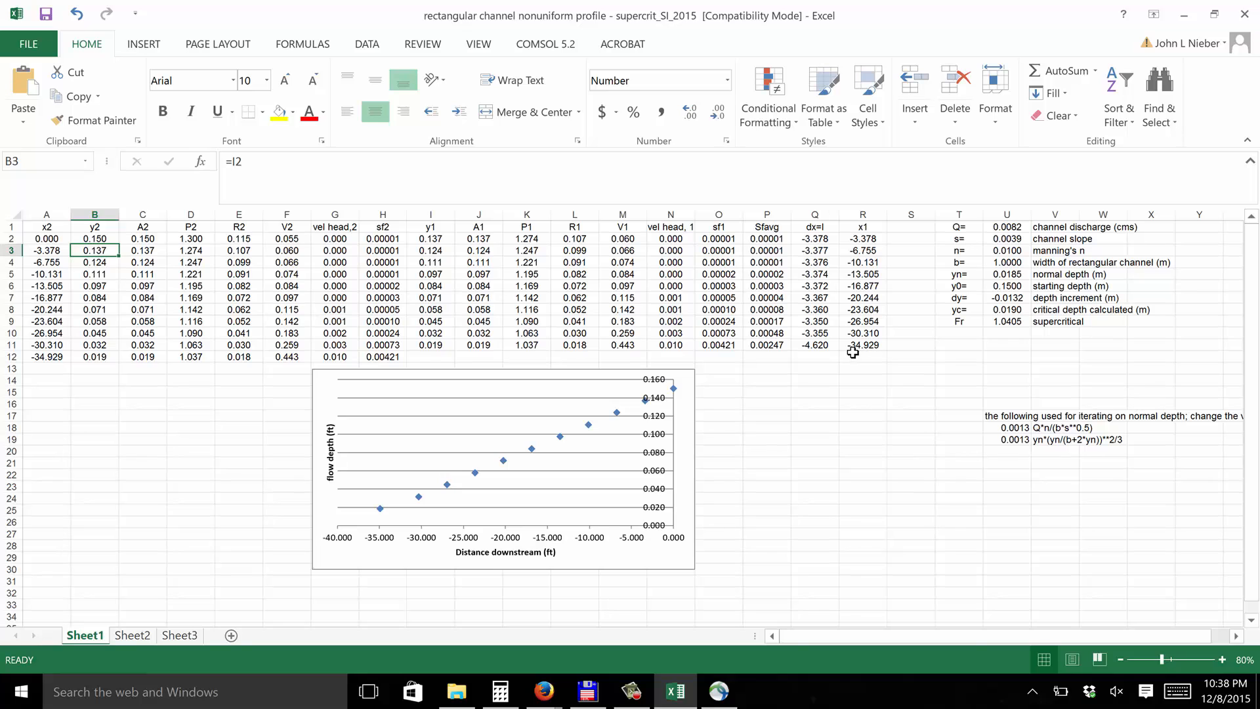
mouse_move(870, 355)
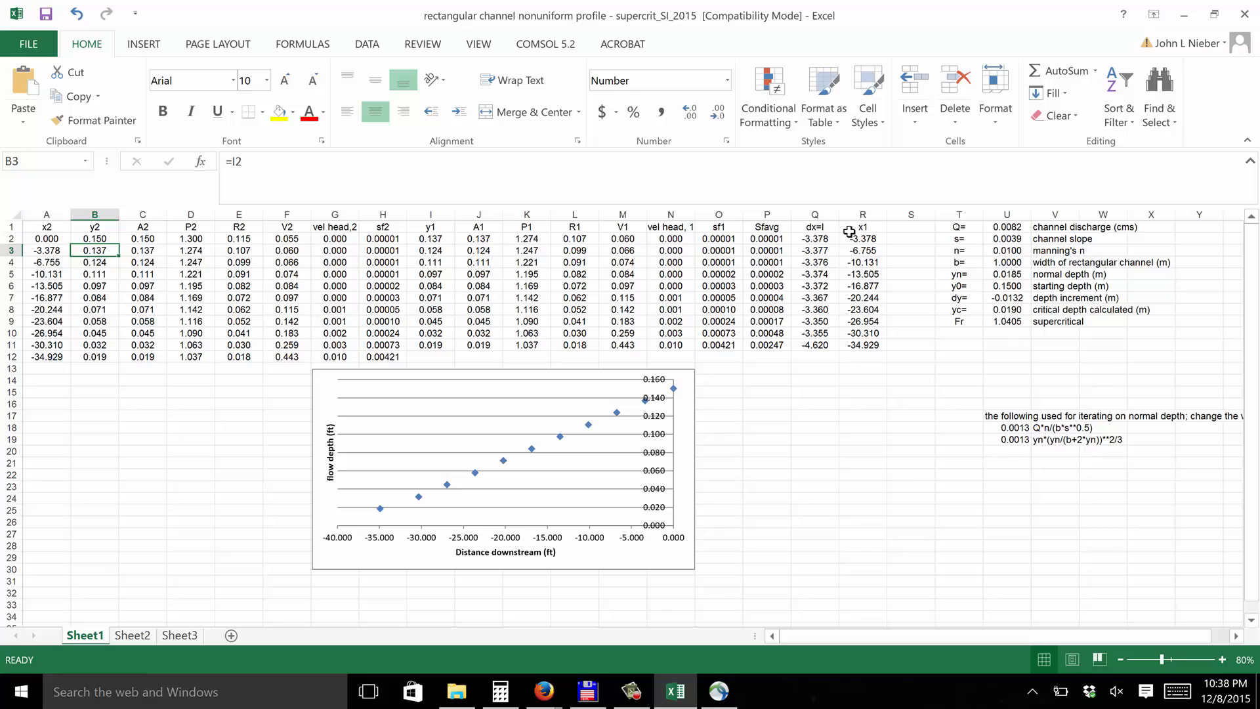
mouse_move(829, 394)
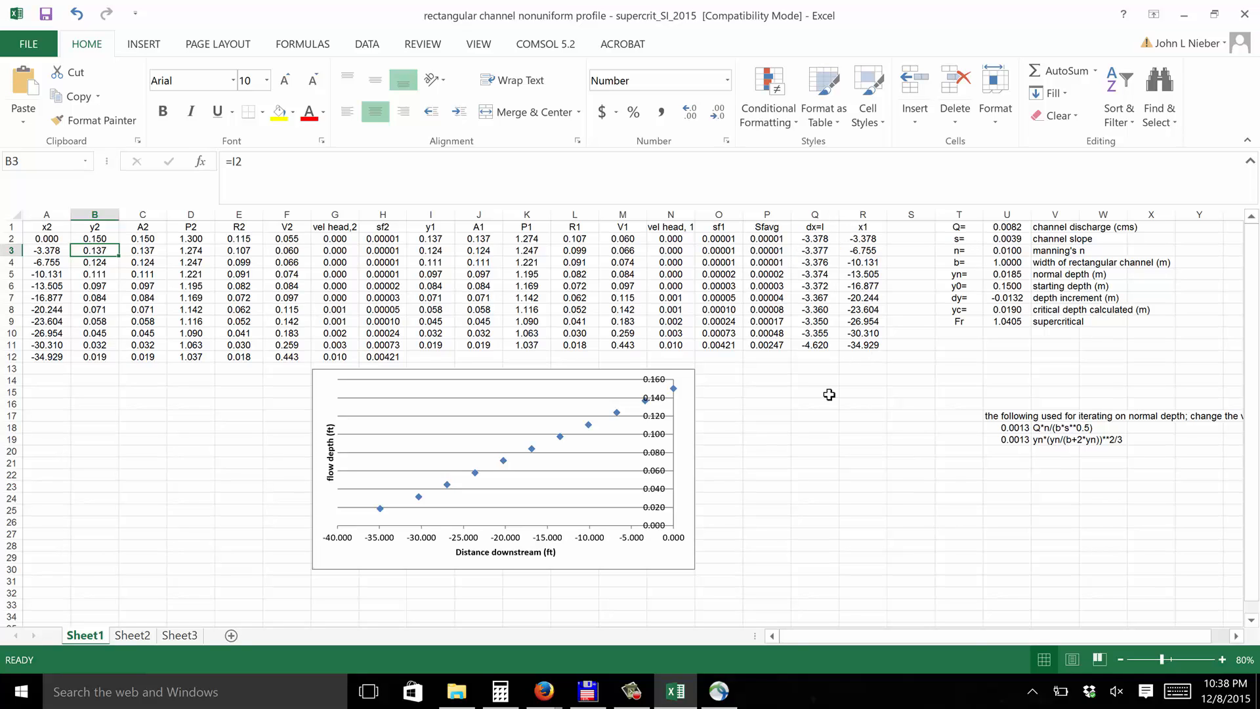
mouse_move(109, 391)
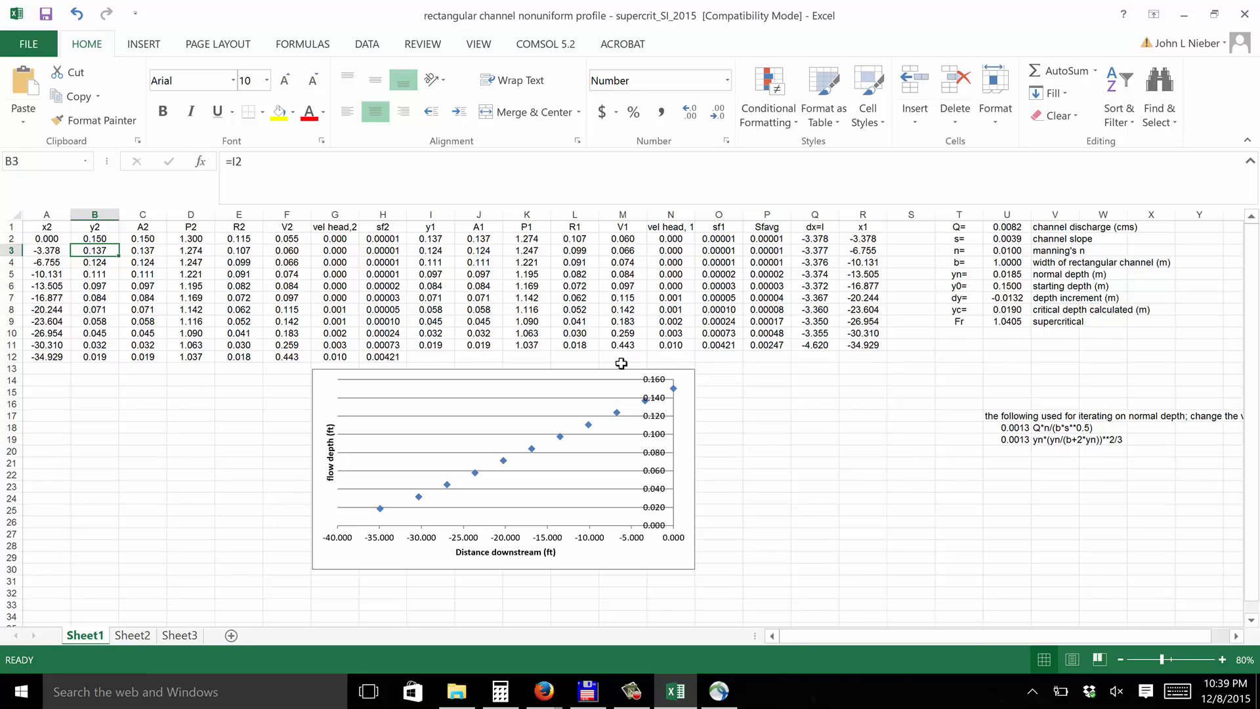
mouse_move(67, 370)
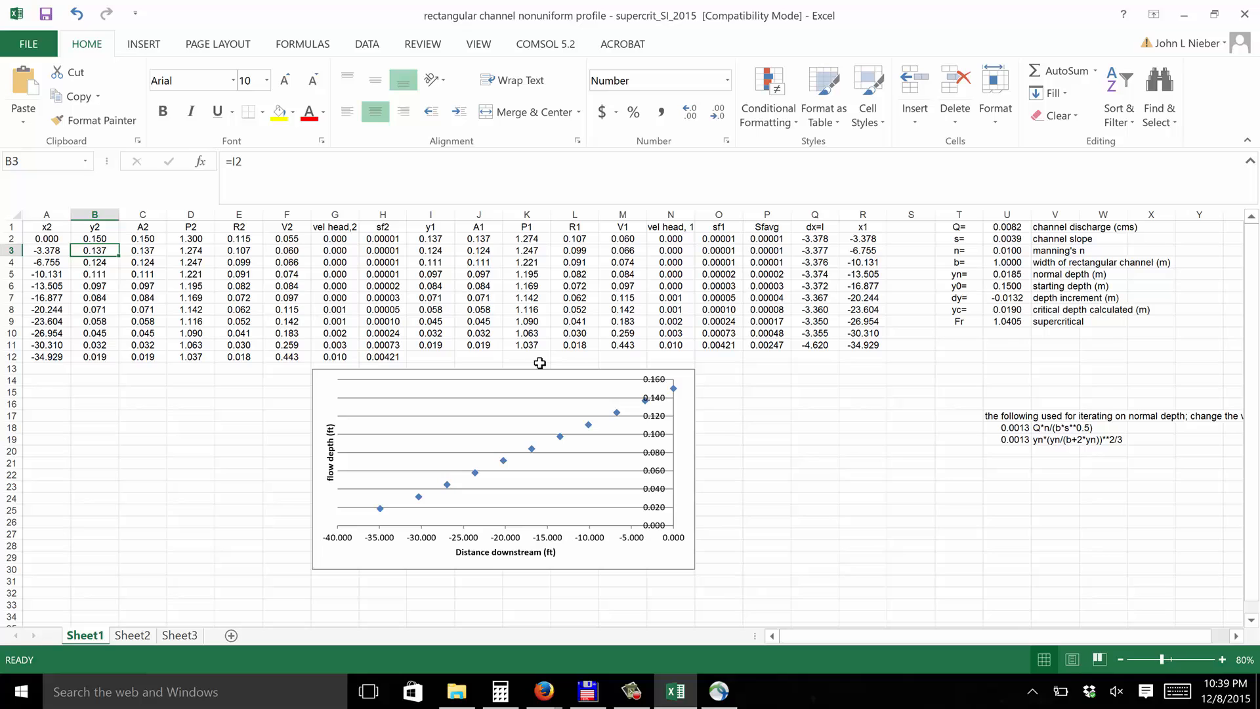
mouse_move(419, 344)
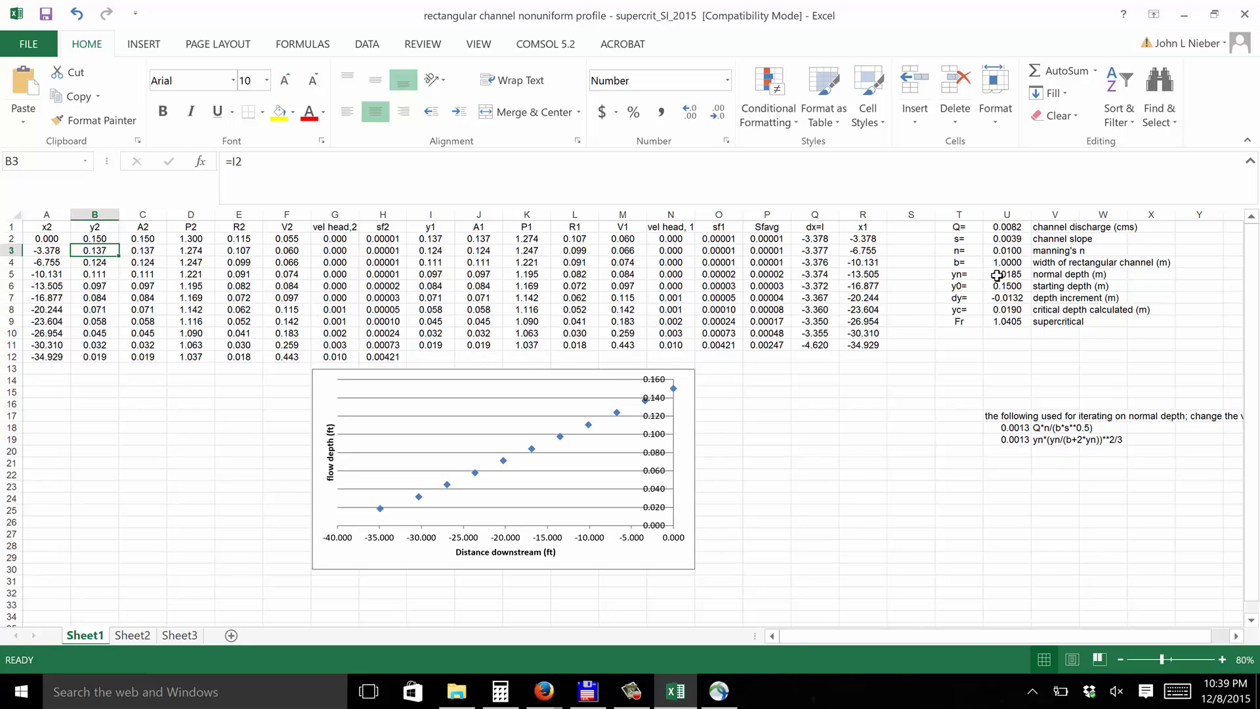
mouse_move(982, 285)
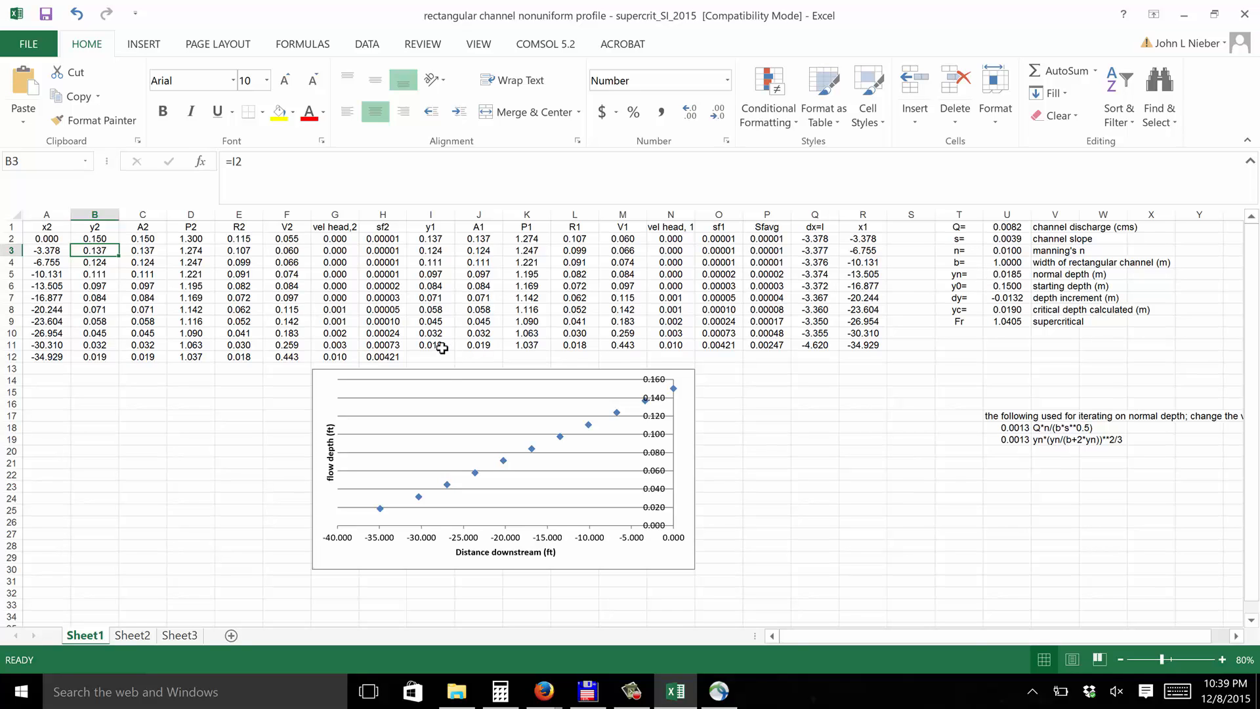
click(430, 345)
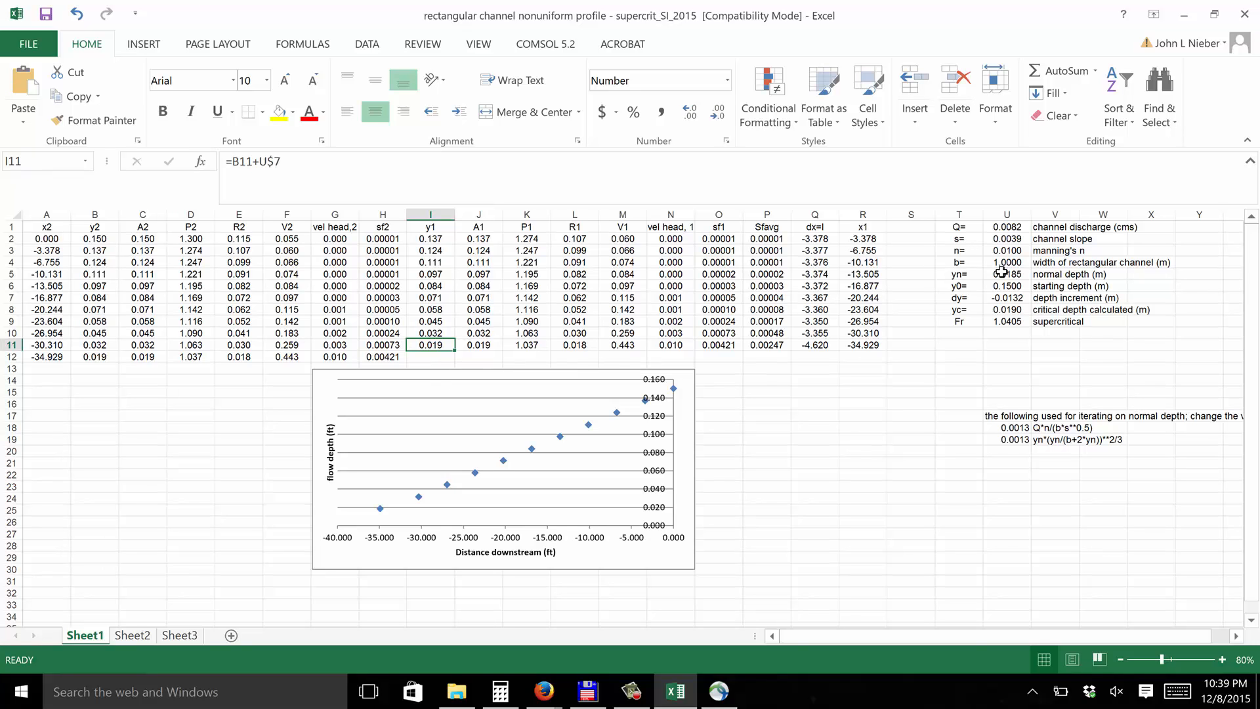
click(1005, 274)
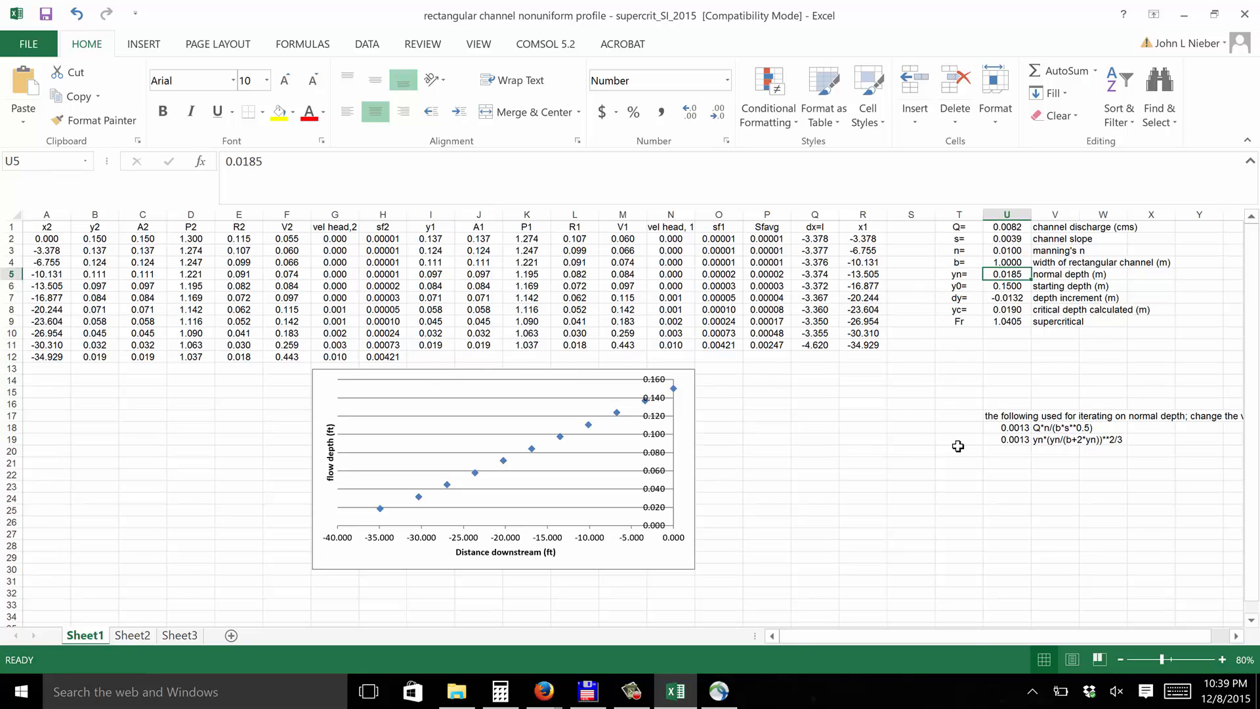
mouse_move(357, 426)
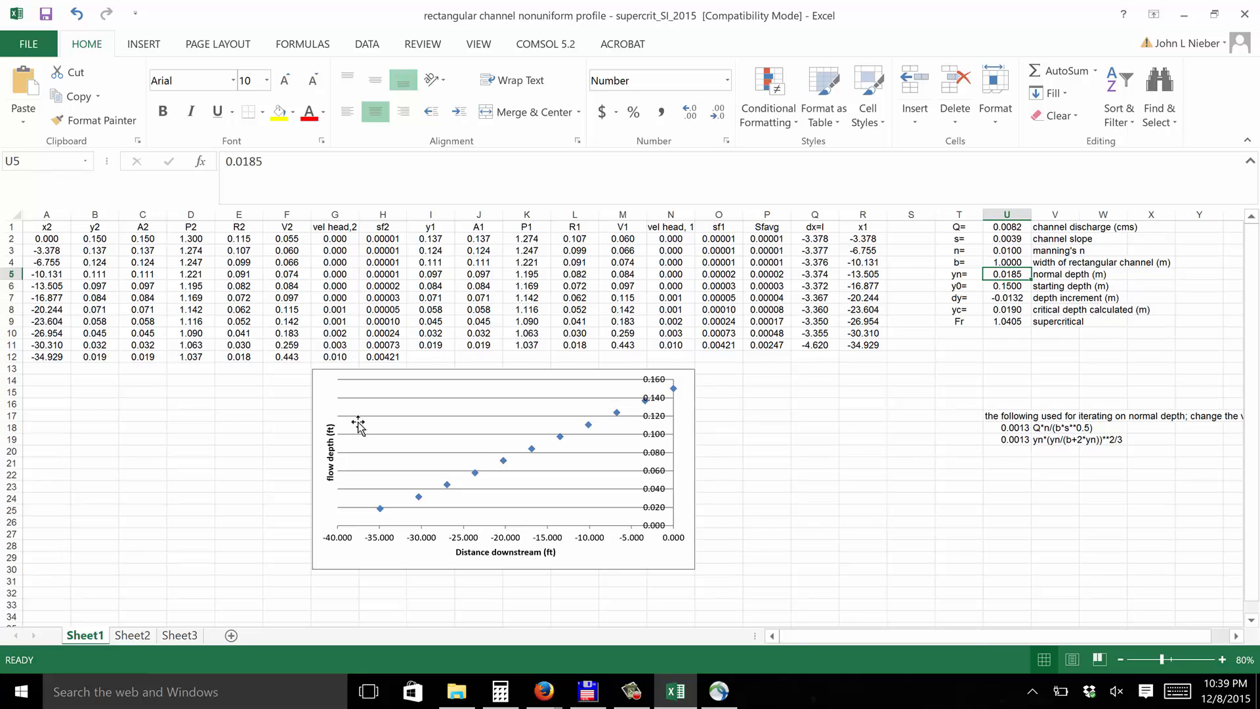
mouse_move(680, 400)
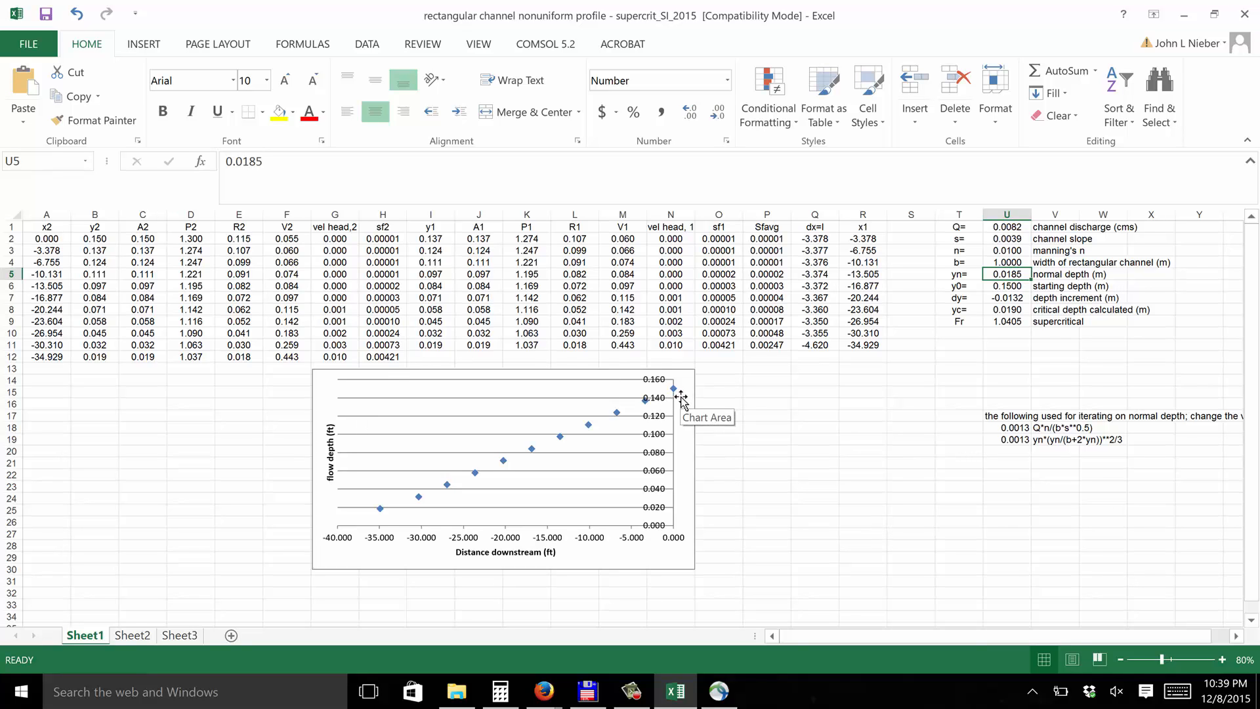
mouse_move(677, 400)
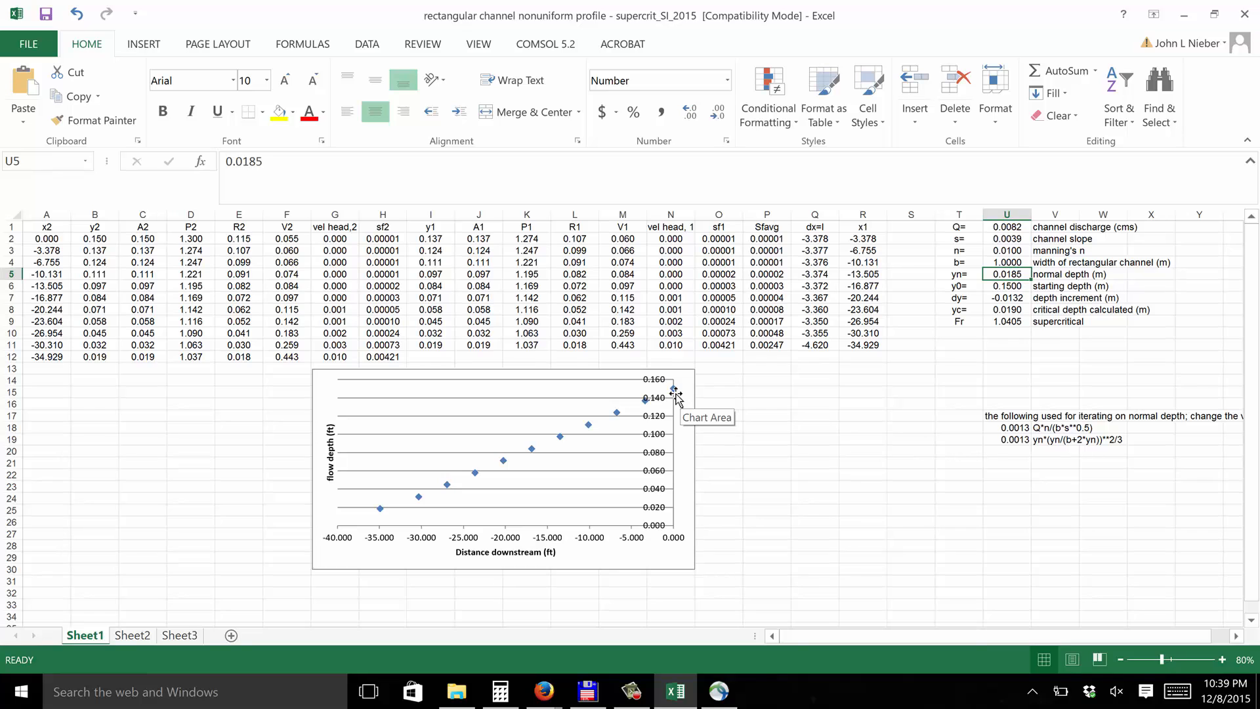
mouse_move(491, 476)
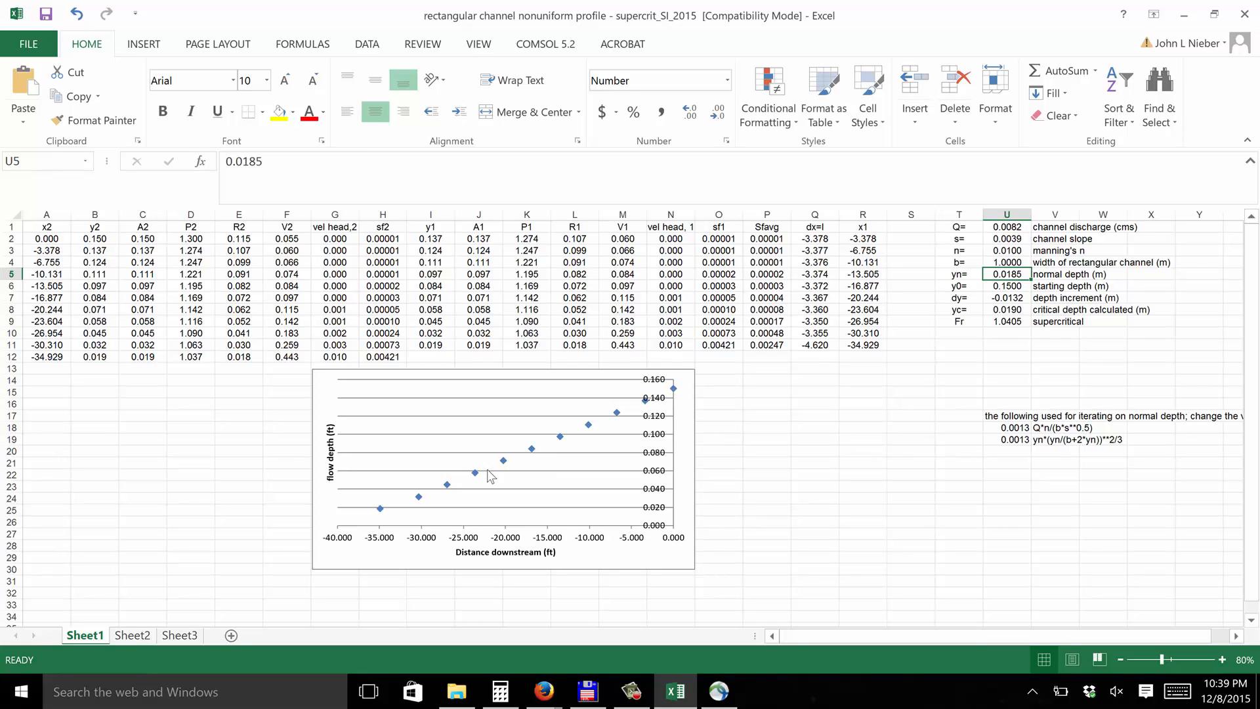
mouse_move(378, 514)
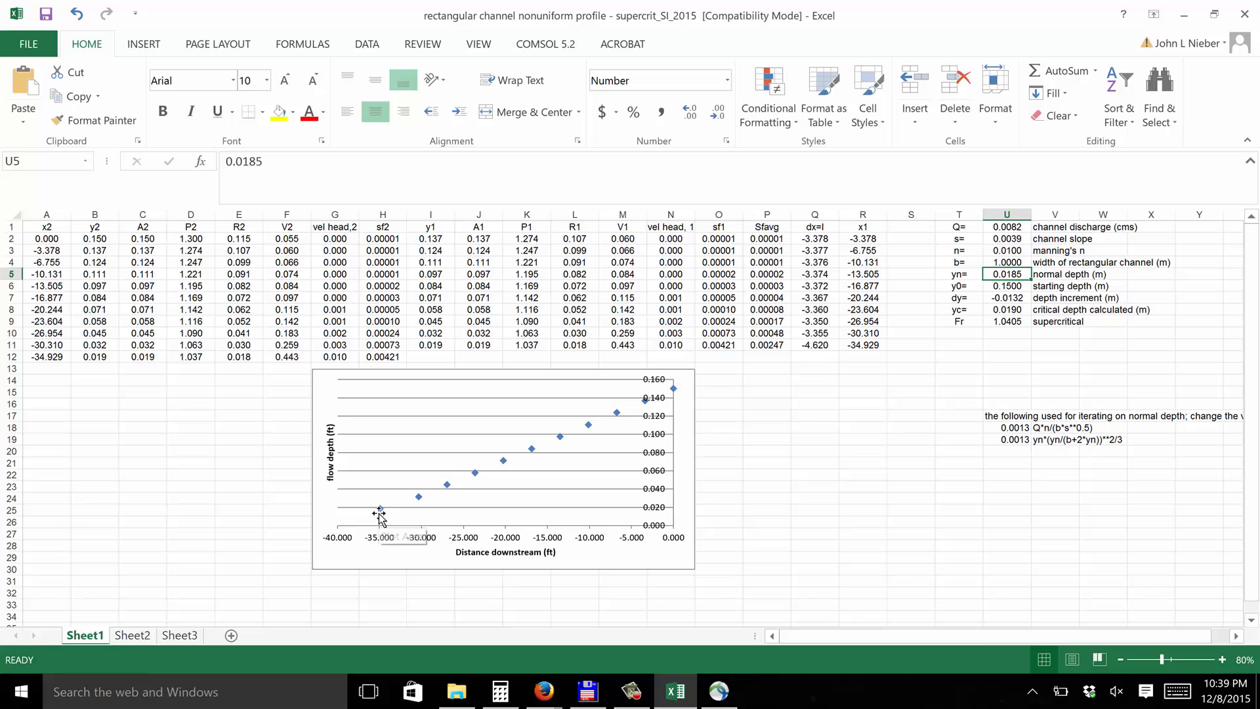
mouse_move(379, 515)
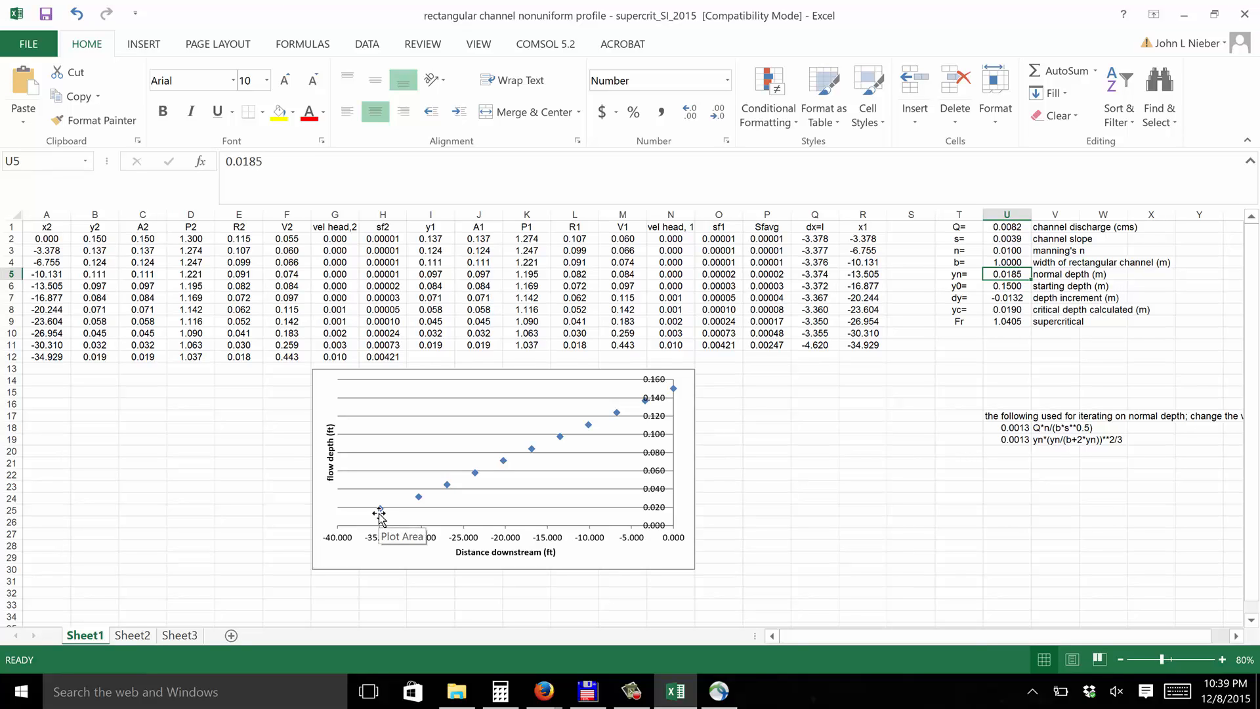
mouse_move(382, 514)
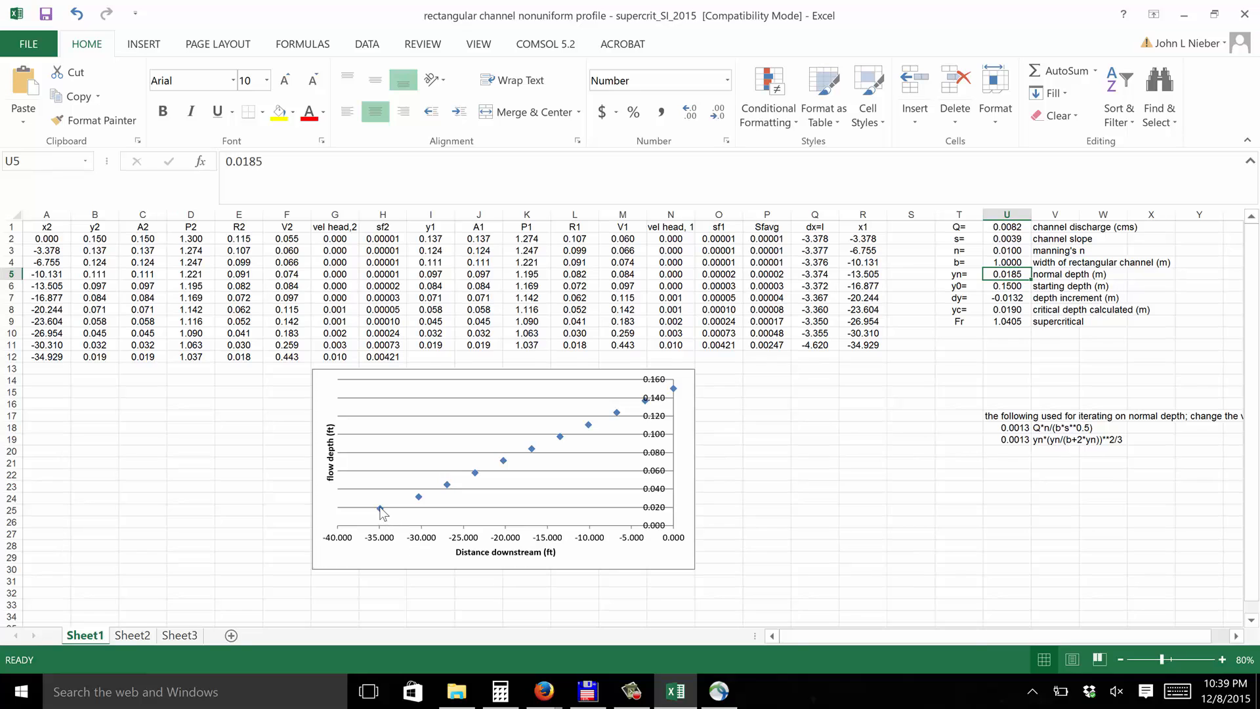
mouse_move(744, 507)
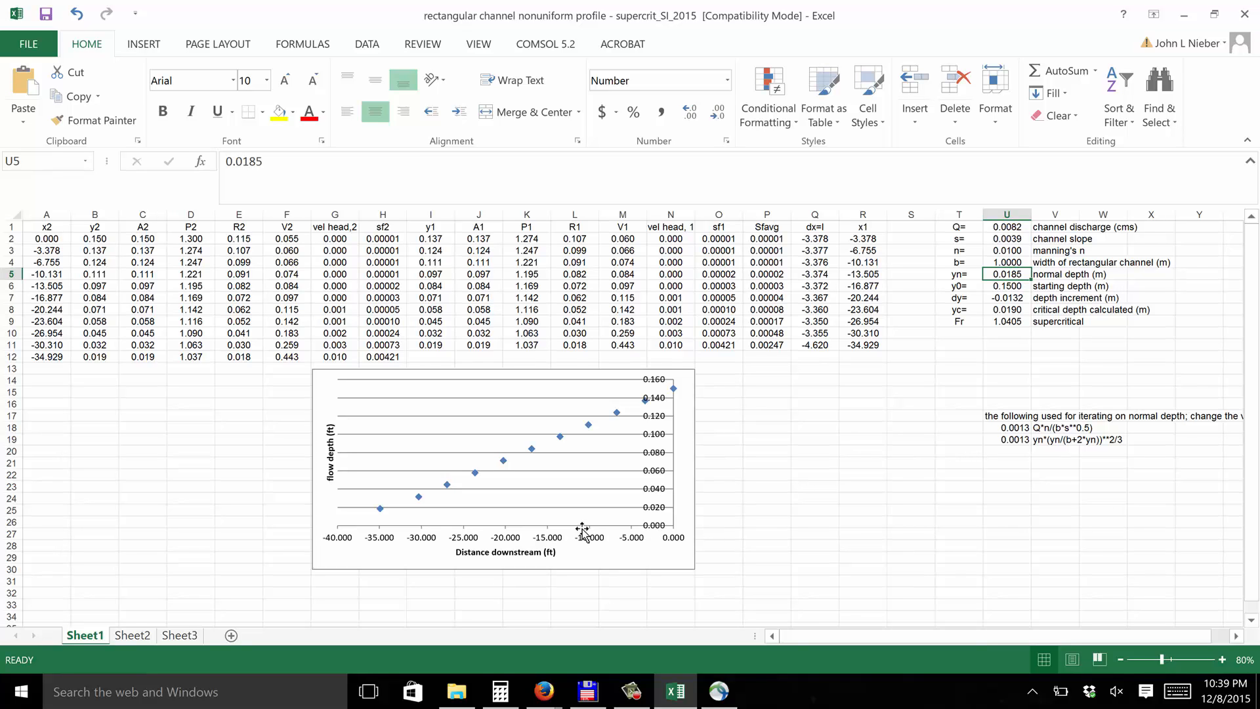
mouse_move(554, 530)
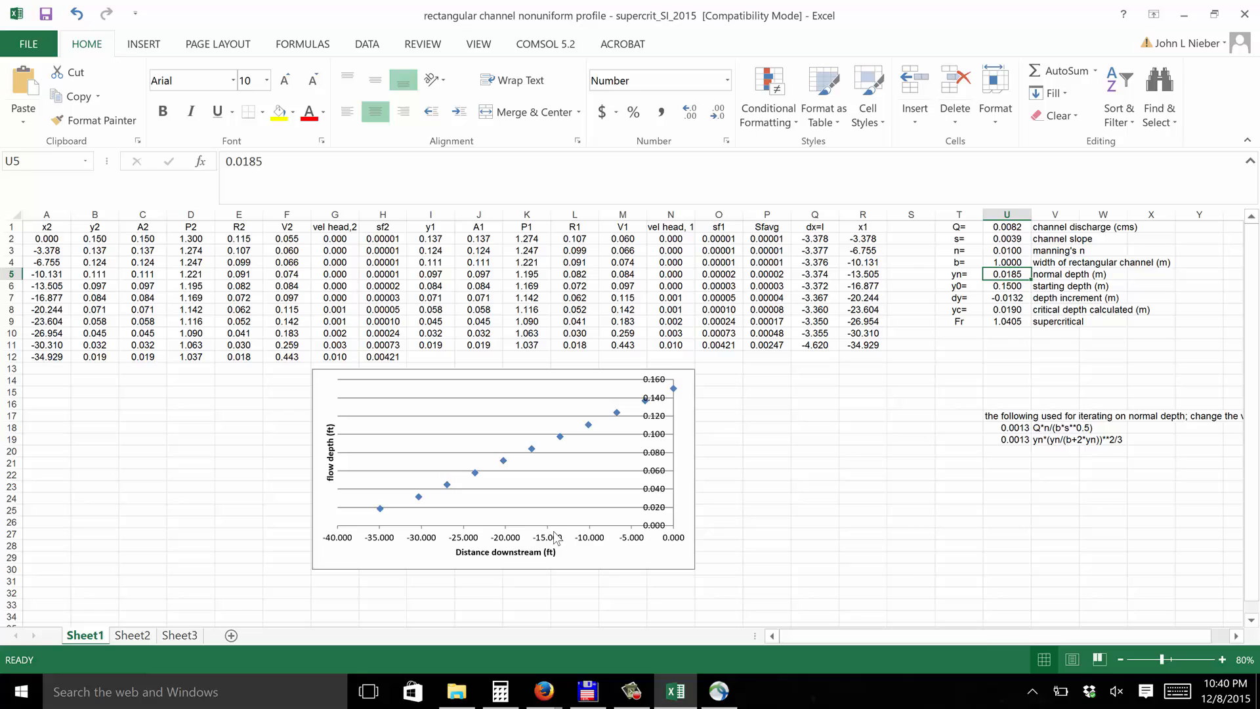
mouse_move(552, 439)
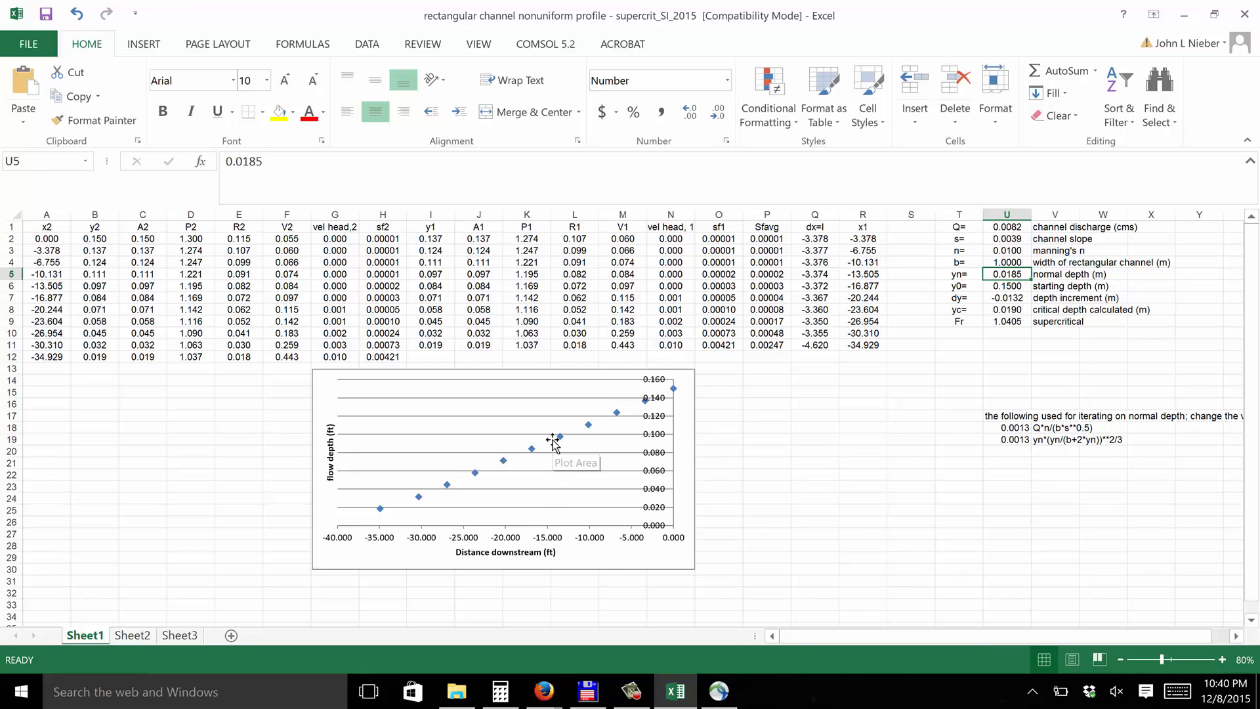
mouse_move(677, 391)
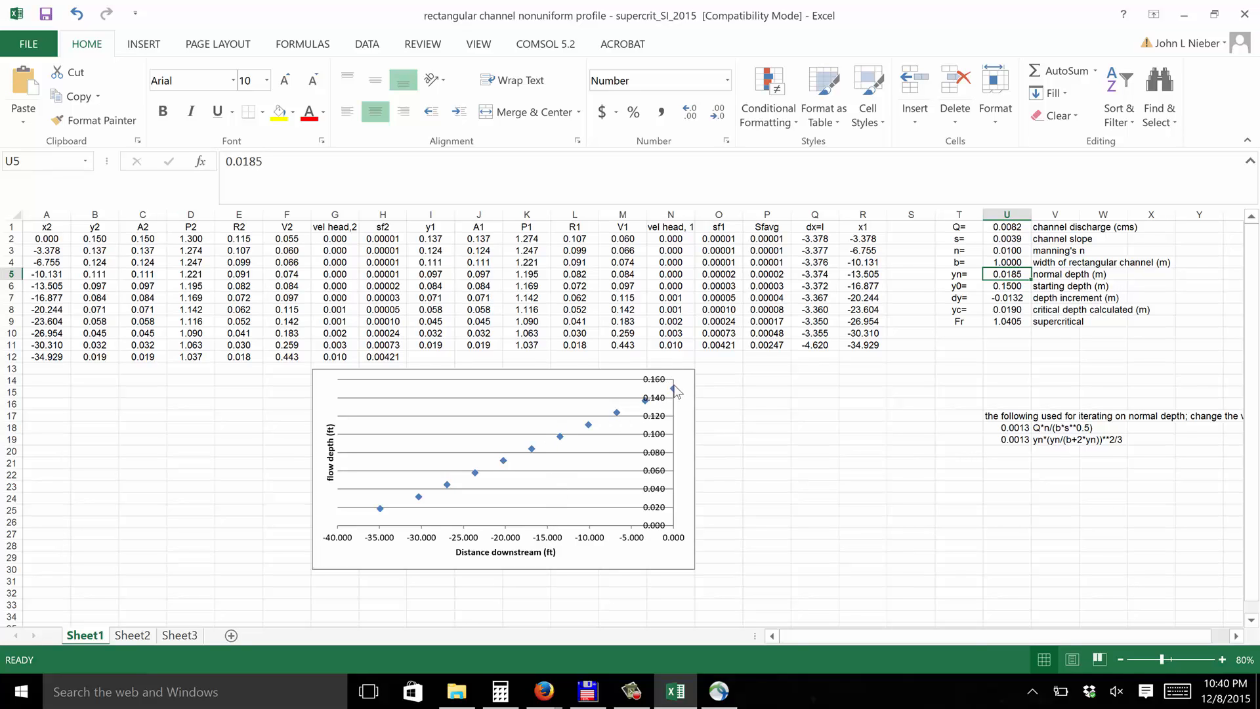
mouse_move(673, 388)
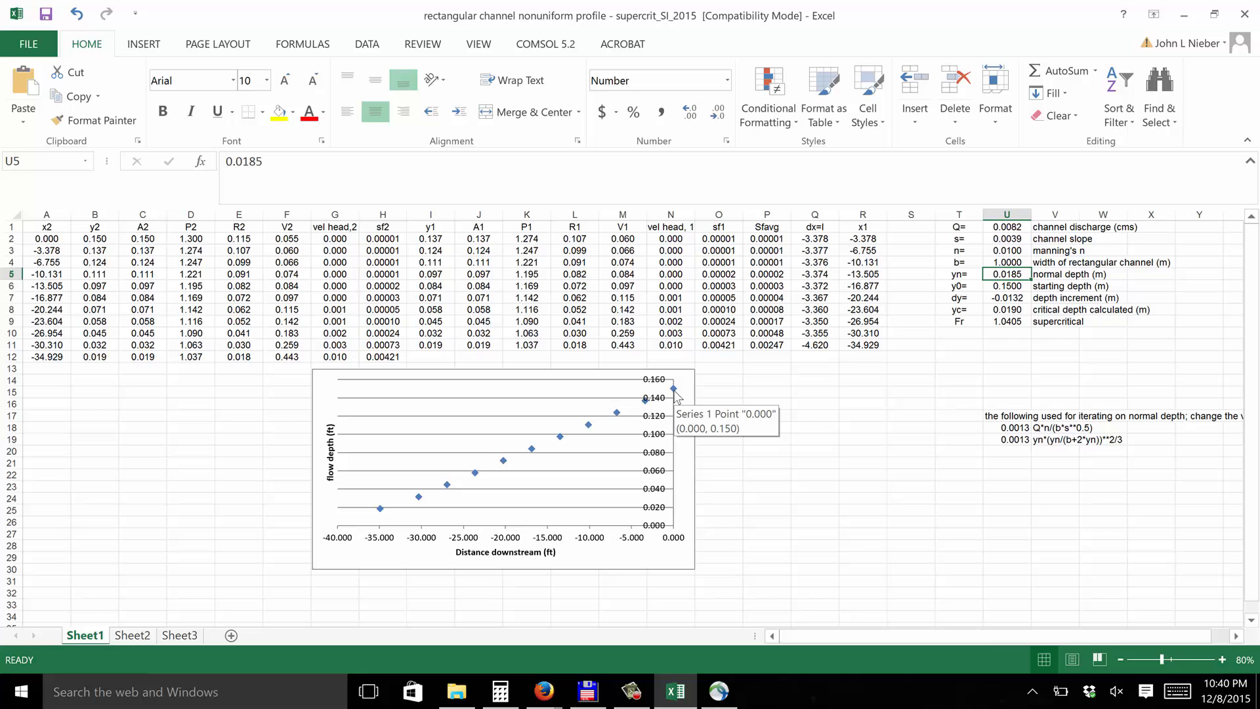
mouse_move(583, 434)
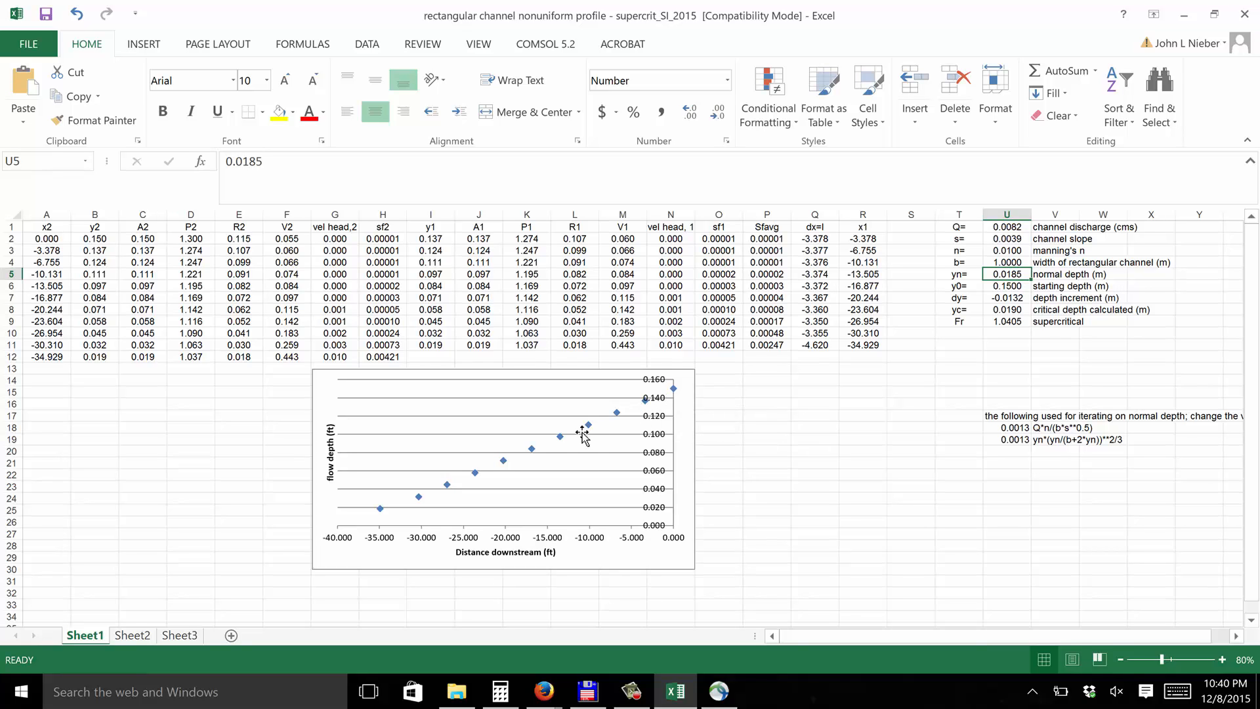
mouse_move(549, 445)
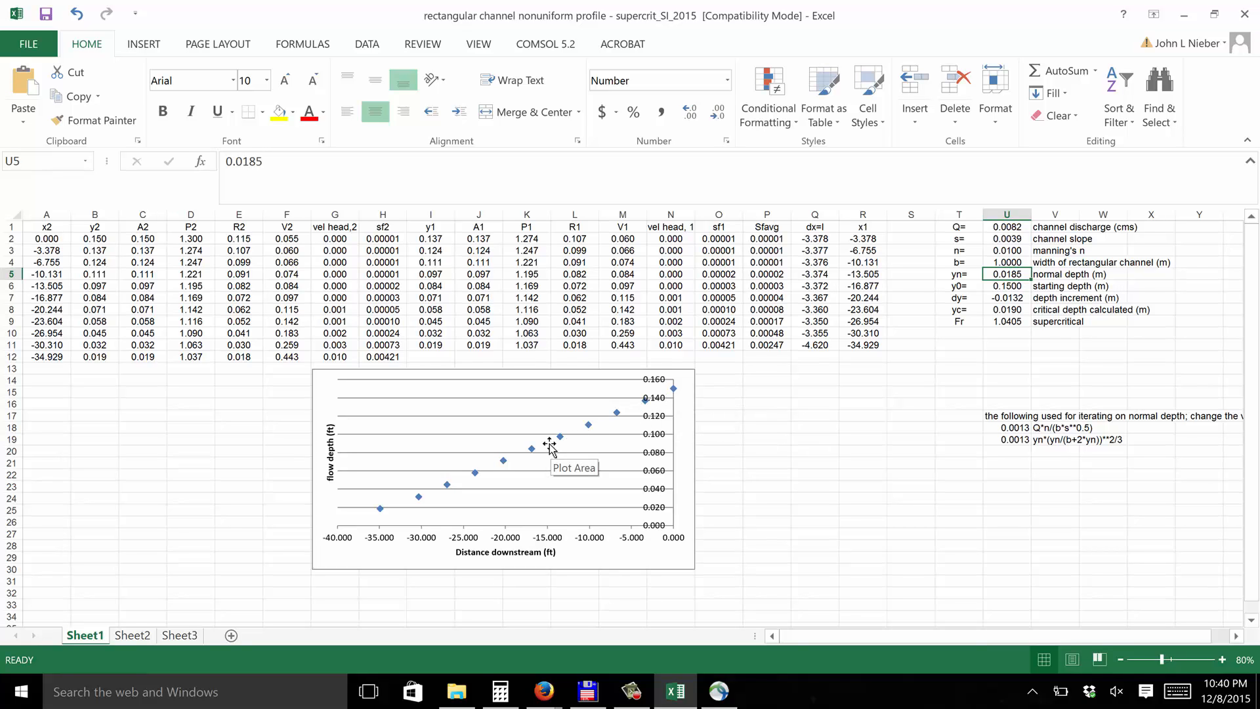
mouse_move(551, 442)
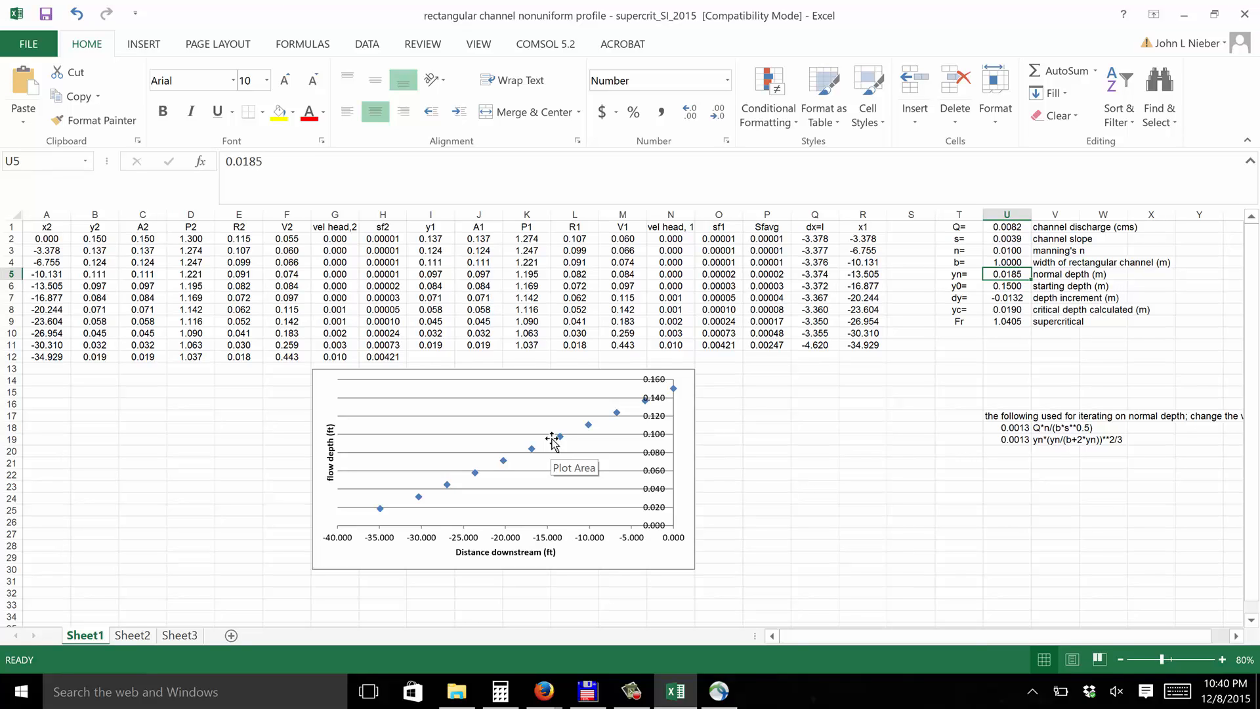
mouse_move(667, 403)
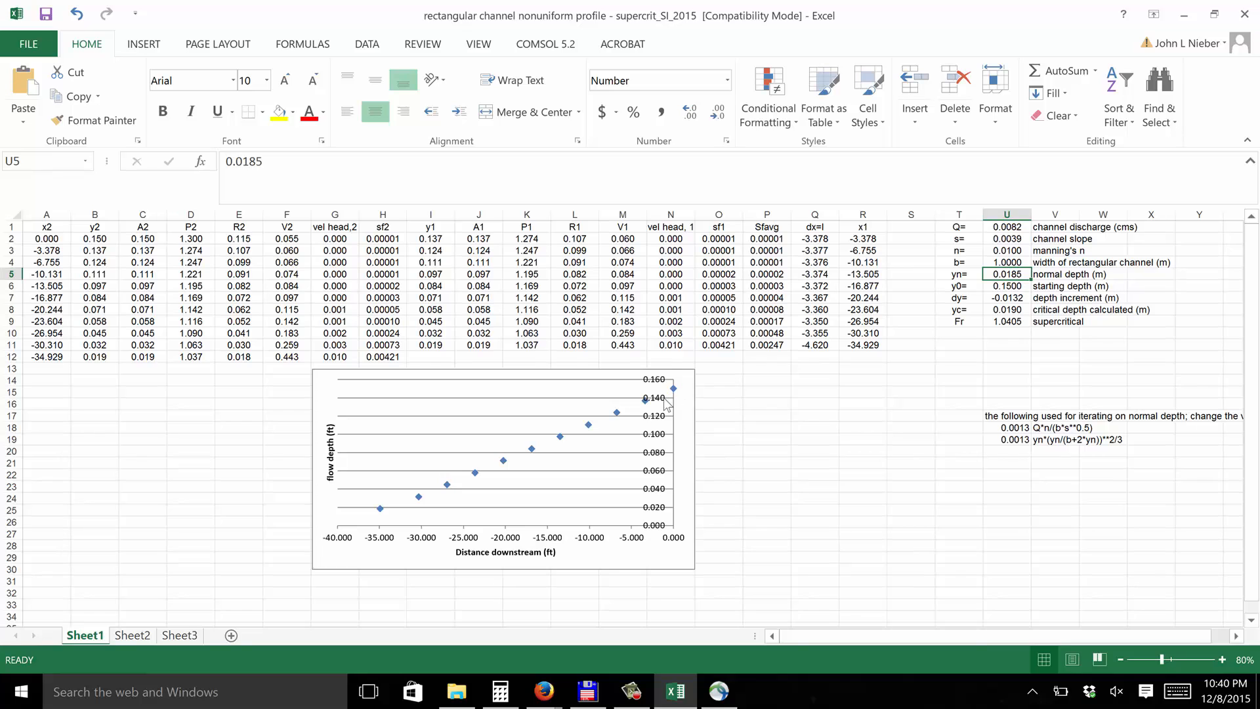
mouse_move(591, 357)
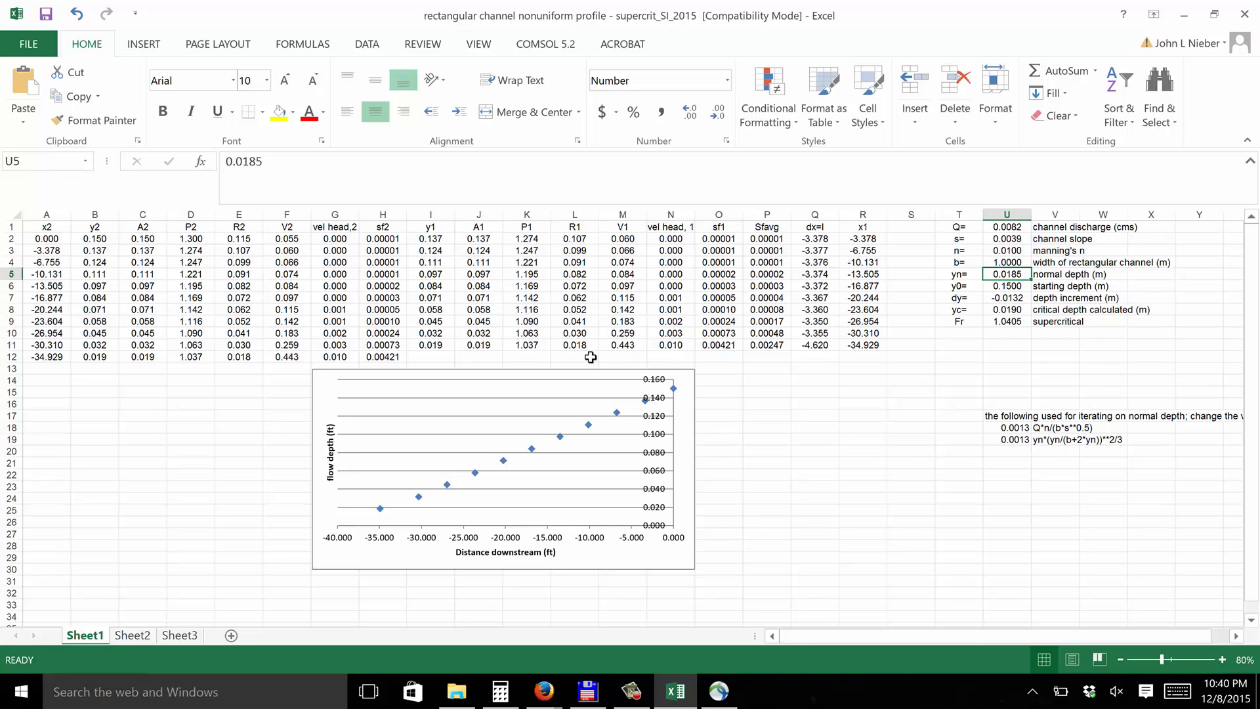
mouse_move(761, 426)
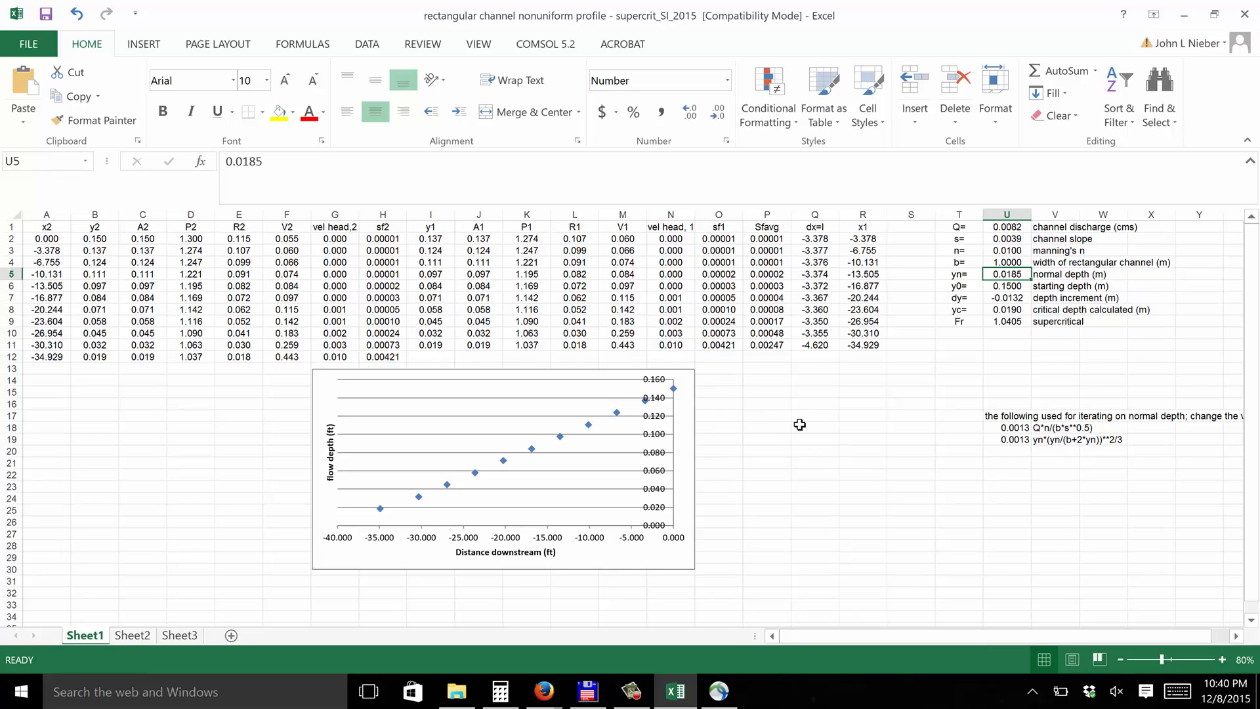
mouse_move(666, 403)
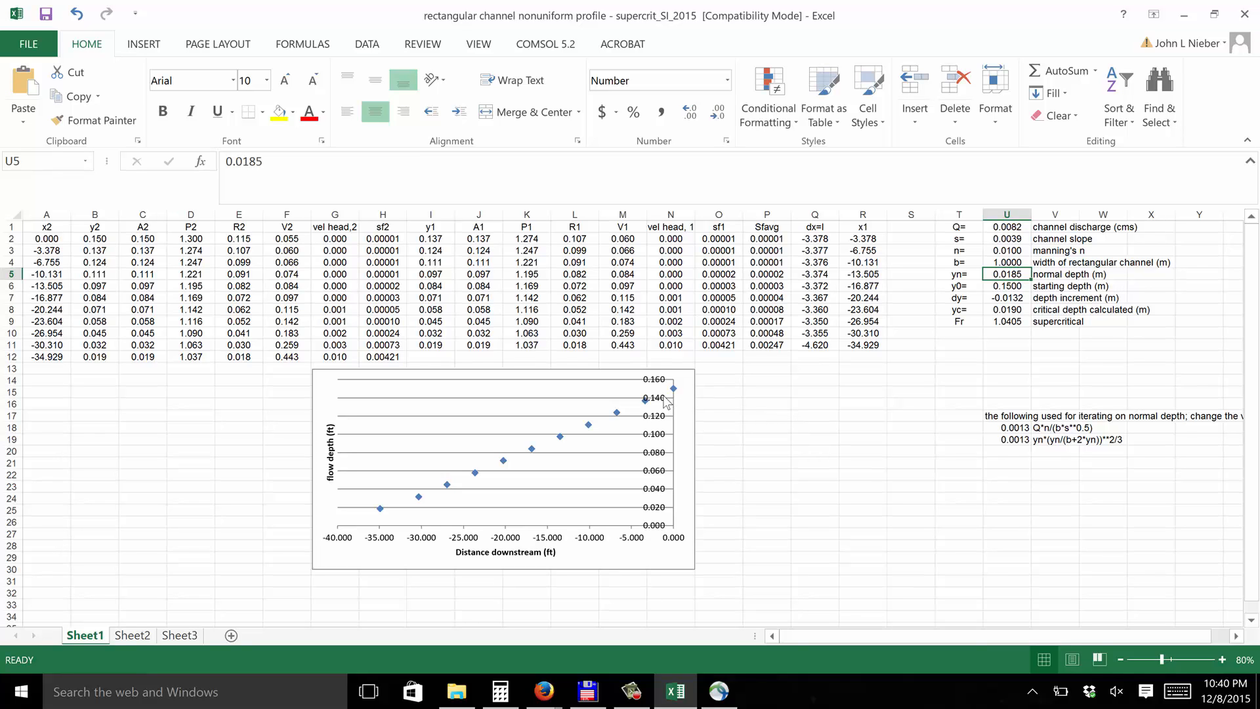
mouse_move(588, 428)
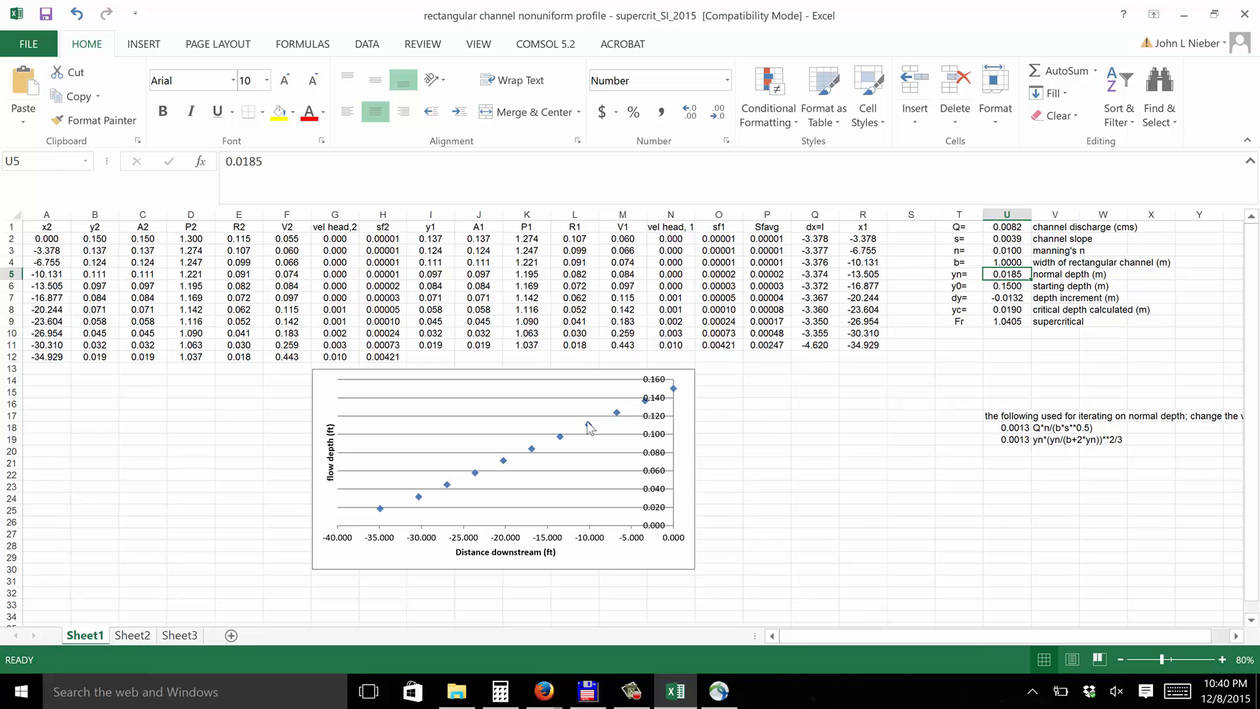
mouse_move(651, 424)
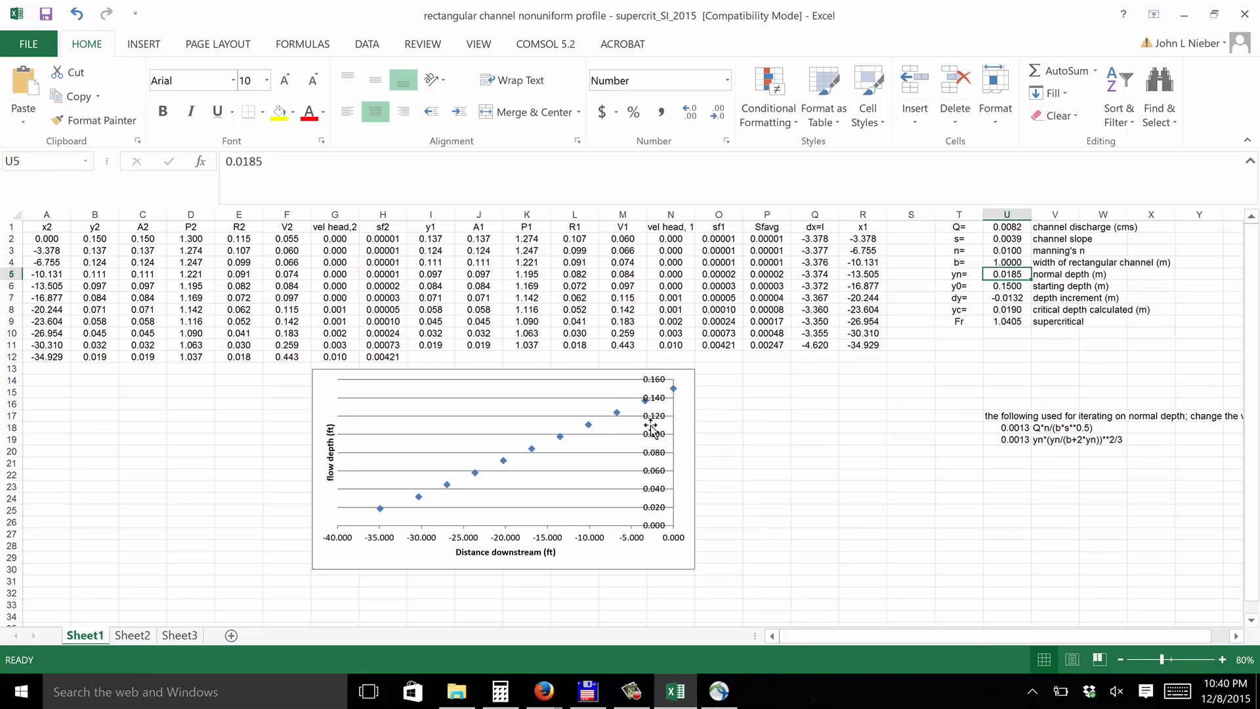
mouse_move(587, 433)
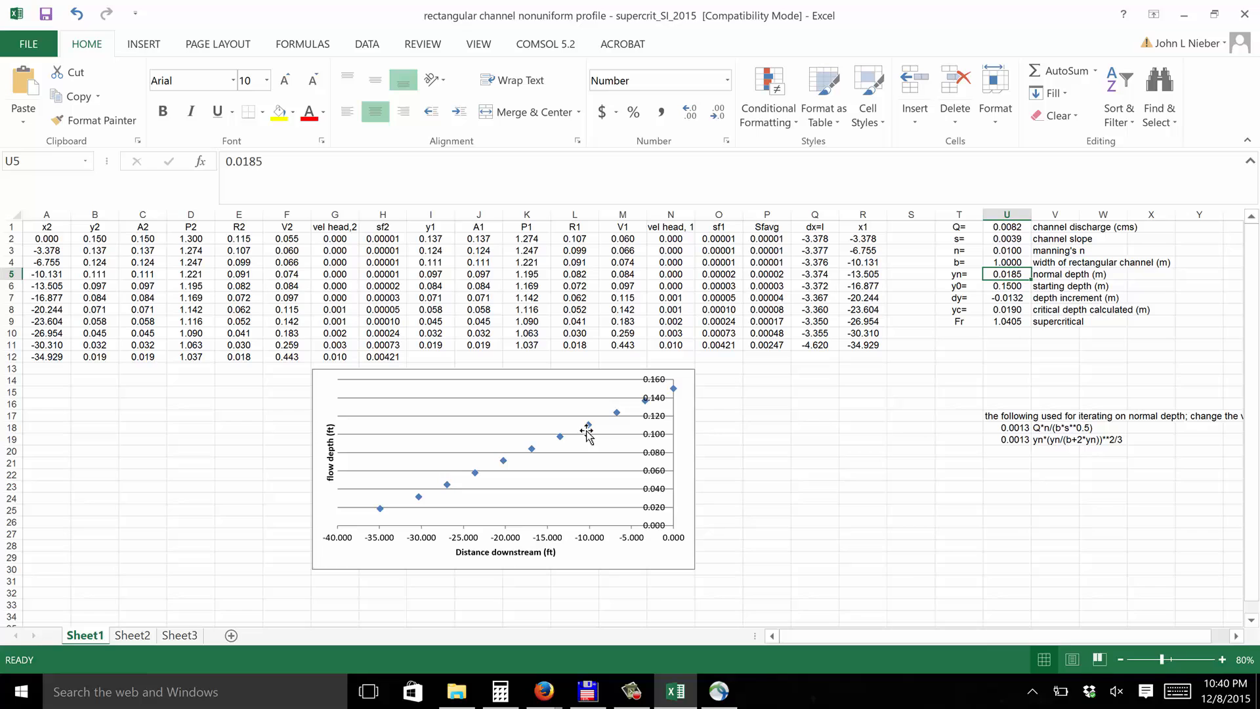
mouse_move(710, 449)
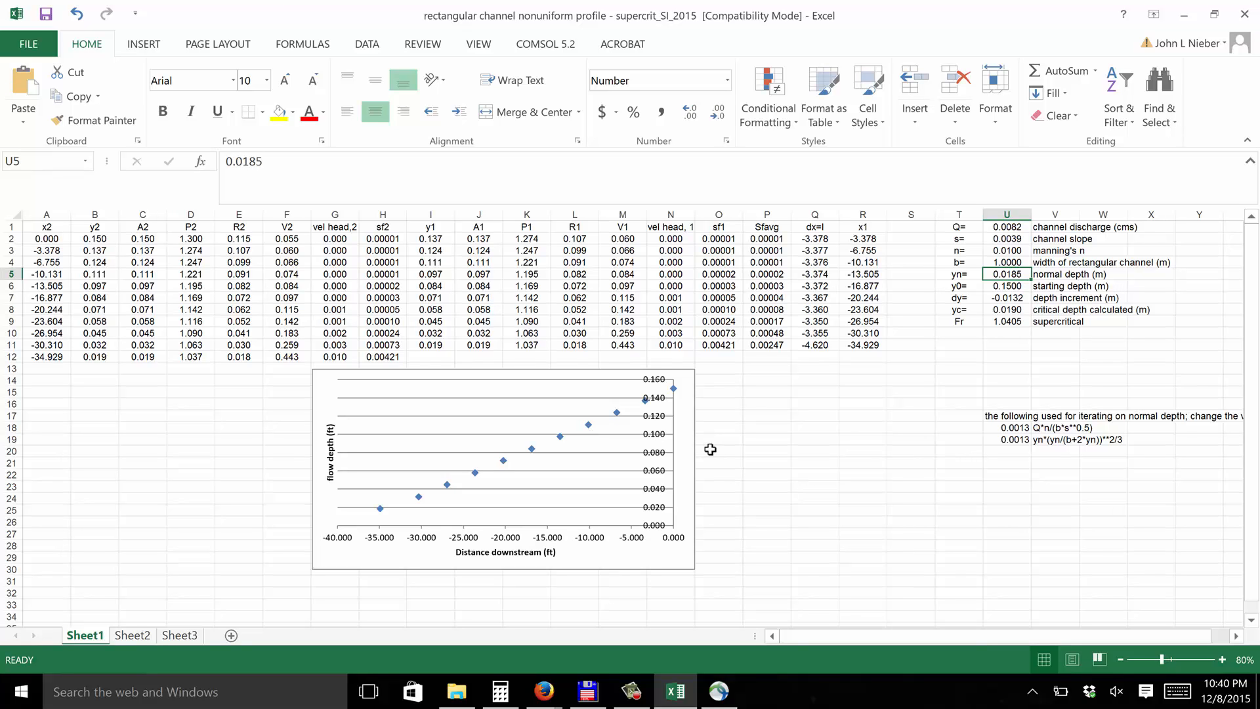
mouse_move(835, 440)
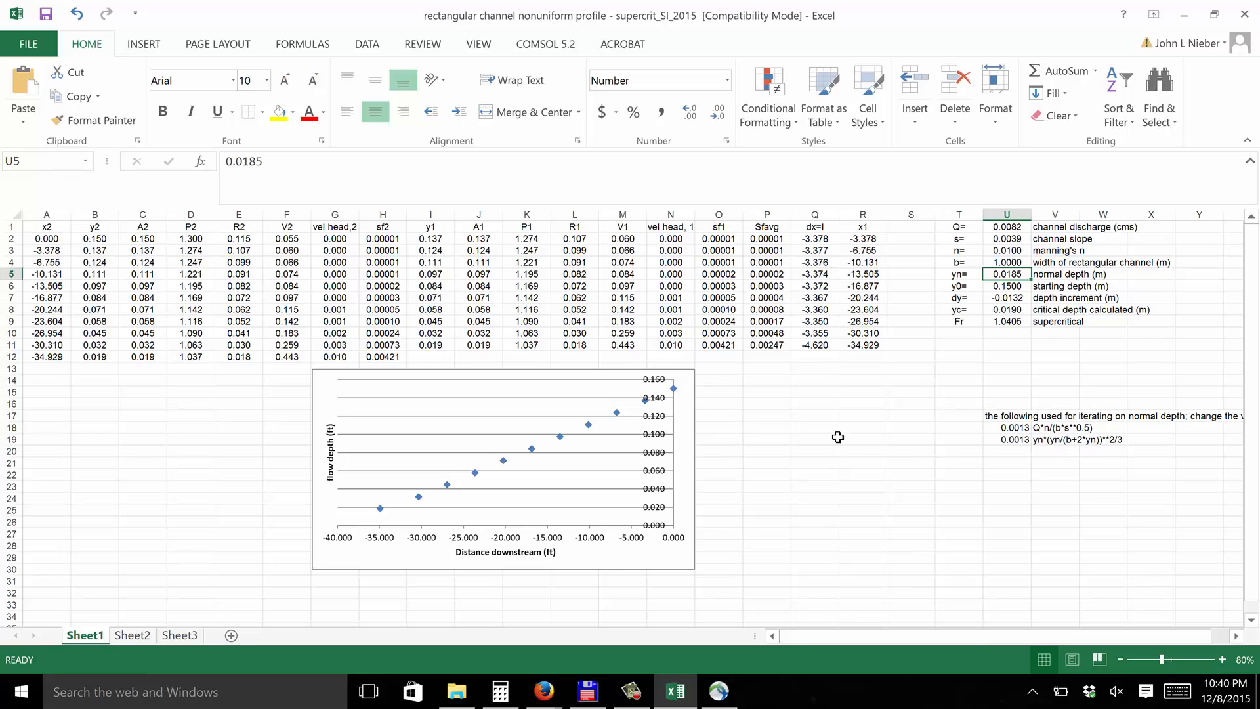
mouse_move(844, 445)
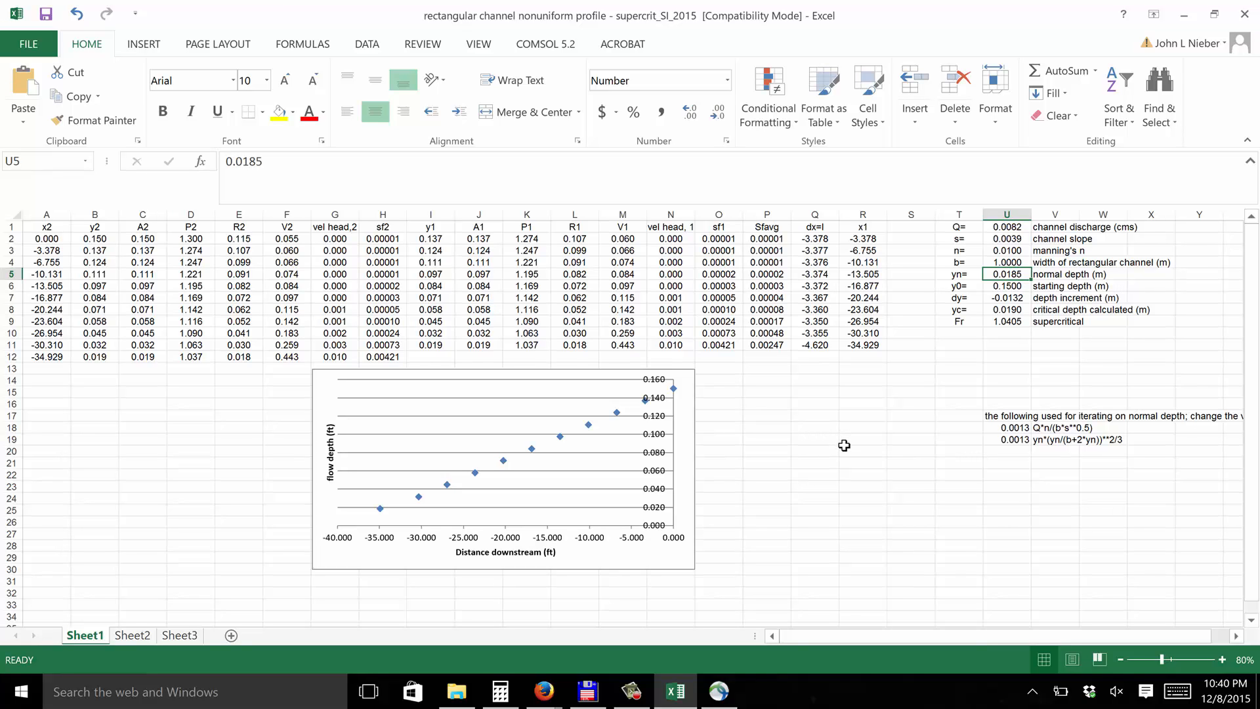
mouse_move(869, 432)
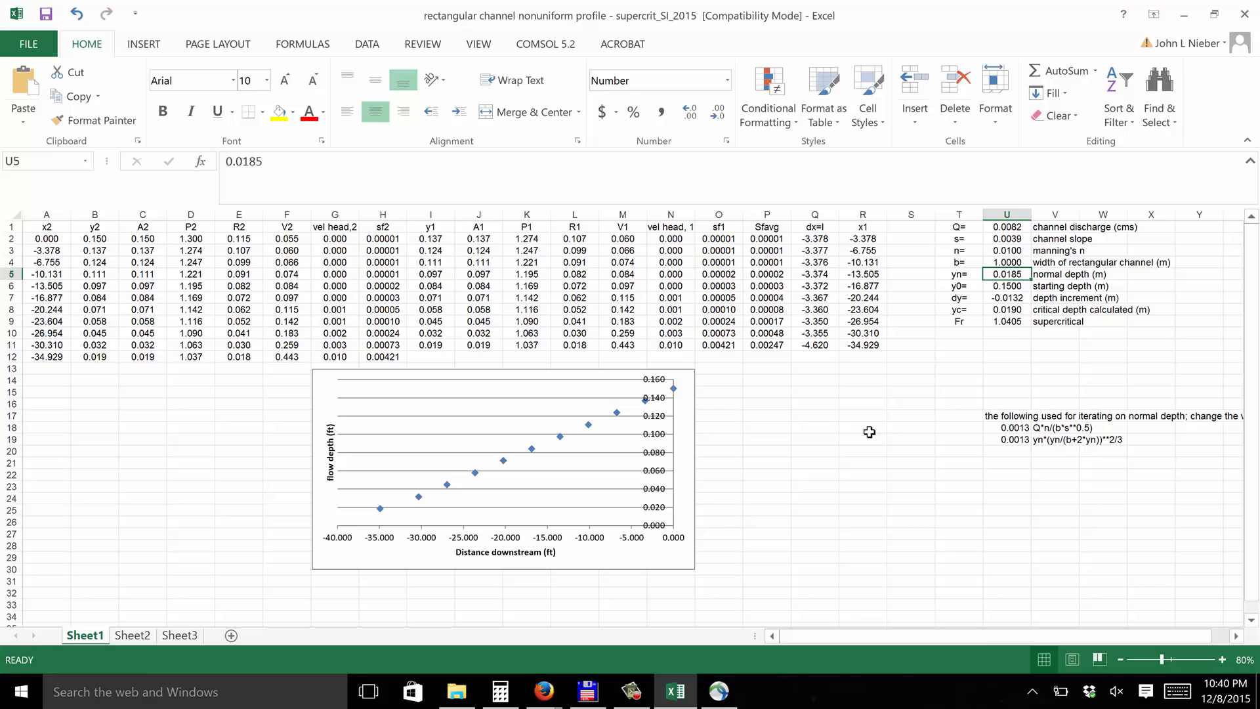
mouse_move(999, 250)
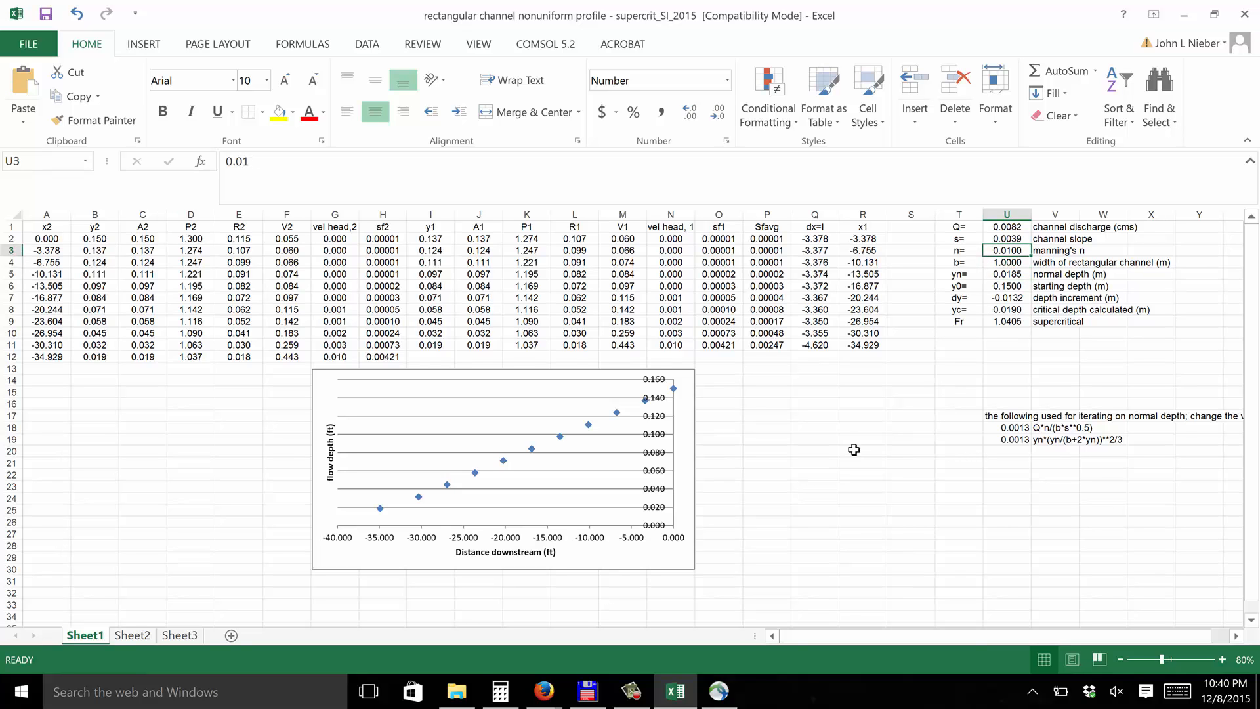
mouse_move(804, 493)
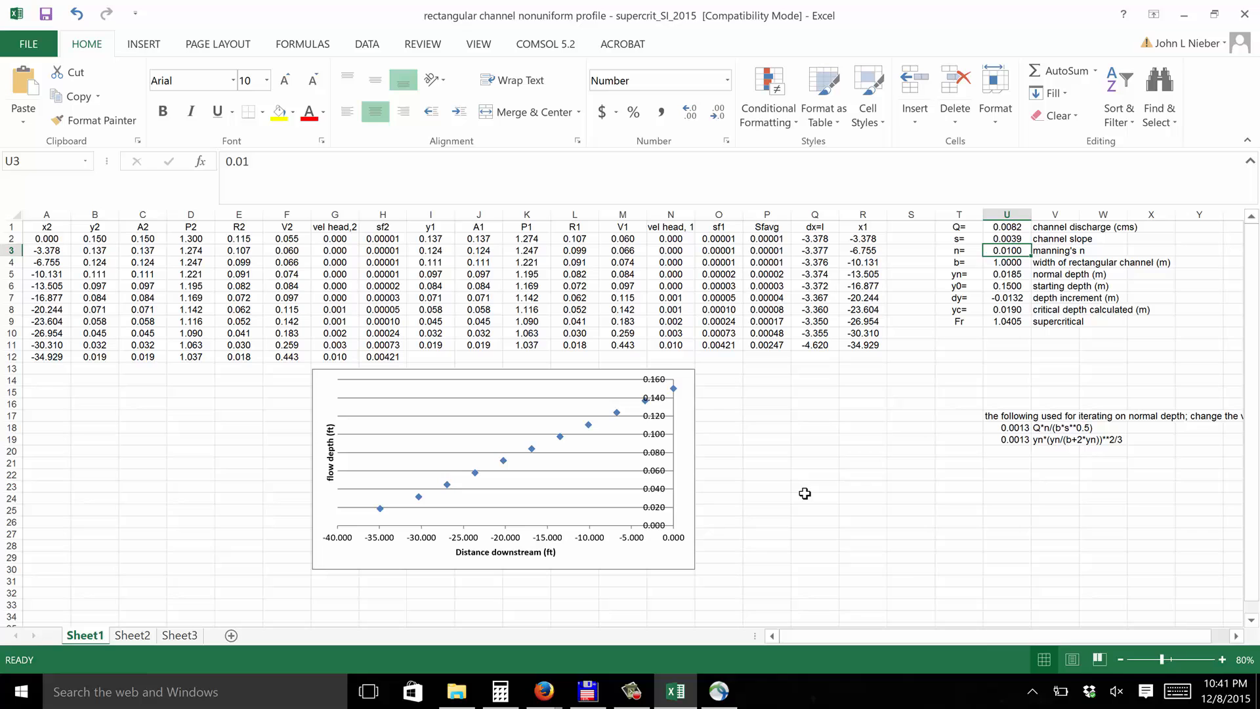
mouse_move(813, 484)
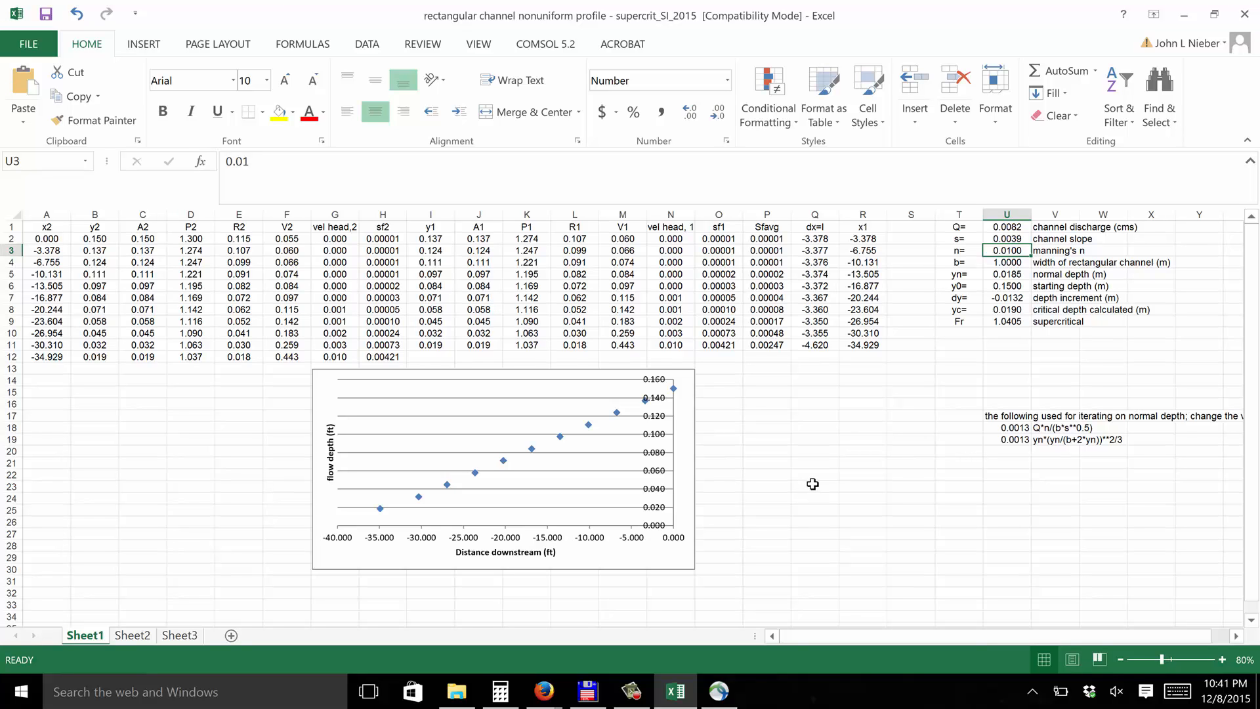
mouse_move(831, 466)
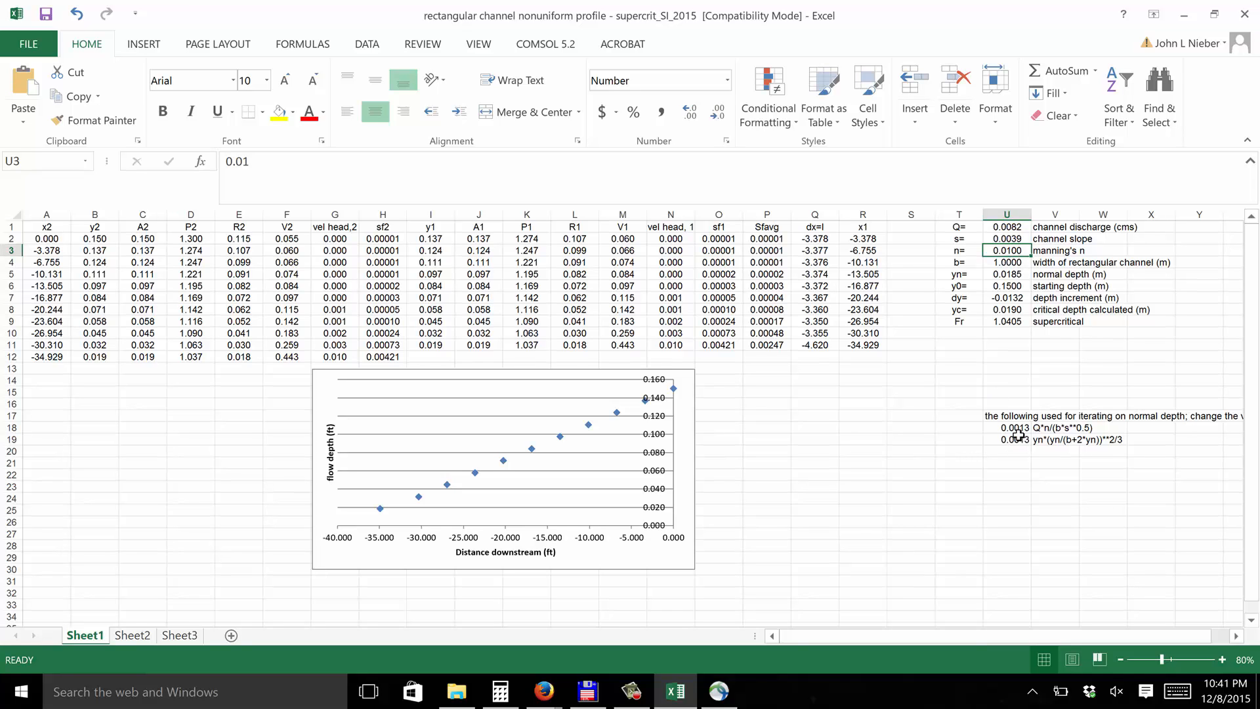
click(1006, 275)
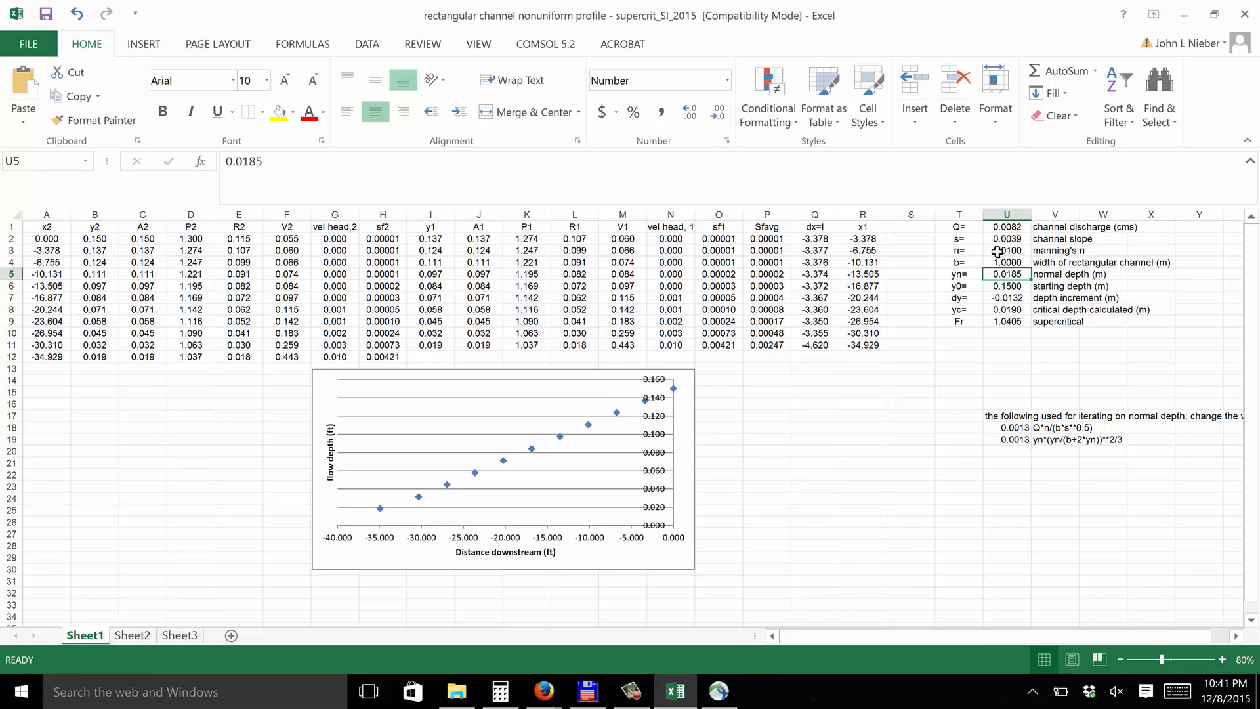
click(1005, 250)
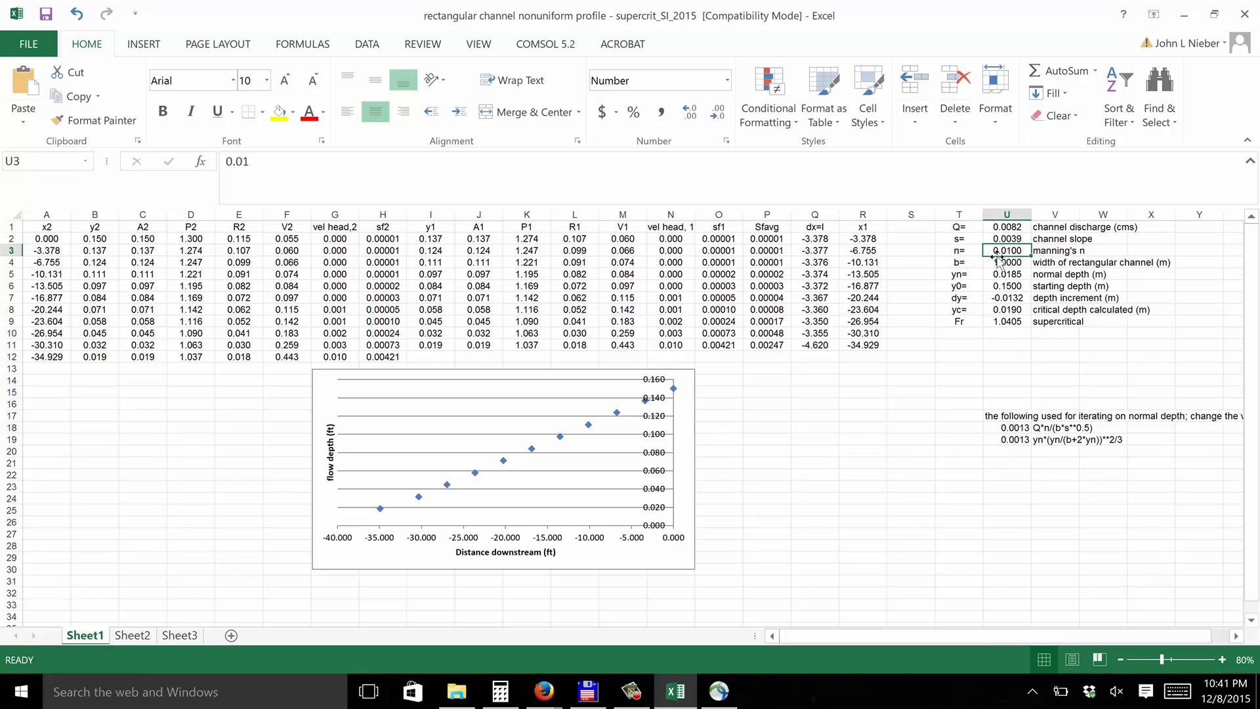
mouse_move(1024, 402)
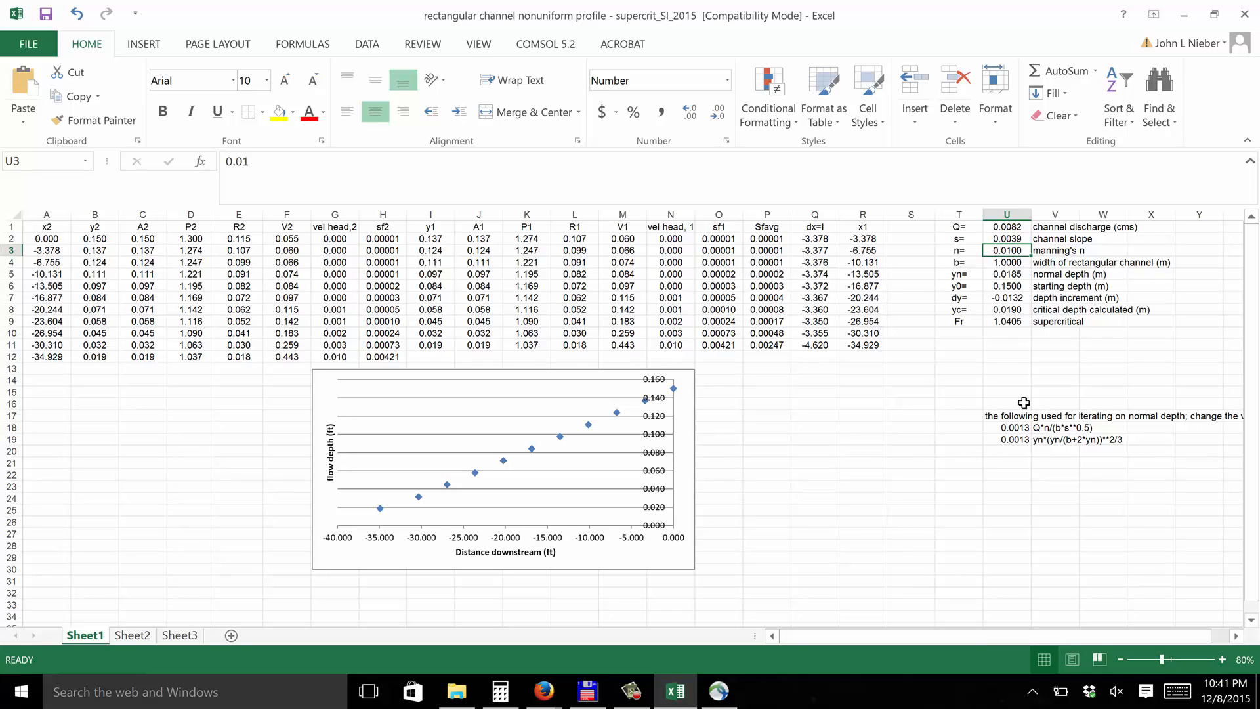
mouse_move(1019, 350)
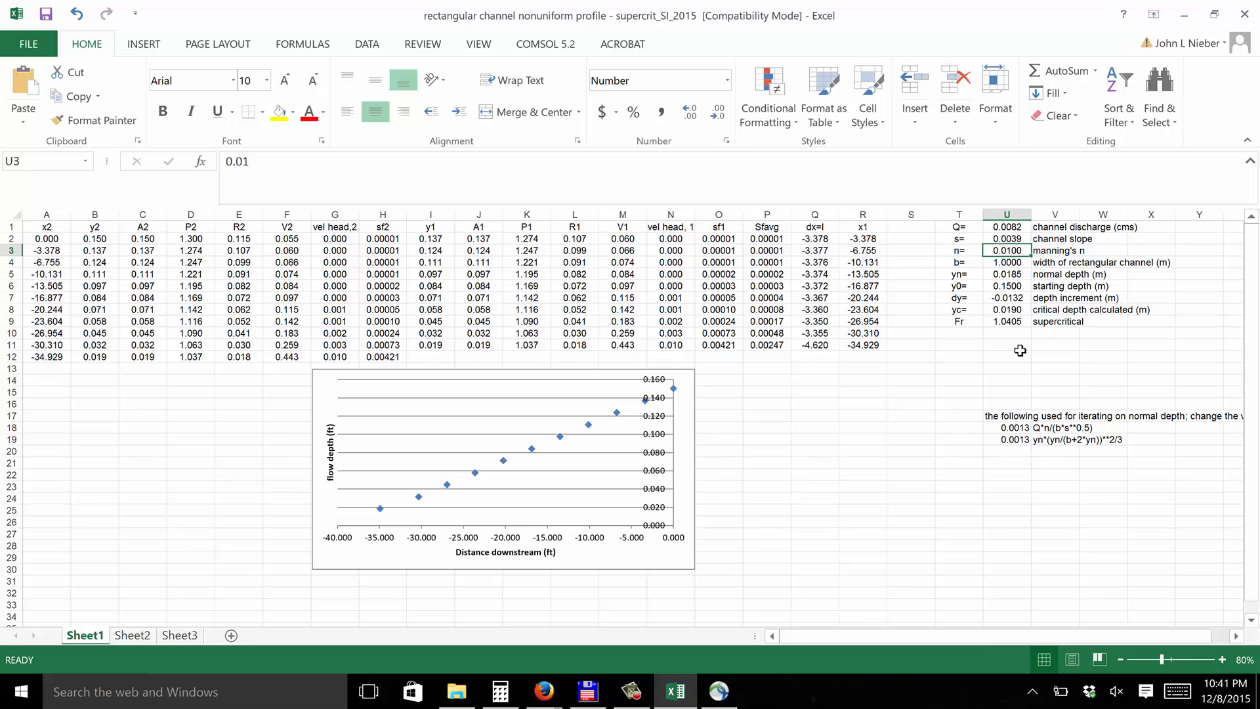
click(1006, 439)
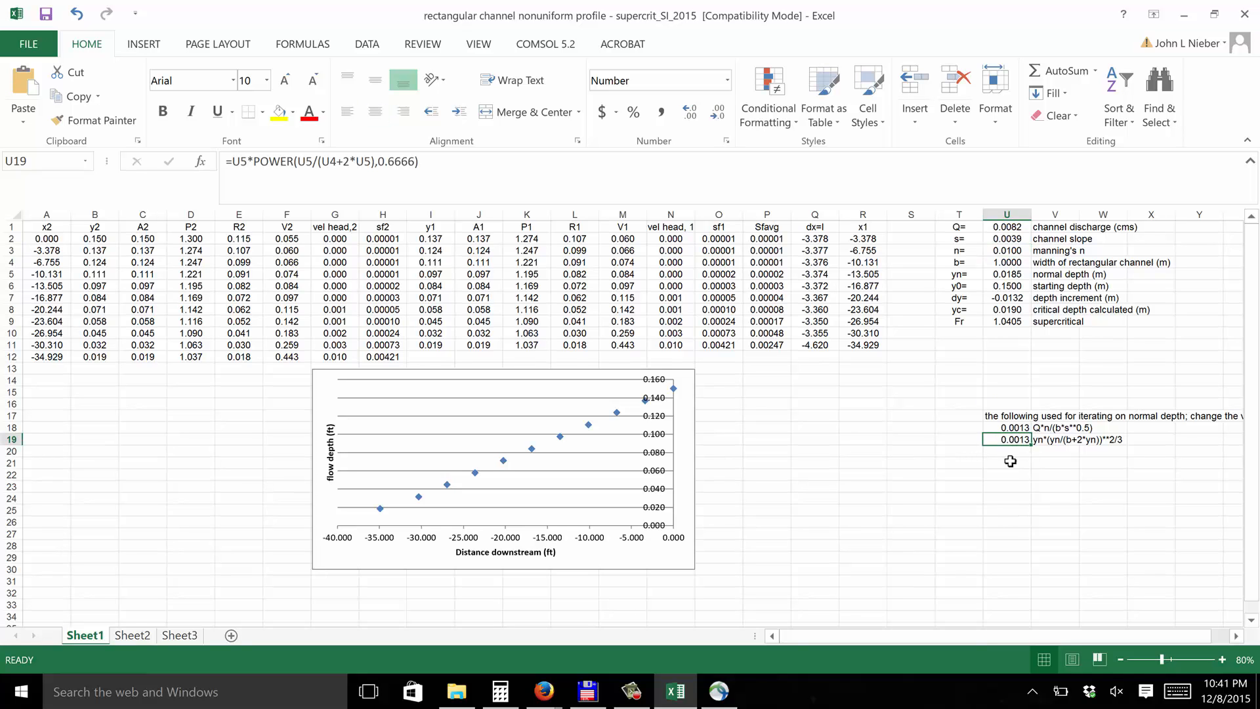
click(1006, 250)
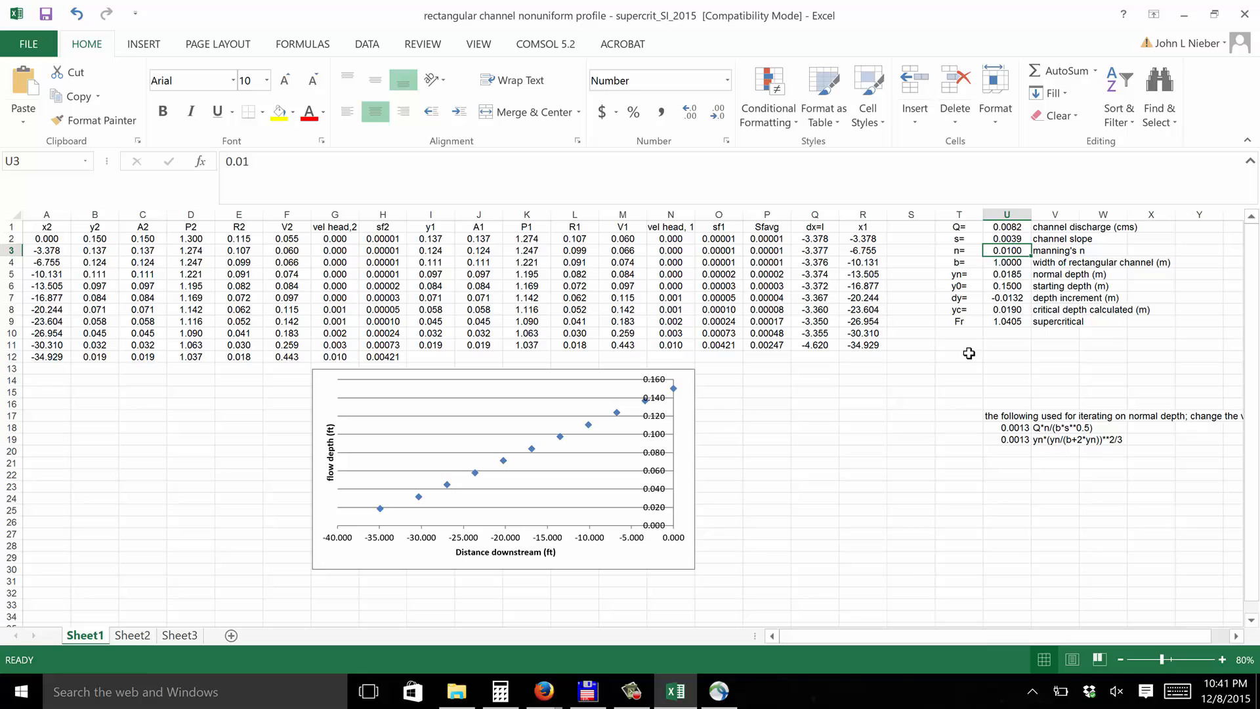
mouse_move(893, 404)
text(0.0150)
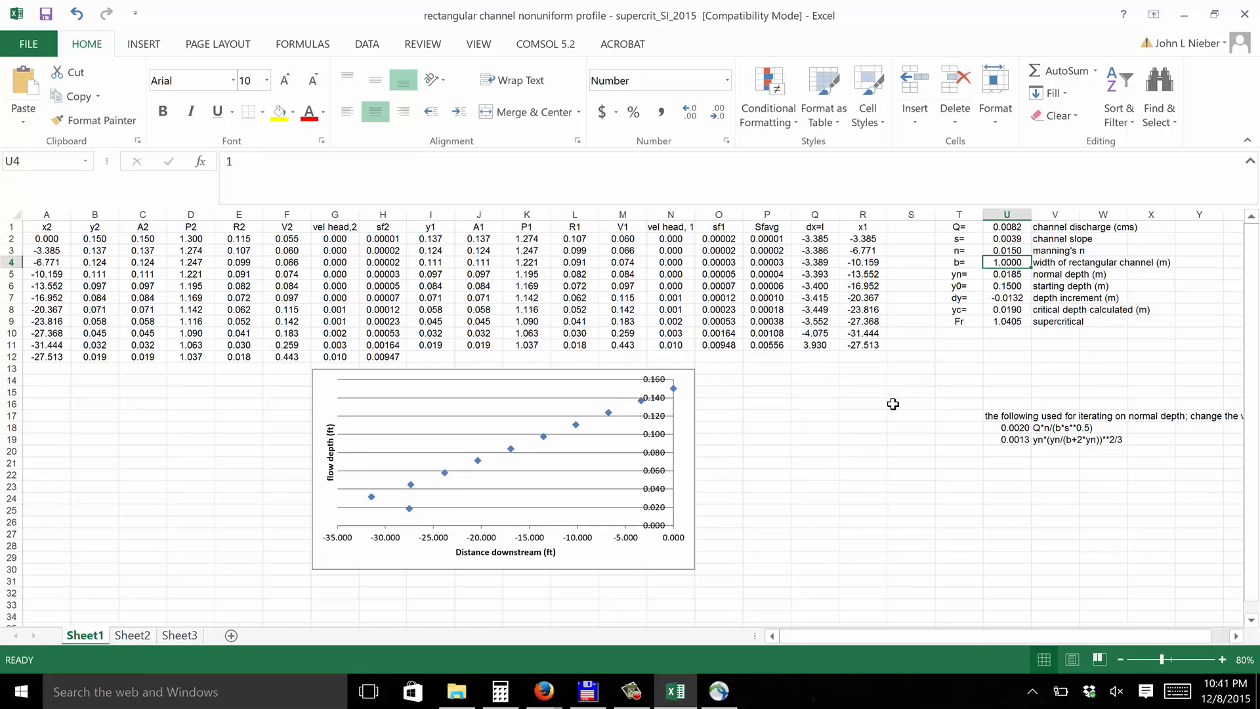
mouse_move(1011, 443)
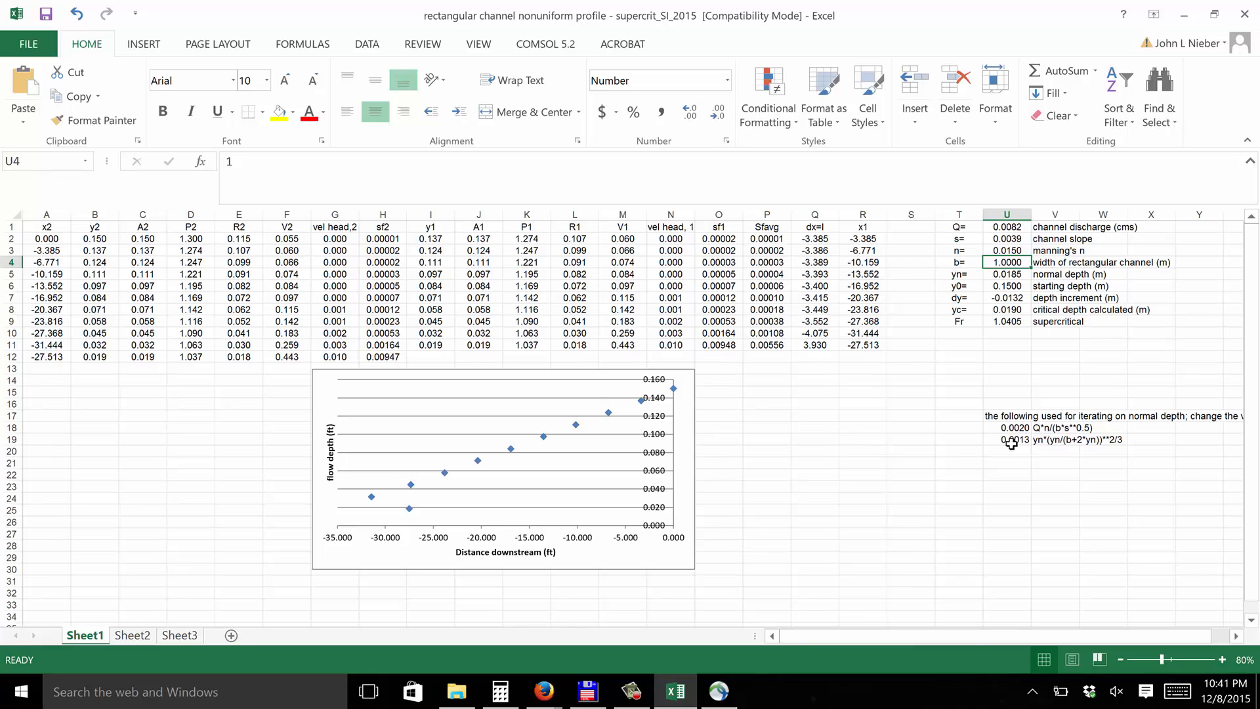
Check the recalculated 0.0020 iteration value in U18, then begin a new normal depth trial in U5
click(1006, 426)
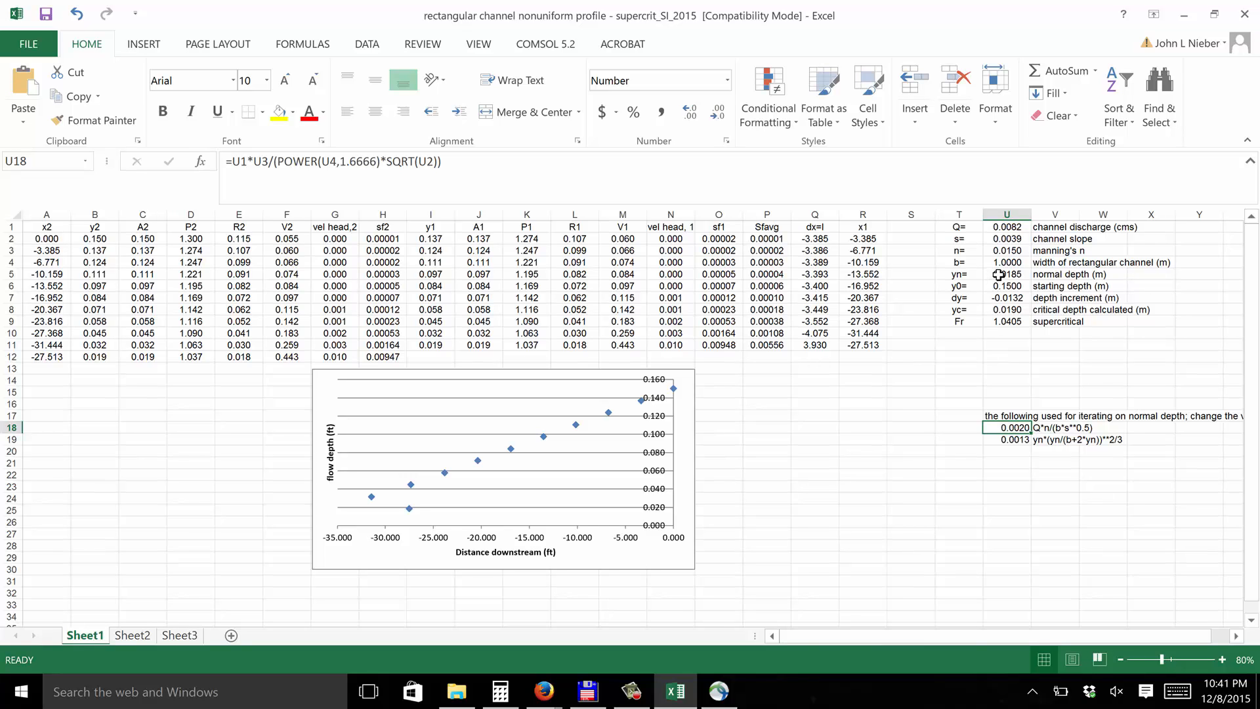
click(1006, 273)
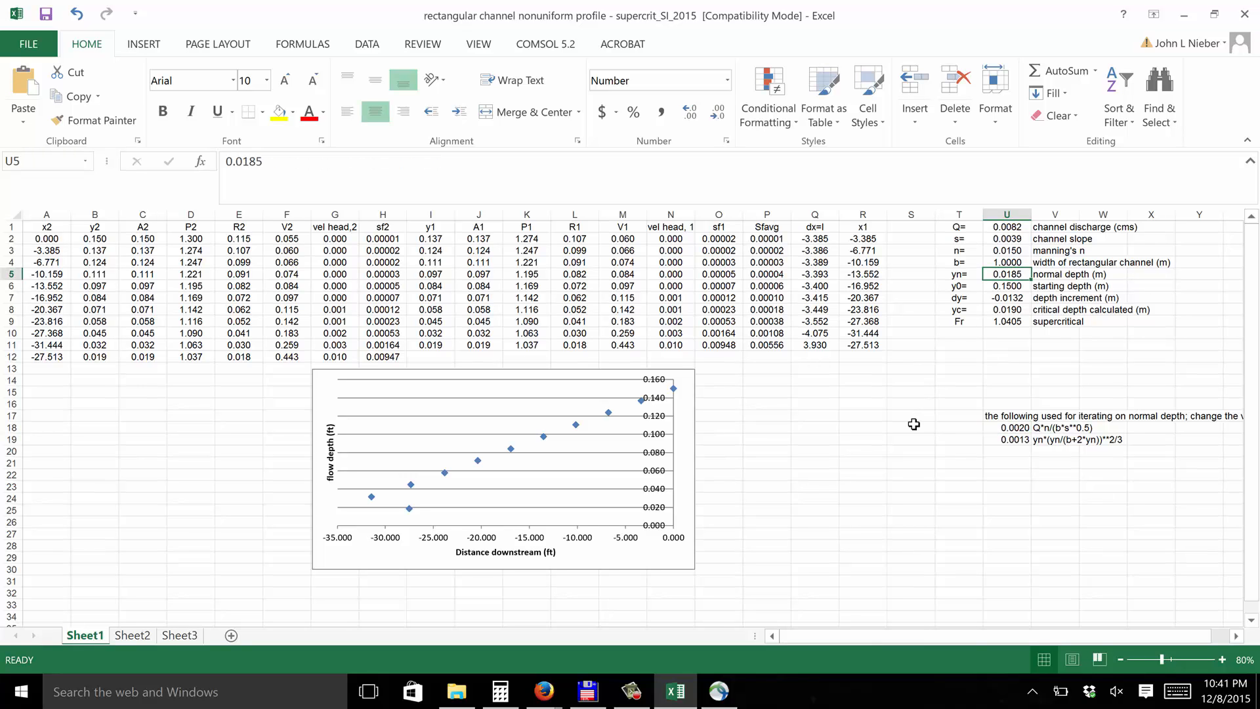
text(00)
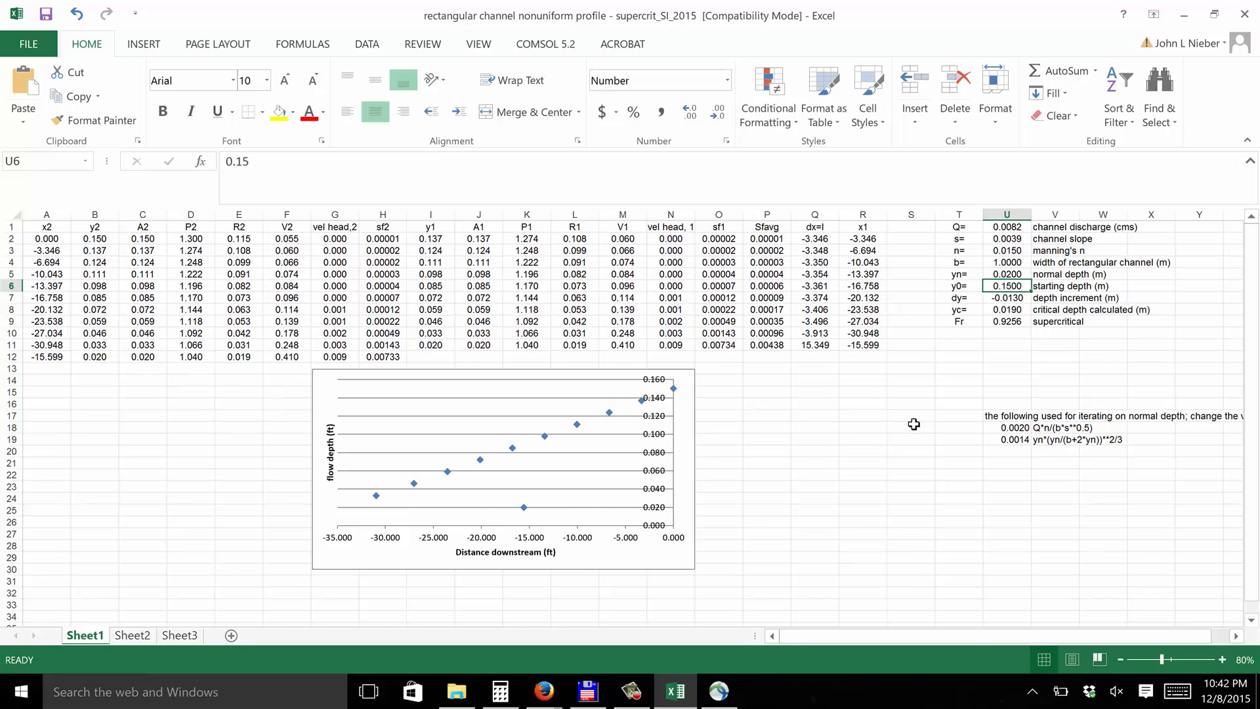
Try normal depths 0.024 then 0.0245 in U5 until both iteration checks read 0.0020
click(1007, 273)
text(0.0250)
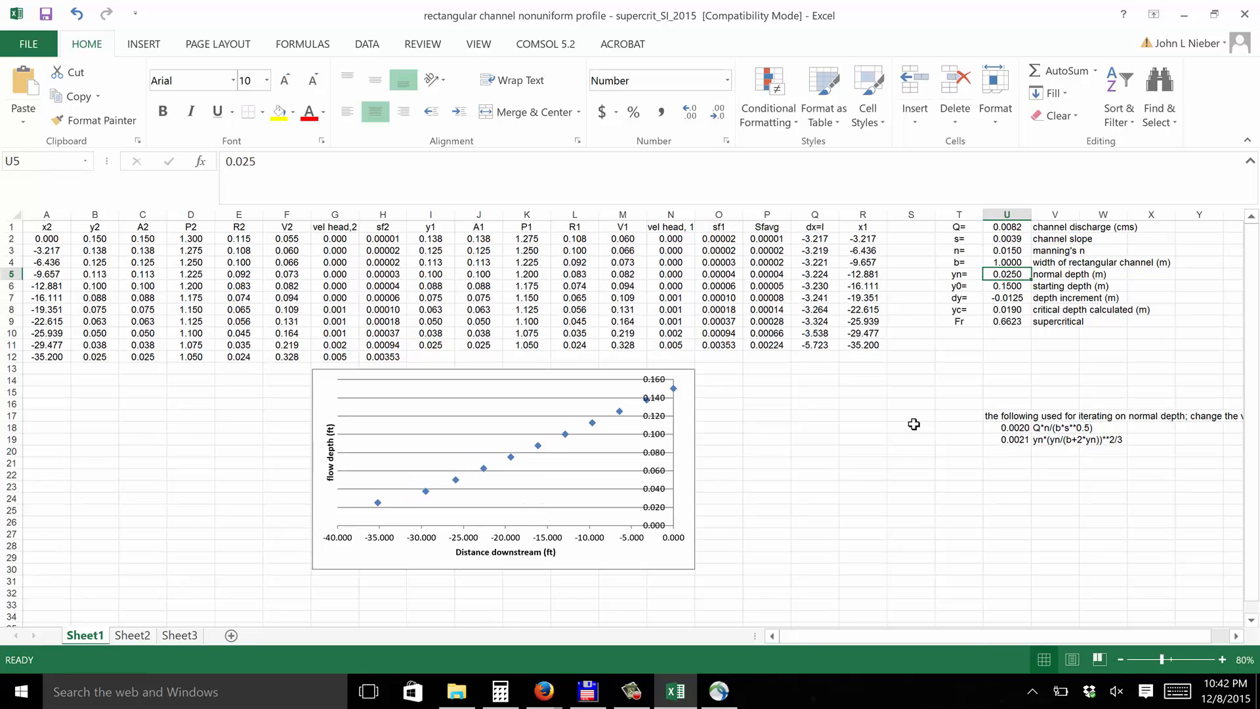
text(.024)
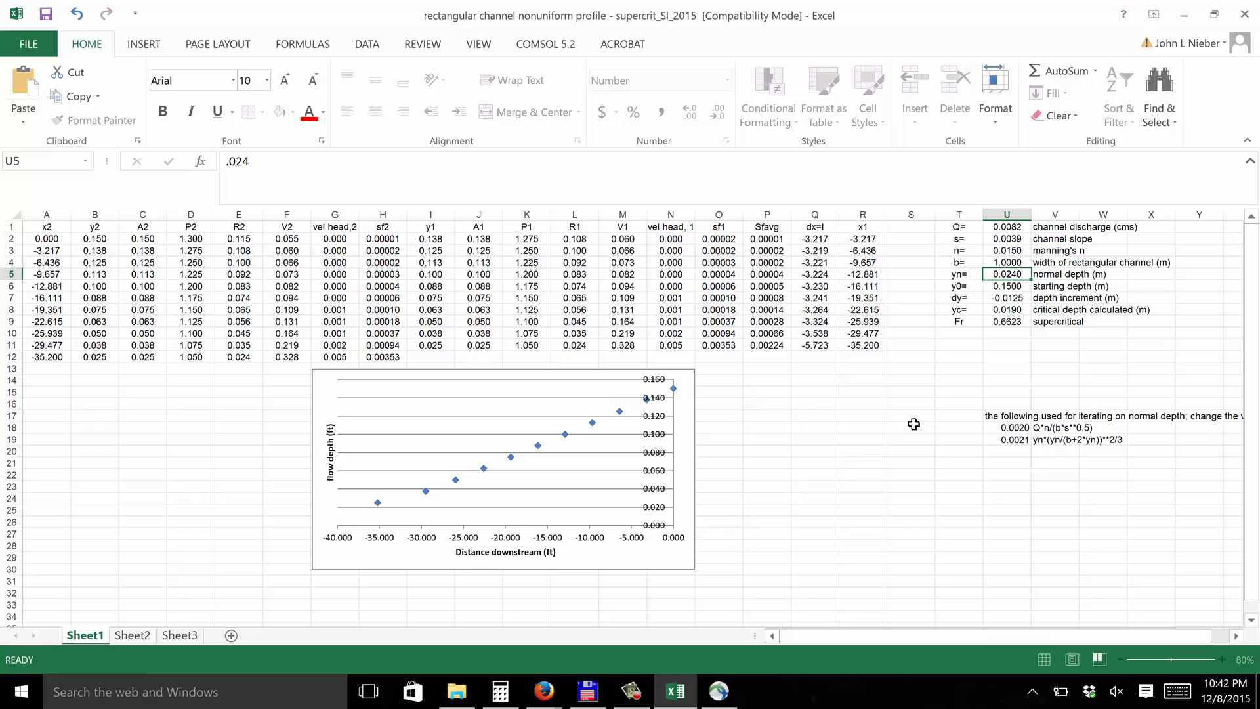
click(1005, 286)
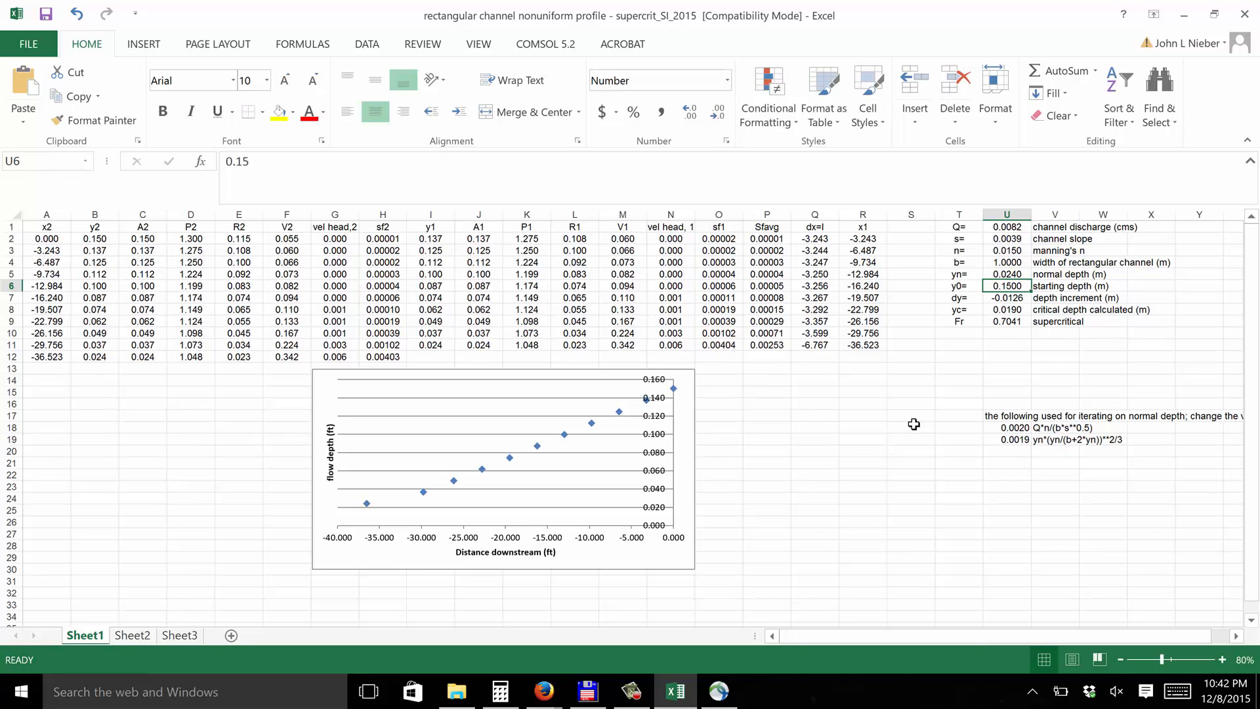
click(1006, 273)
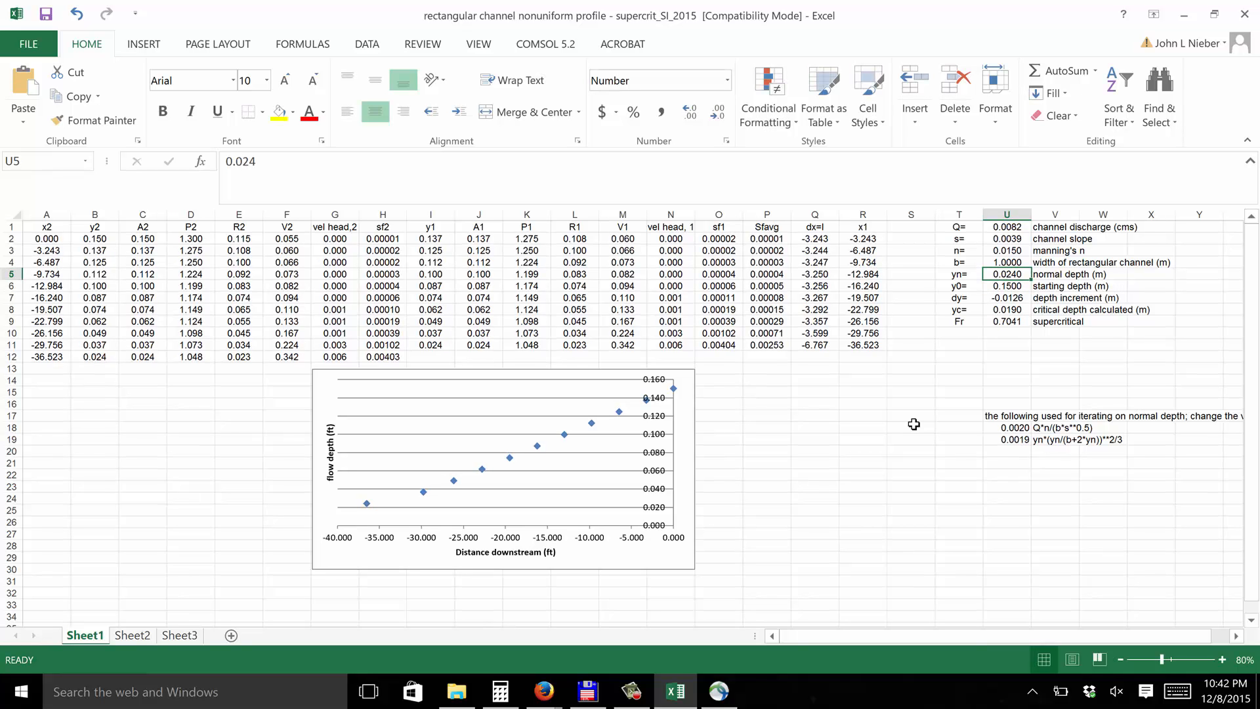
text(.0245)
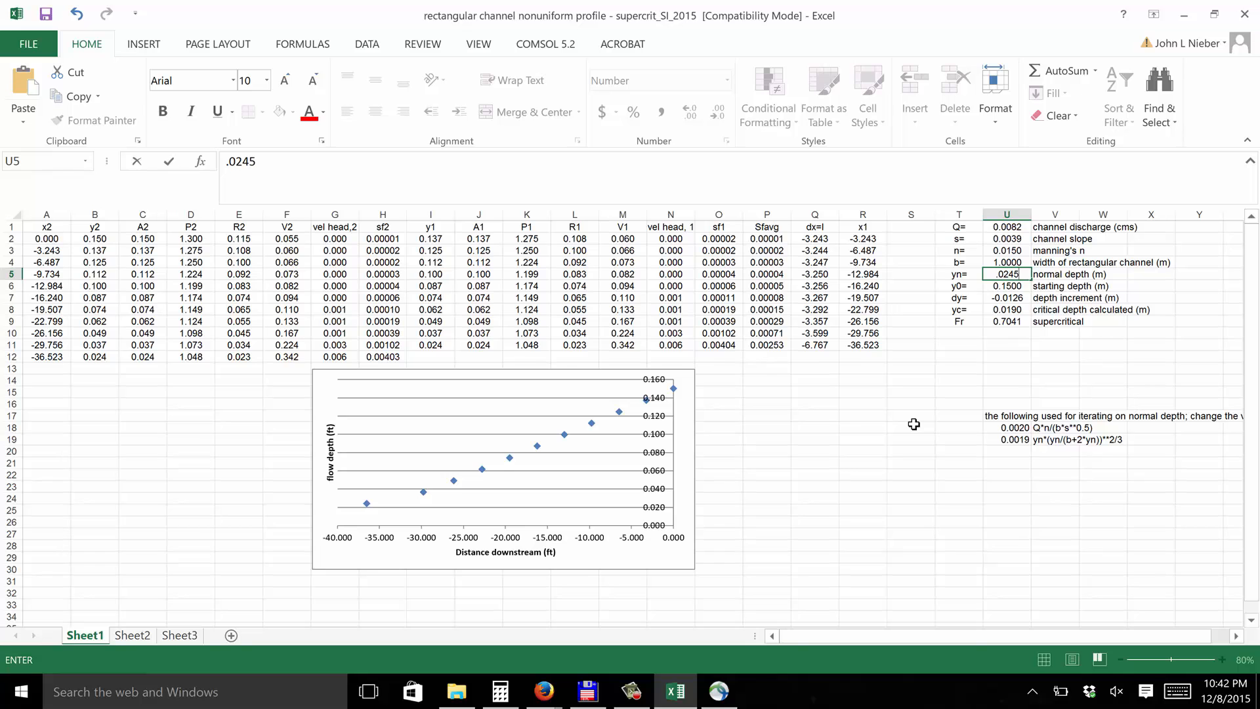
key(Return)
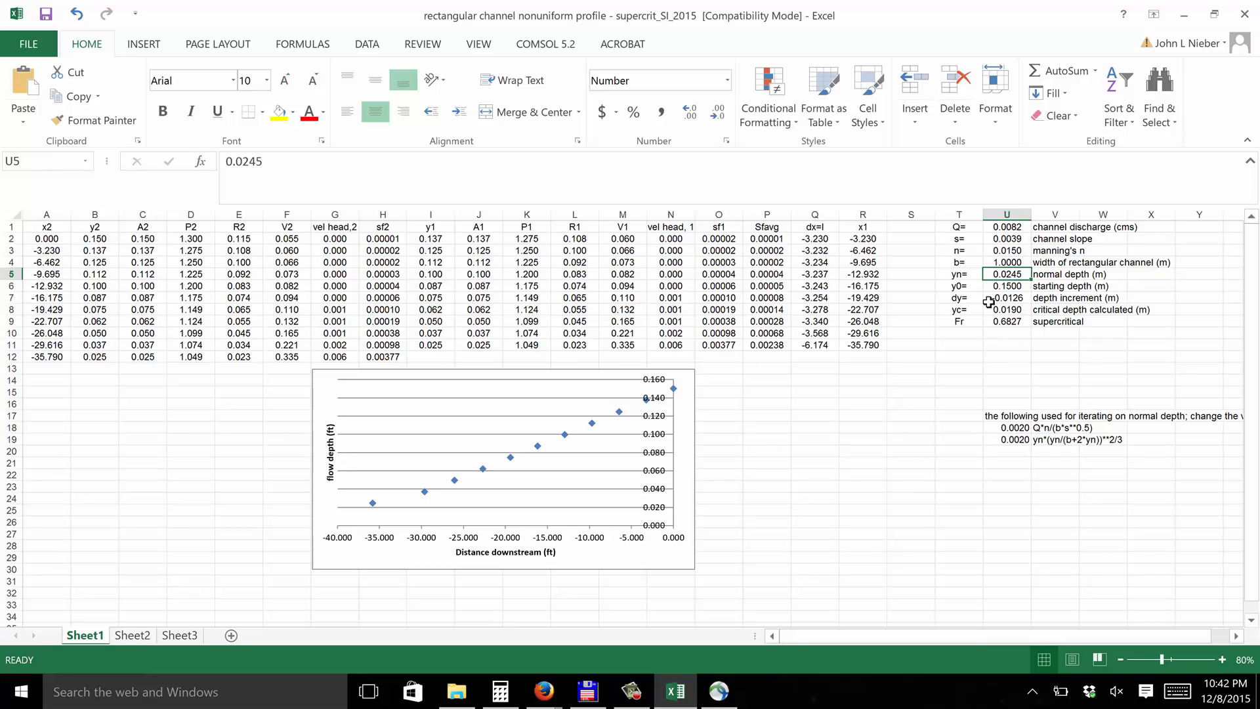
mouse_move(1000, 324)
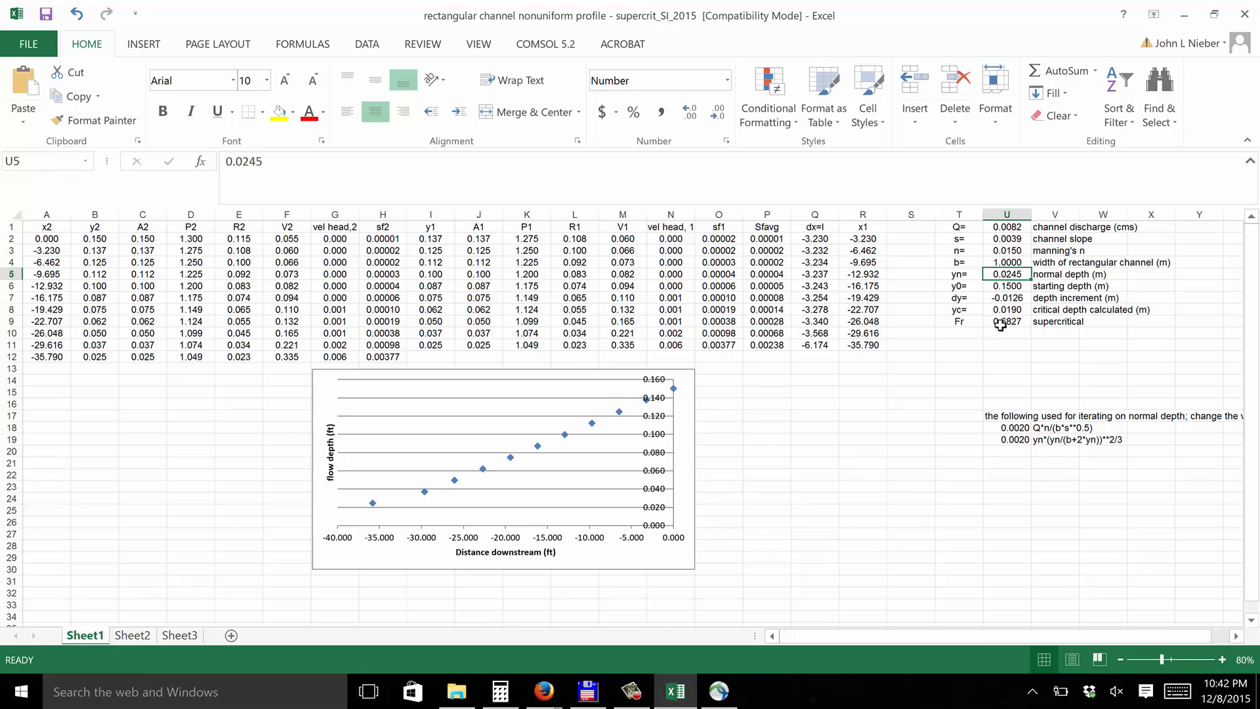
mouse_move(1026, 327)
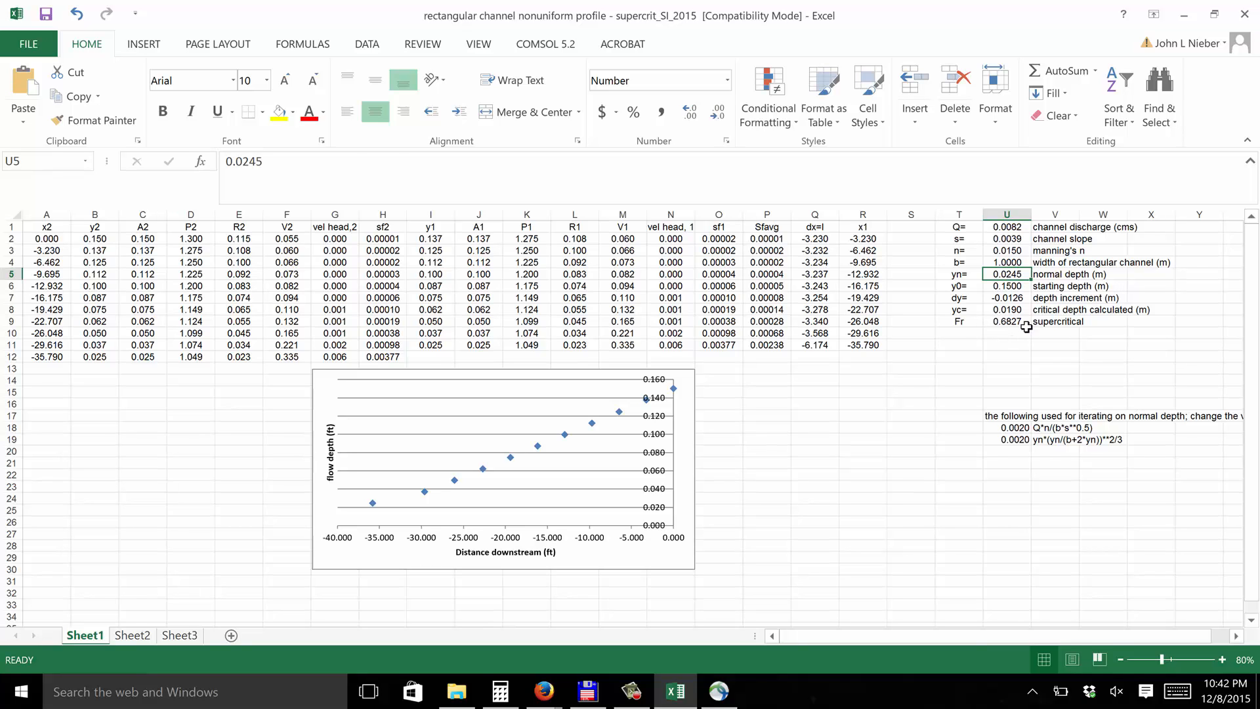
Change V9's IF condition from U9>0 to U9>1, comparing against the Froude formula in U9
click(1055, 321)
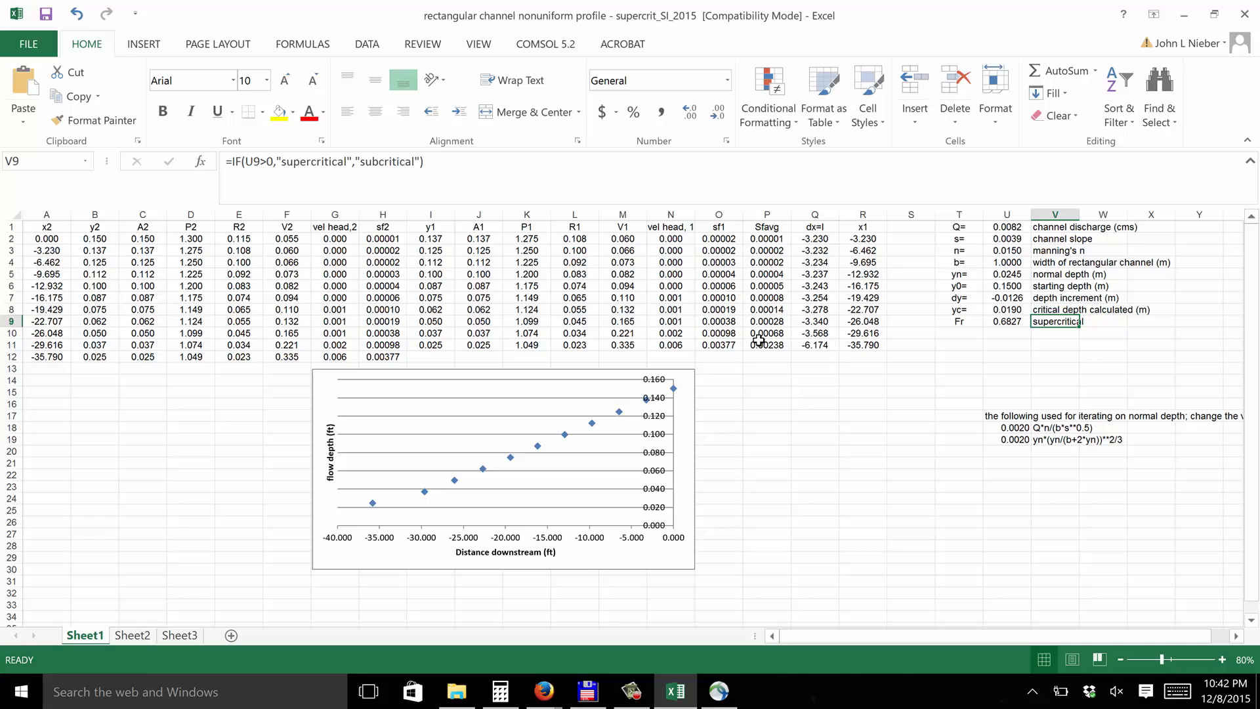
mouse_move(432, 182)
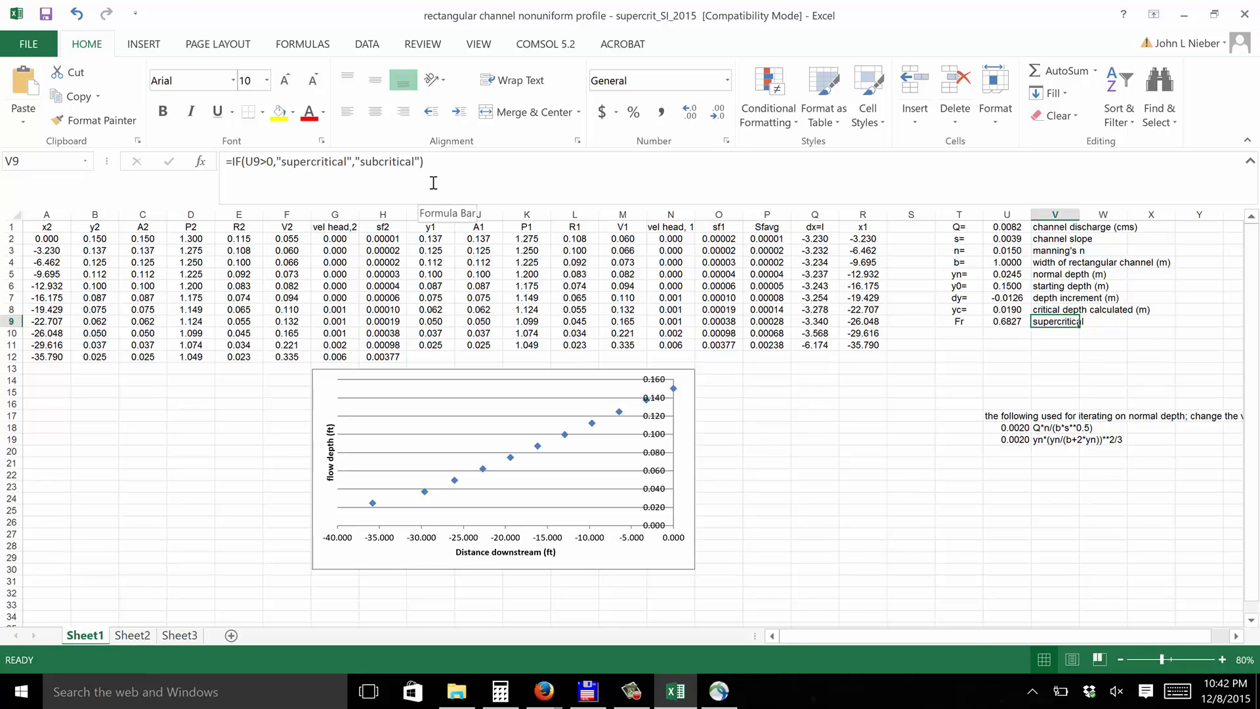
click(1005, 321)
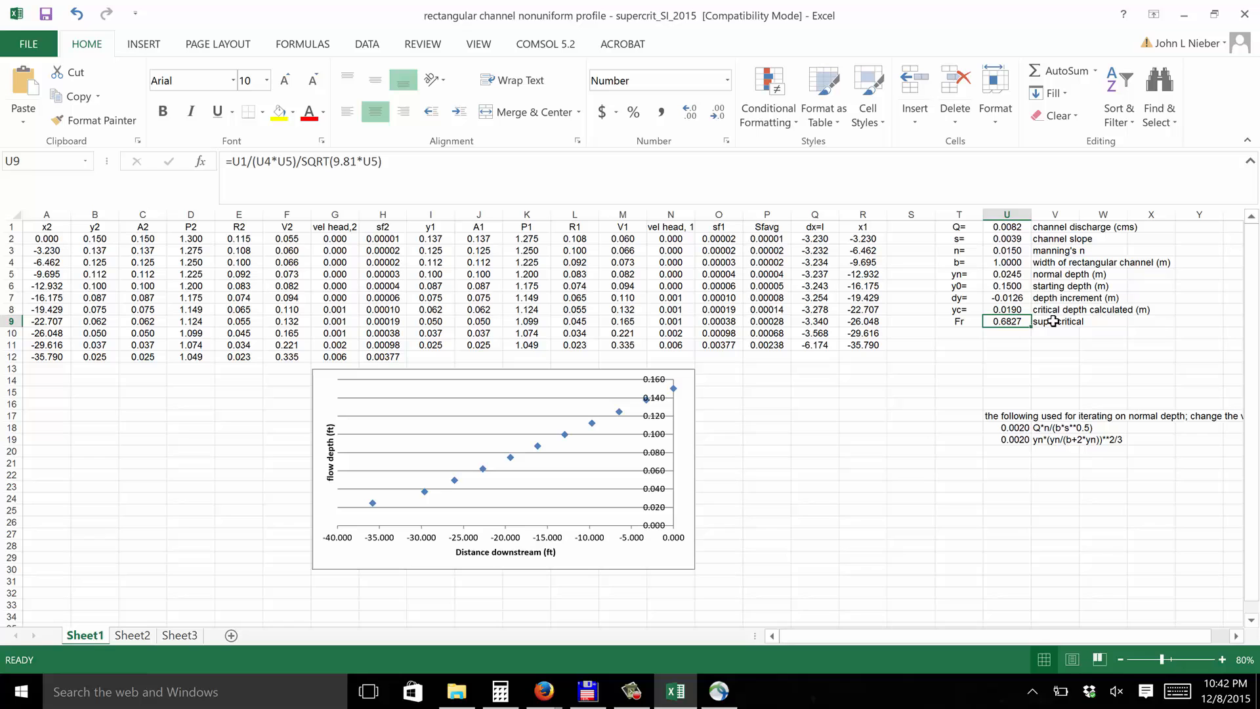
click(1055, 321)
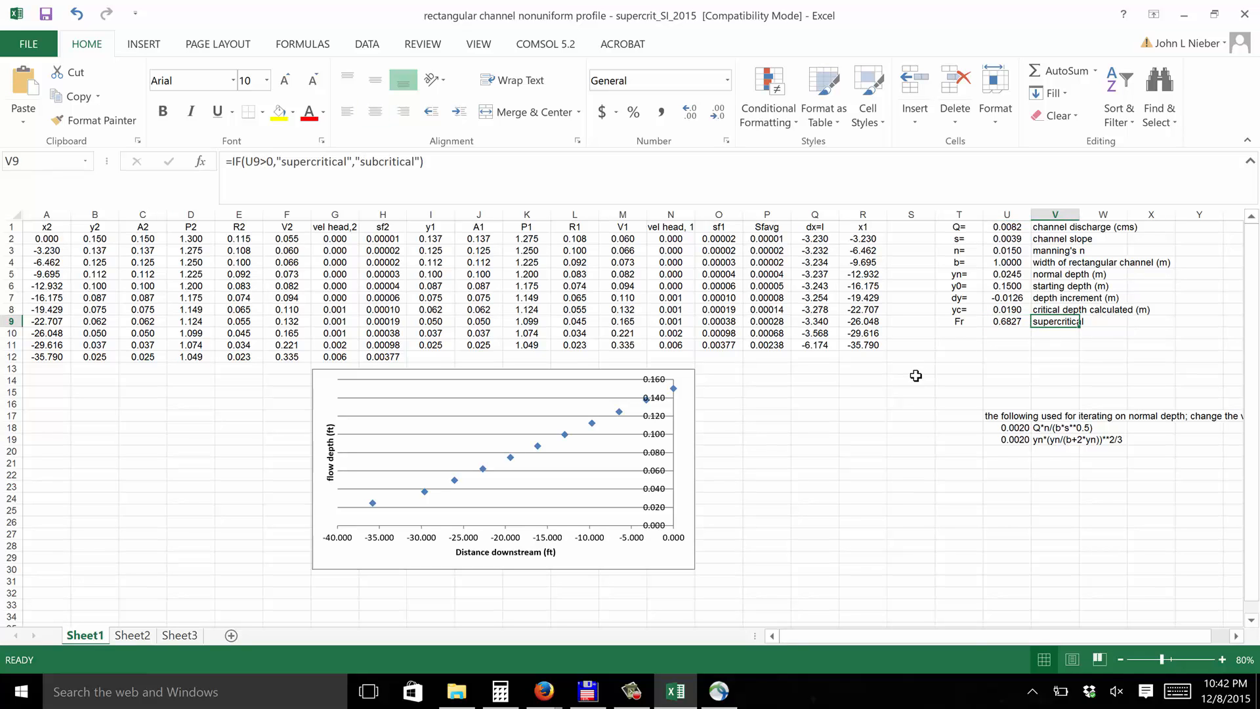
mouse_move(271, 161)
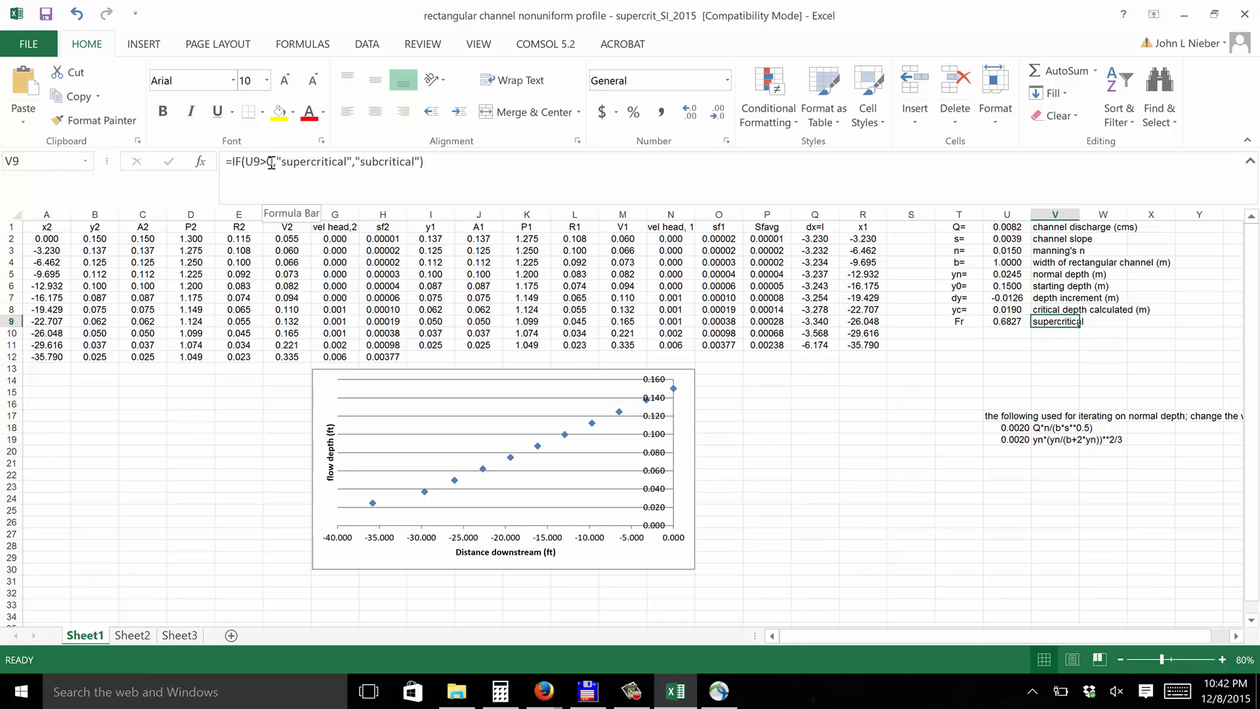
double_click(1055, 321)
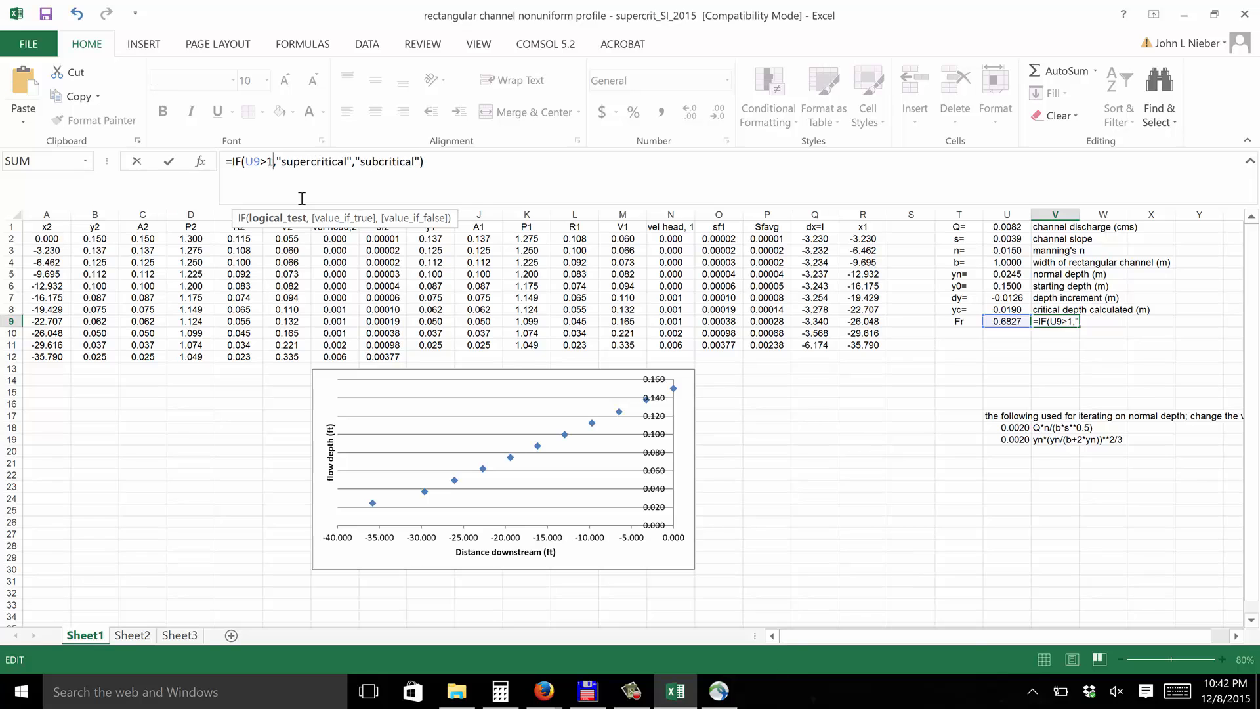
key(Return)
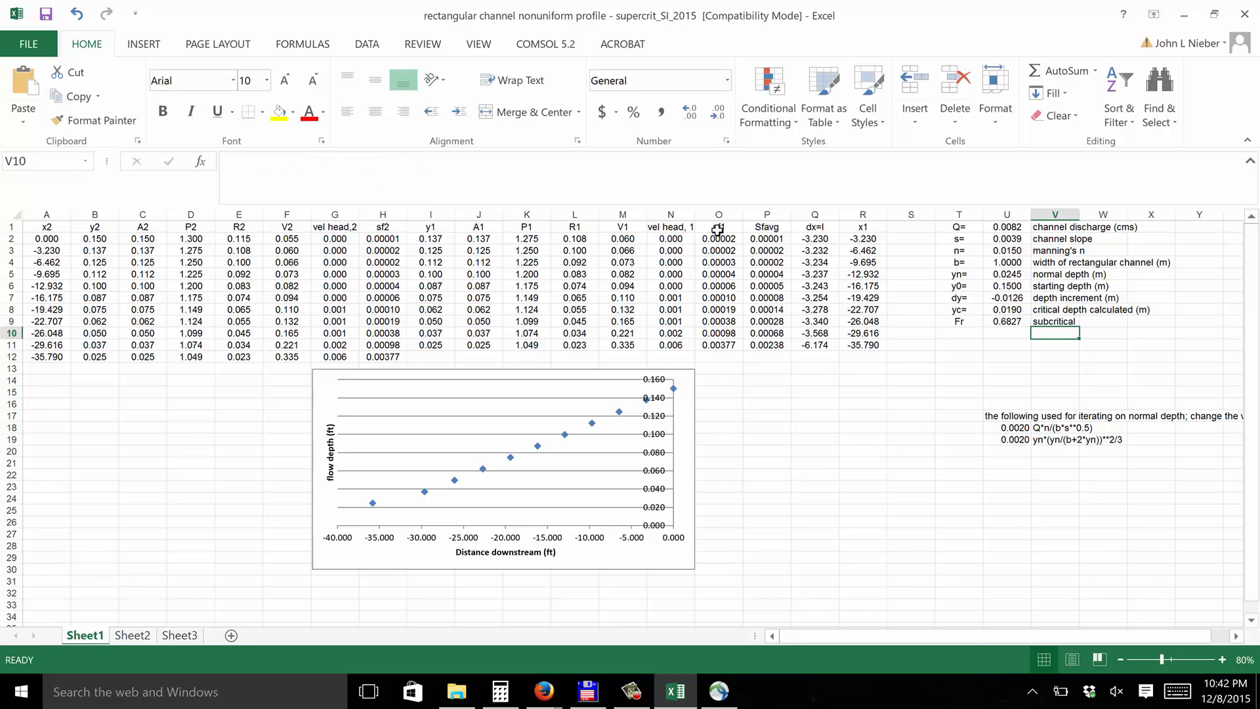
click(1005, 321)
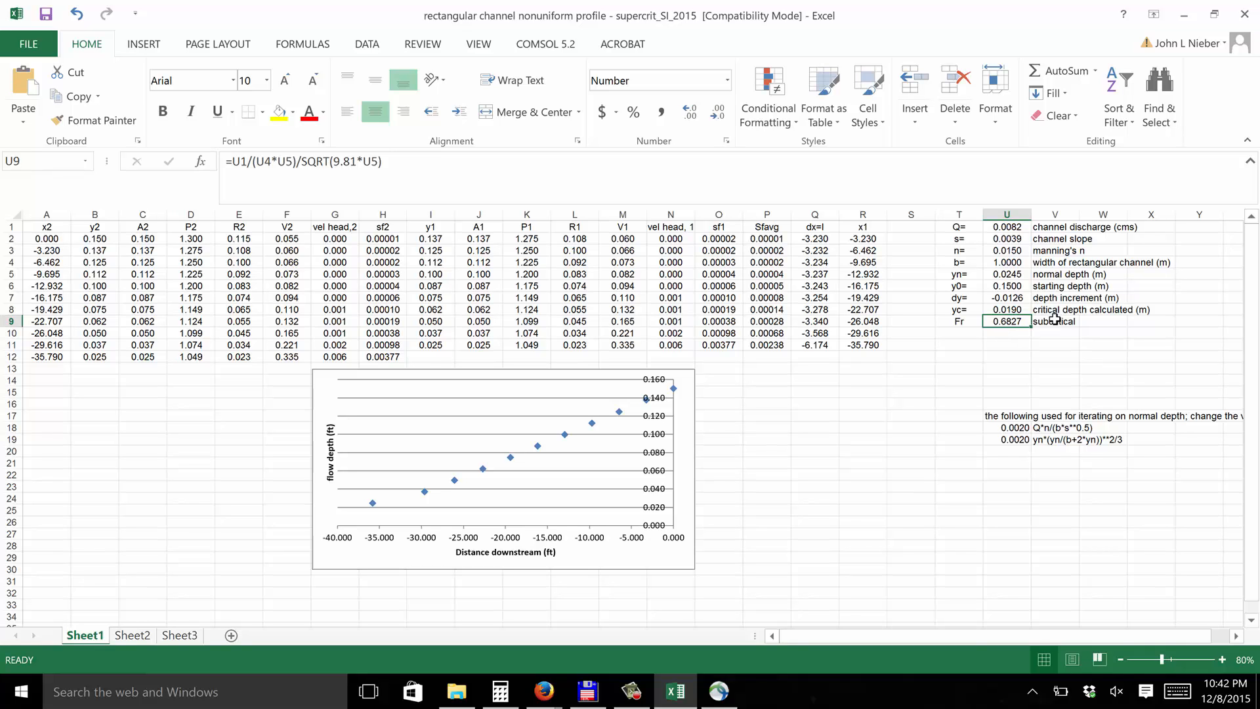
click(1055, 321)
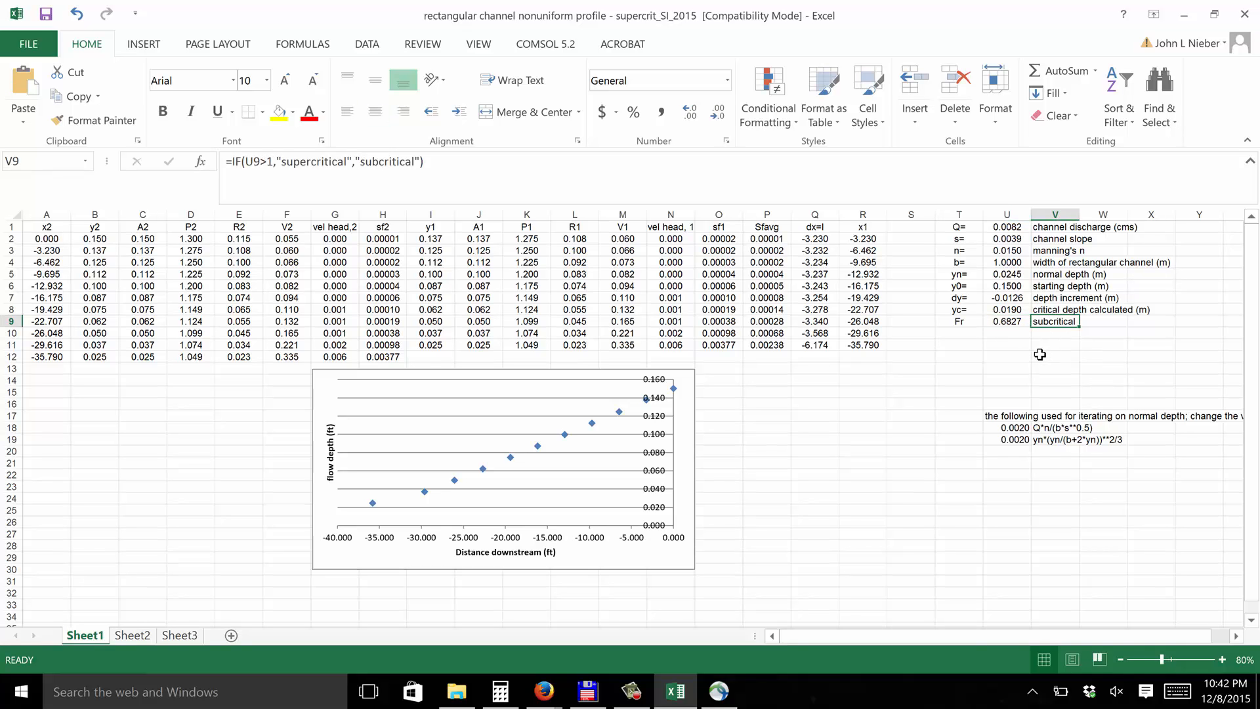
mouse_move(834, 408)
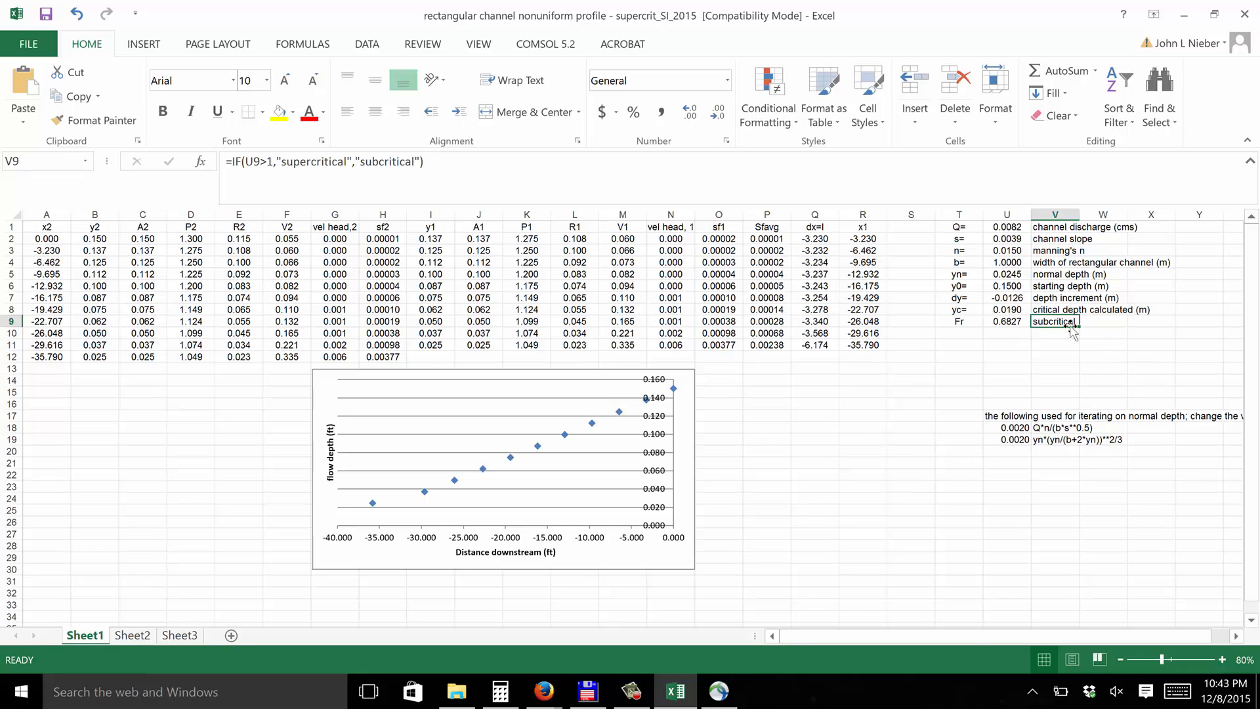
mouse_move(996, 276)
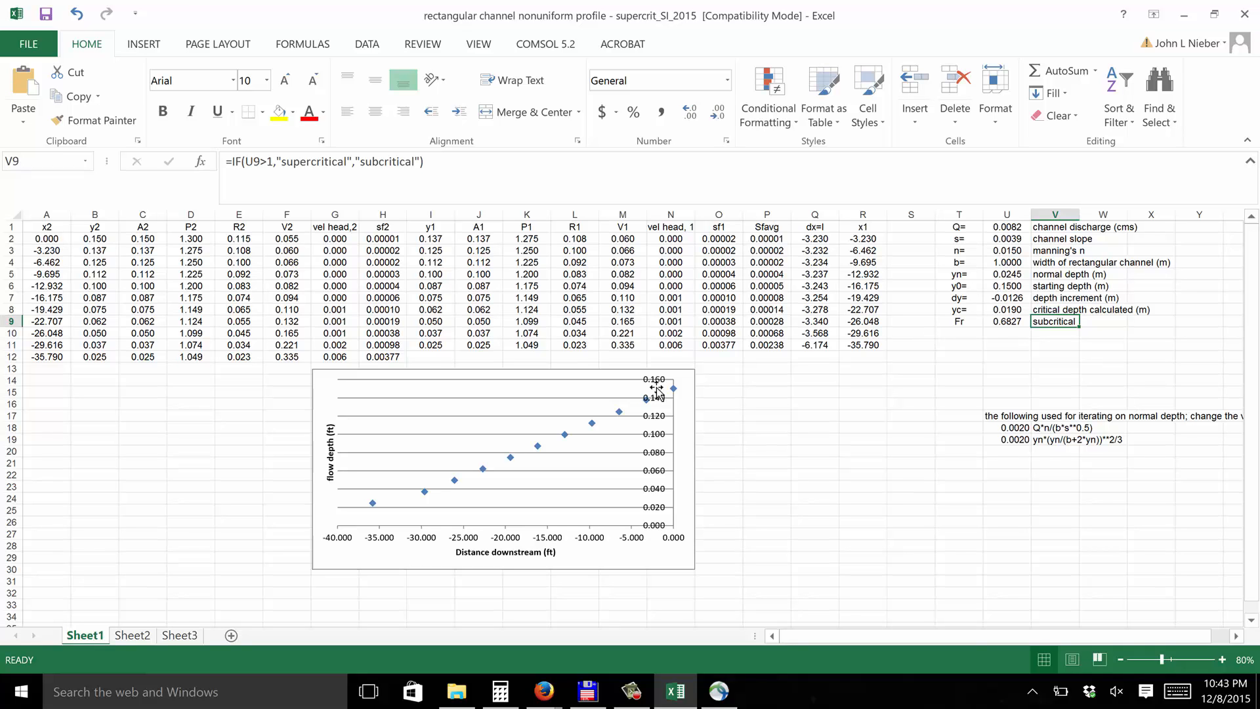
mouse_move(674, 387)
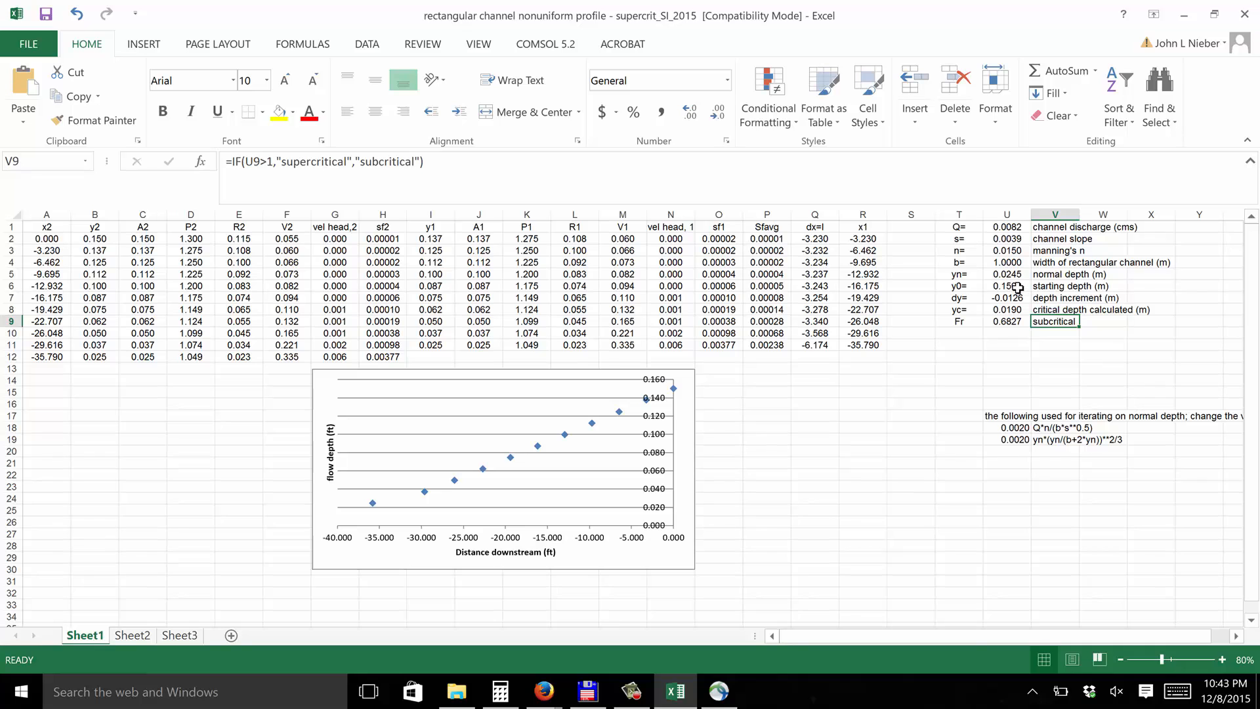
click(1006, 286)
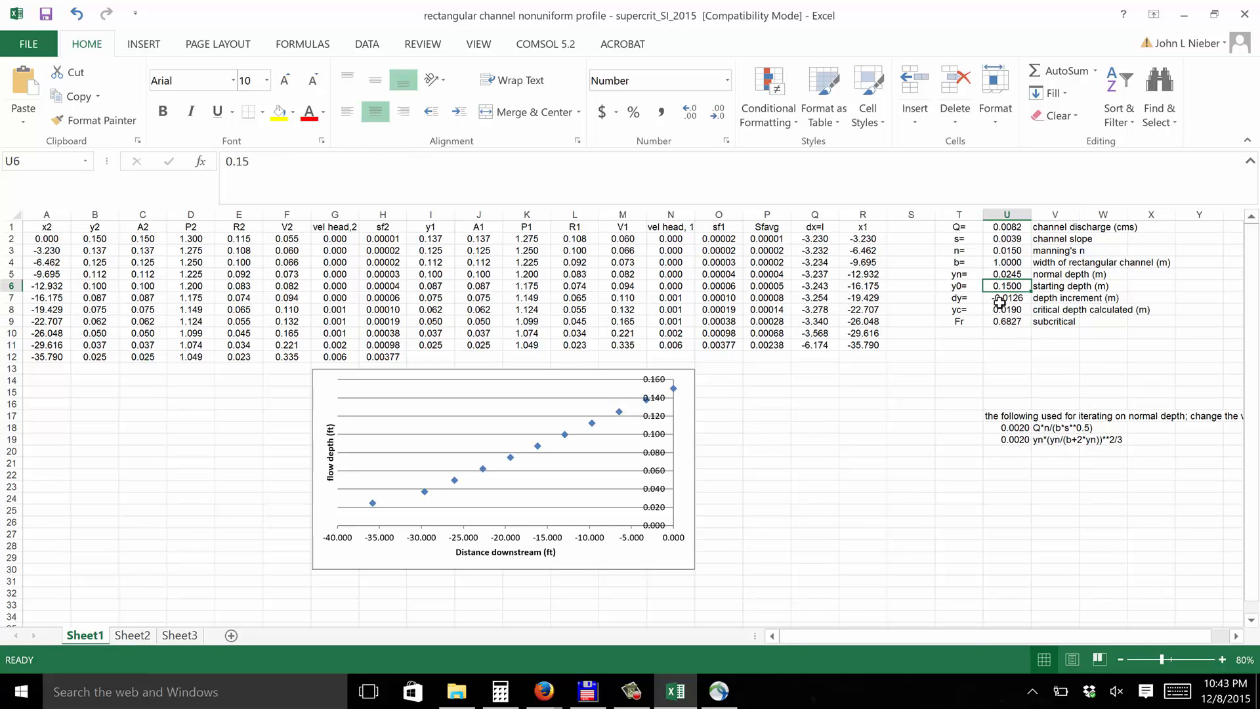
click(1006, 273)
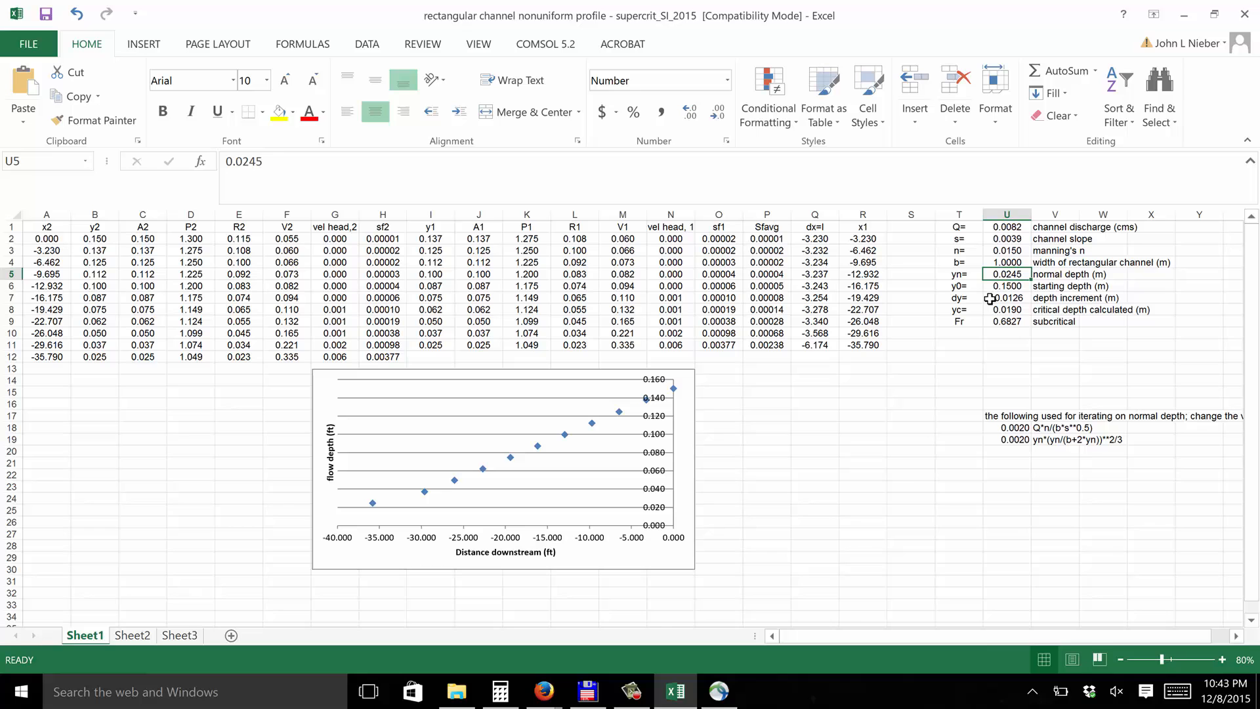
click(1005, 298)
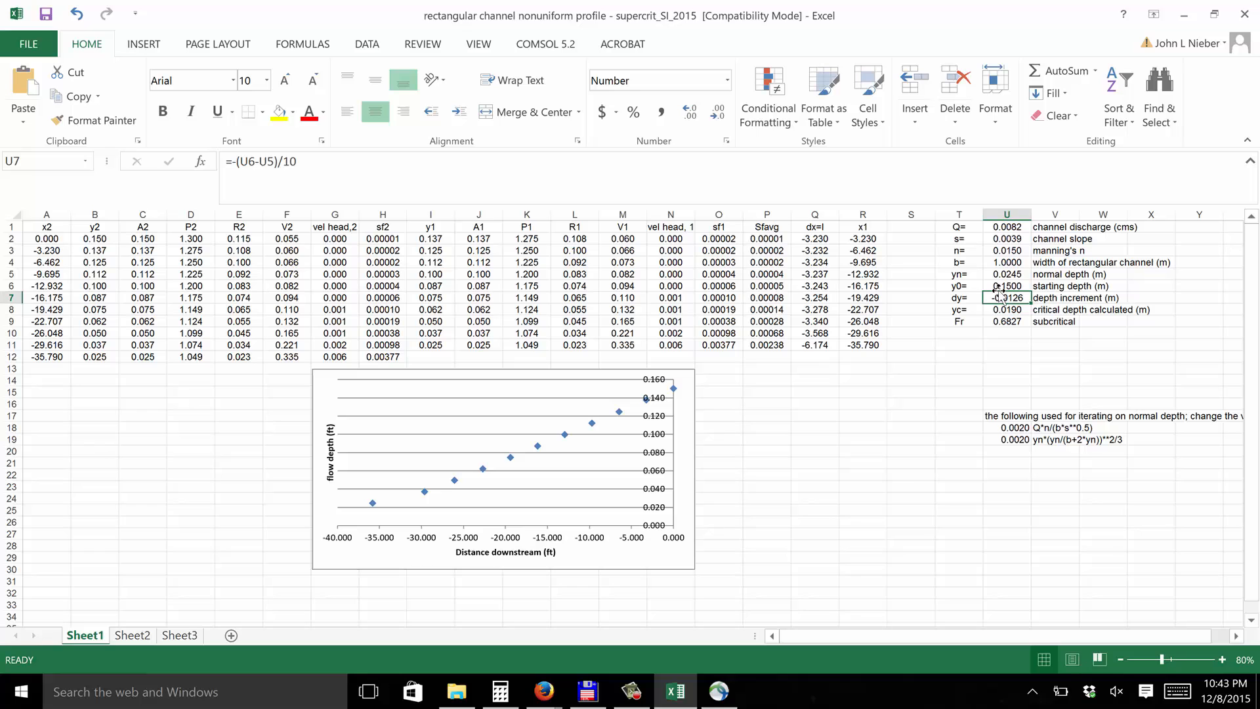
click(1006, 286)
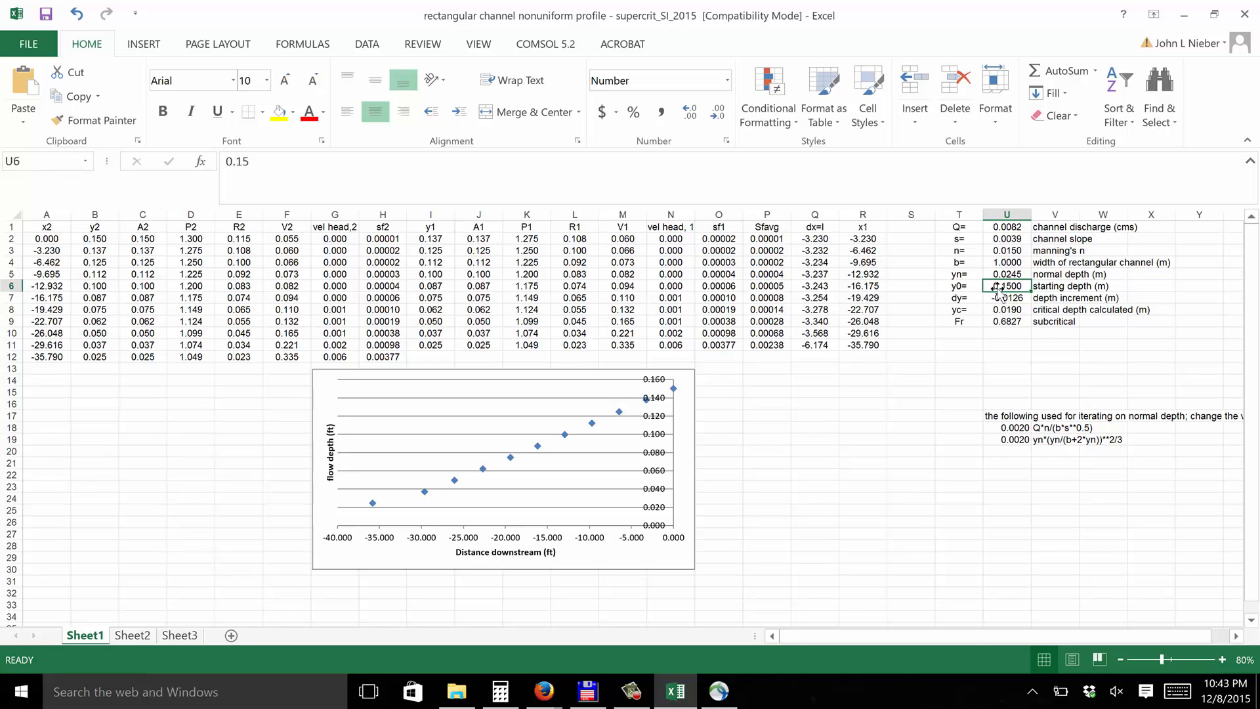
click(1006, 273)
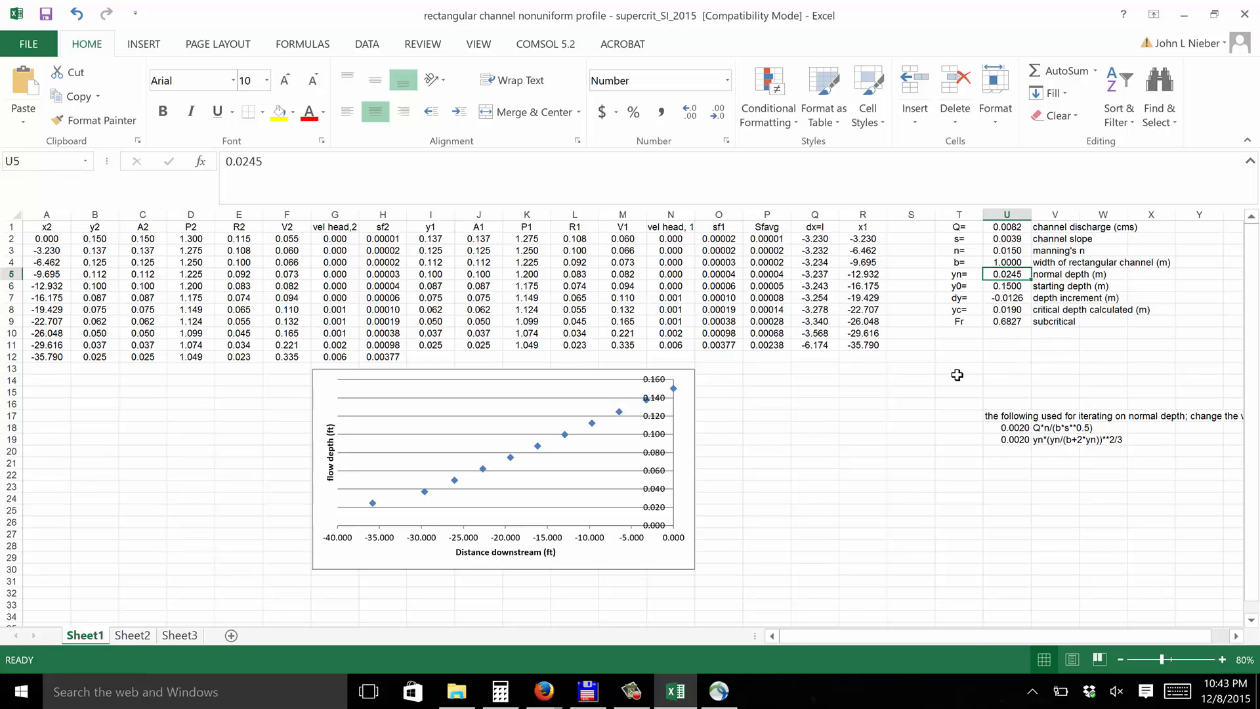
mouse_move(907, 418)
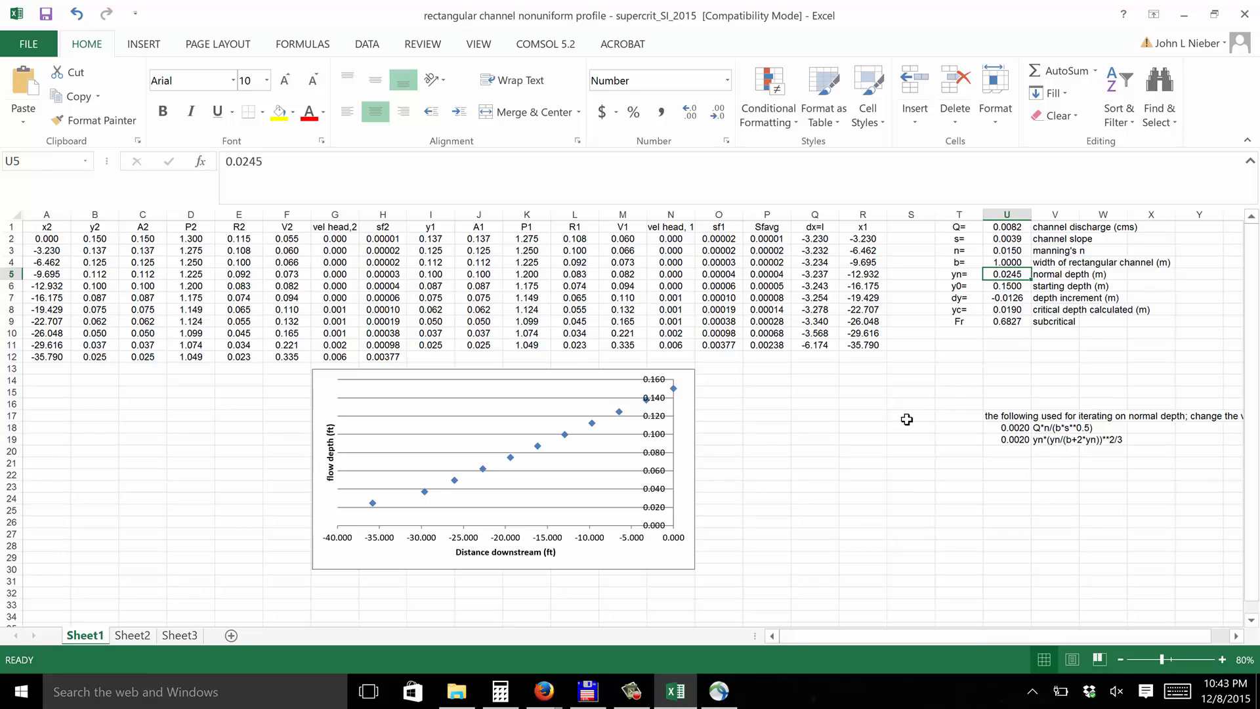
mouse_move(867, 426)
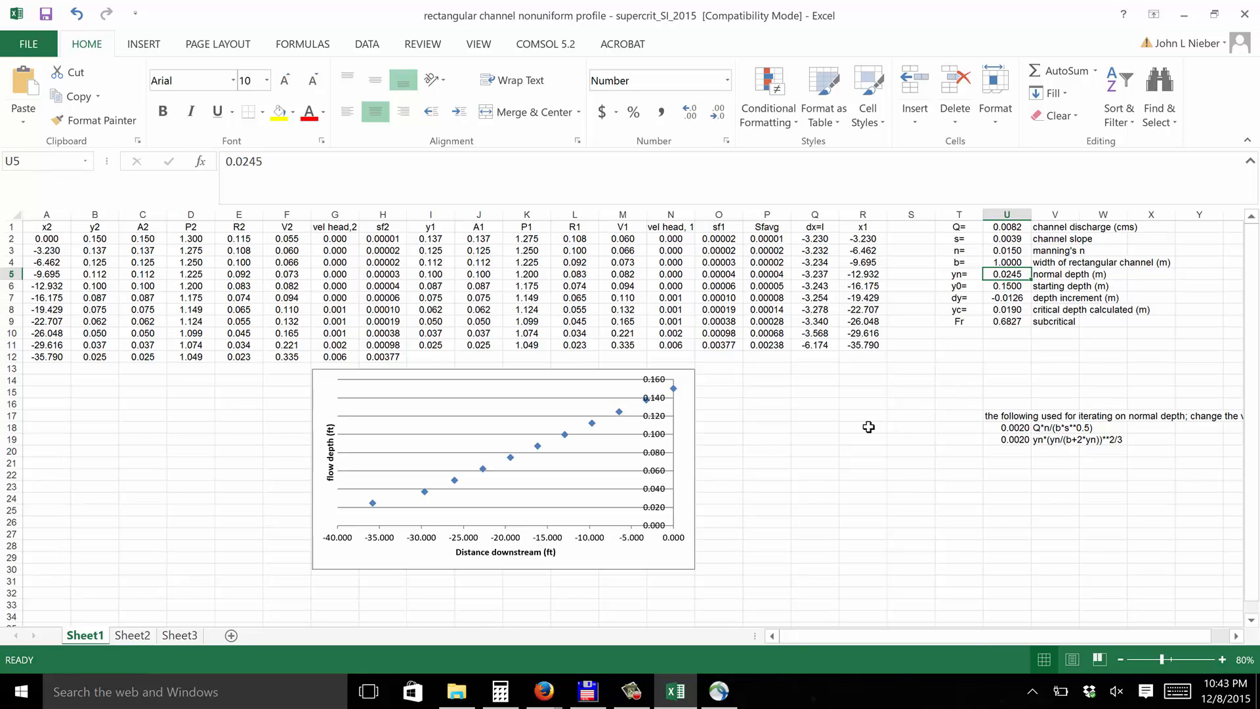
mouse_move(798, 498)
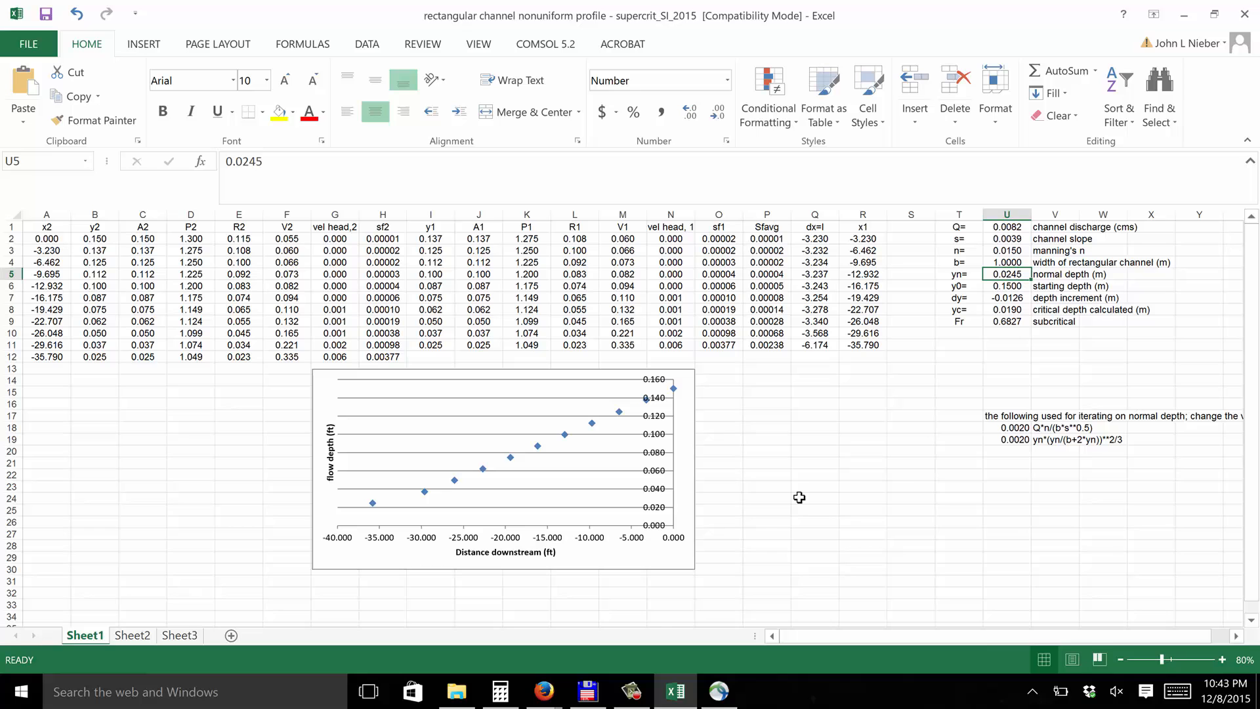
mouse_move(673, 390)
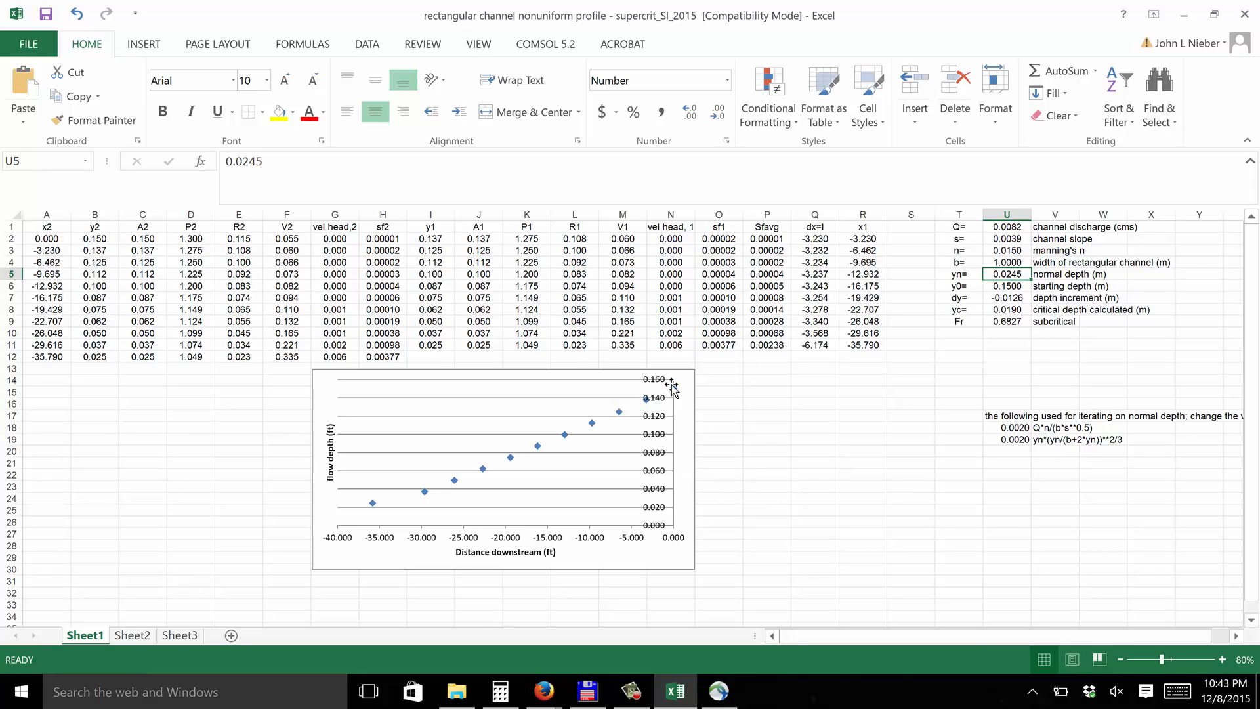
mouse_move(587, 429)
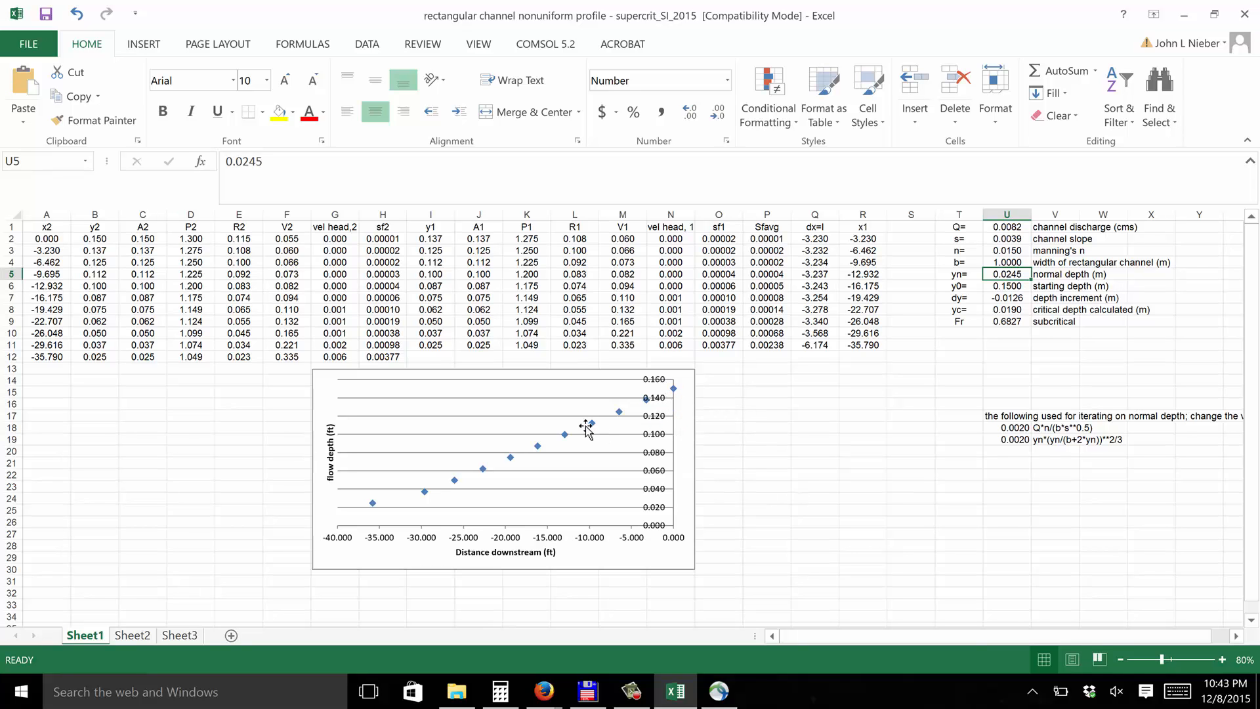
mouse_move(561, 441)
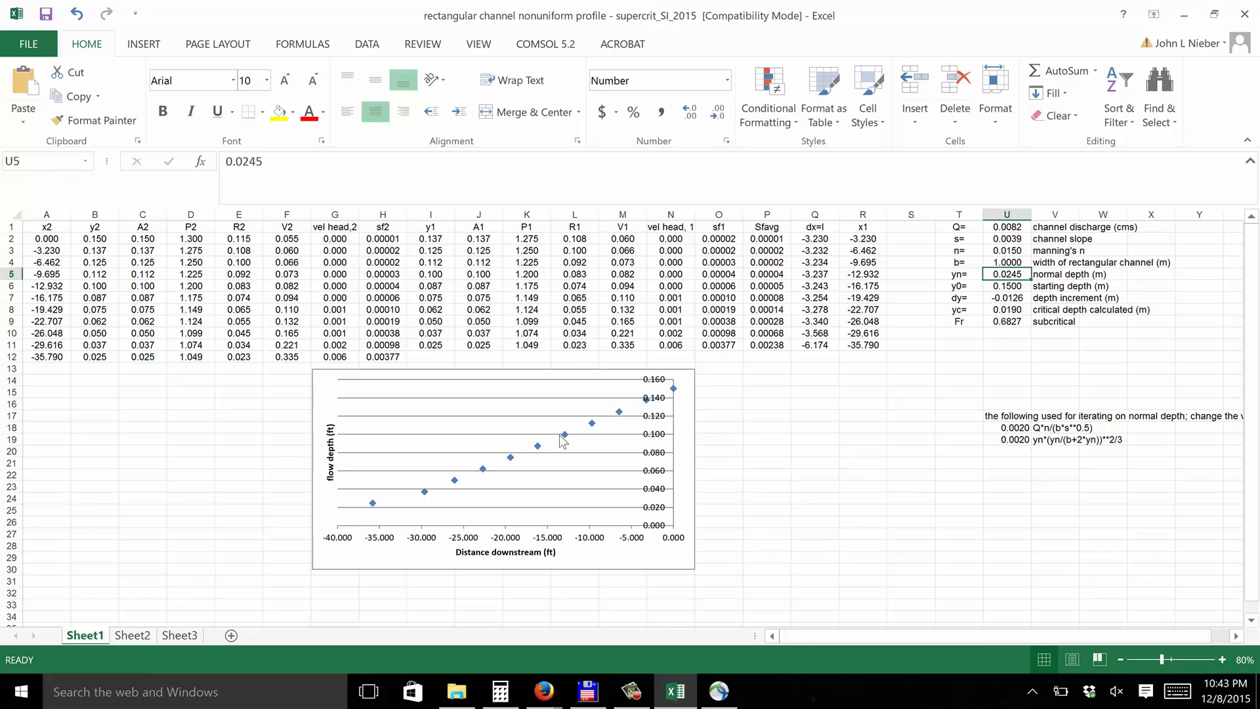
mouse_move(634, 425)
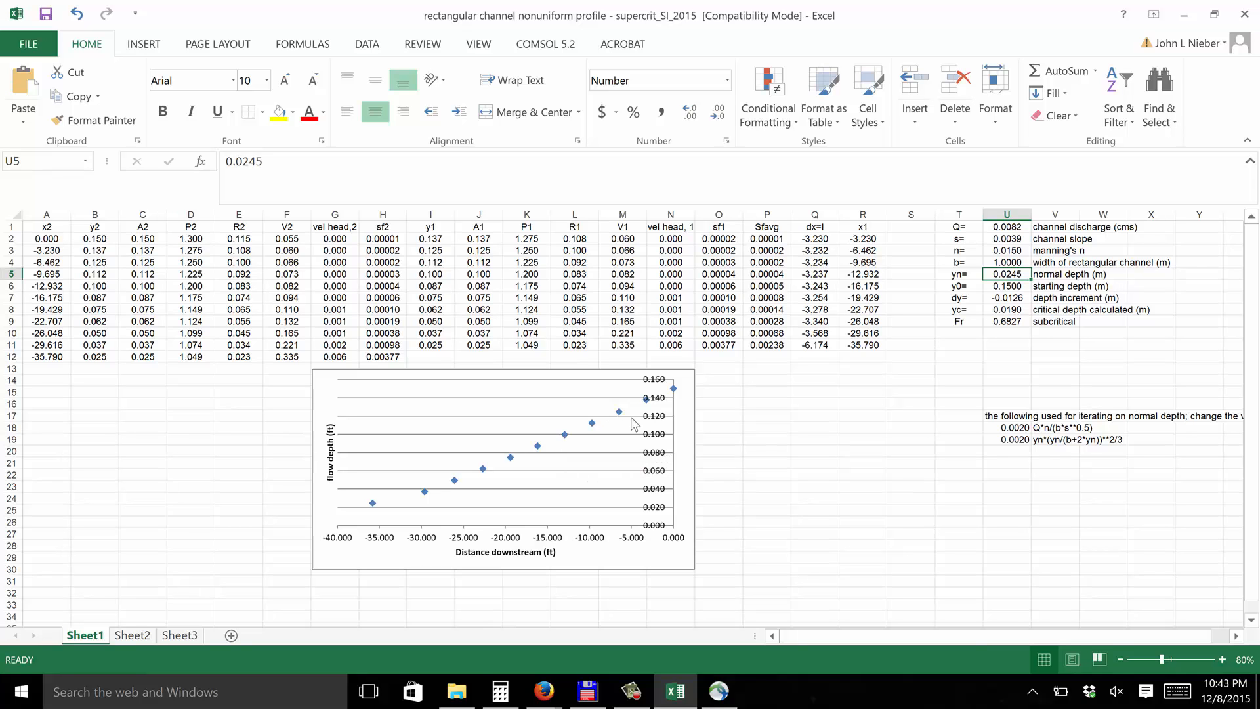
mouse_move(673, 392)
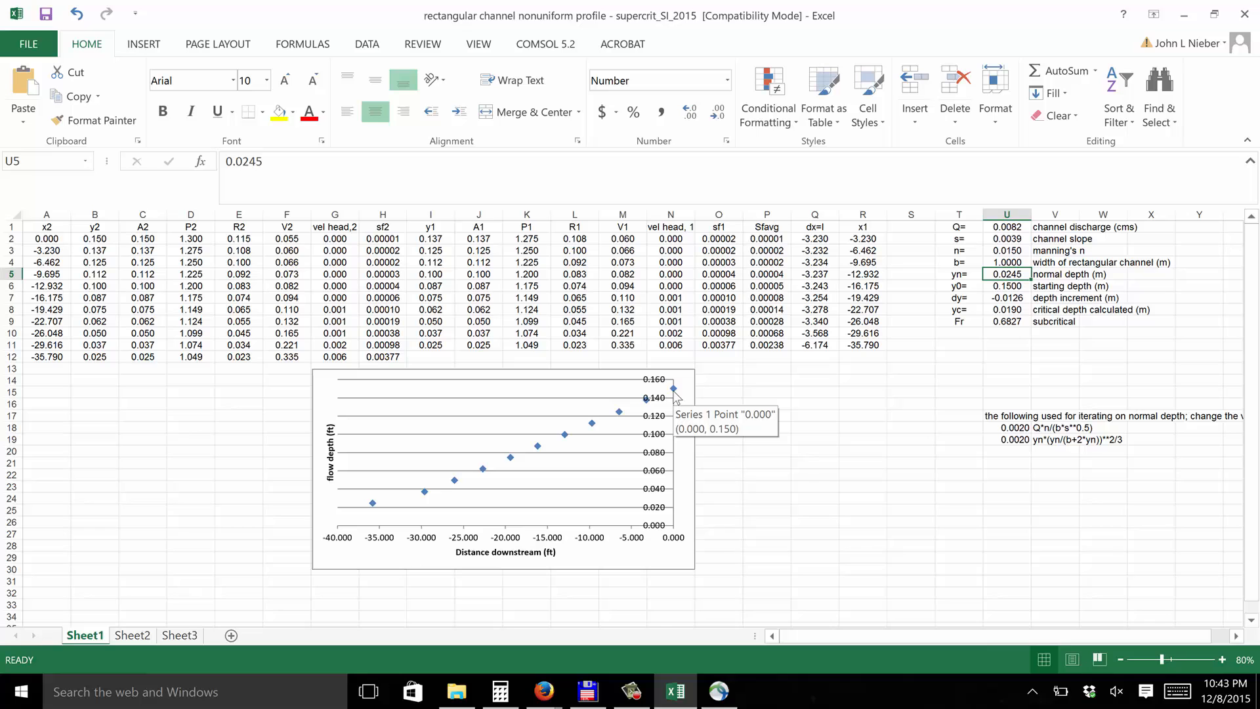
mouse_move(649, 411)
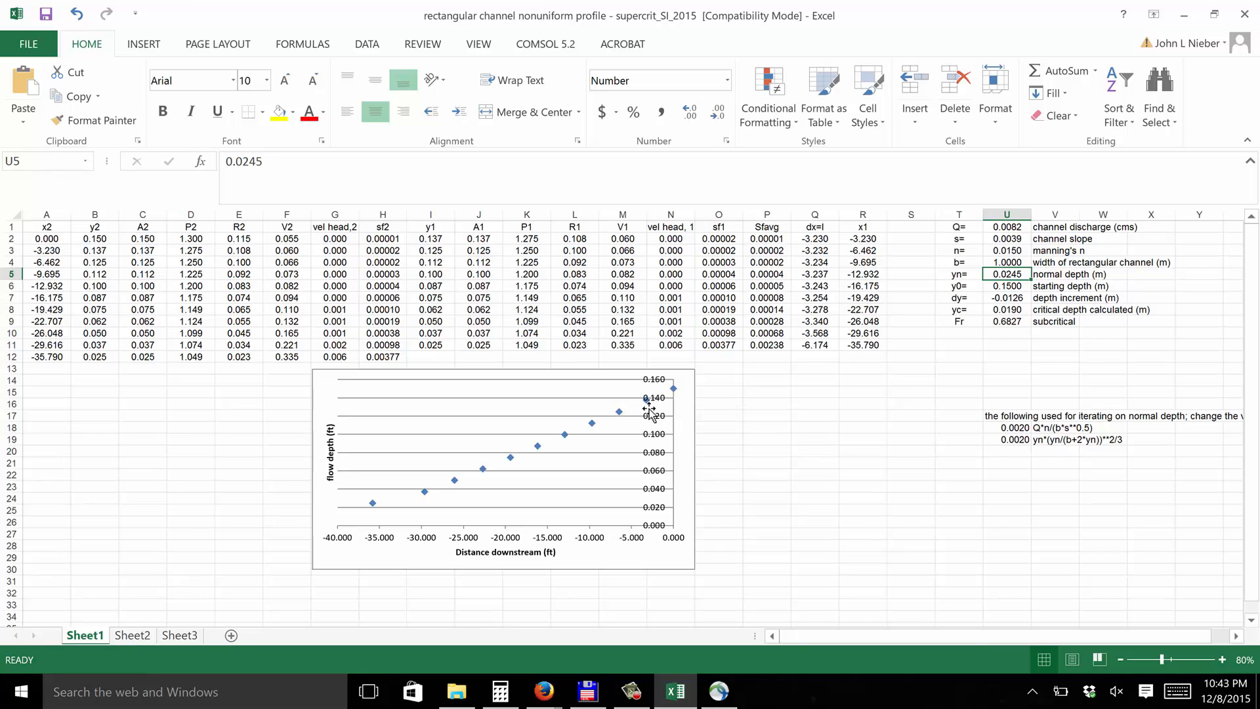
mouse_move(676, 389)
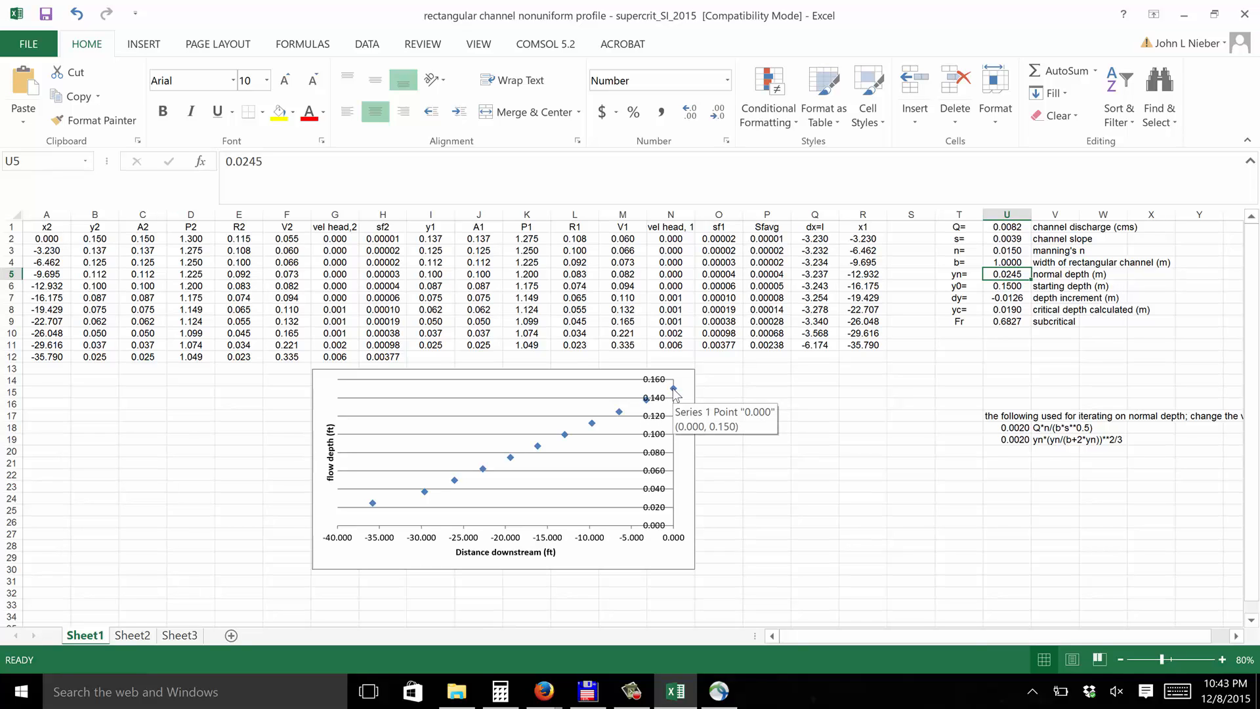
mouse_move(443, 237)
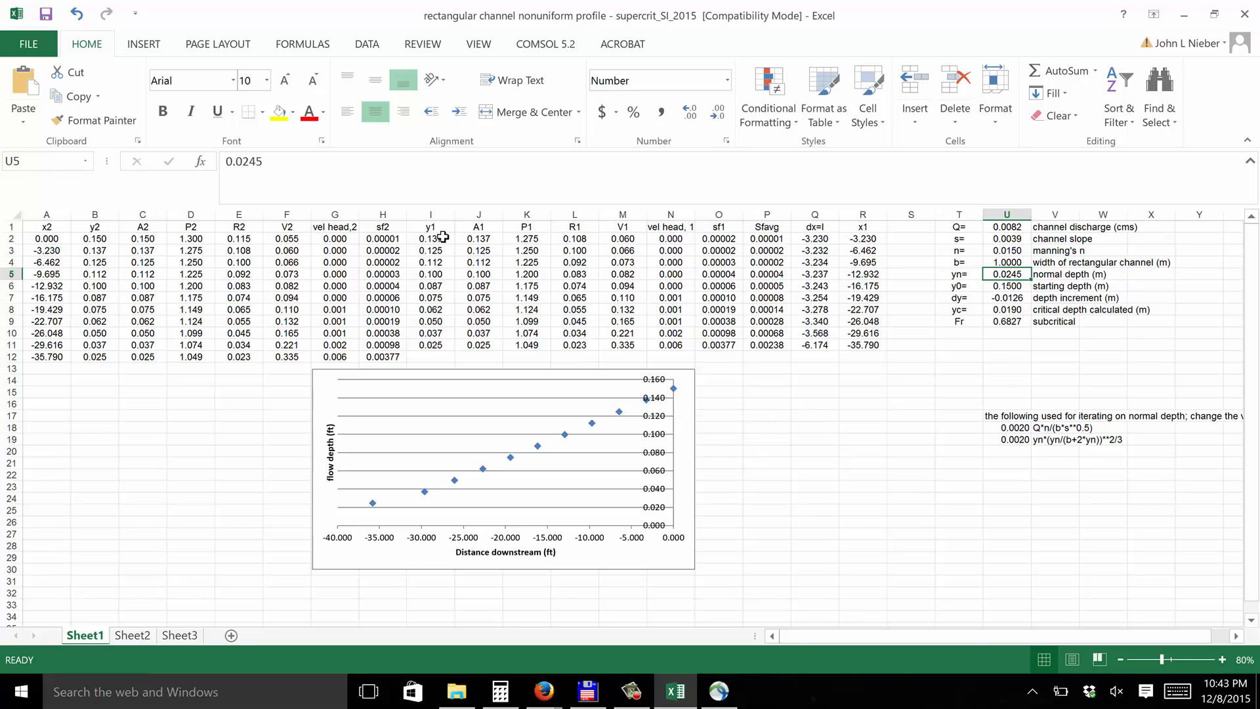
mouse_move(867, 452)
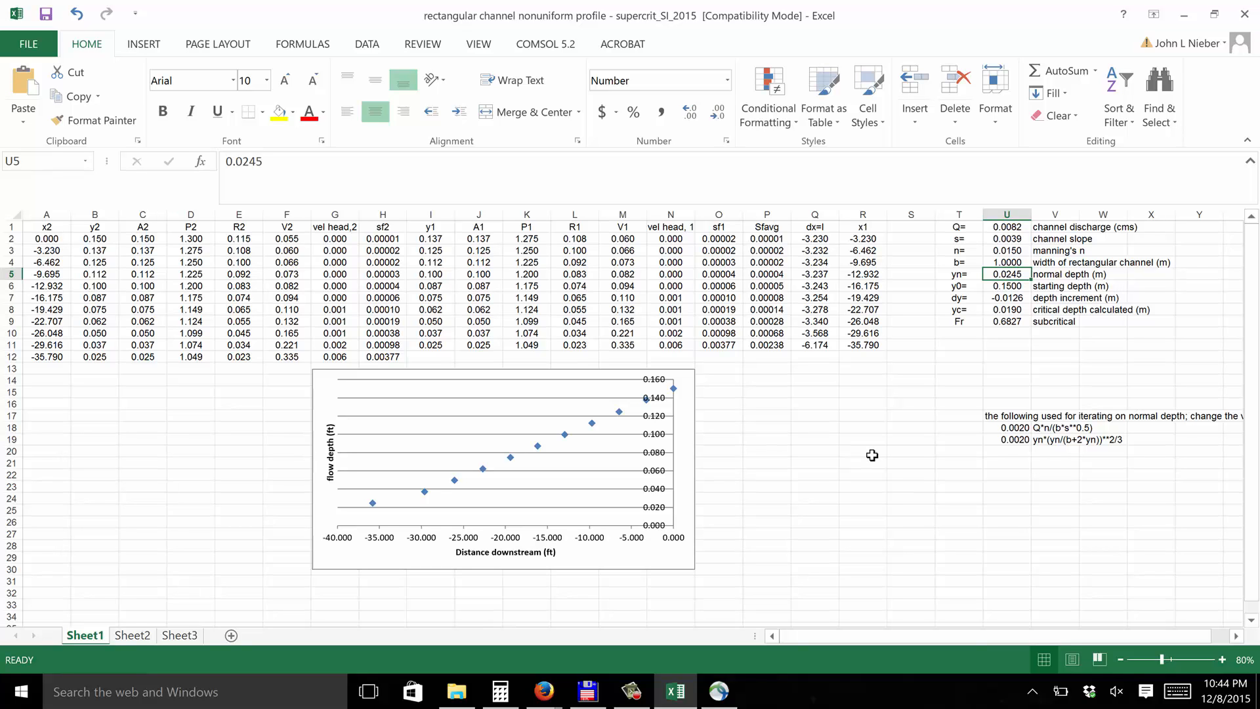
mouse_move(640, 412)
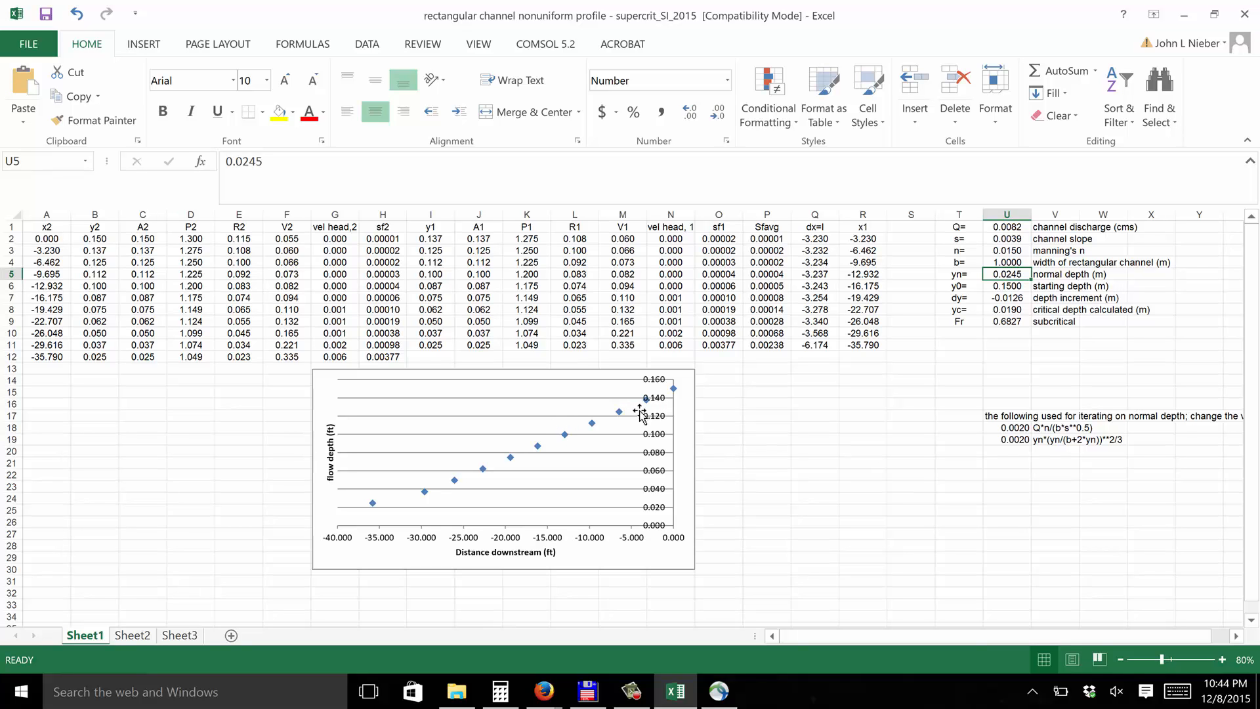
mouse_move(841, 590)
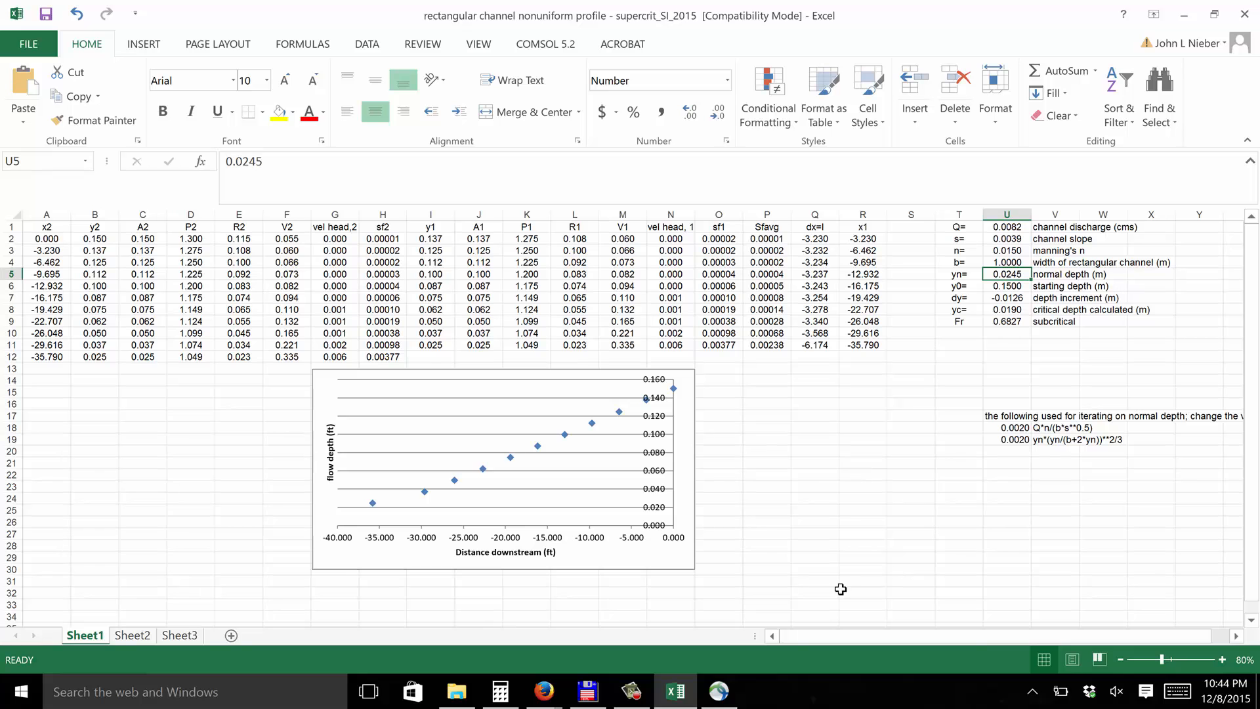